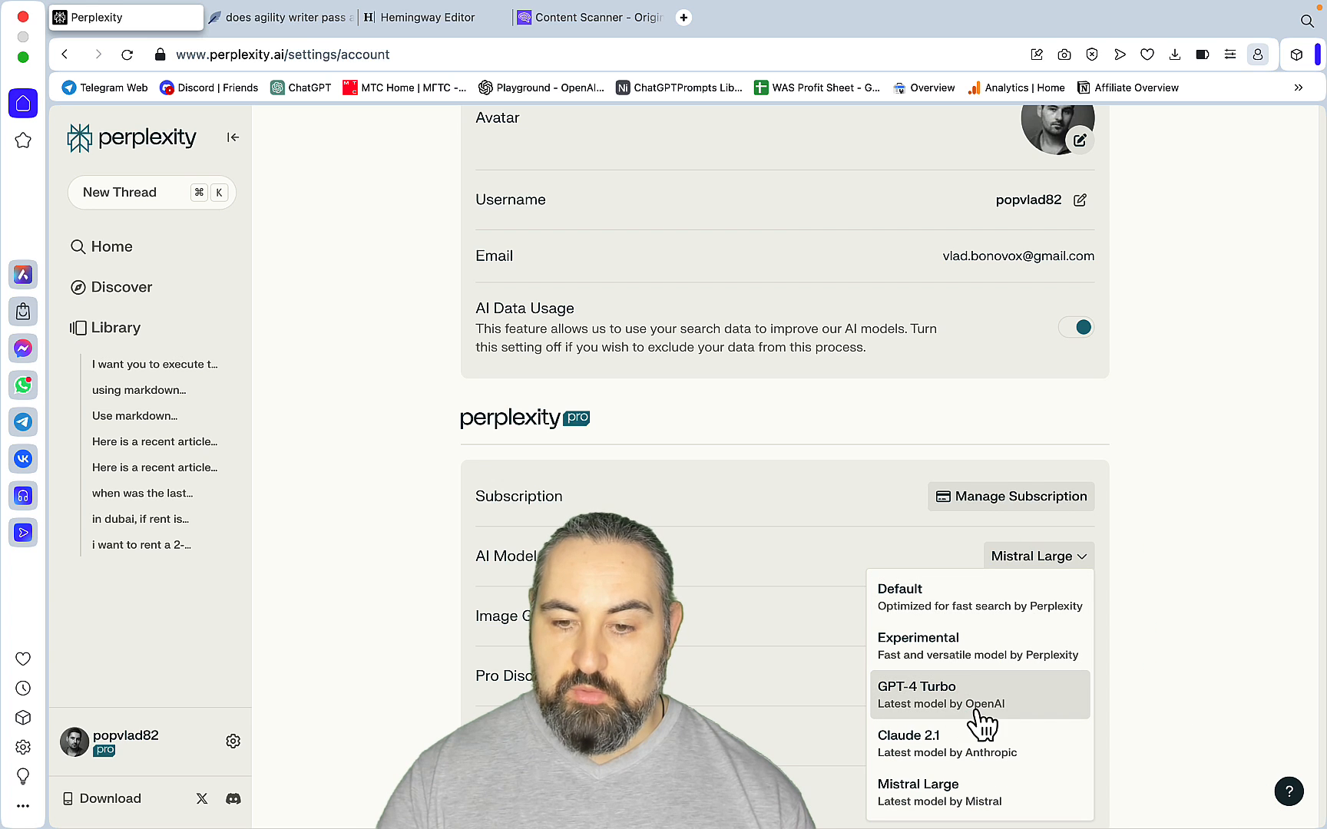
mouse_move(979, 801)
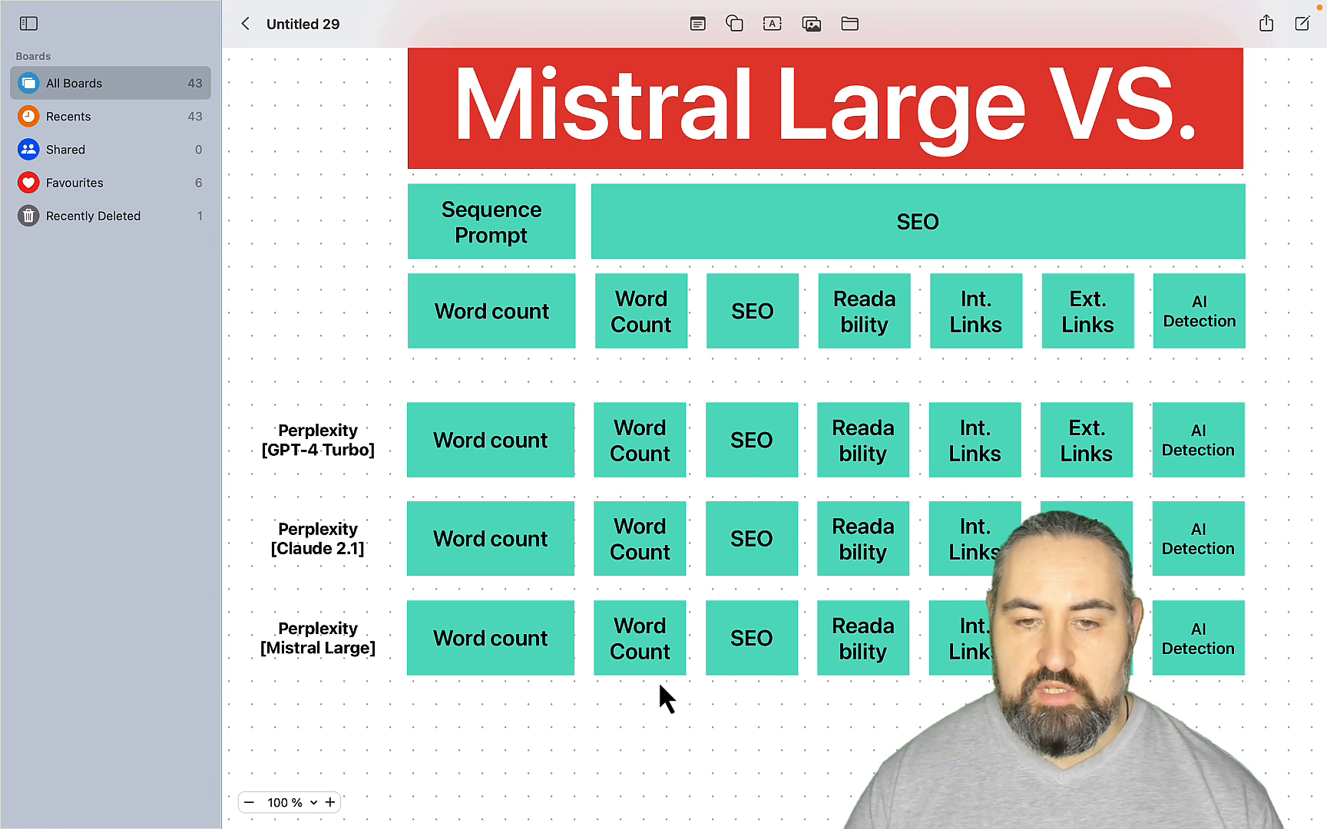
mouse_move(559, 252)
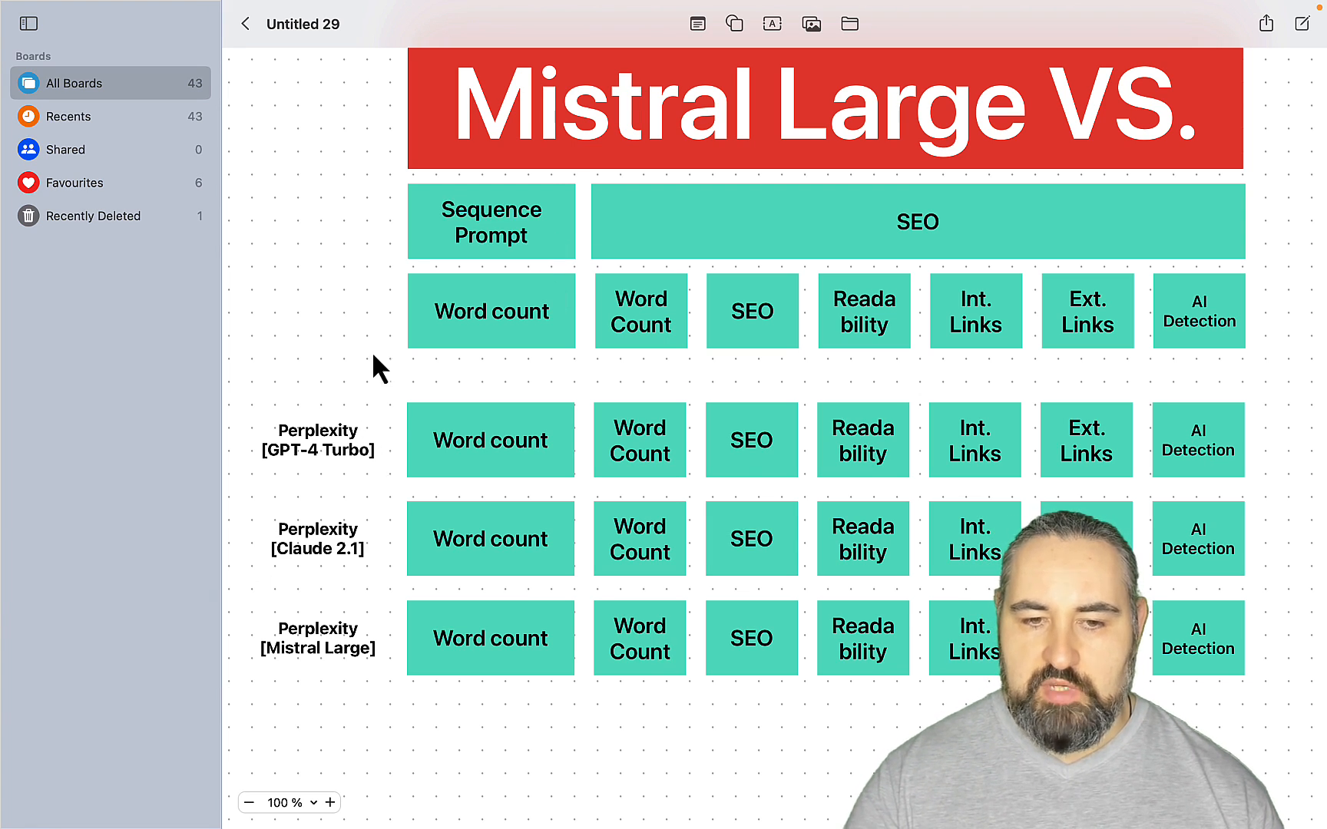
mouse_move(658, 509)
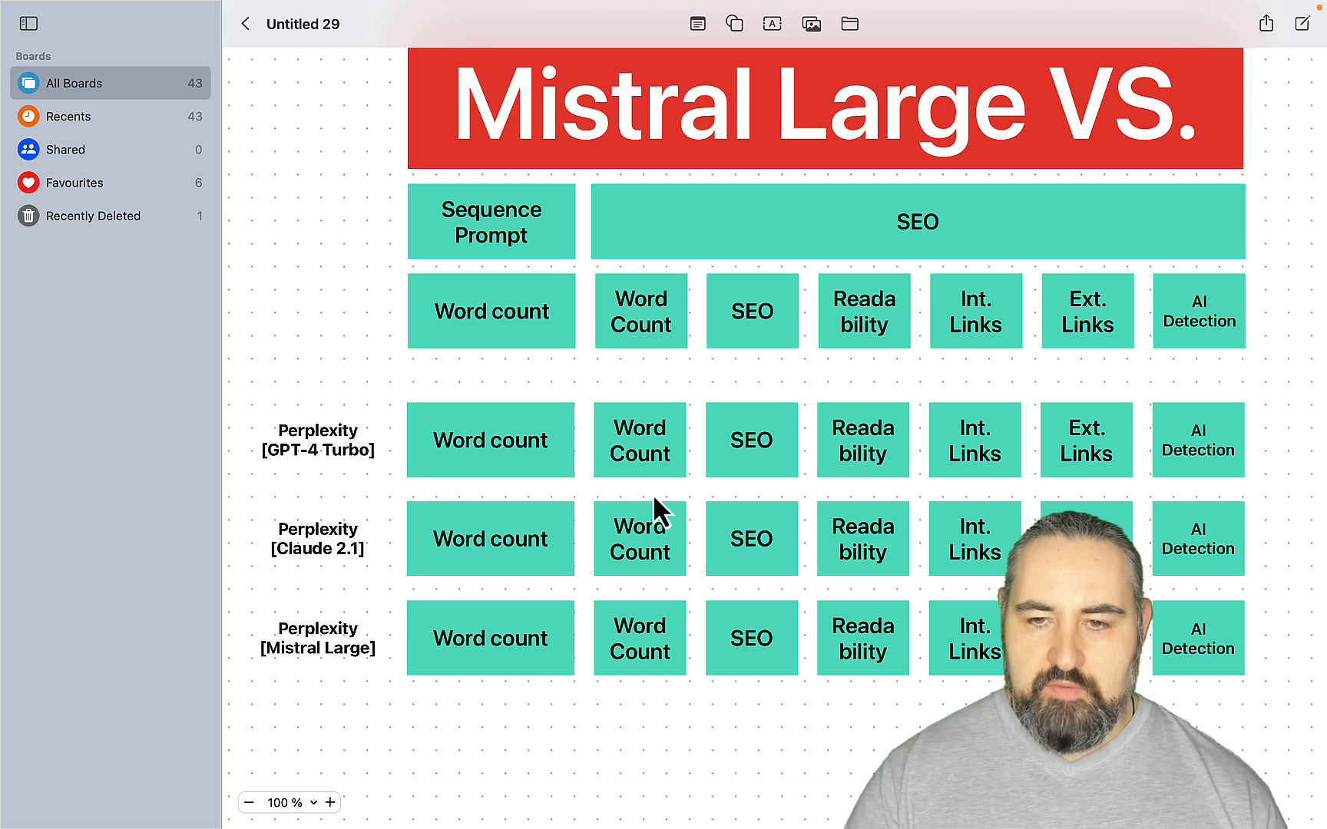
mouse_move(1058, 250)
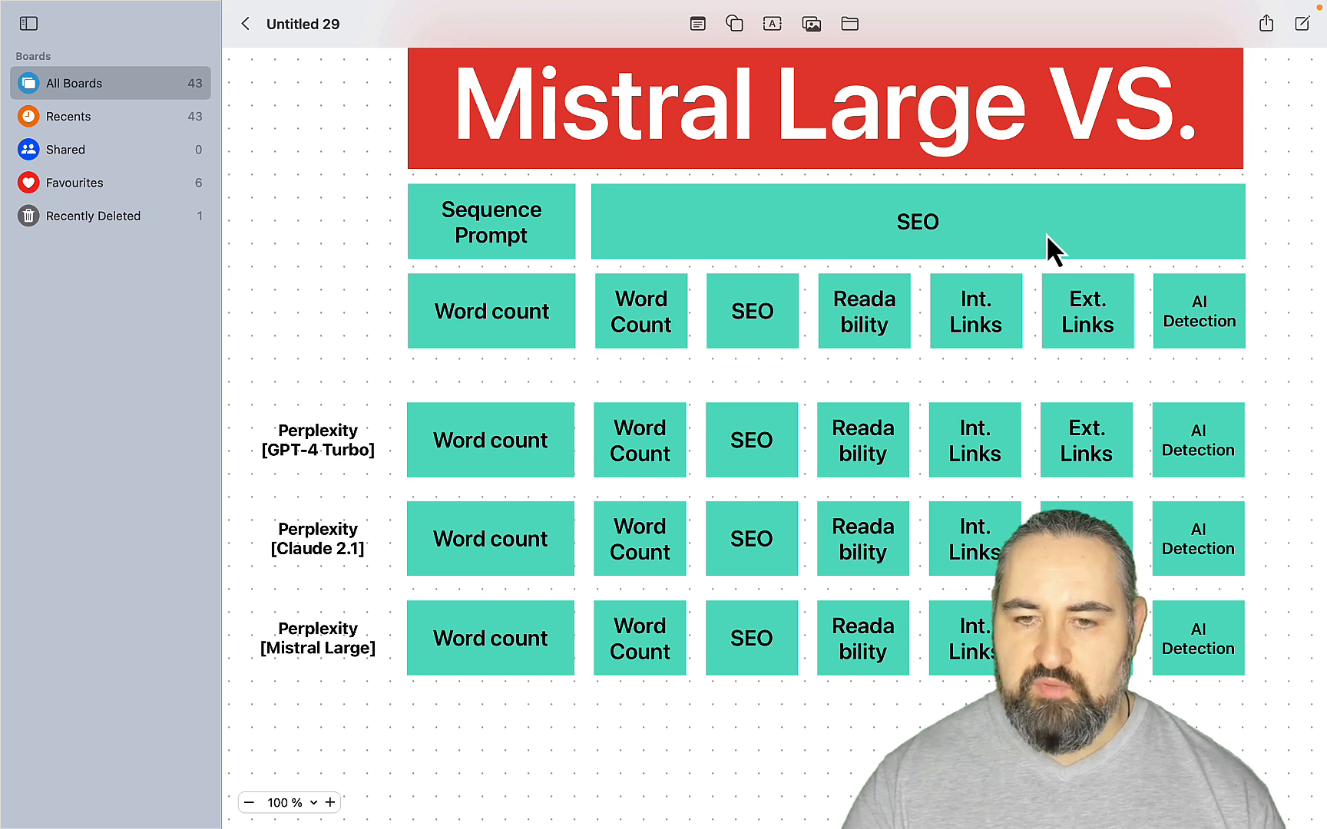
mouse_move(616, 510)
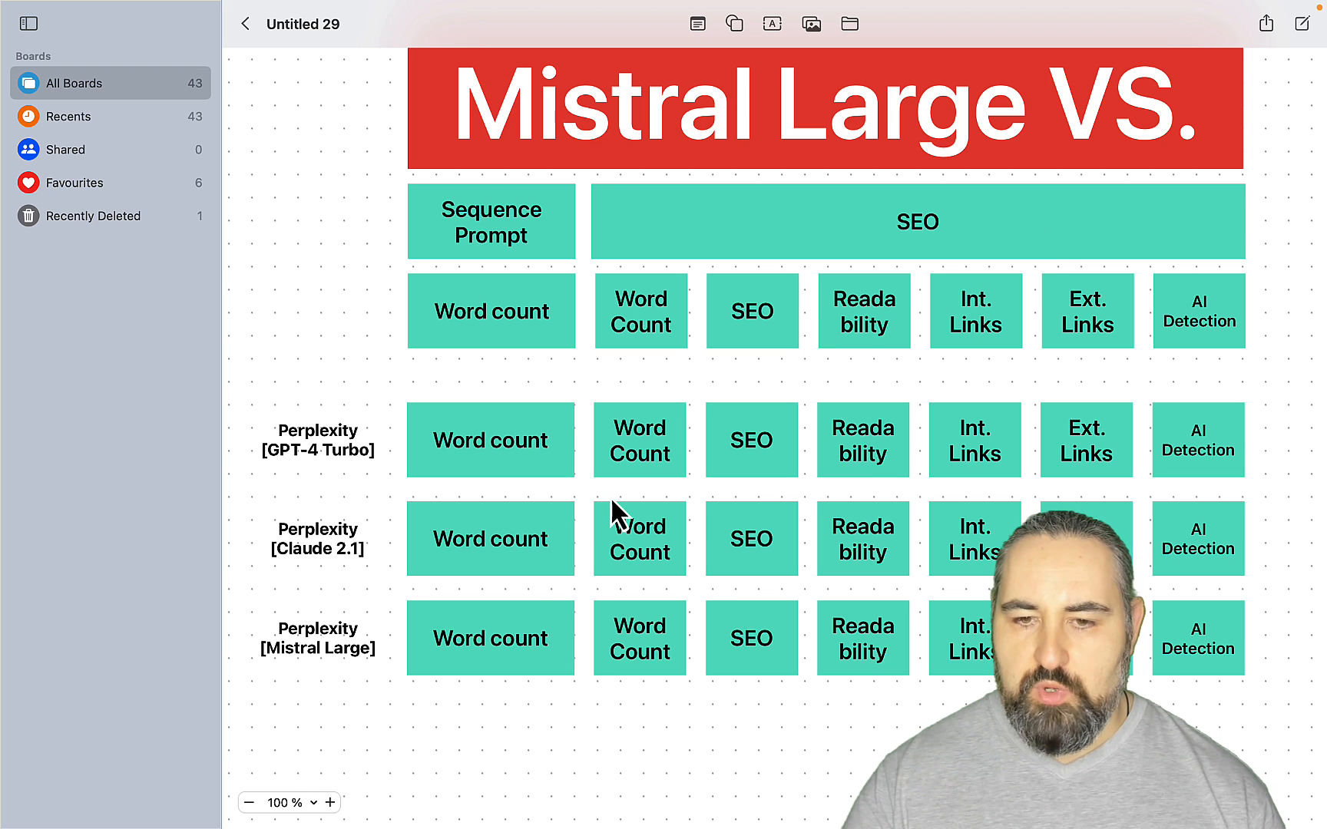
mouse_move(879, 470)
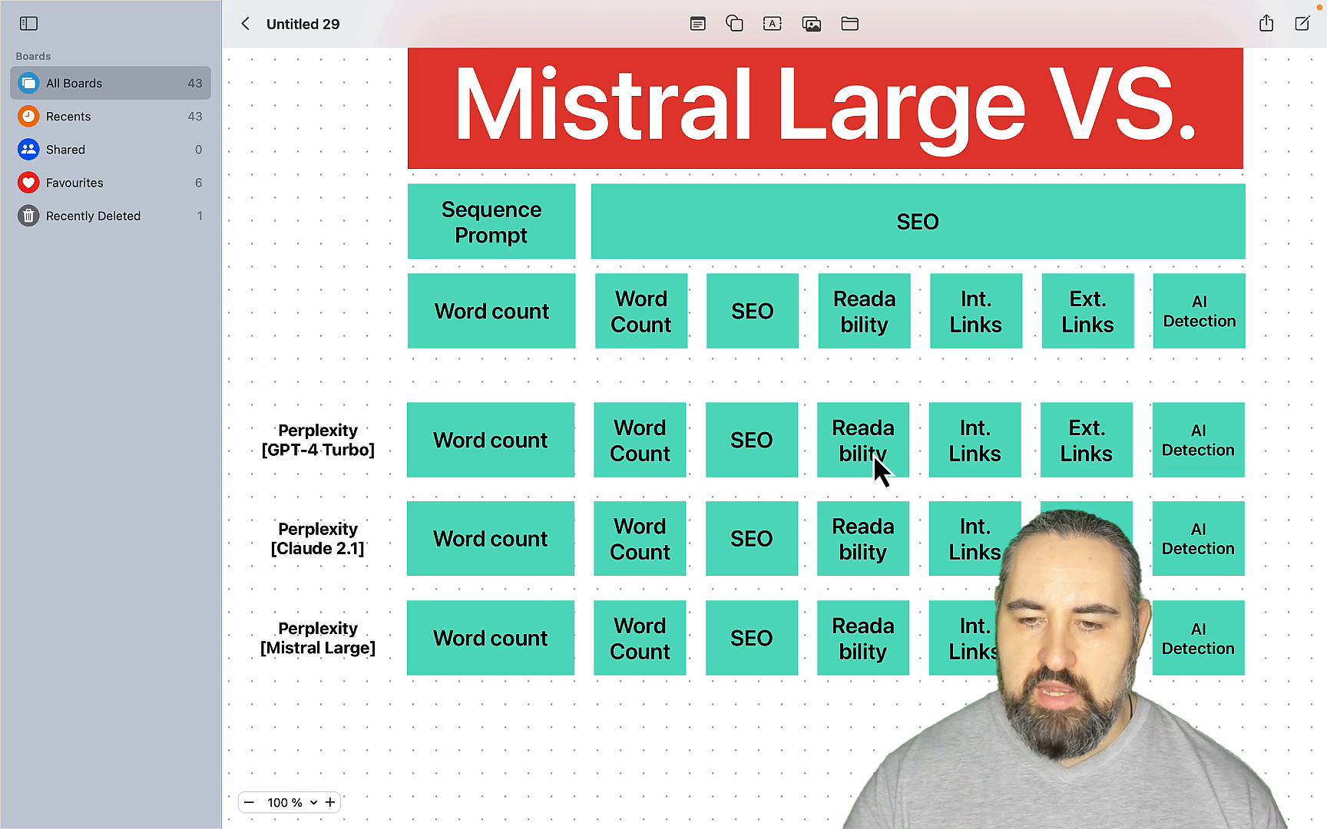
mouse_move(1018, 486)
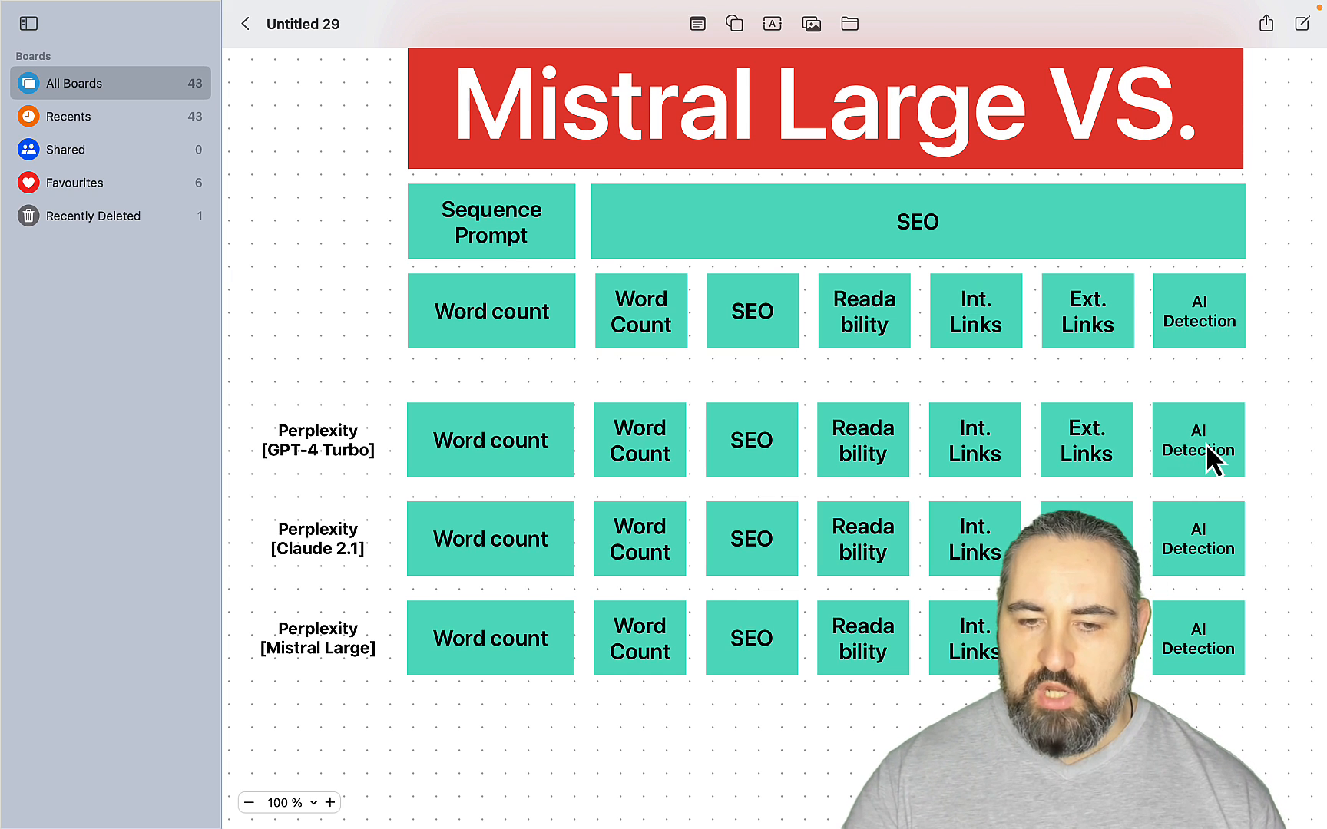
mouse_move(875, 716)
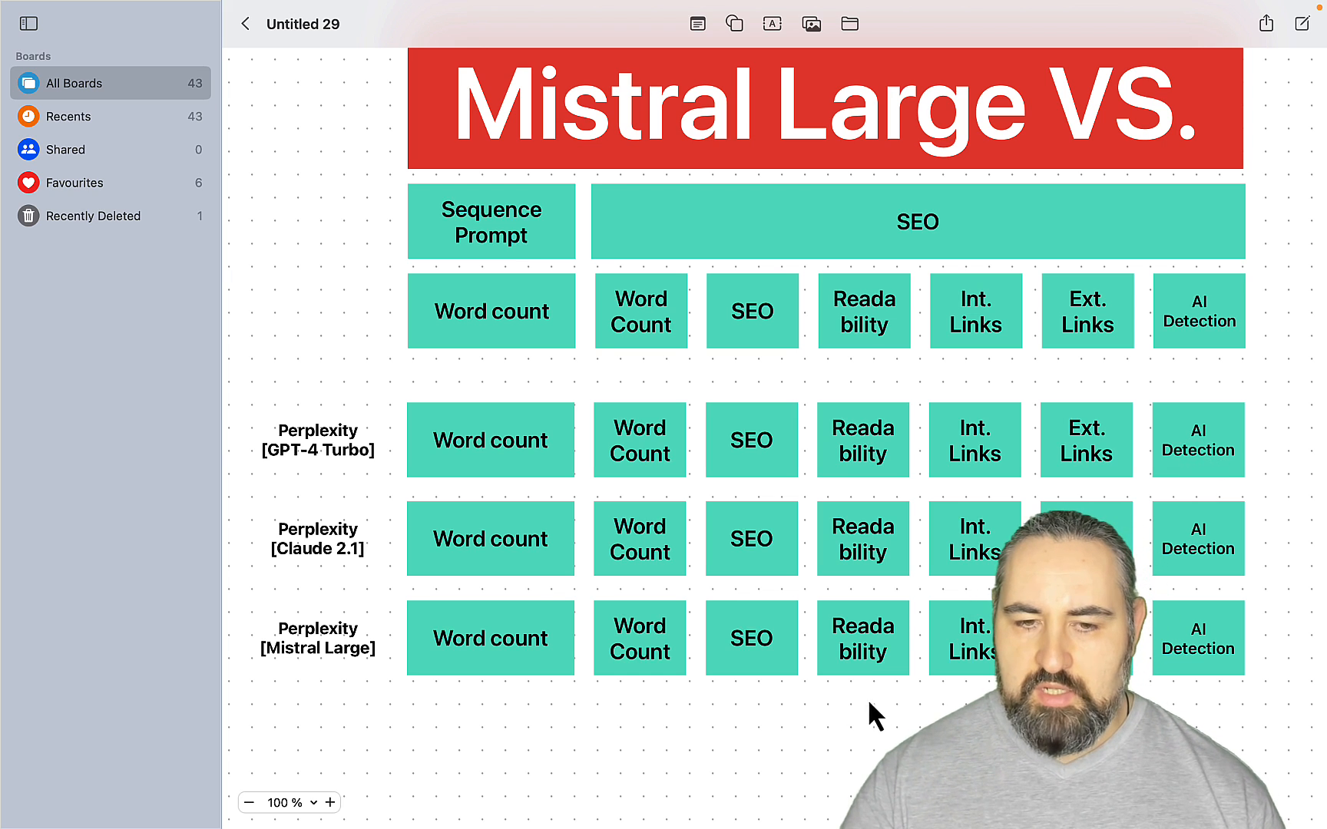
mouse_move(814, 726)
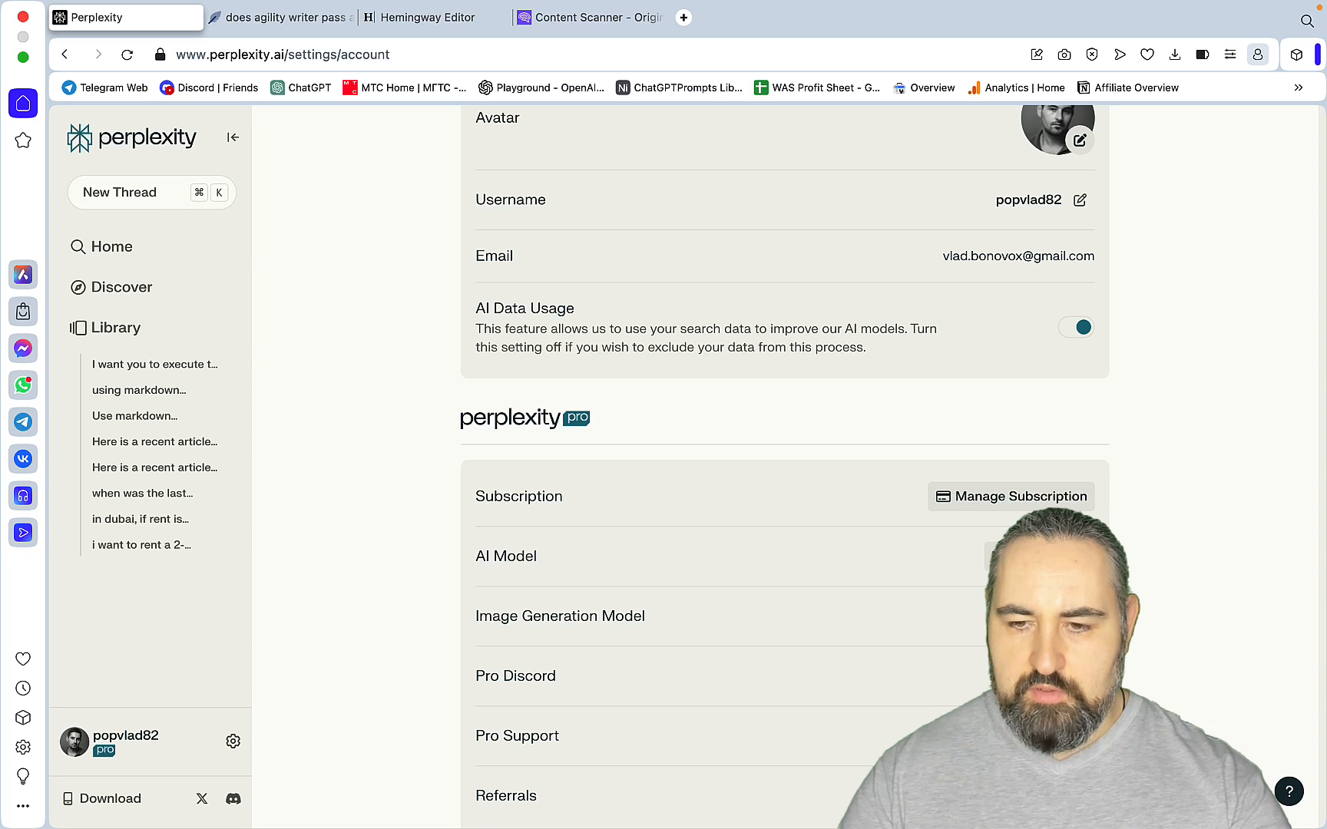
- Open the history-articles thread from the Library and select its Library of Alexandria article text
click(153, 364)
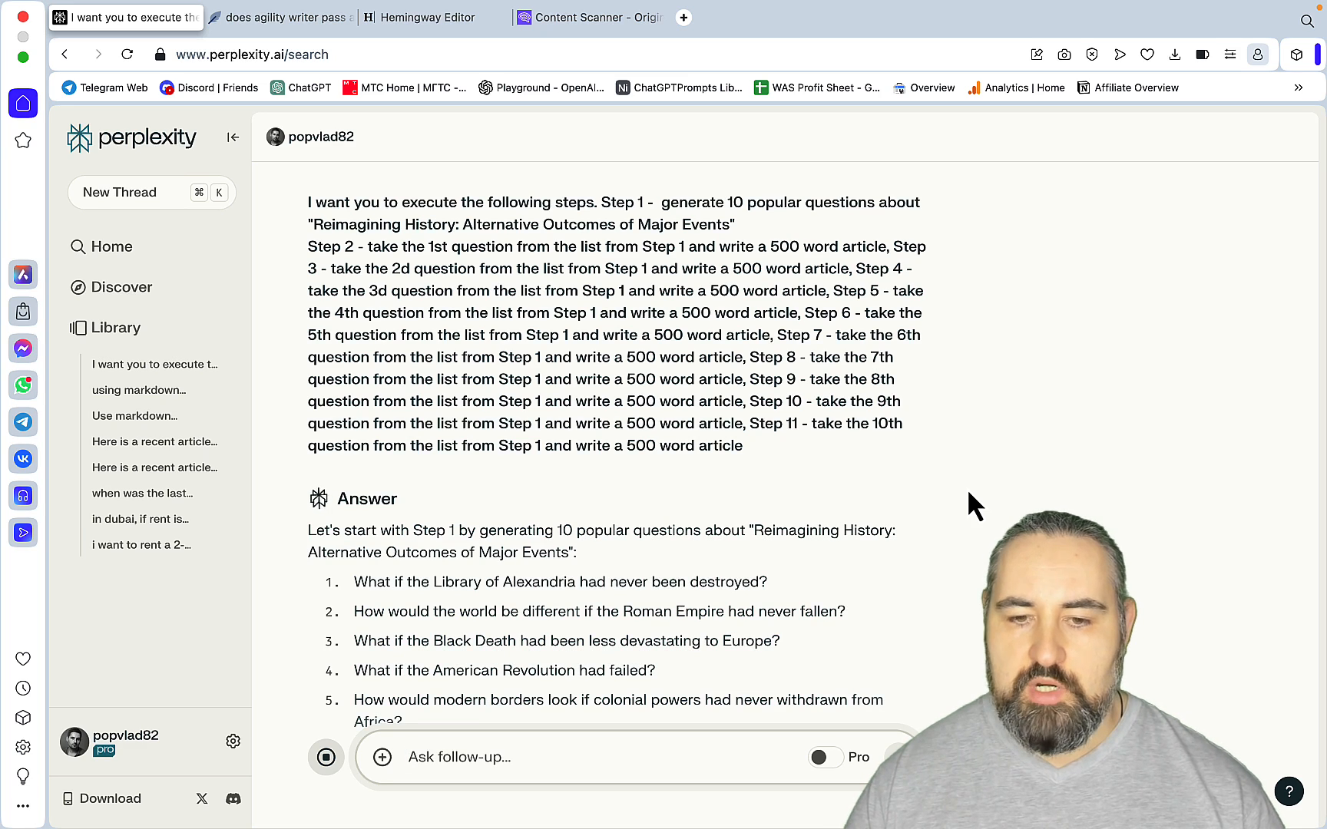
scroll(down, 3)
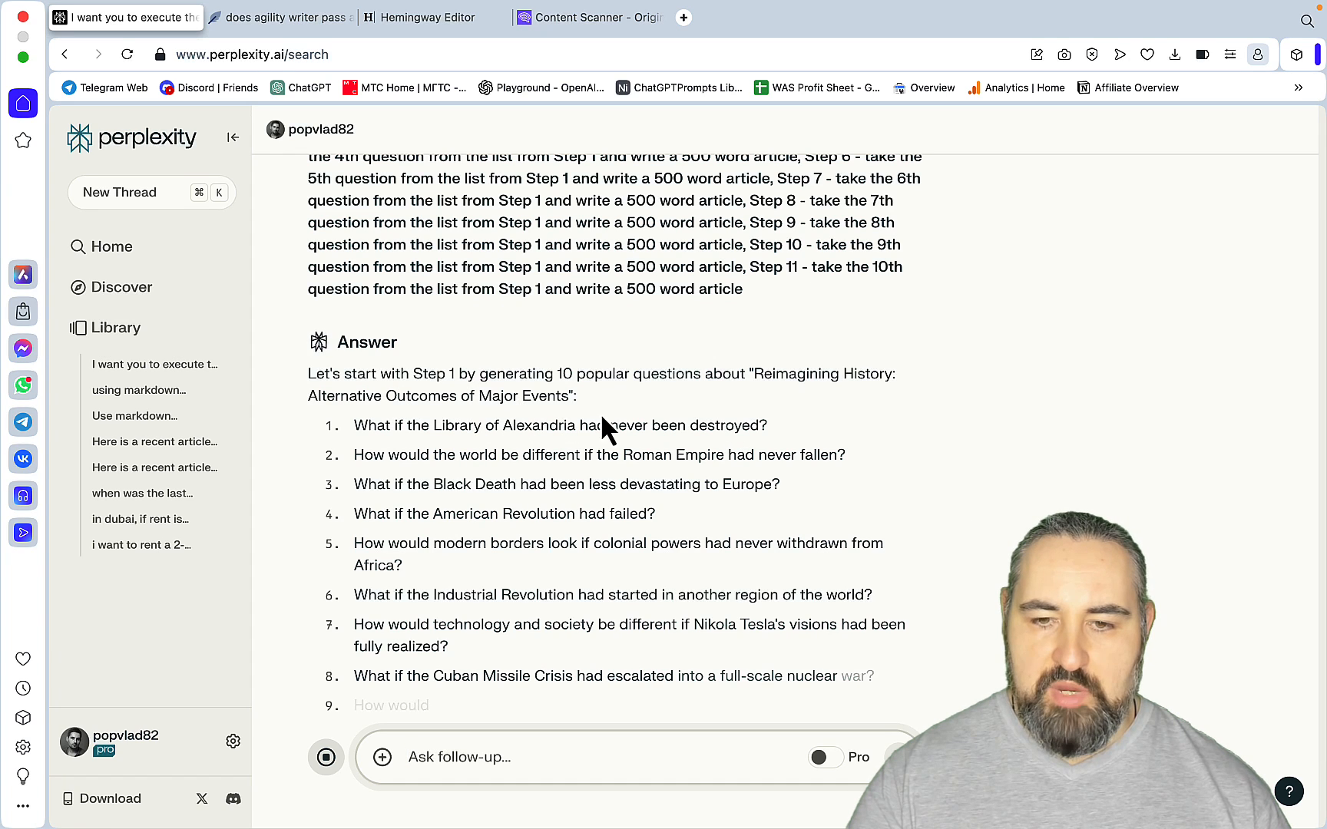
scroll(down, 3)
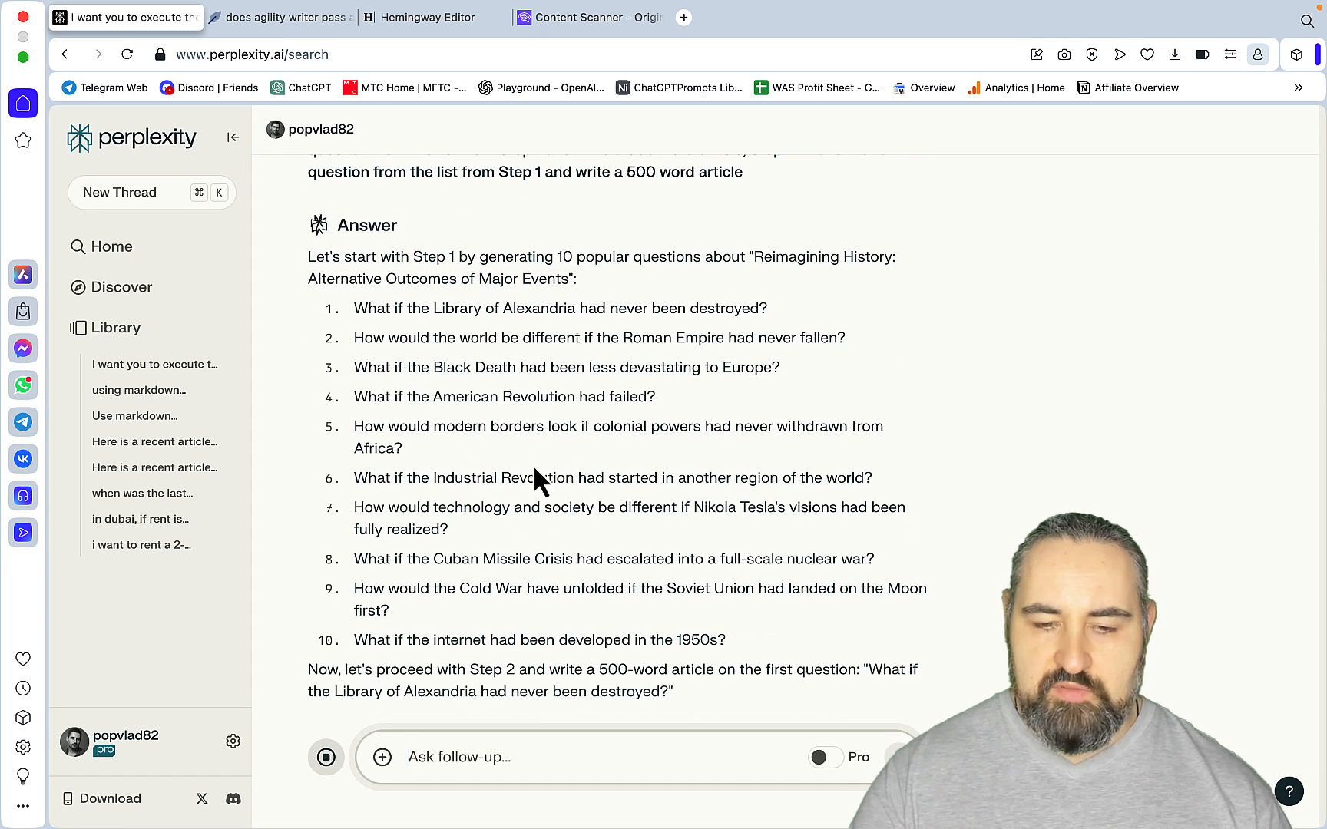
scroll(down, 3)
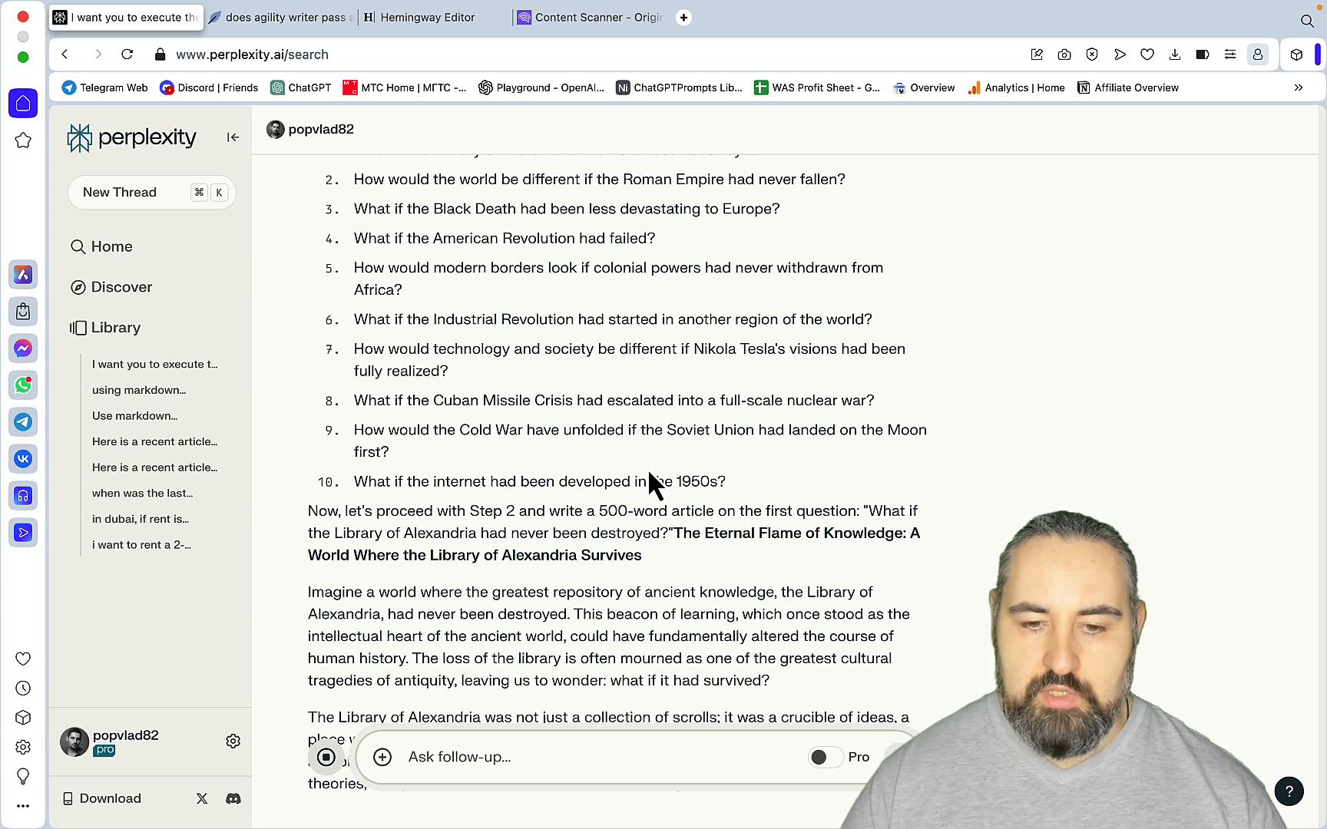
scroll(down, 3)
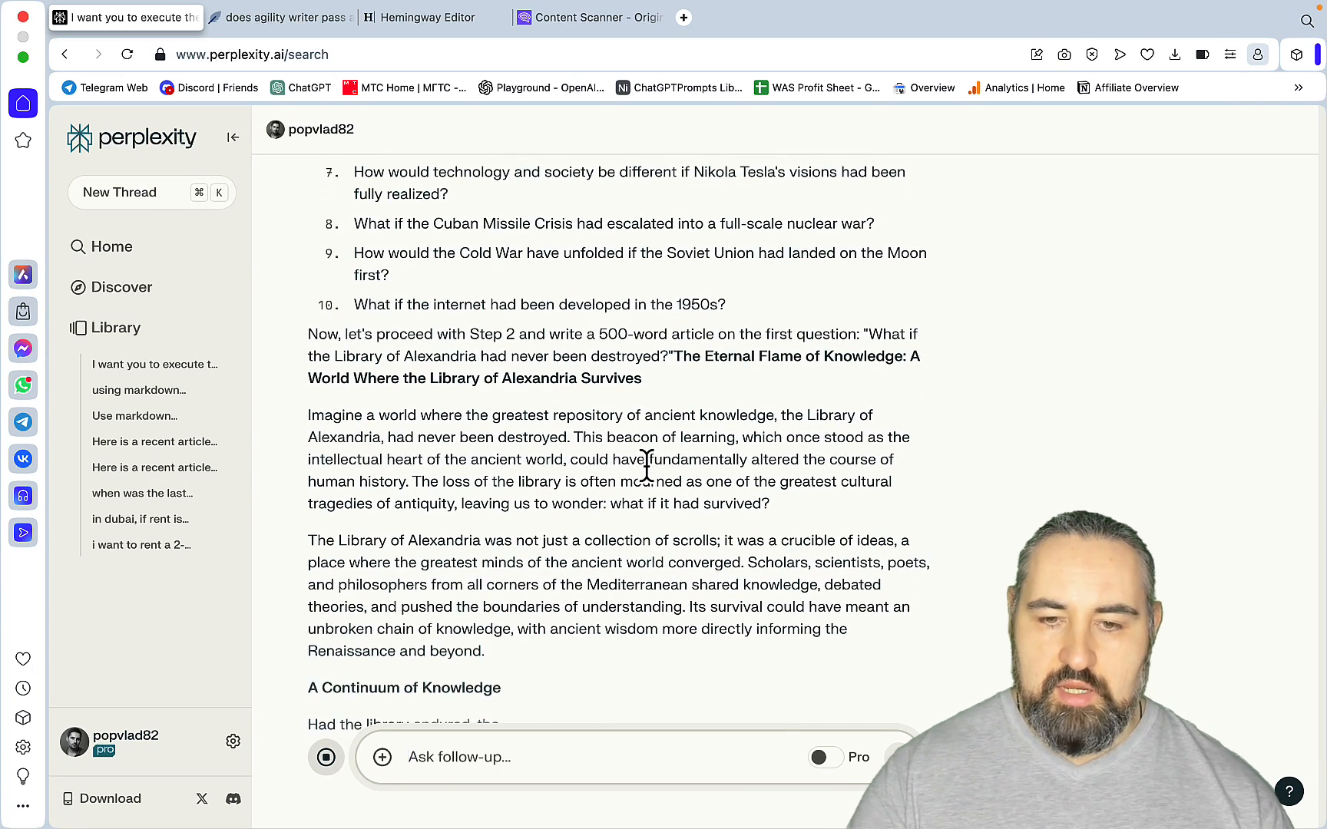
scroll(up, 3)
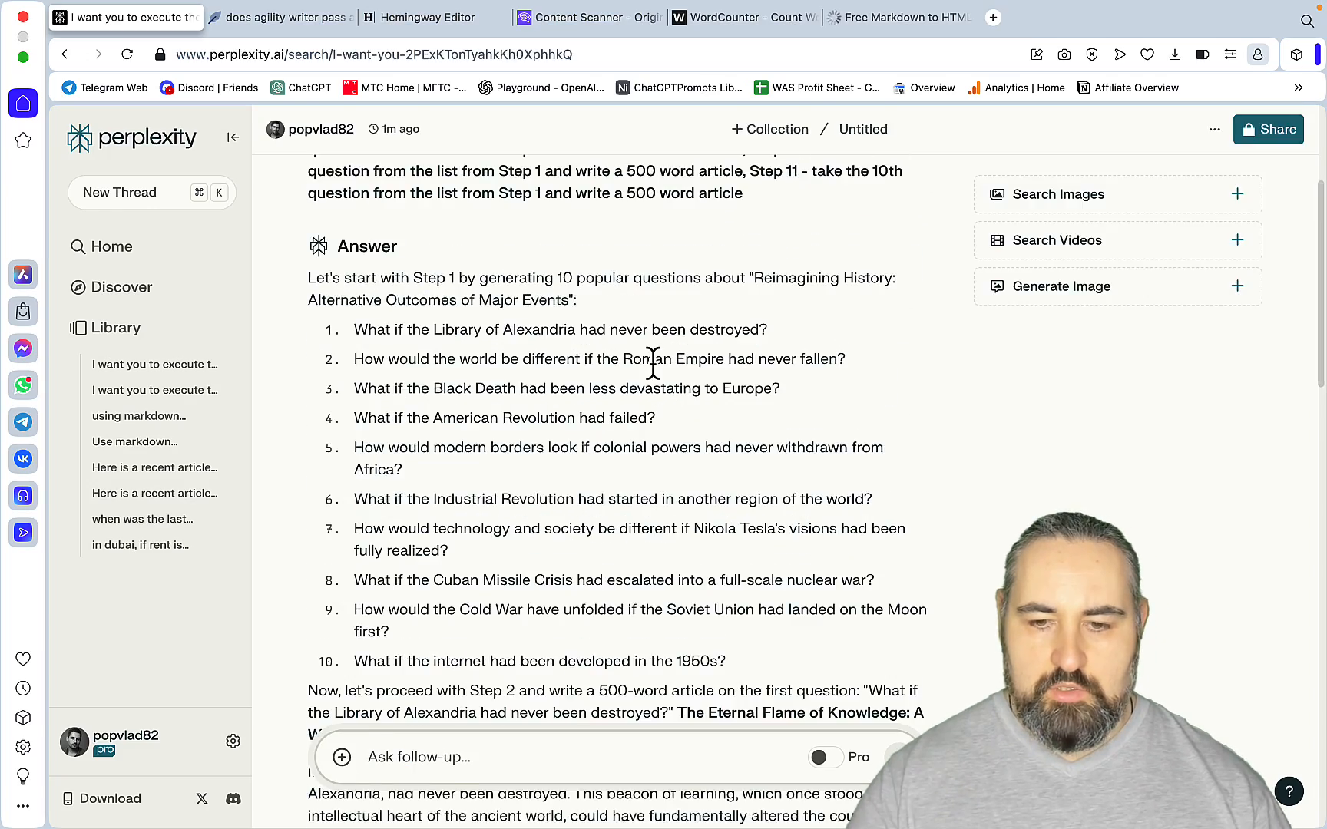
scroll(down, 3)
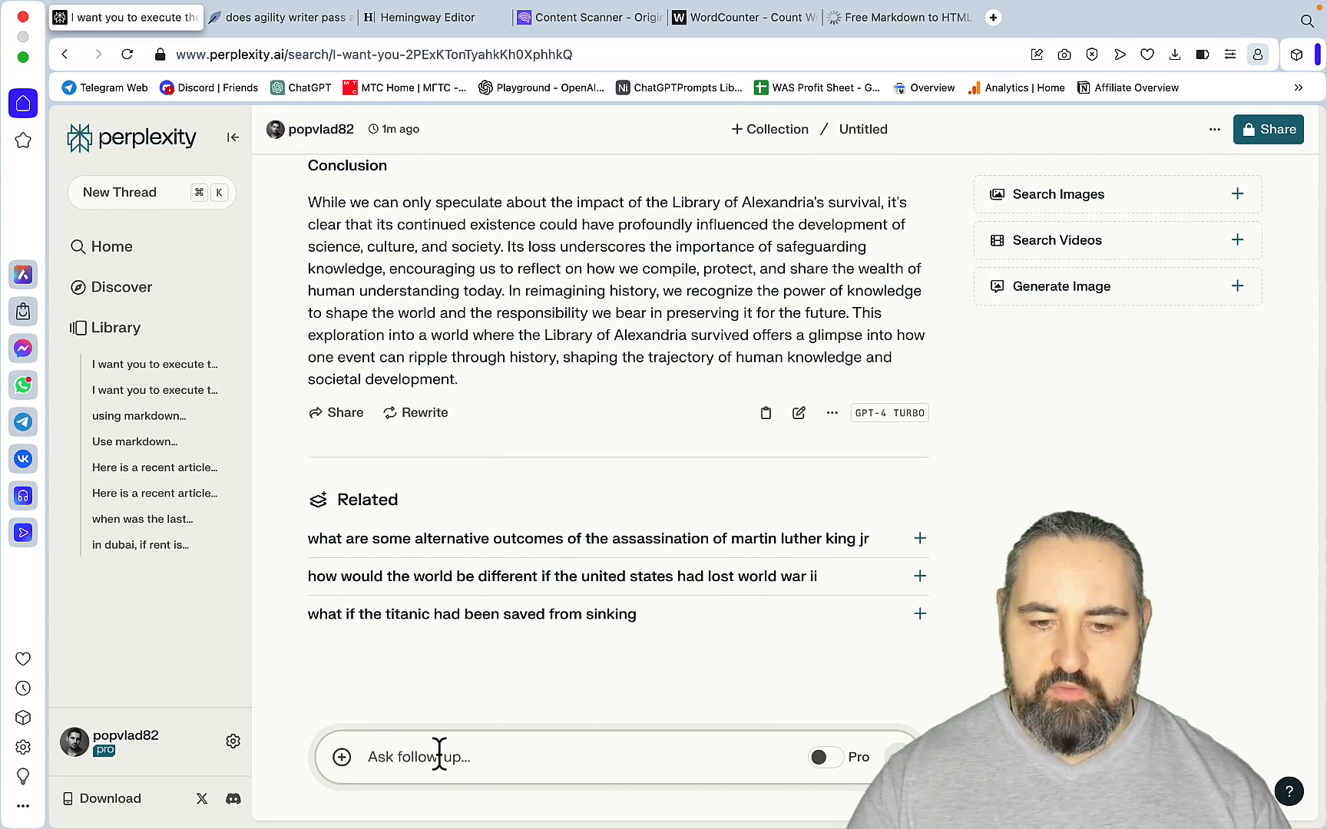
text(nex)
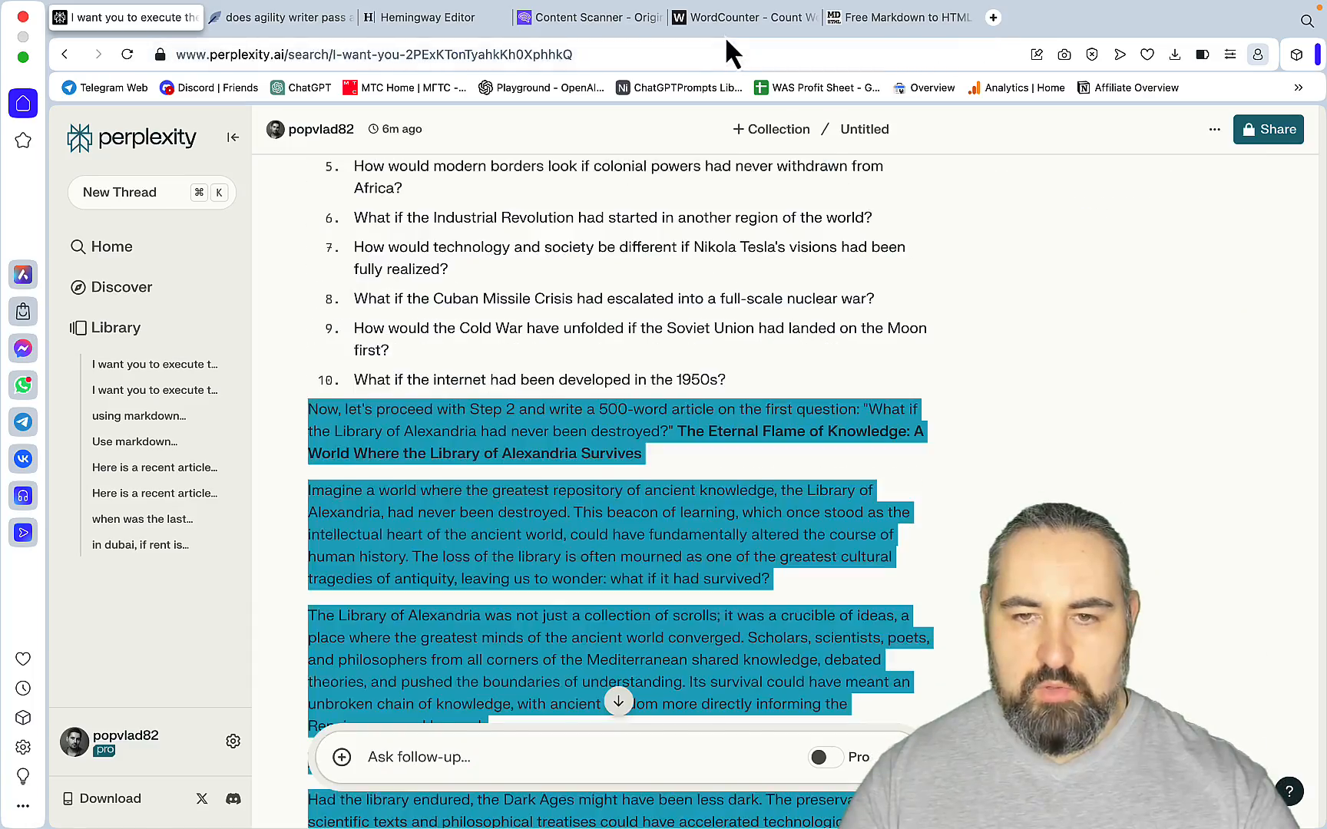
- Count GPT-4 Turbo's articles (3,525 words) and Claude 2.1's (1,733) in WordCounter, then return to the generating thread
click(741, 17)
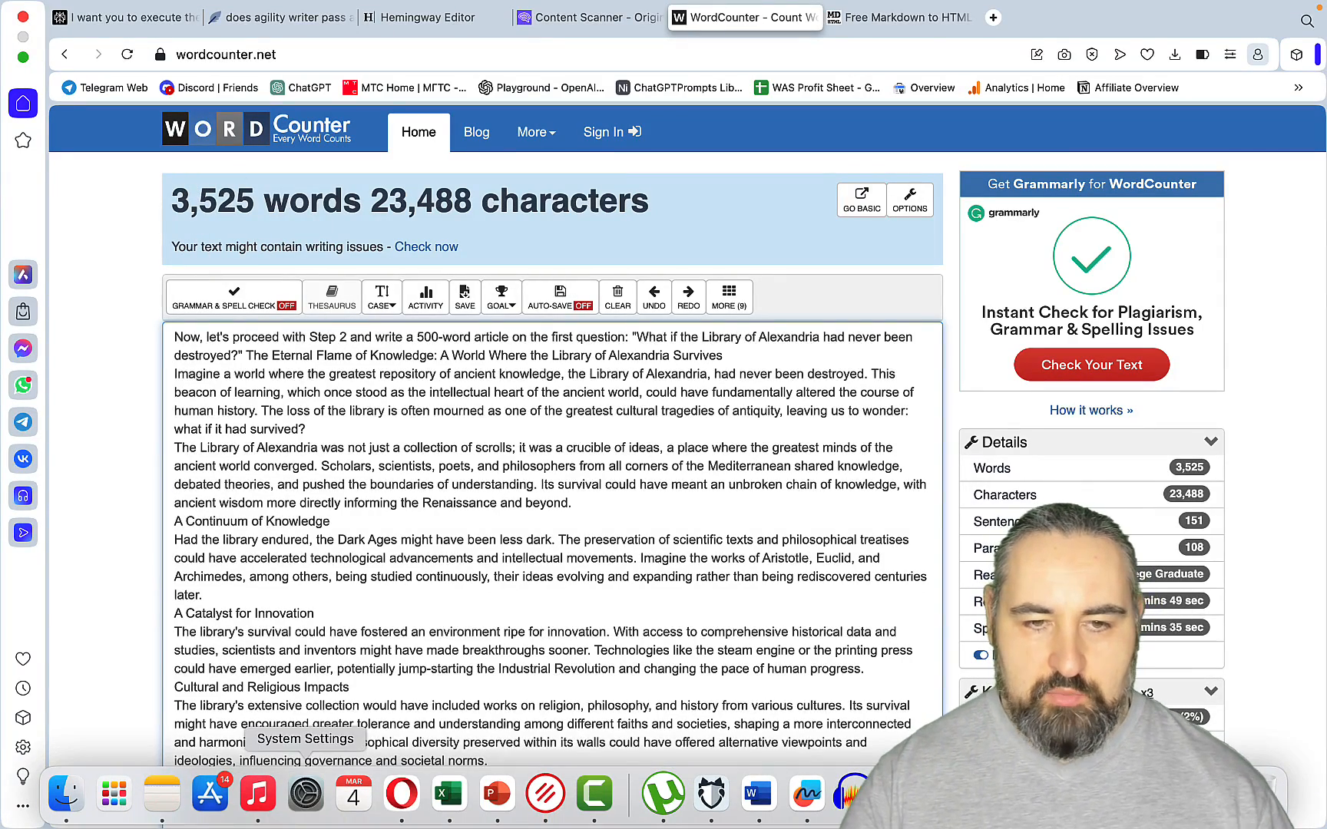
click(126, 17)
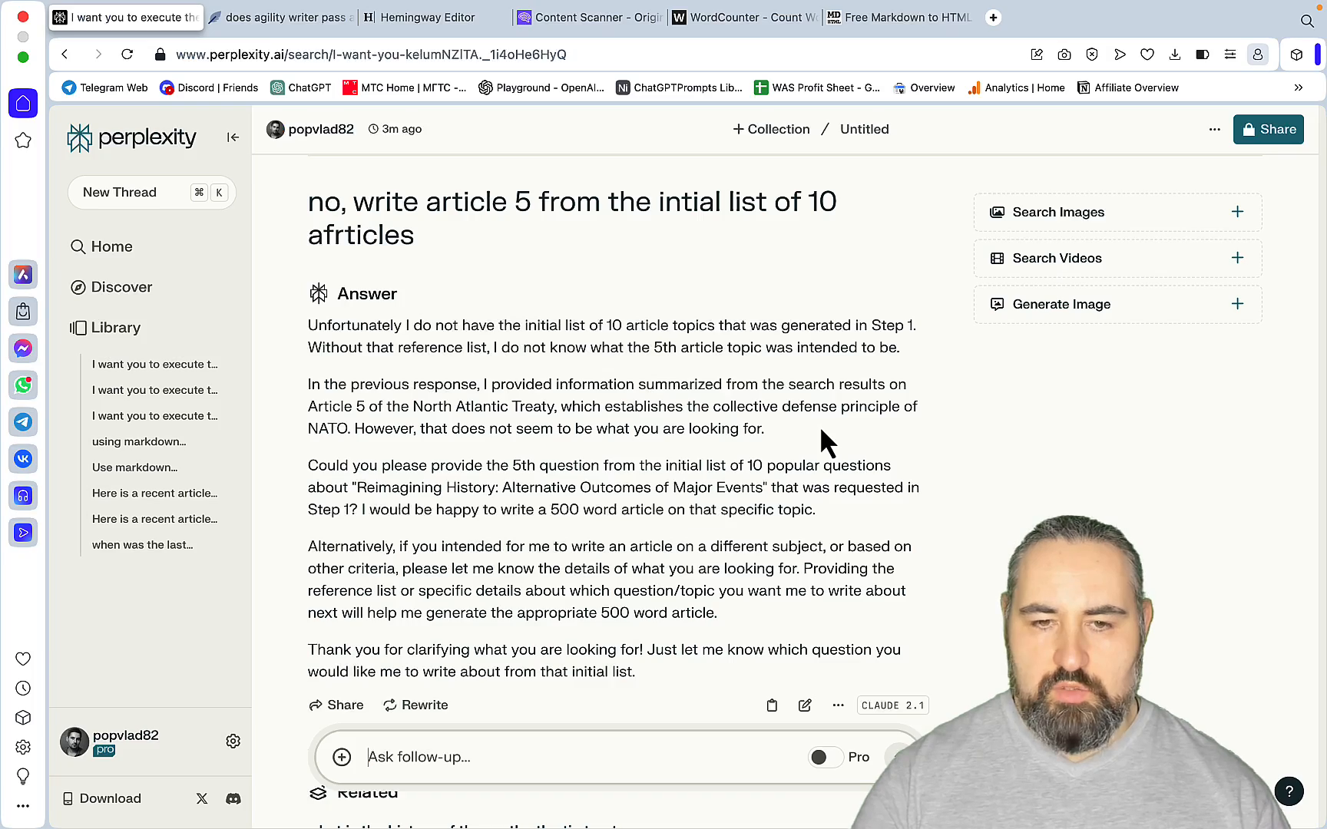
scroll(up, 3)
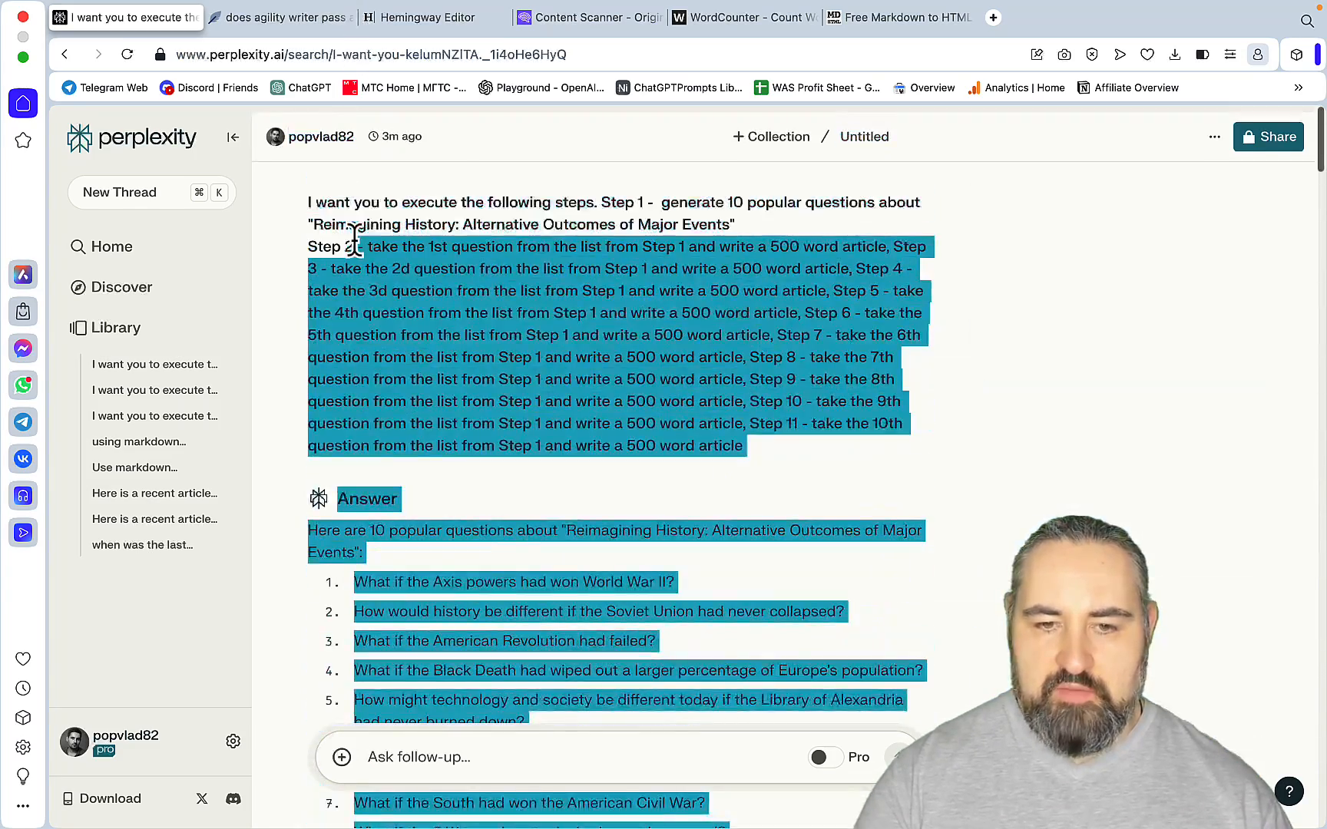
scroll(down, 3)
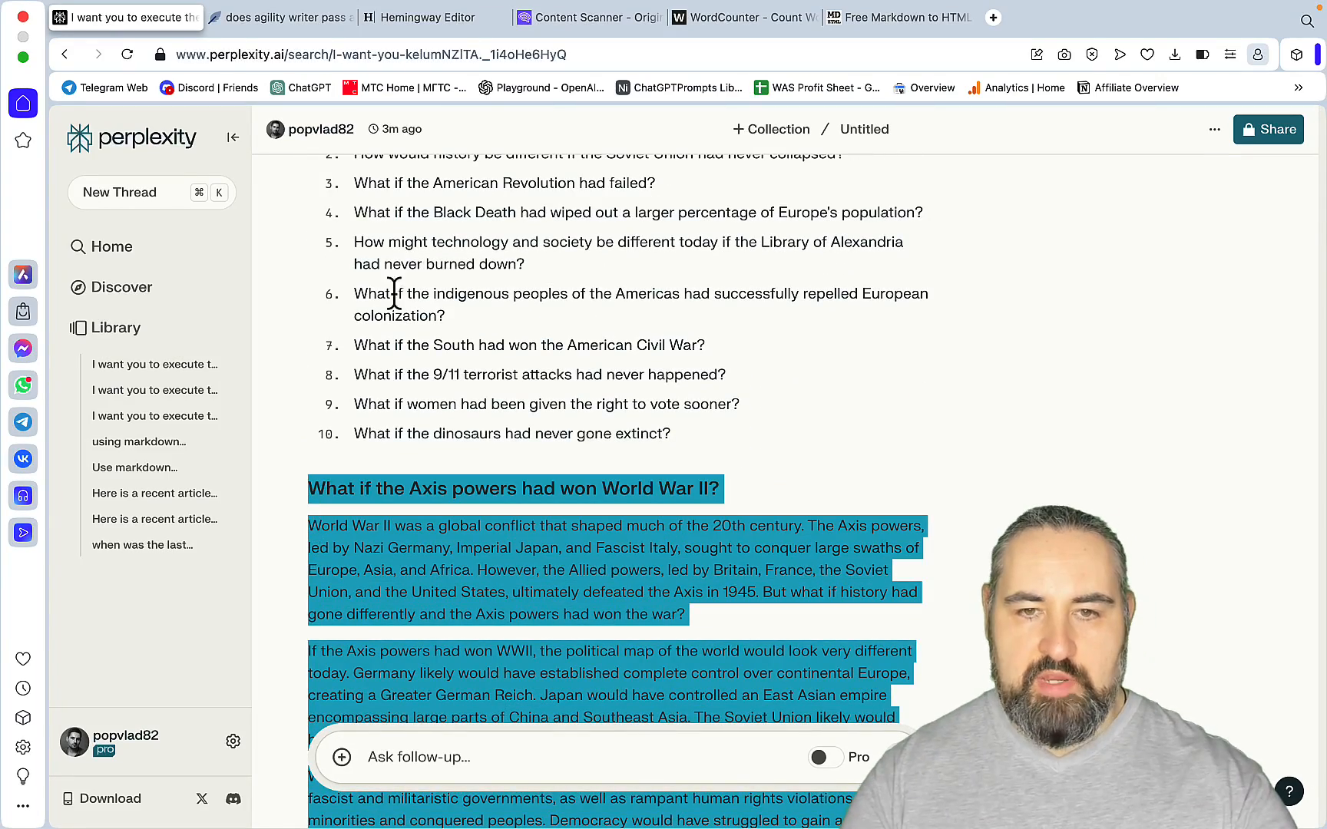
click(743, 17)
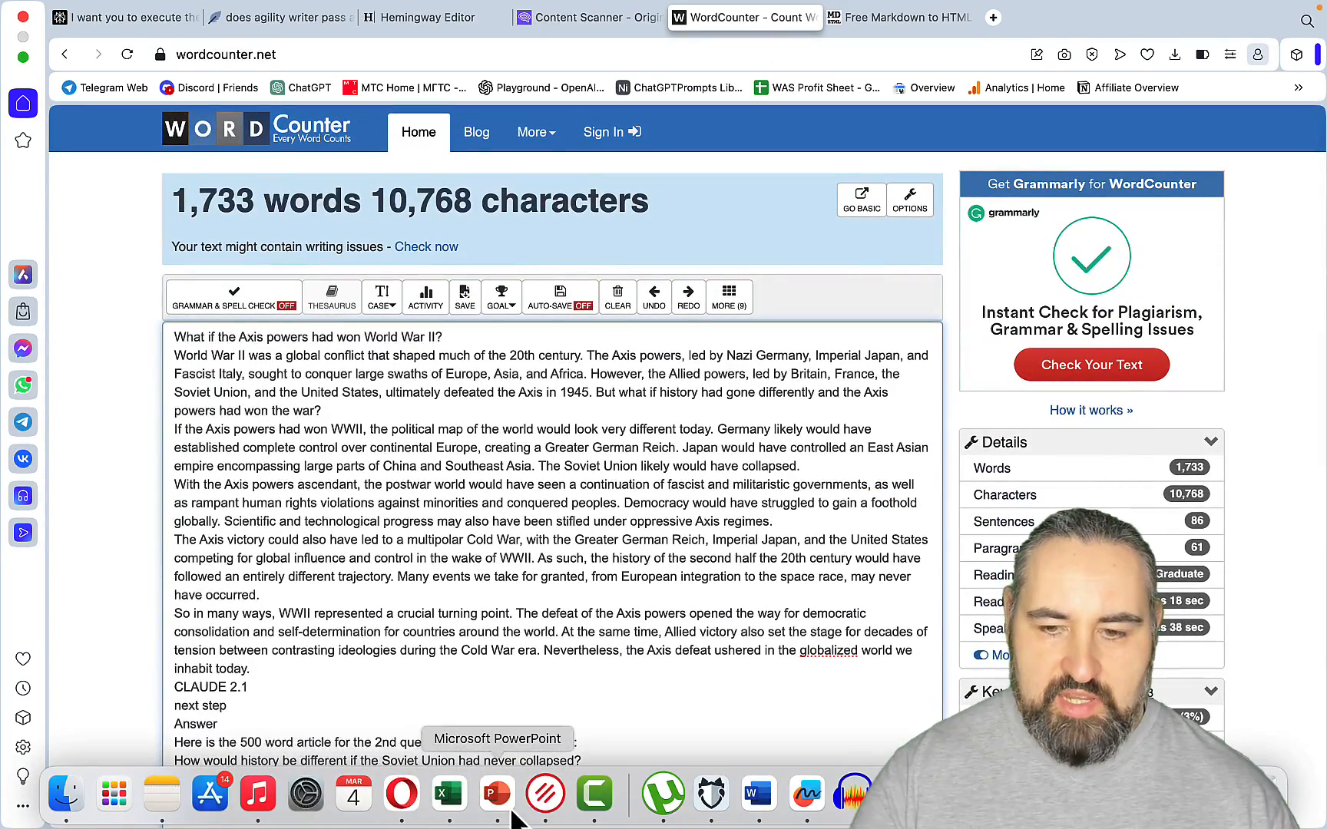
click(123, 17)
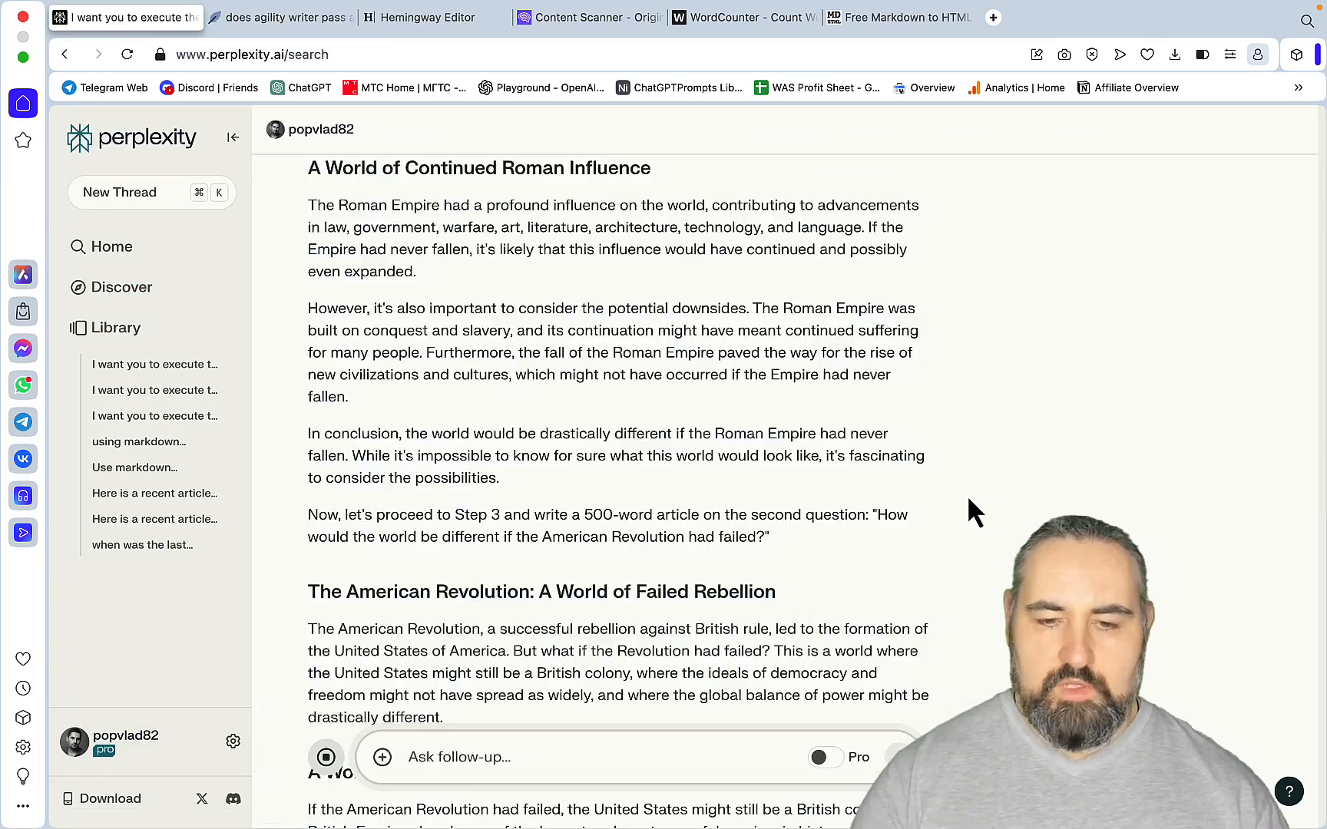
- Select the Mistral Large thread's entire article series and paste it into WordCounter
scroll(down, 3)
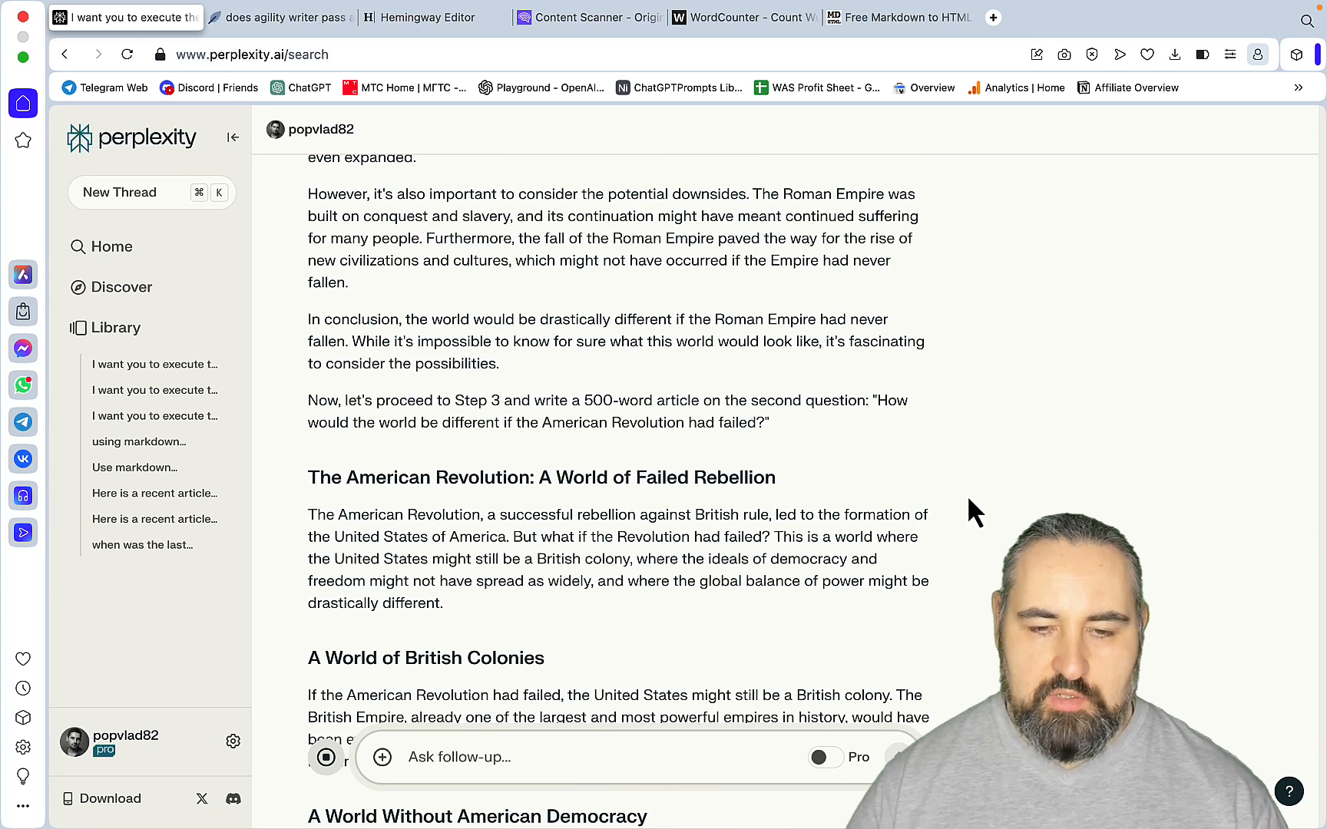
mouse_move(877, 499)
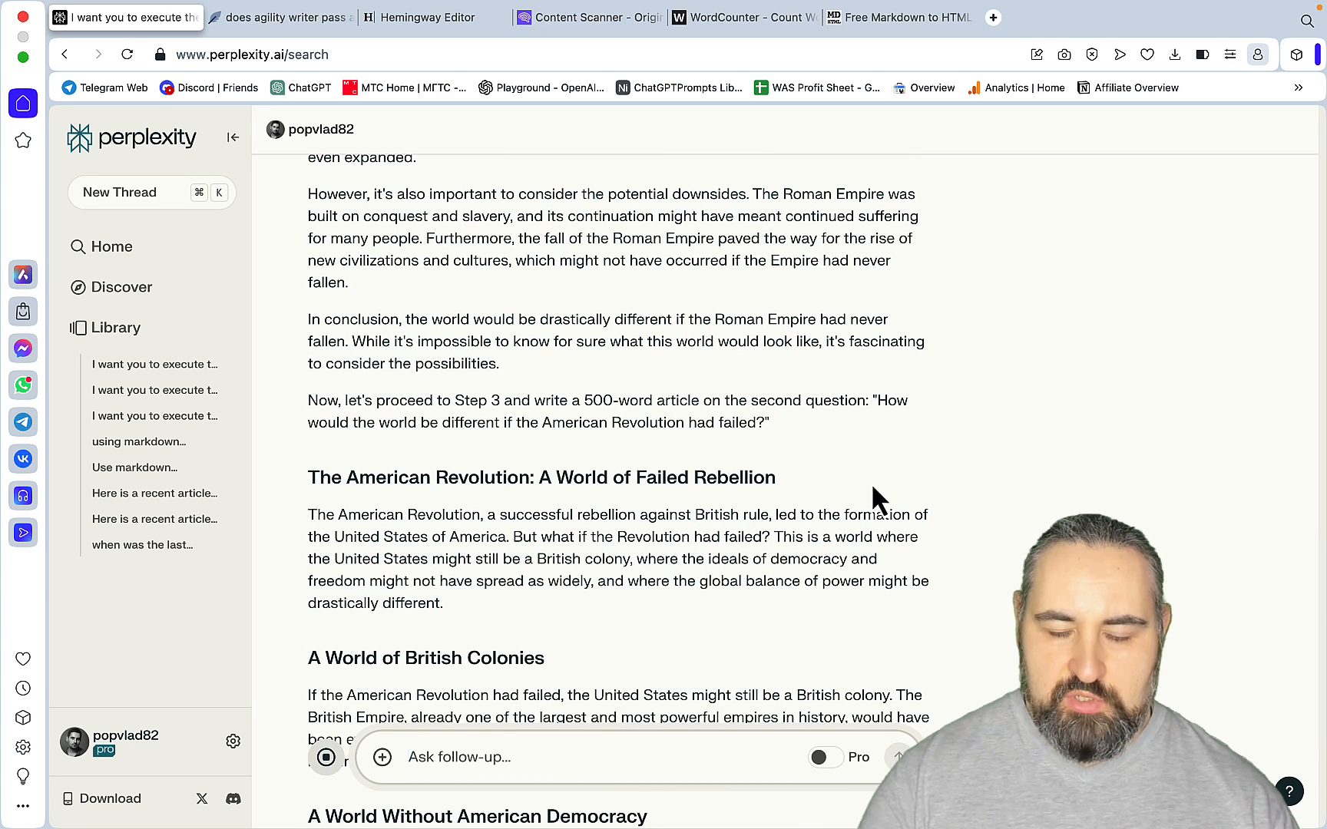
scroll(down, 3)
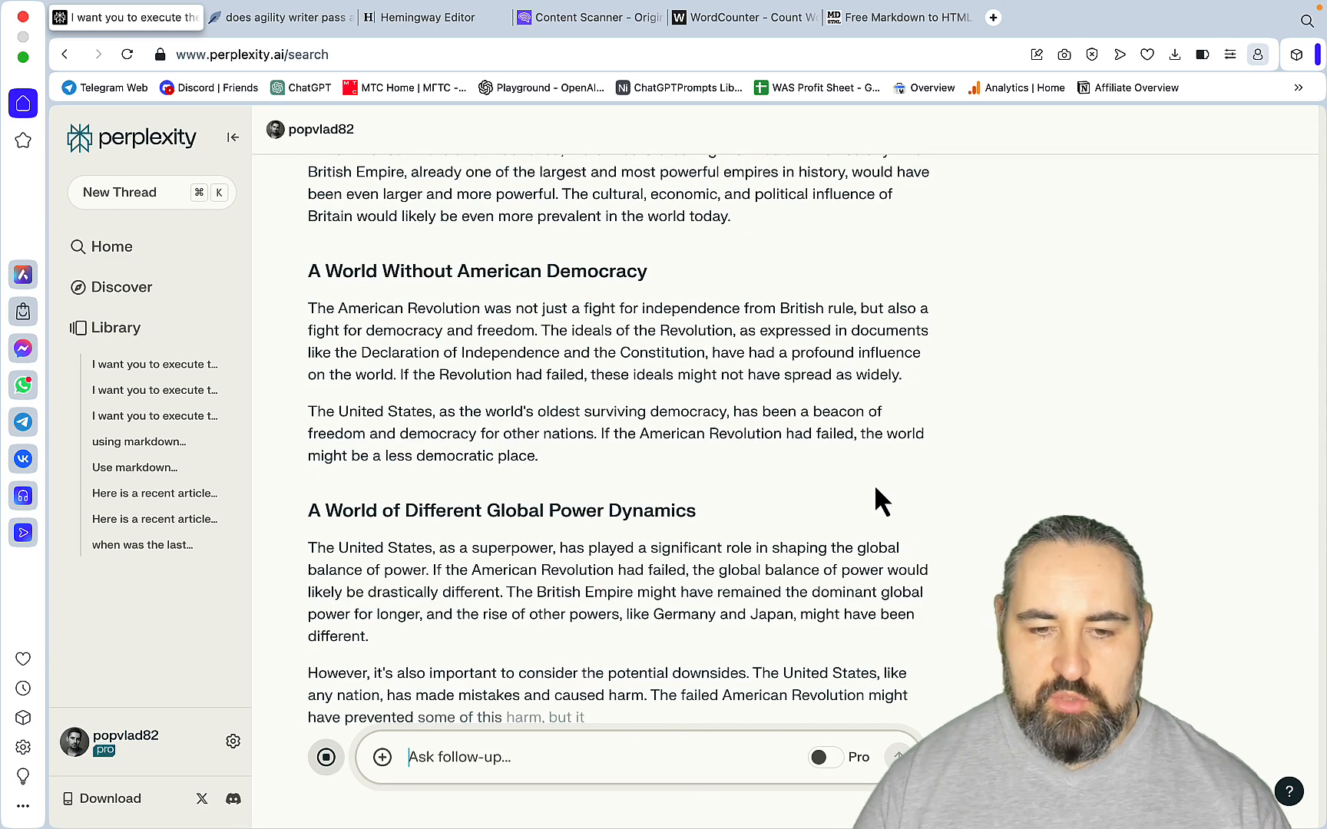
scroll(down, 3)
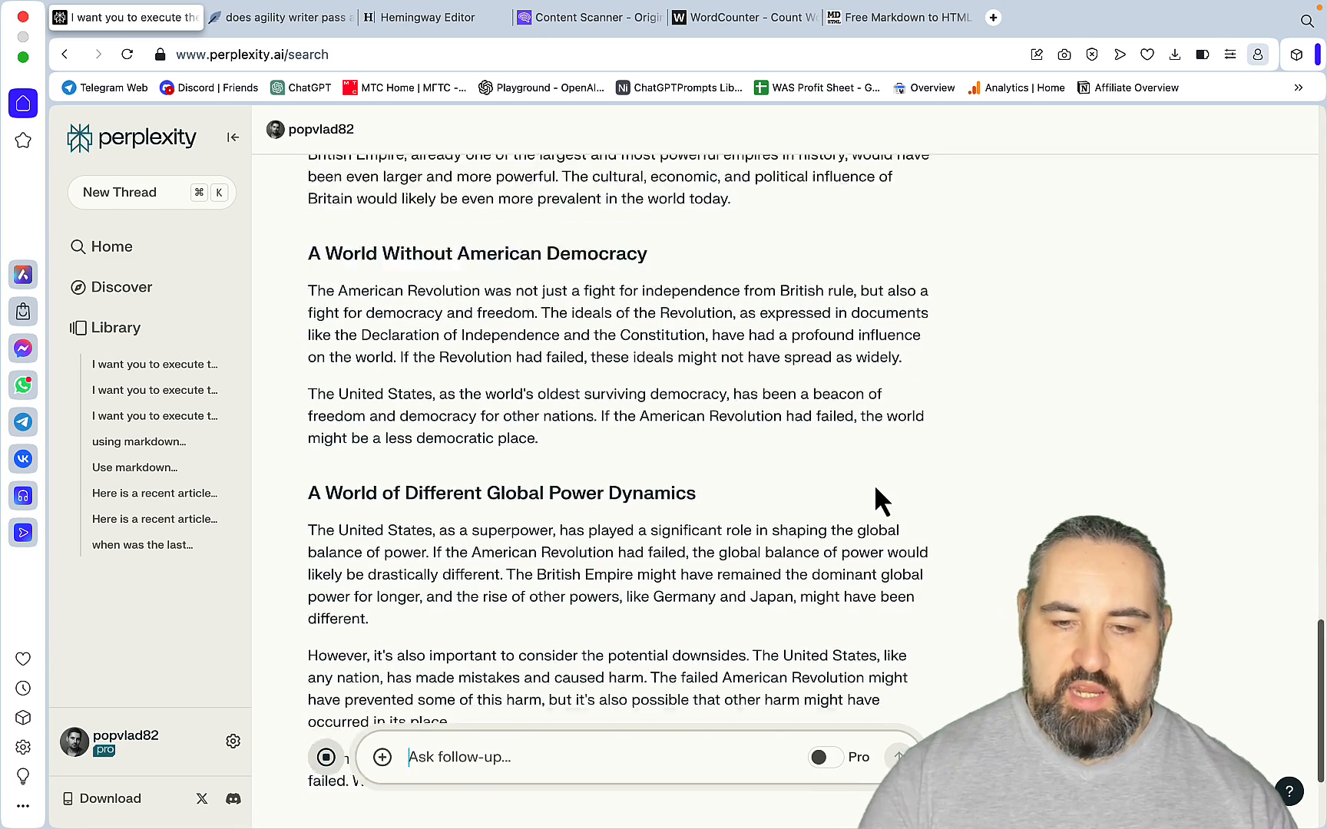
scroll(down, 3)
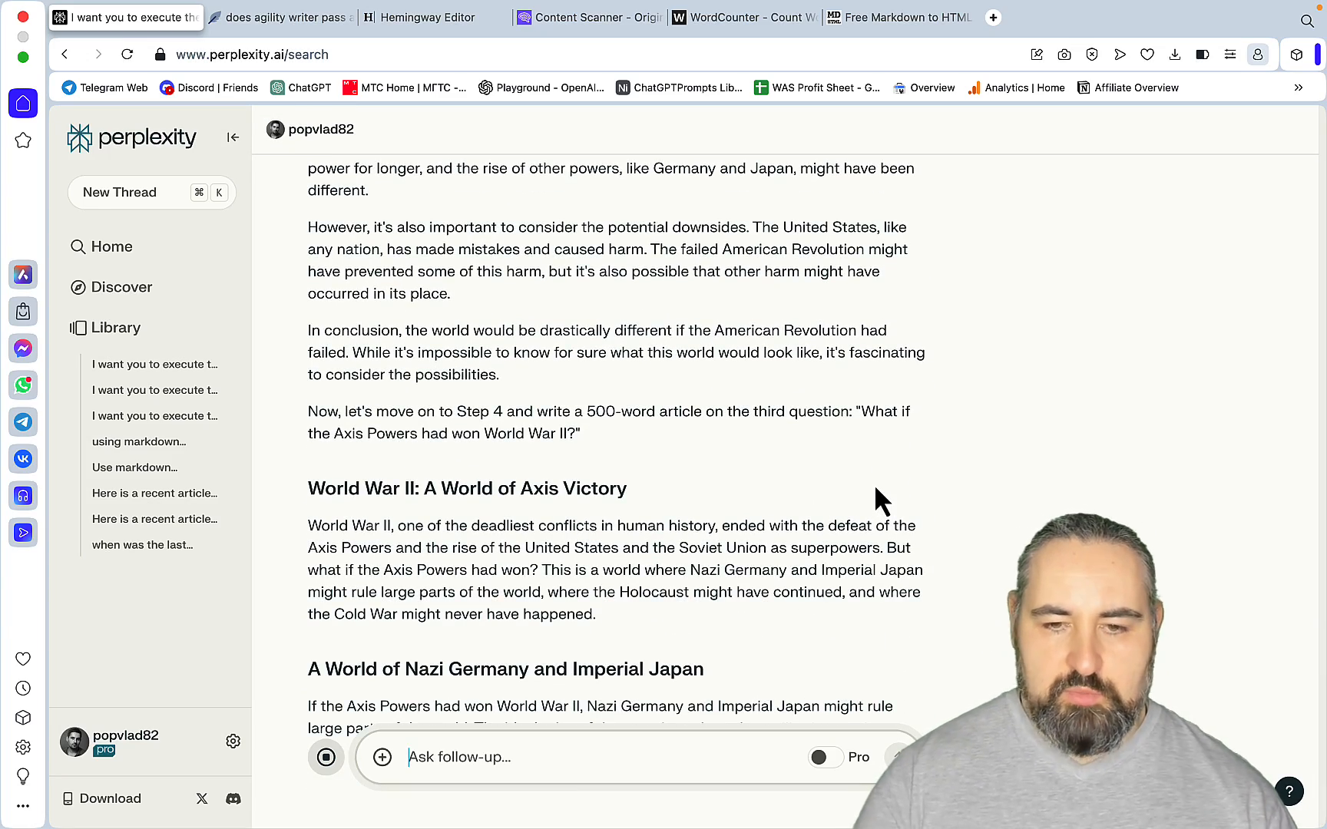
scroll(down, 3)
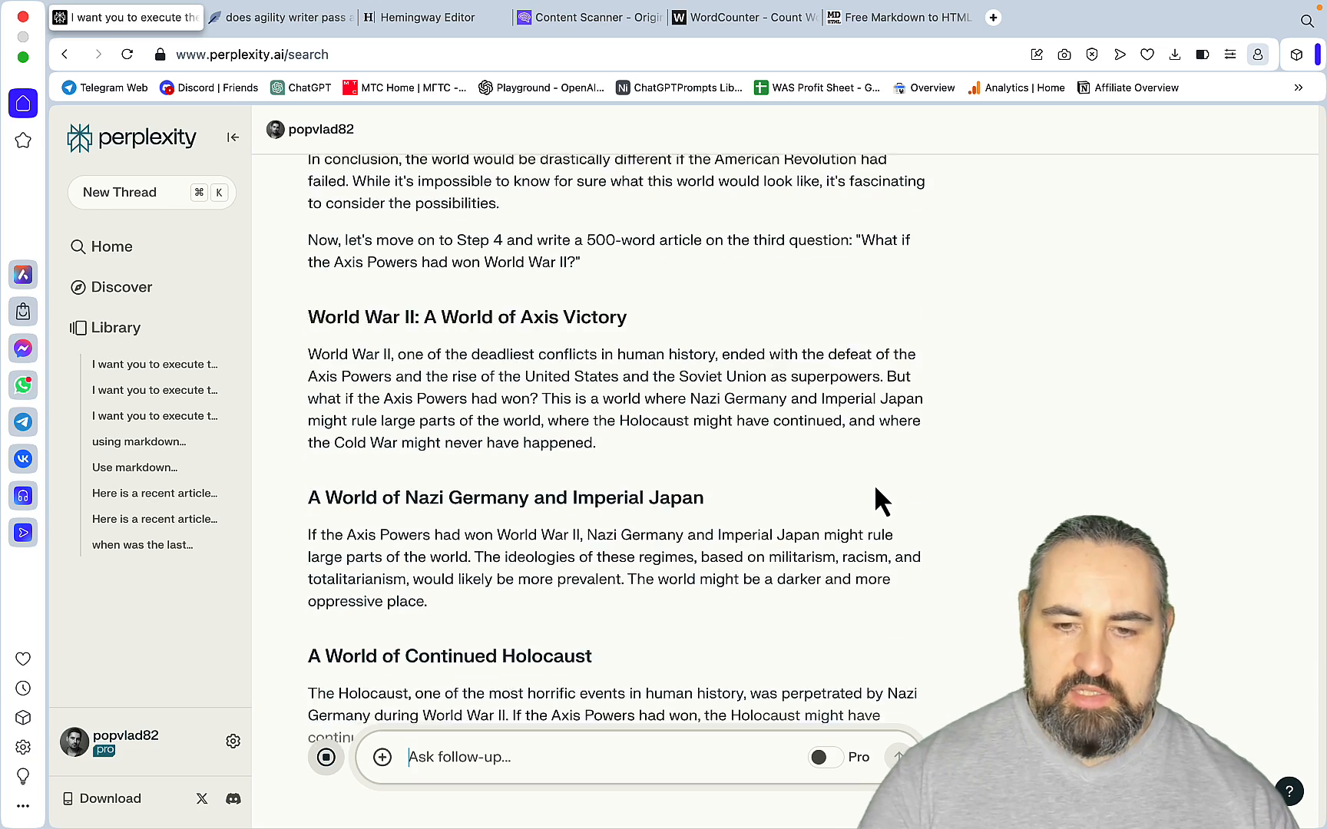
scroll(down, 3)
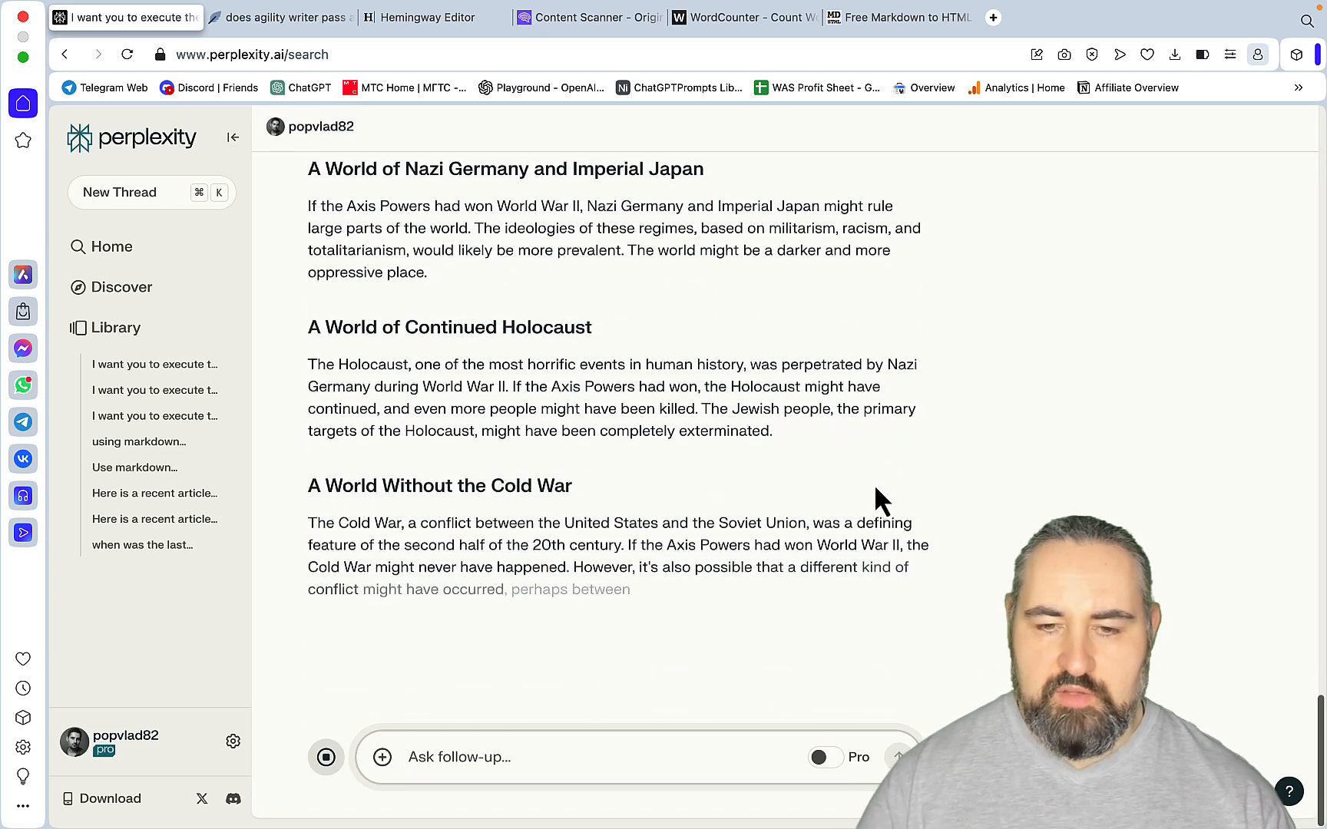
scroll(down, 3)
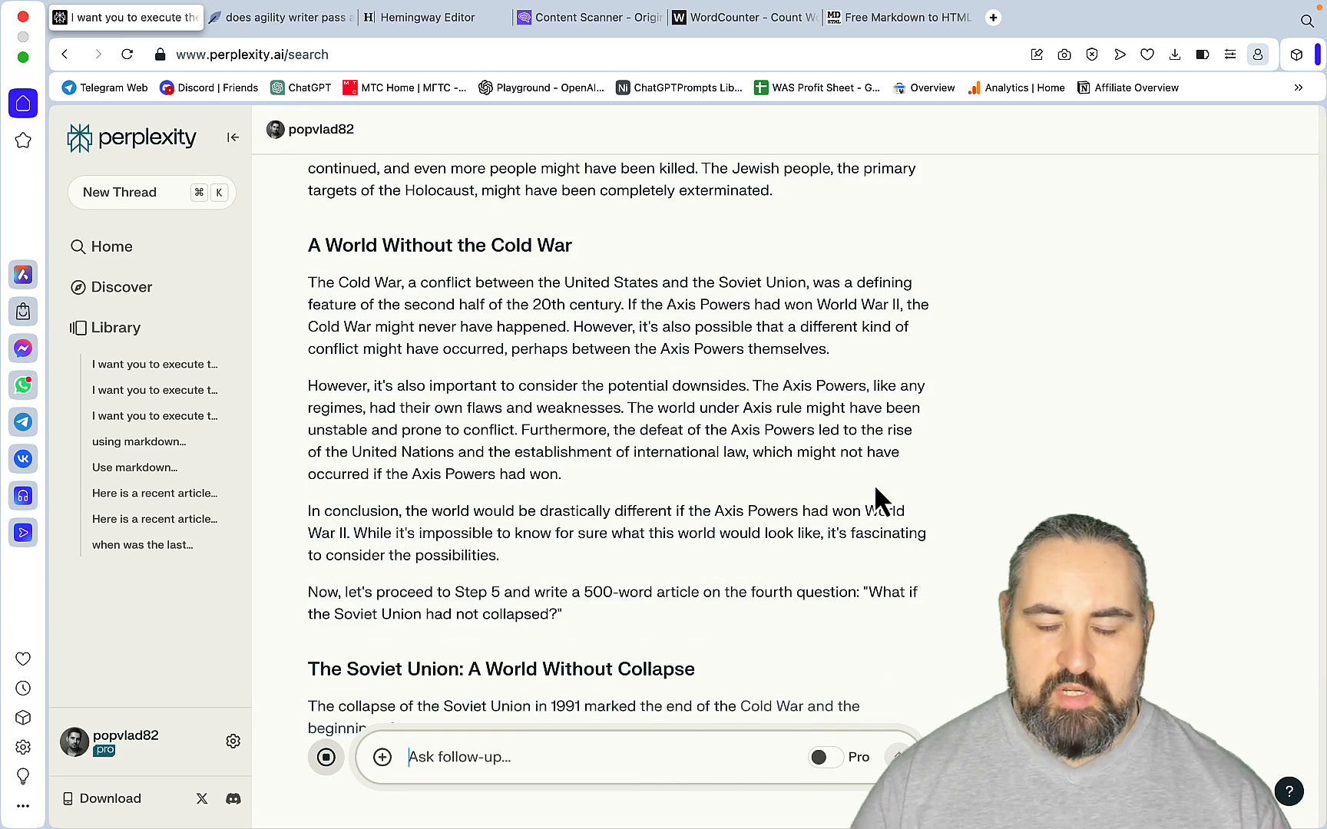
scroll(down, 3)
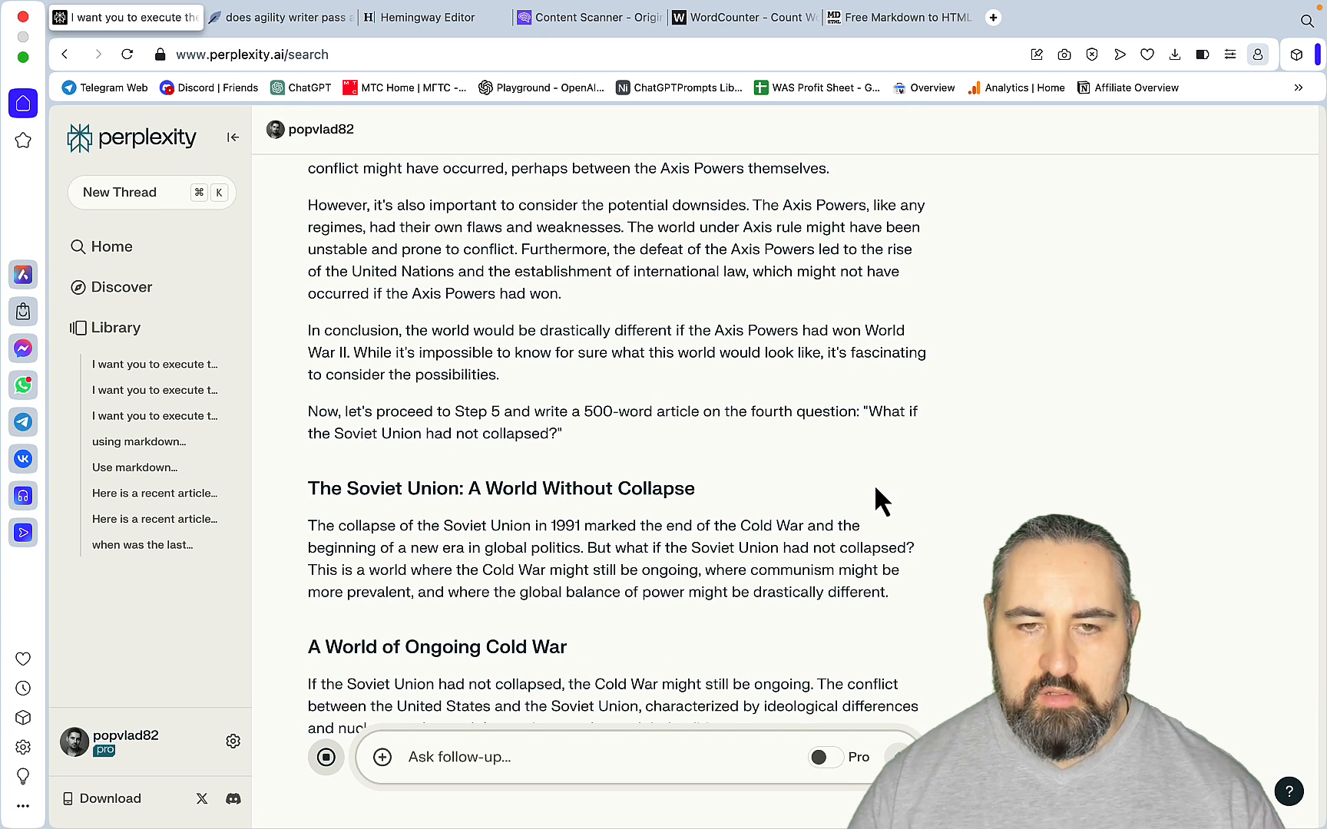
scroll(down, 3)
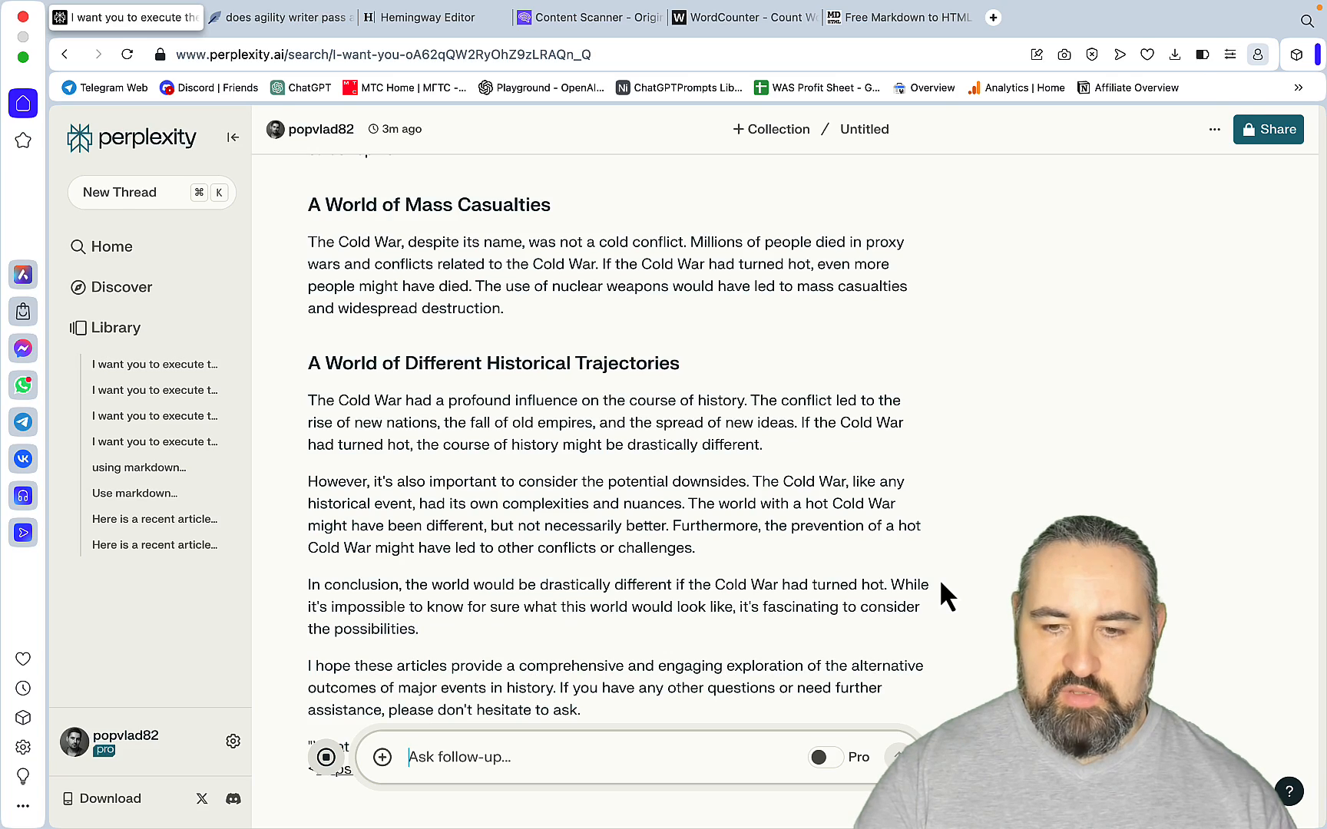
scroll(down, 3)
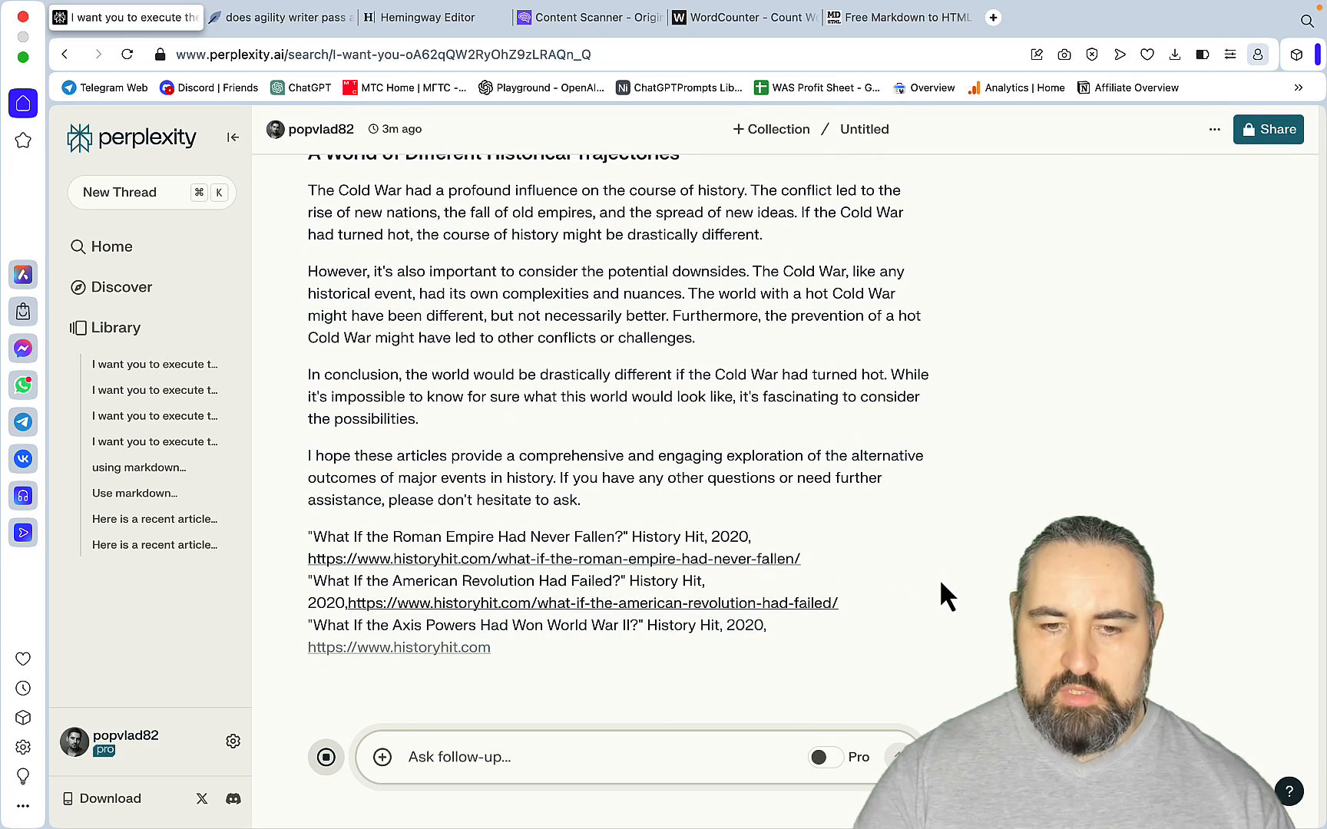
scroll(down, 3)
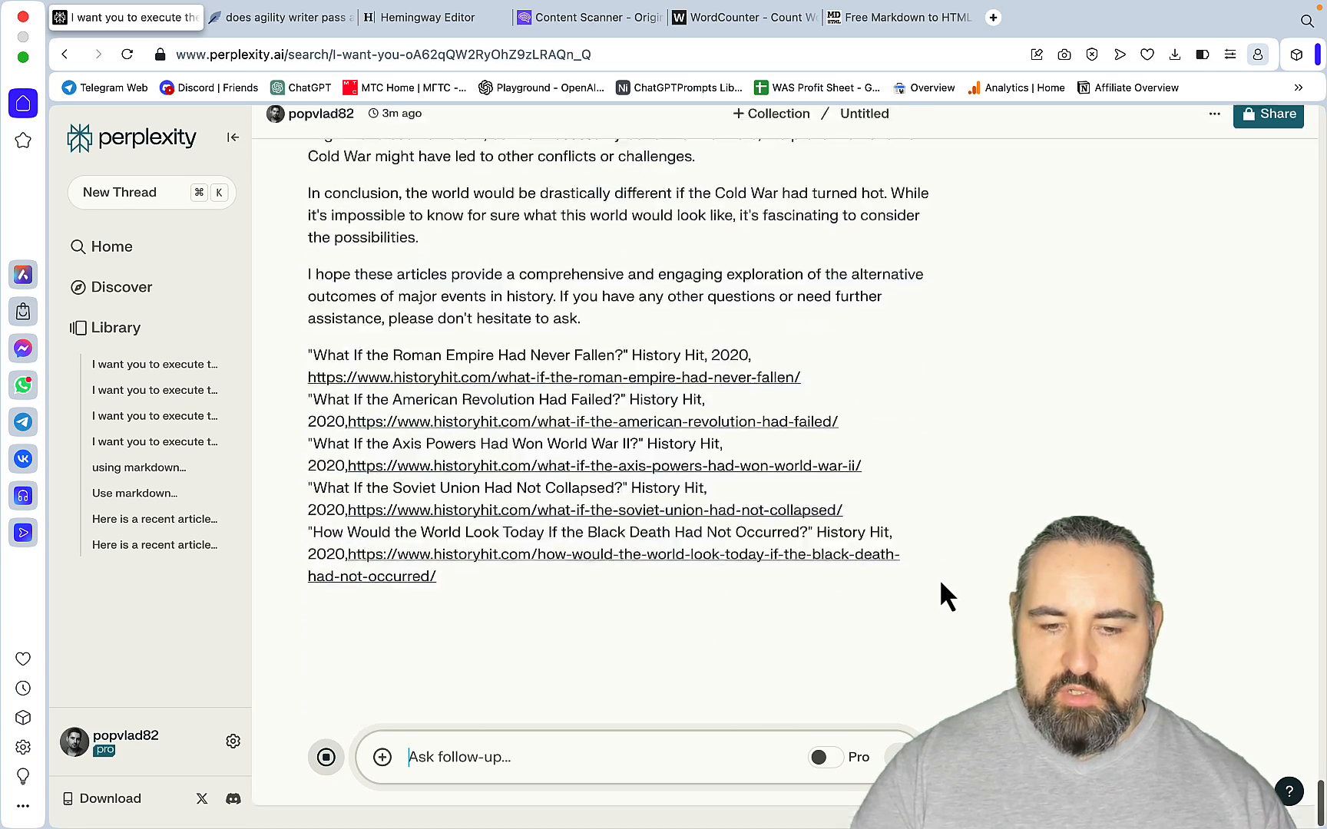
scroll(down, 3)
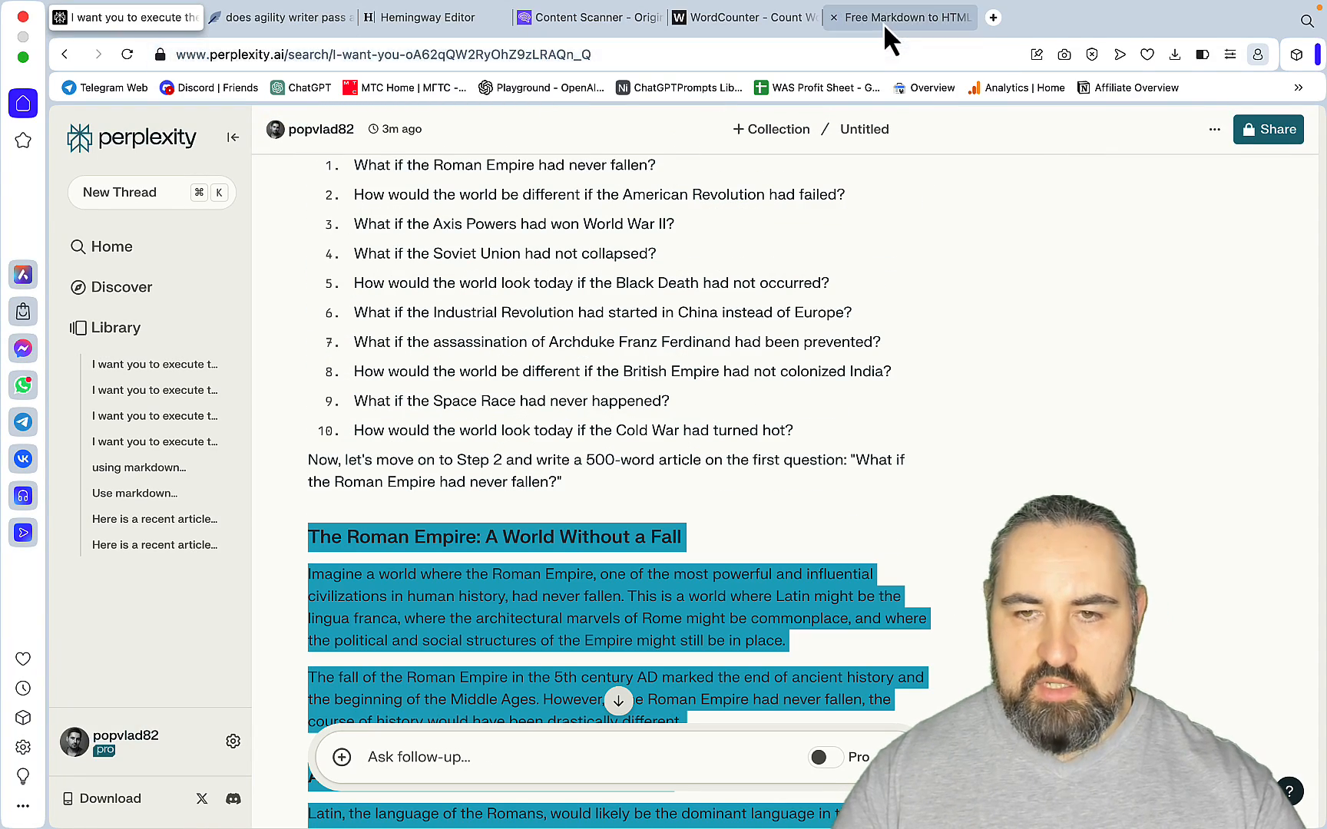
click(743, 17)
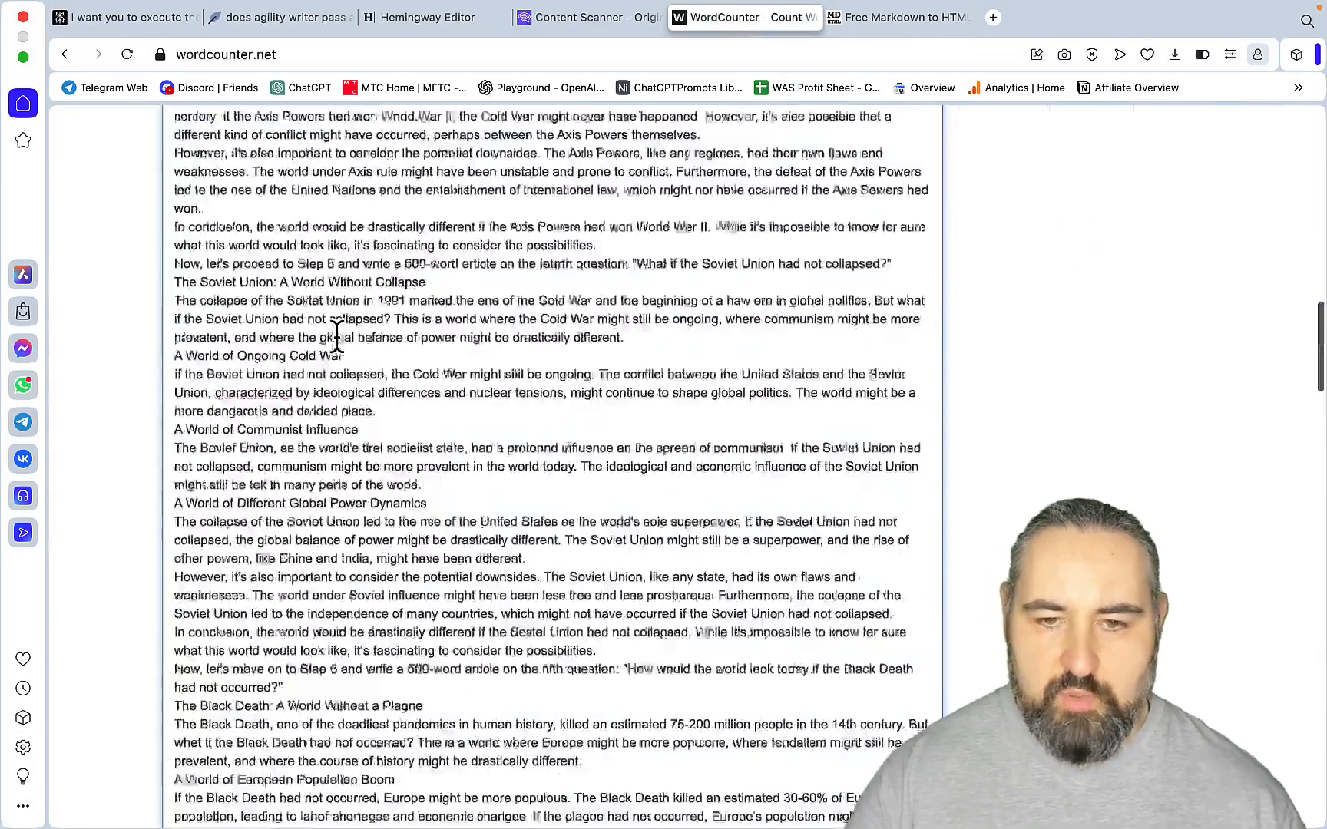
scroll(up, 3)
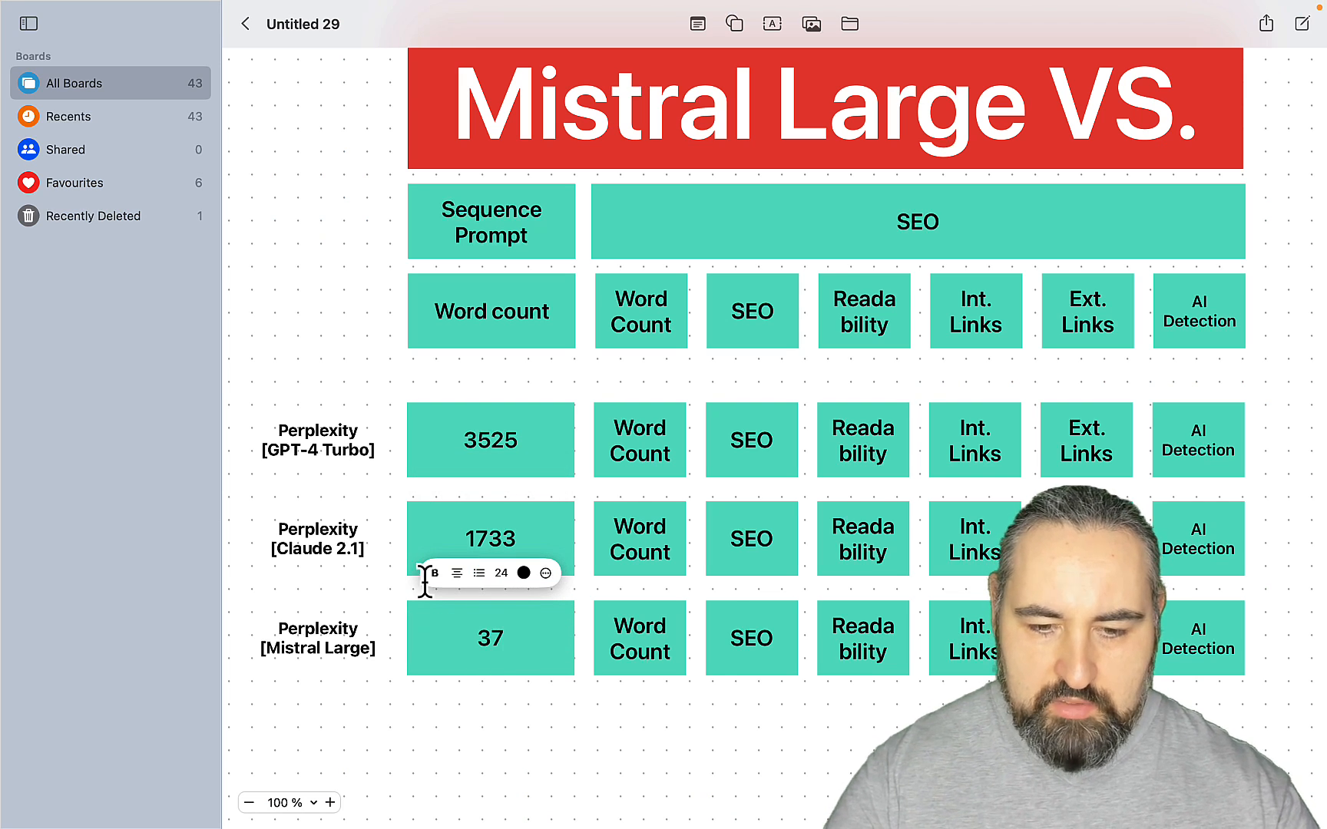
- Enter 3749 as Mistral Large's word count, colour Claude 2.1's 1733 red and GPT-4 Turbo's 3525 yellow
click(490, 537)
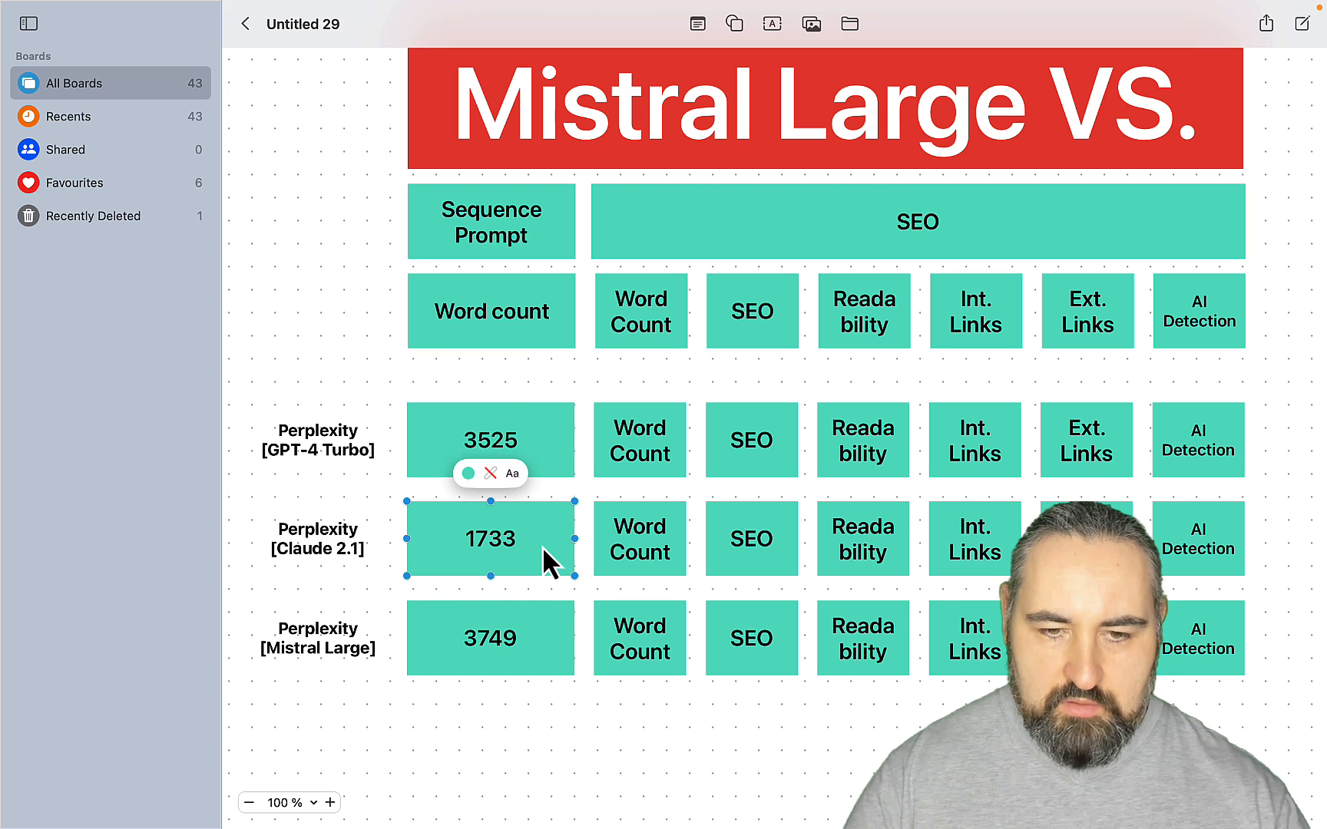
click(467, 473)
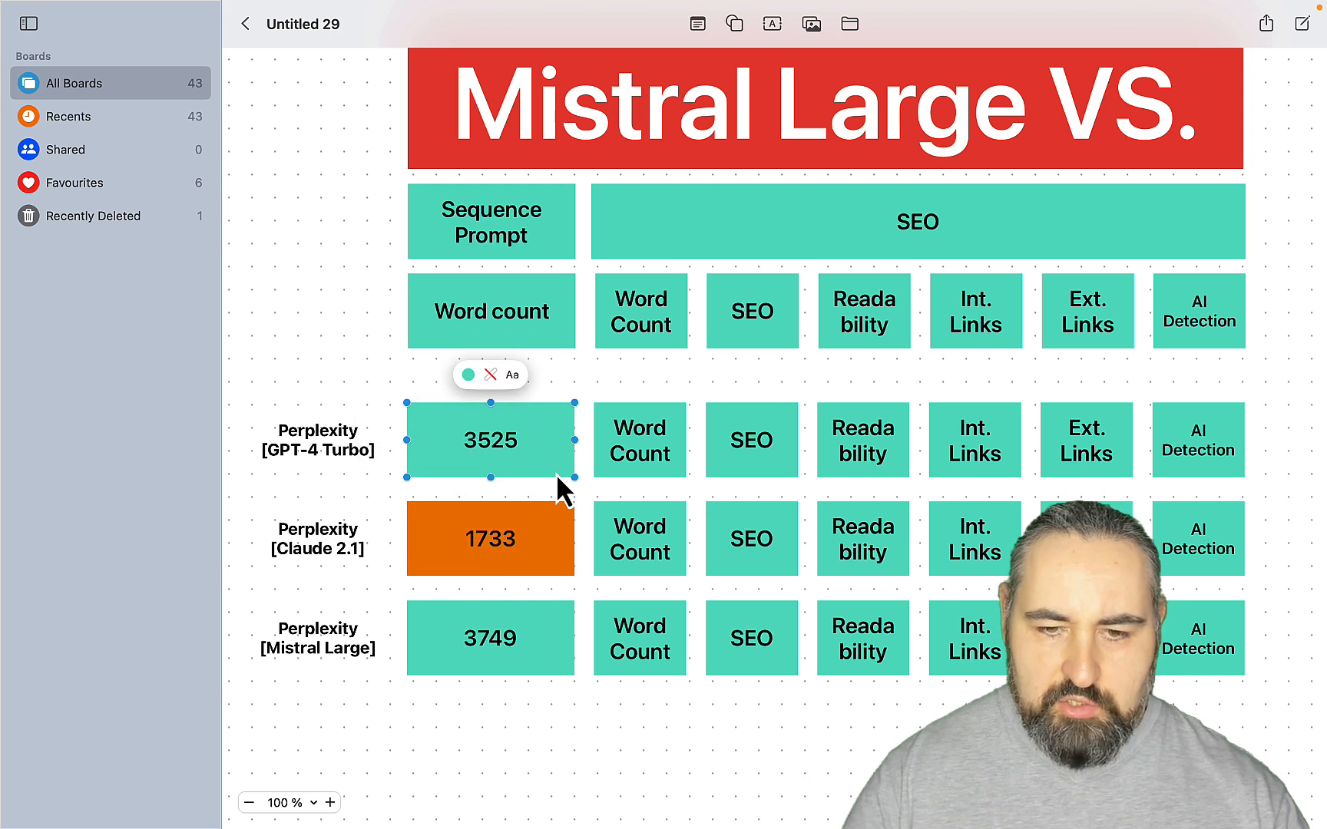
click(489, 538)
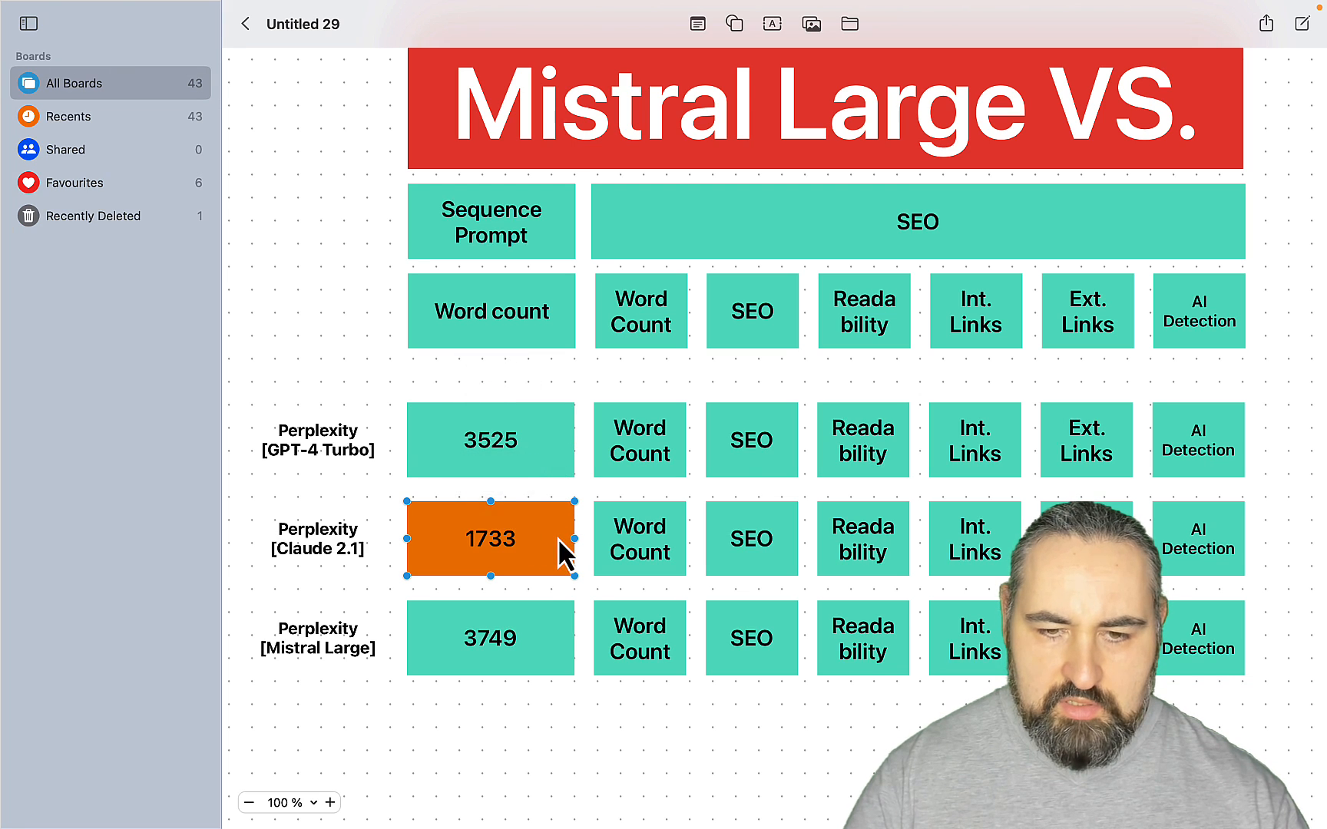
click(467, 471)
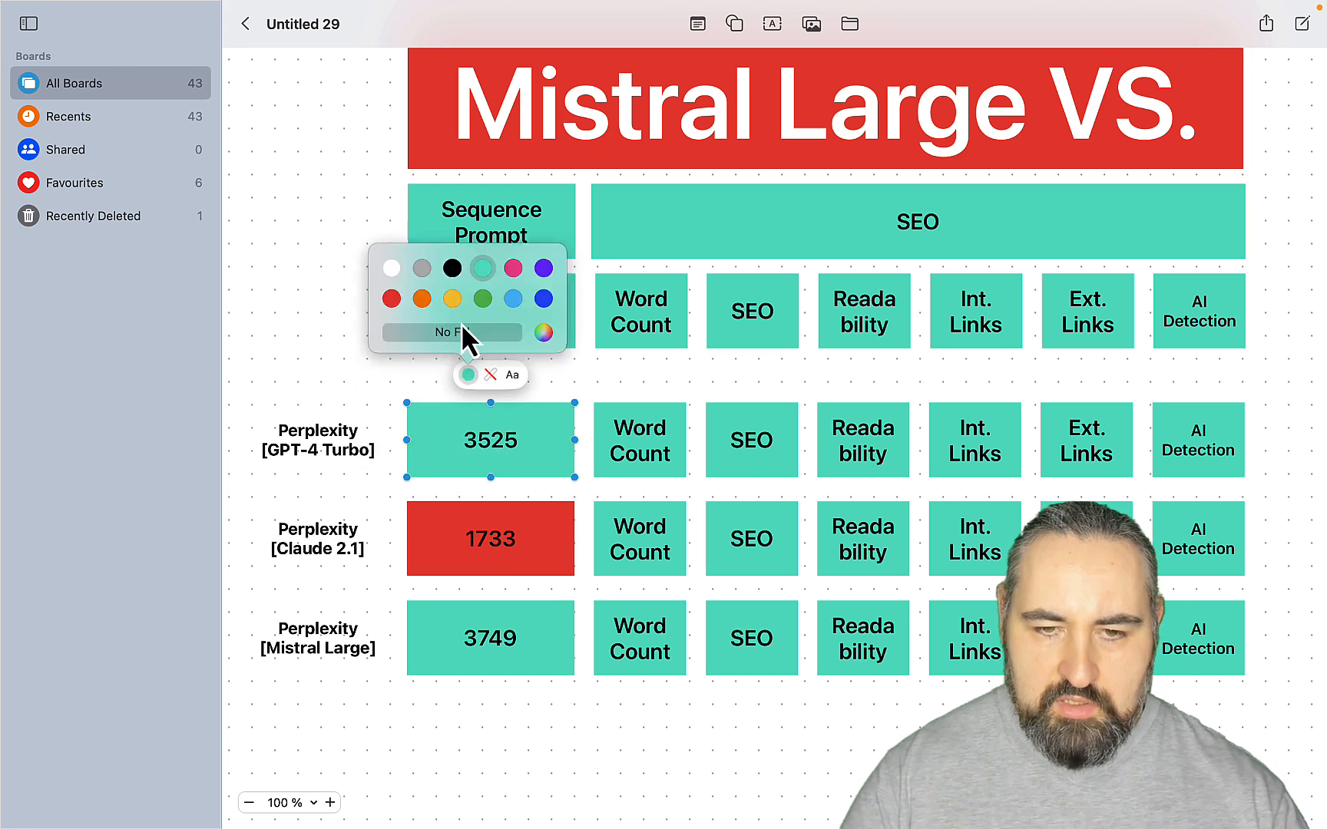
click(451, 298)
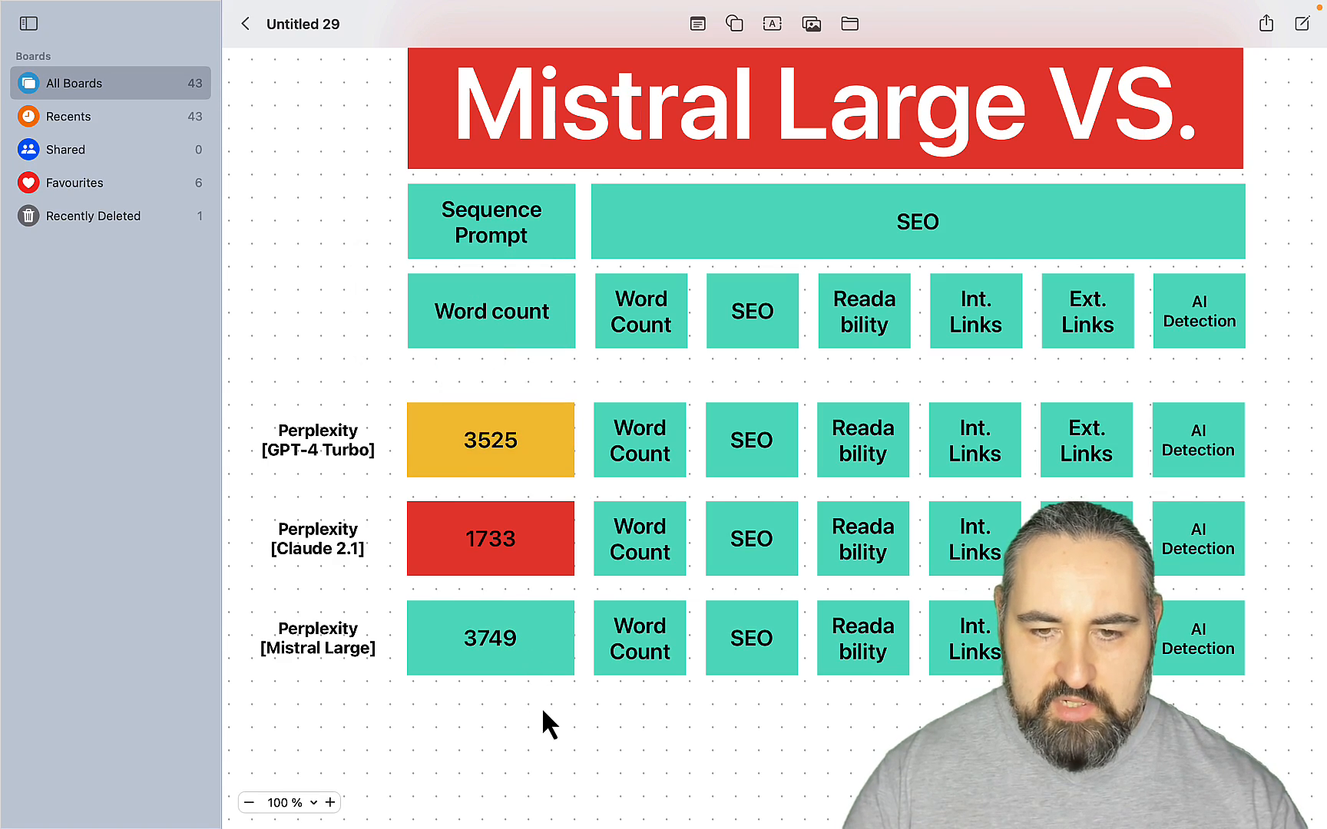
mouse_move(258, 793)
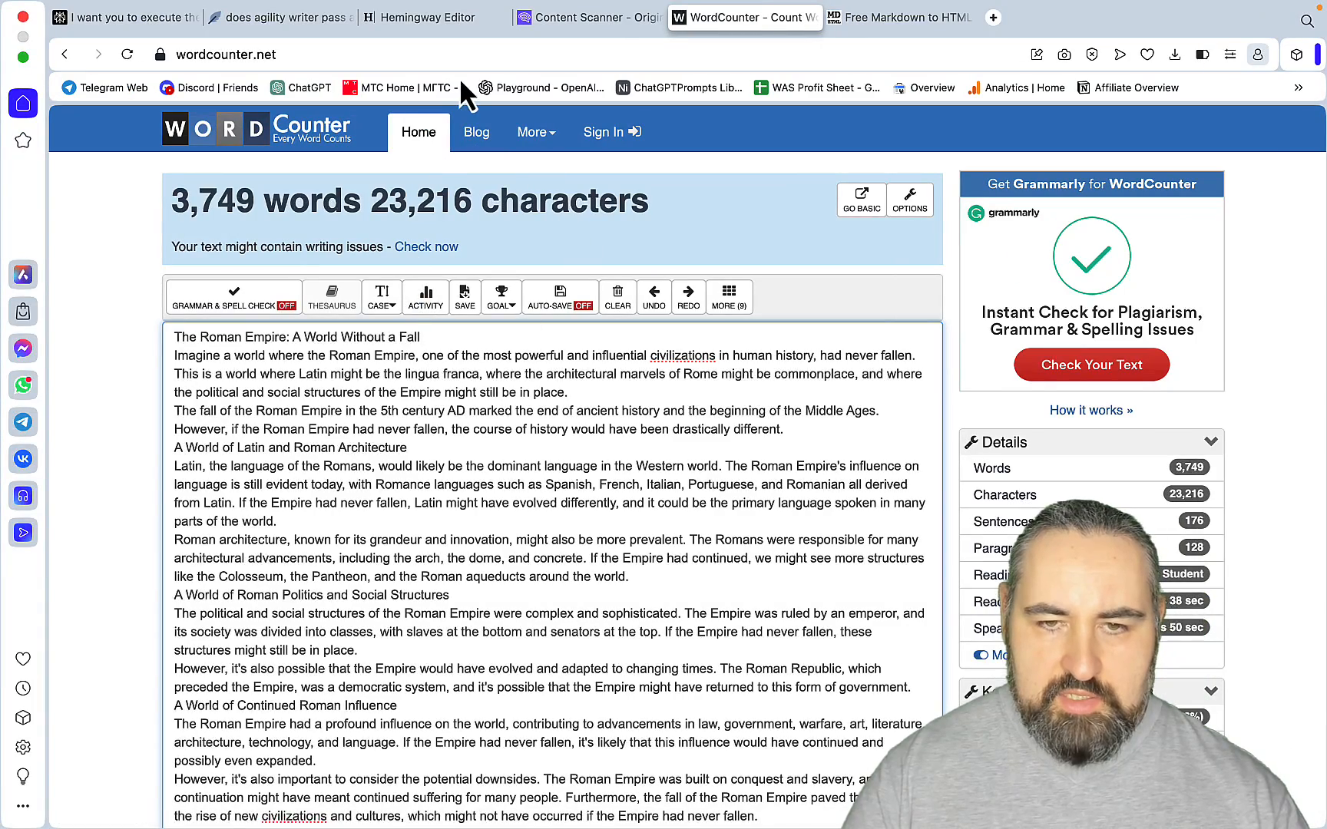
- Close the WordCounter tab after confirming the 3,749-word total
click(279, 17)
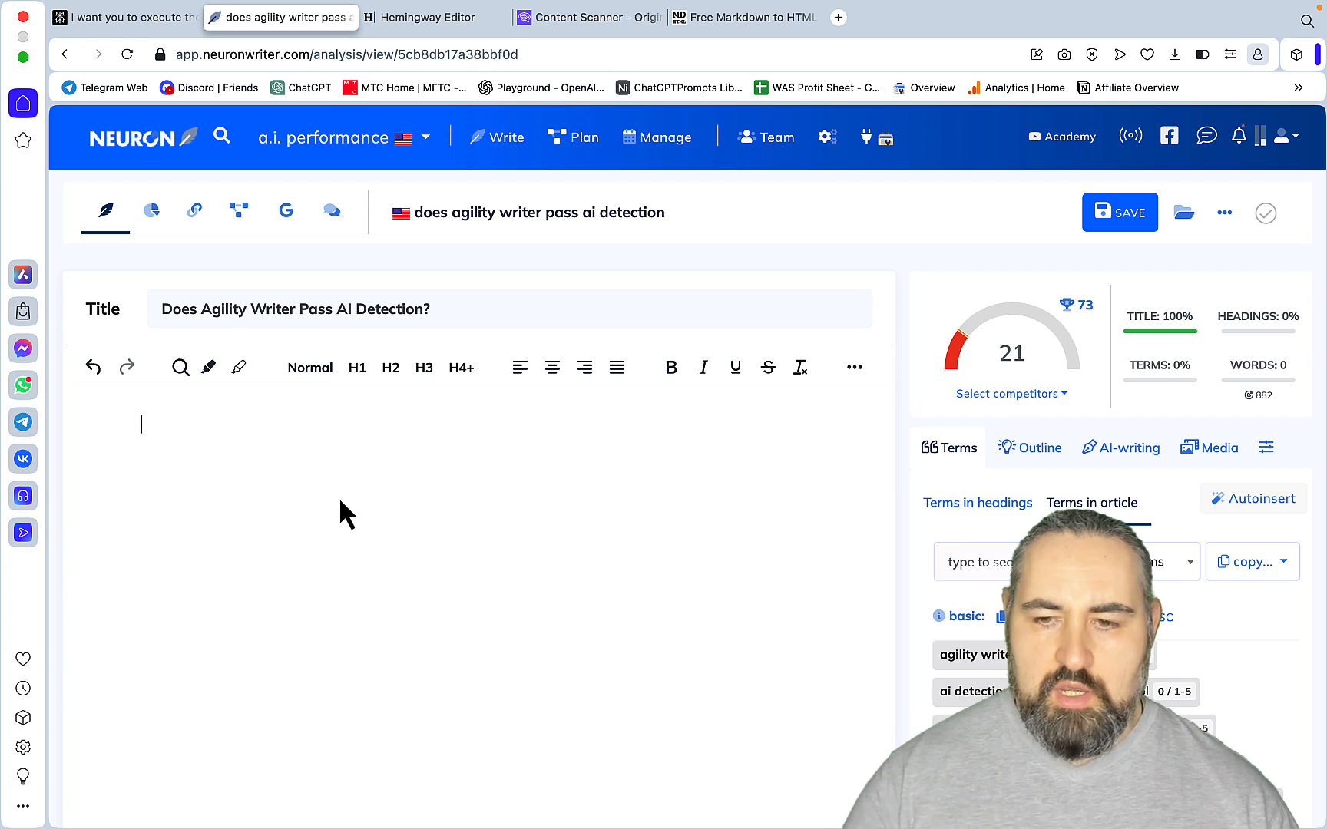
- Run the advanced blog outline template's Write for me to produce the H1–H3 outline
click(1028, 447)
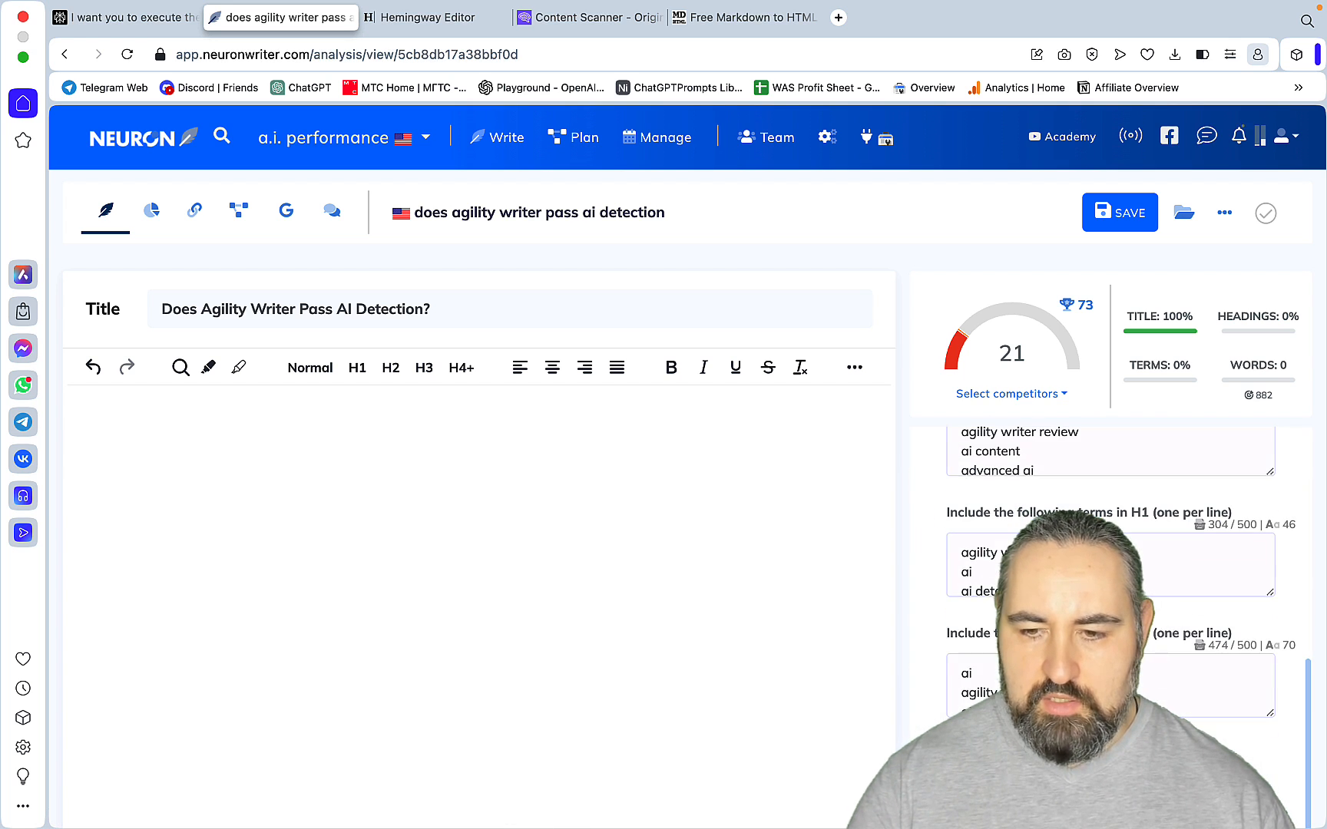
scroll(down, 3)
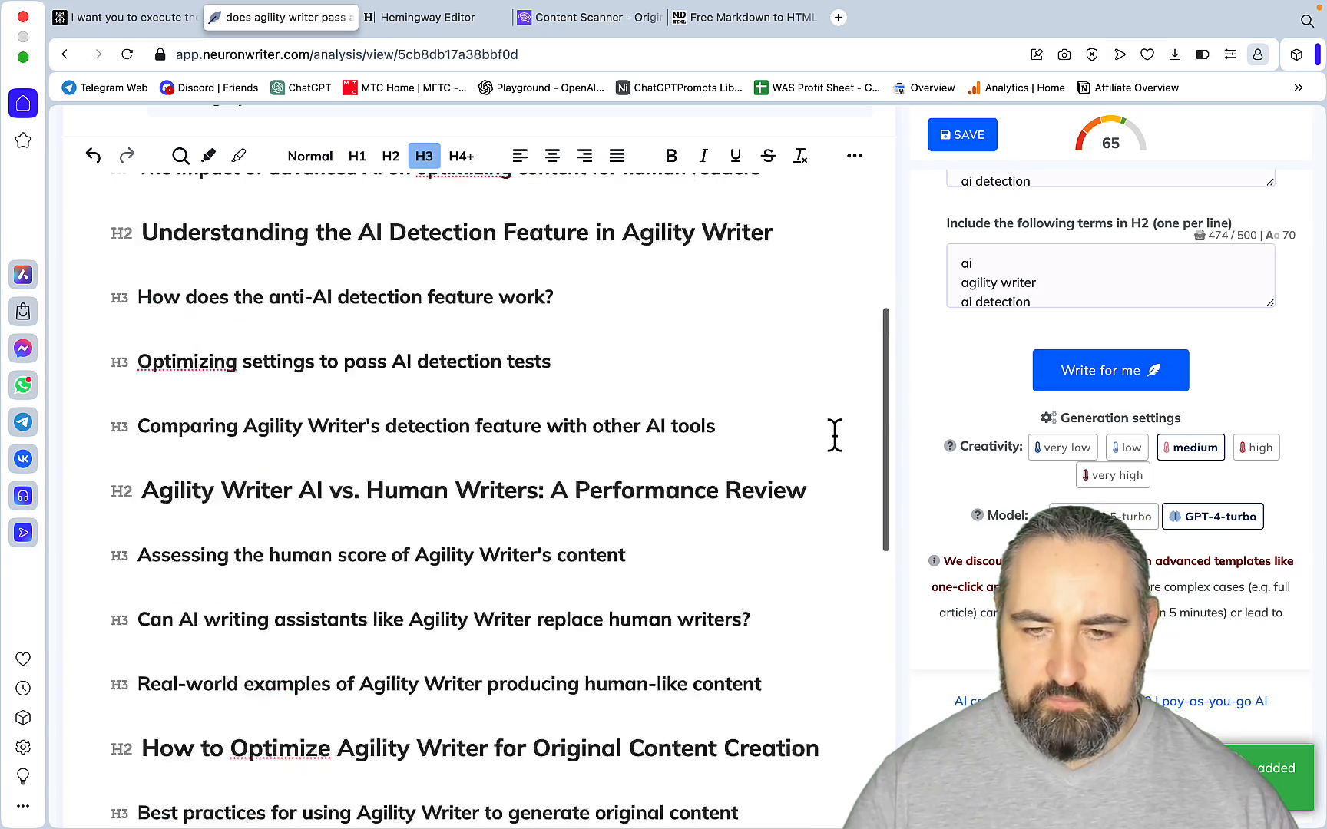
- Export the generated outline through Export/copy editor contents in a chosen format
scroll(up, 3)
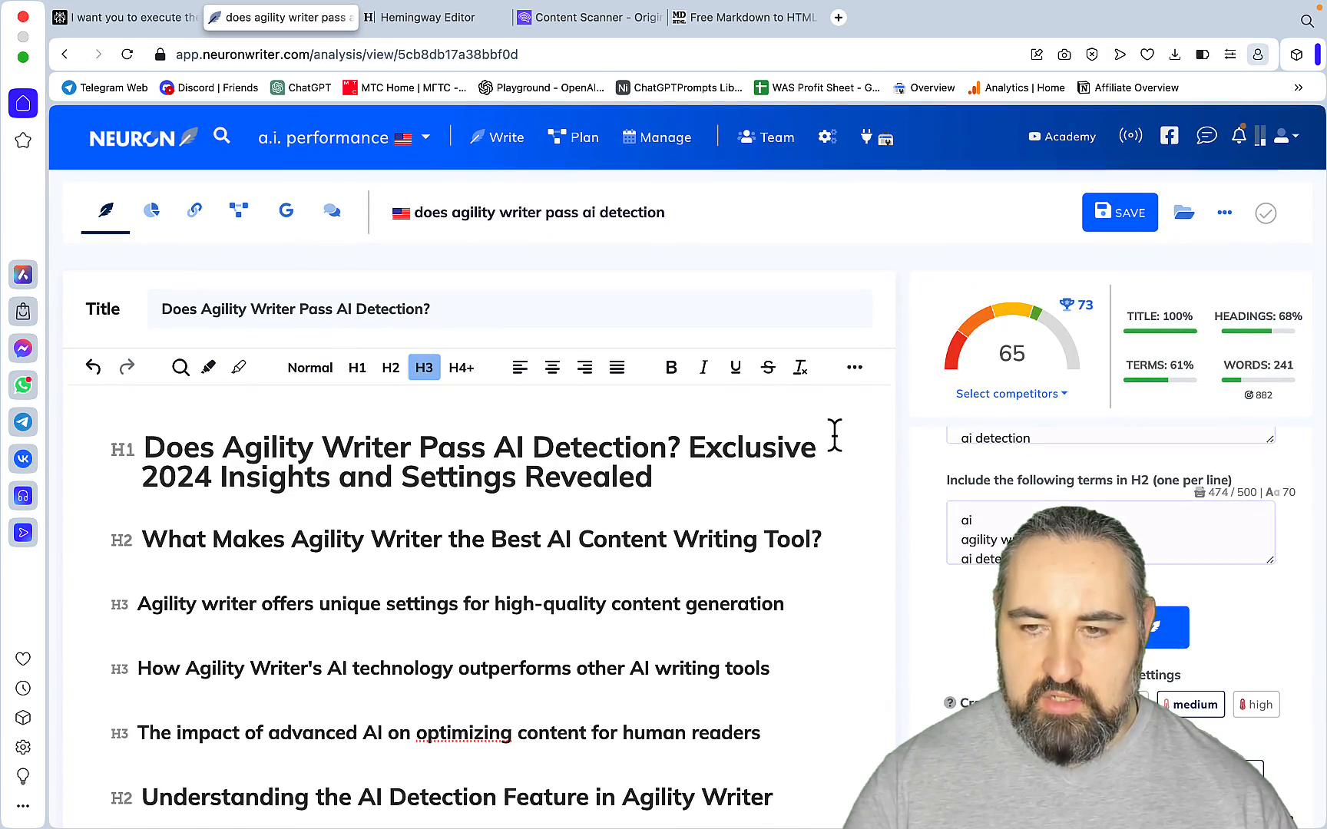
click(1222, 212)
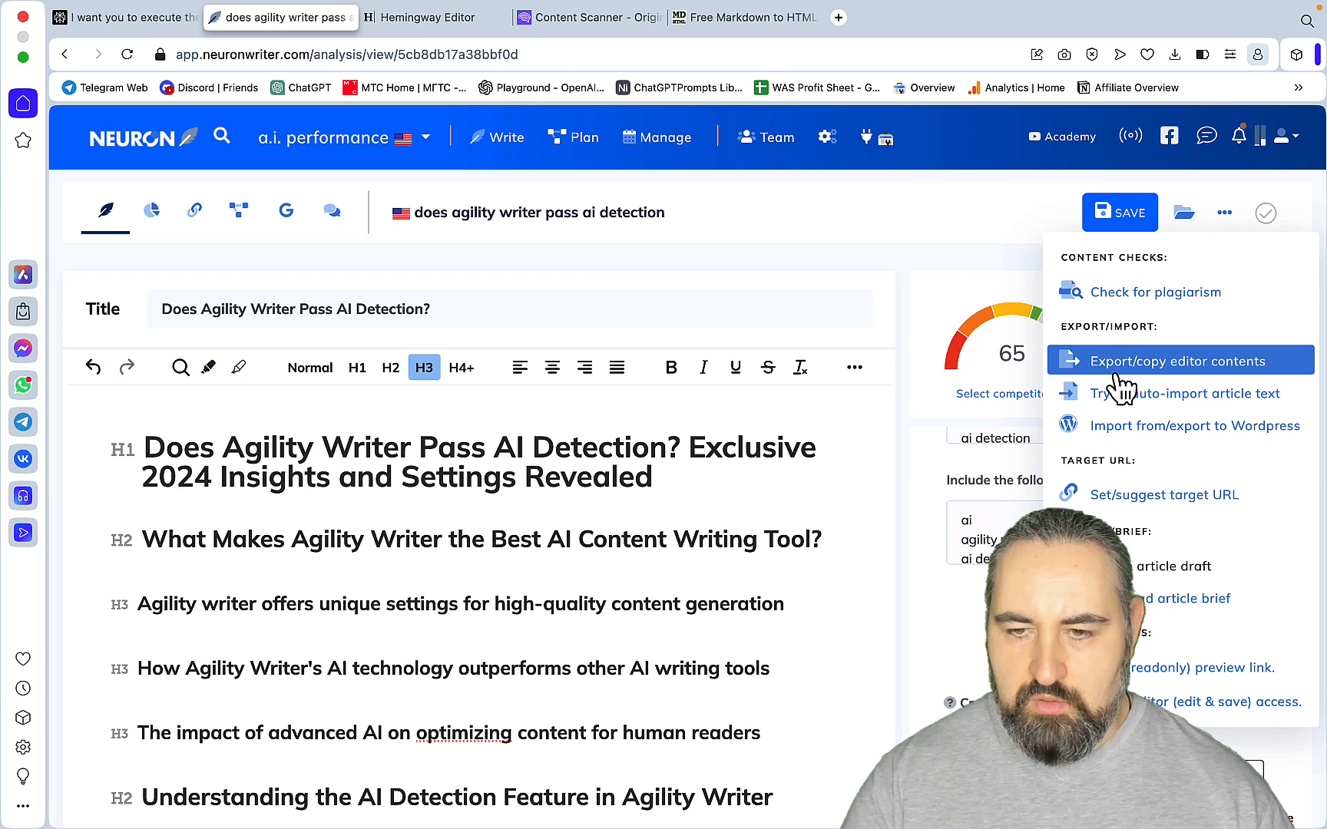
click(1192, 360)
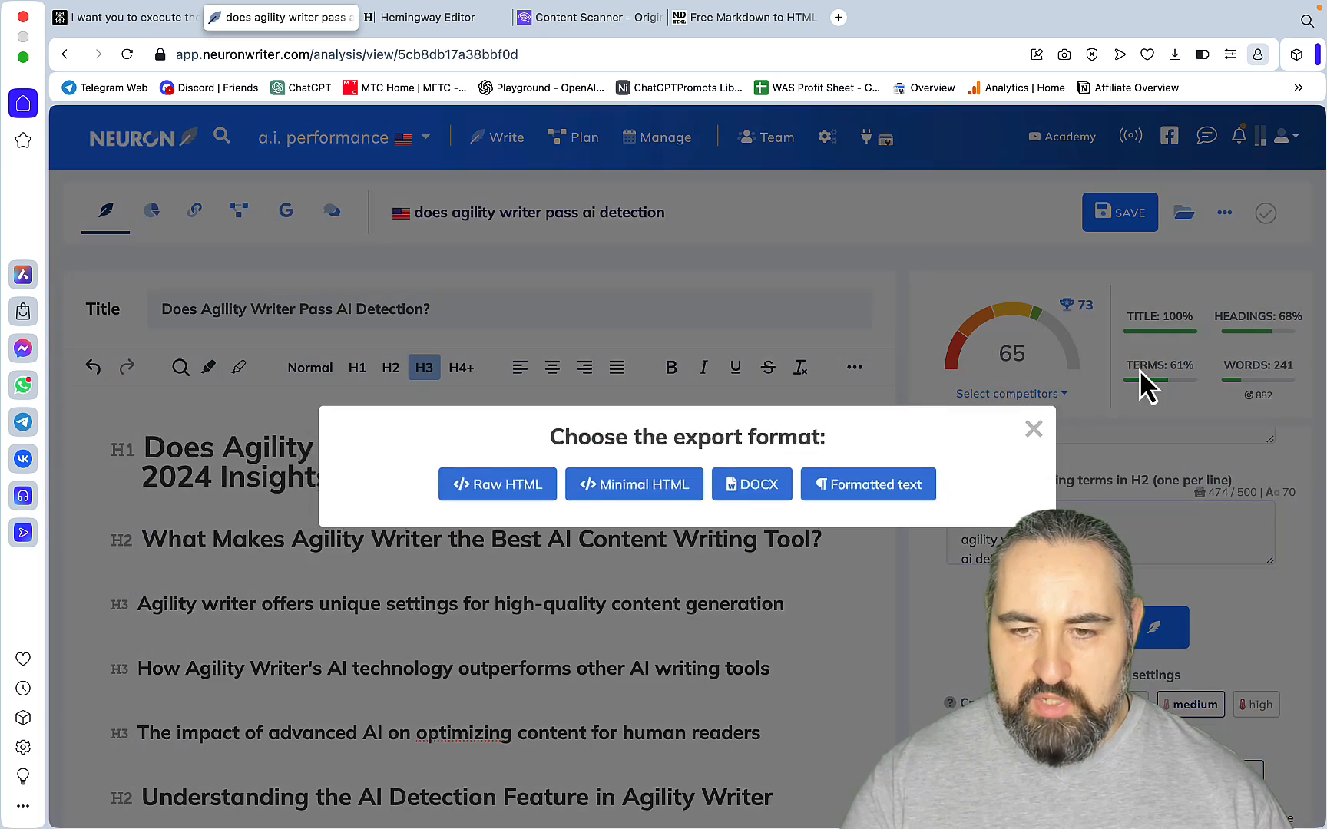
click(496, 484)
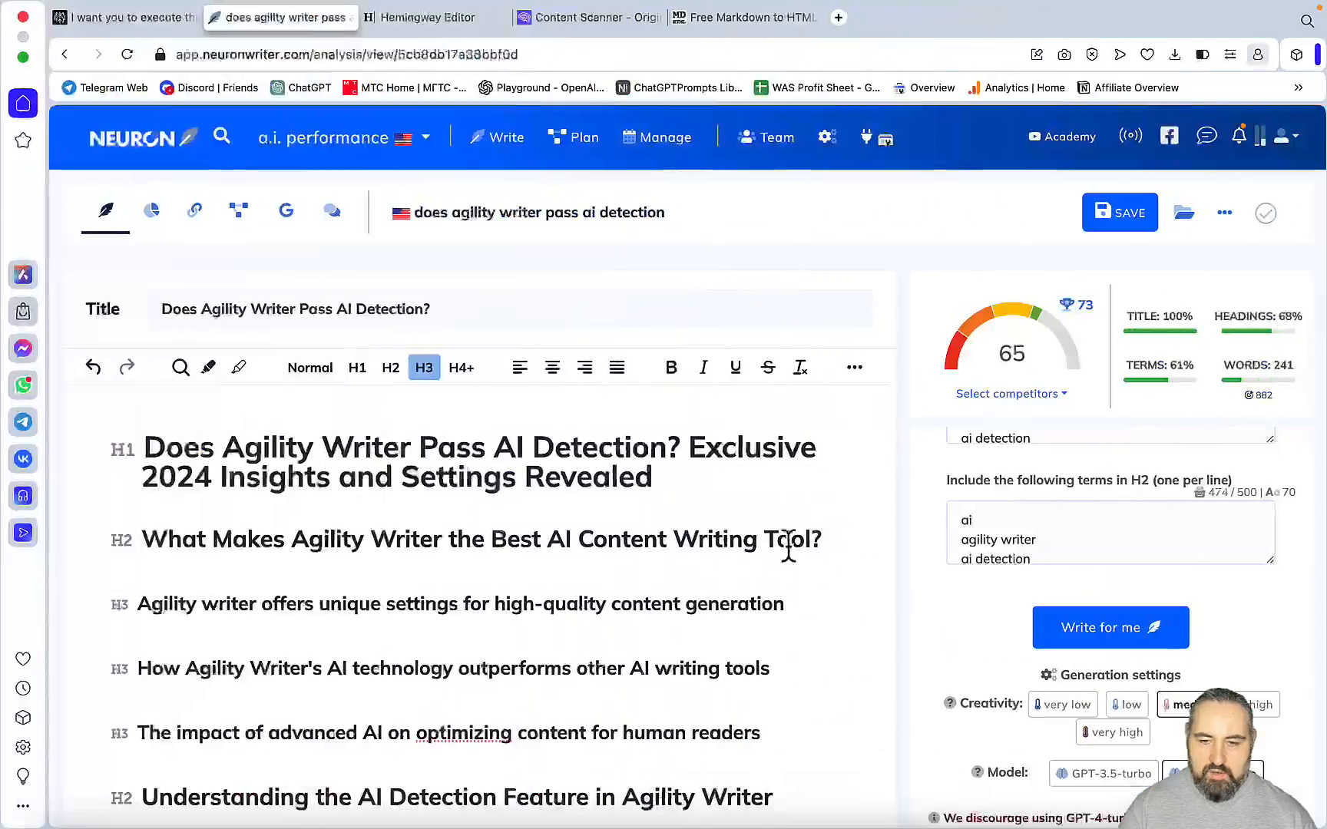
- Filter the recommended Terms to not used and copy that unused basic-terms list
click(1033, 447)
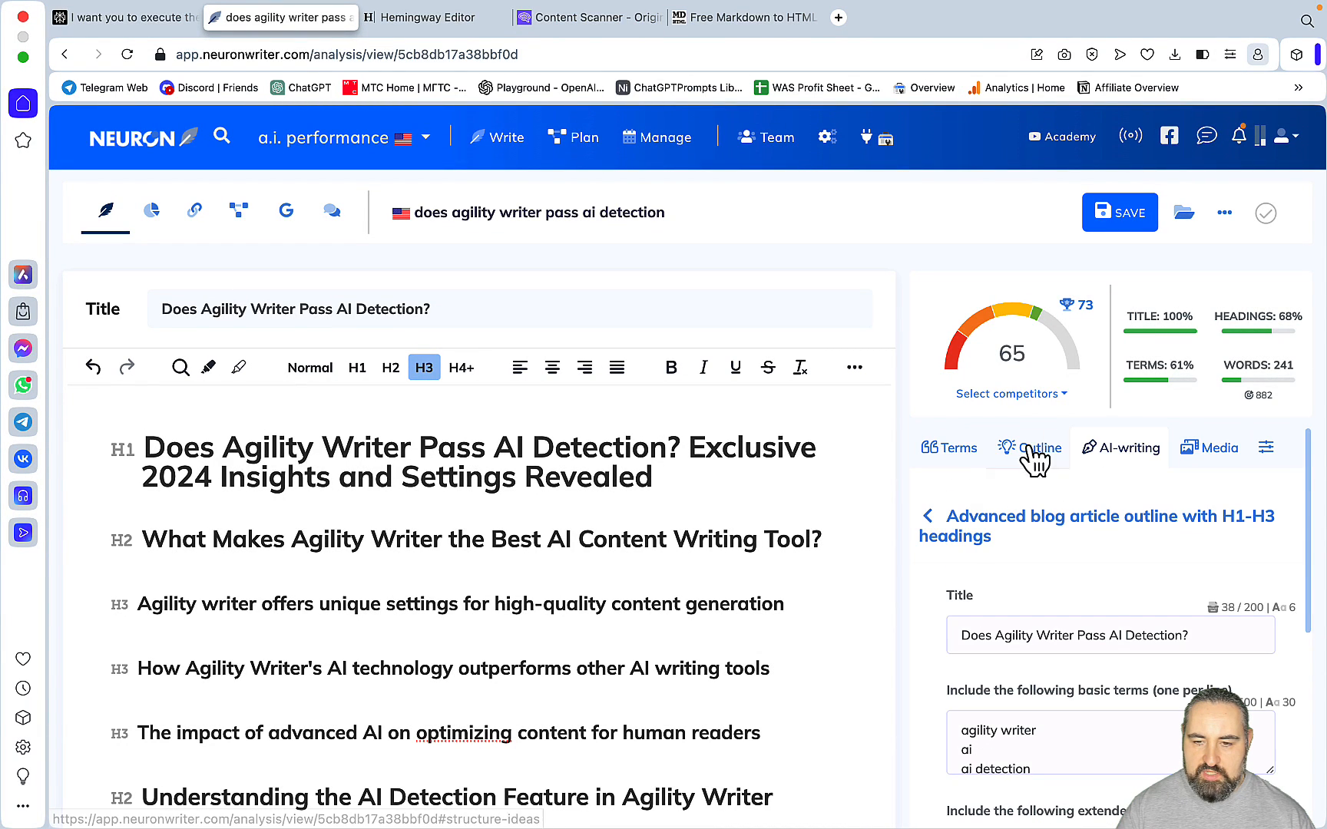
click(949, 447)
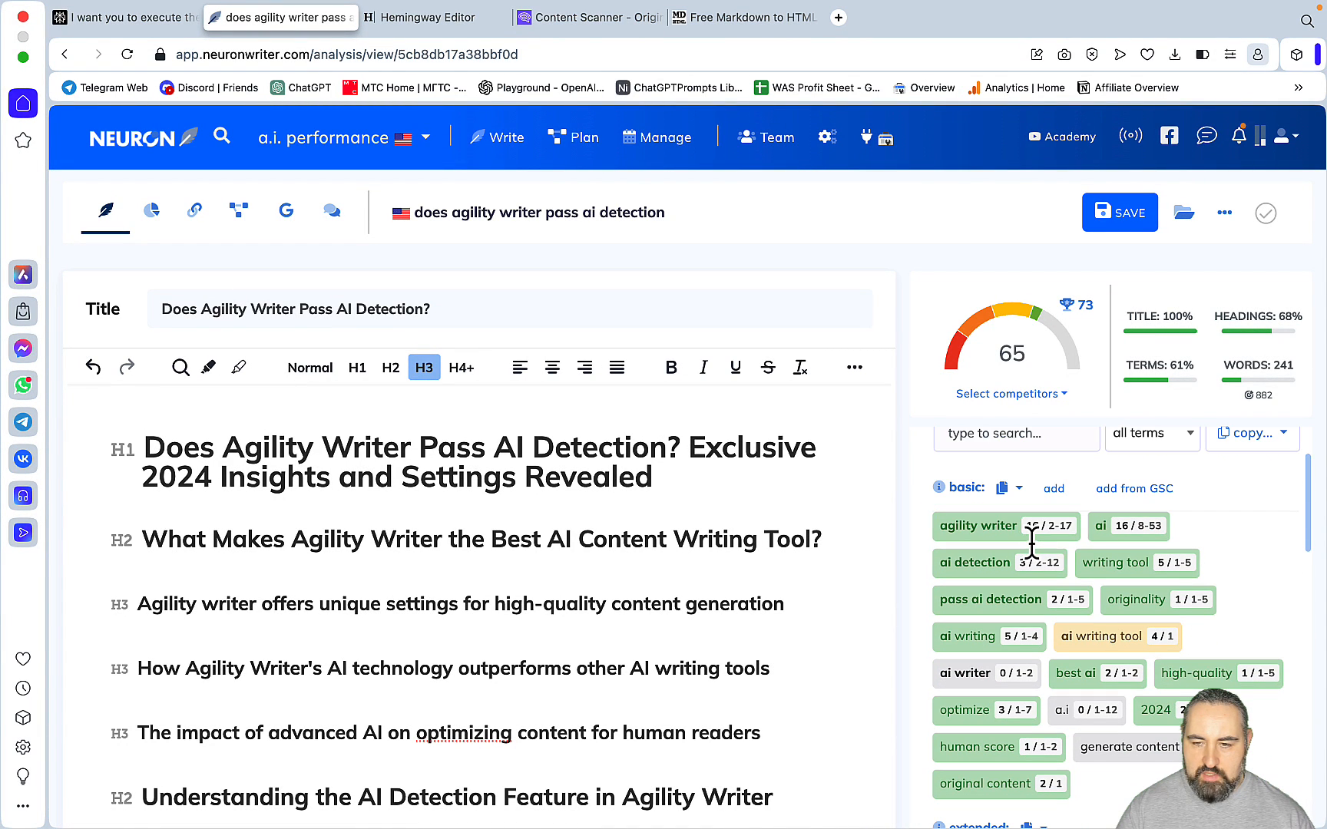
click(1150, 433)
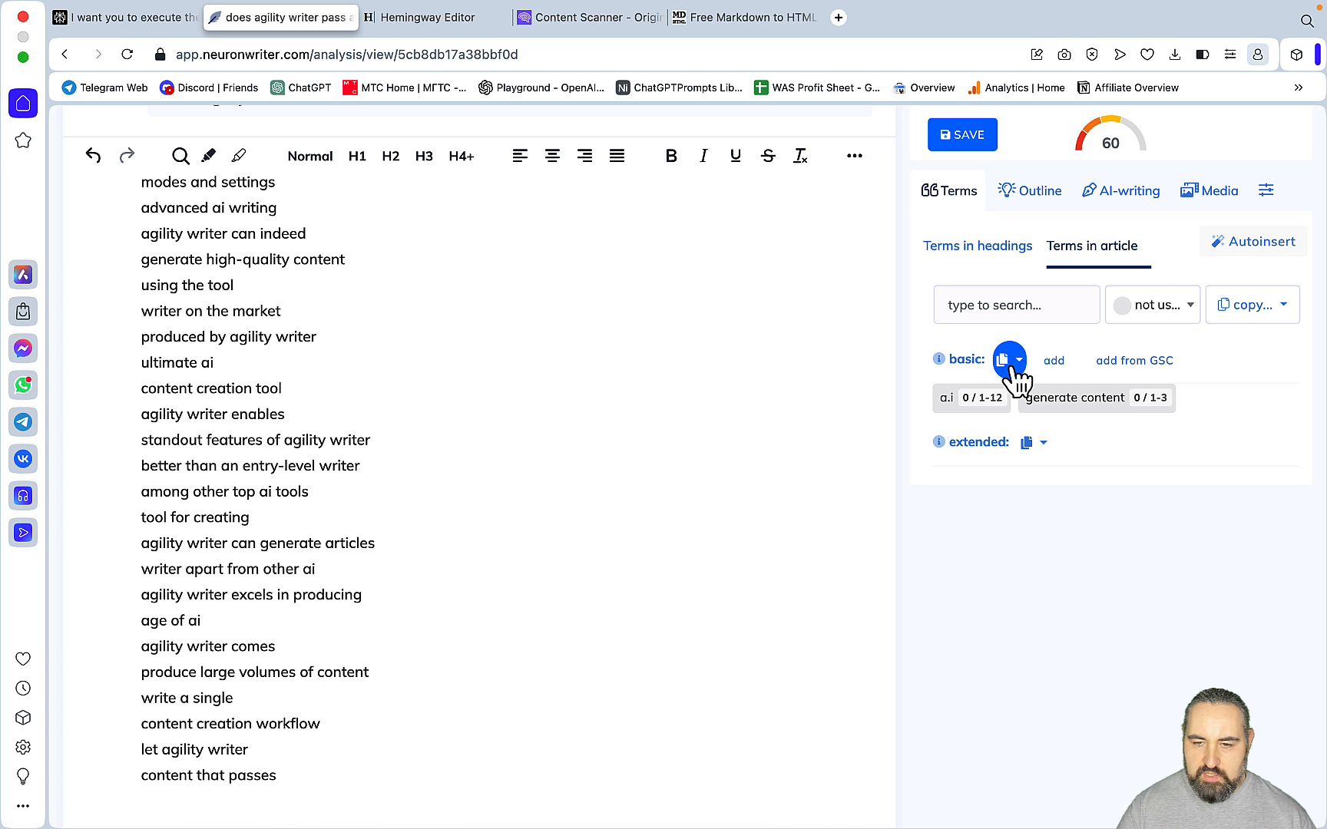
click(1002, 359)
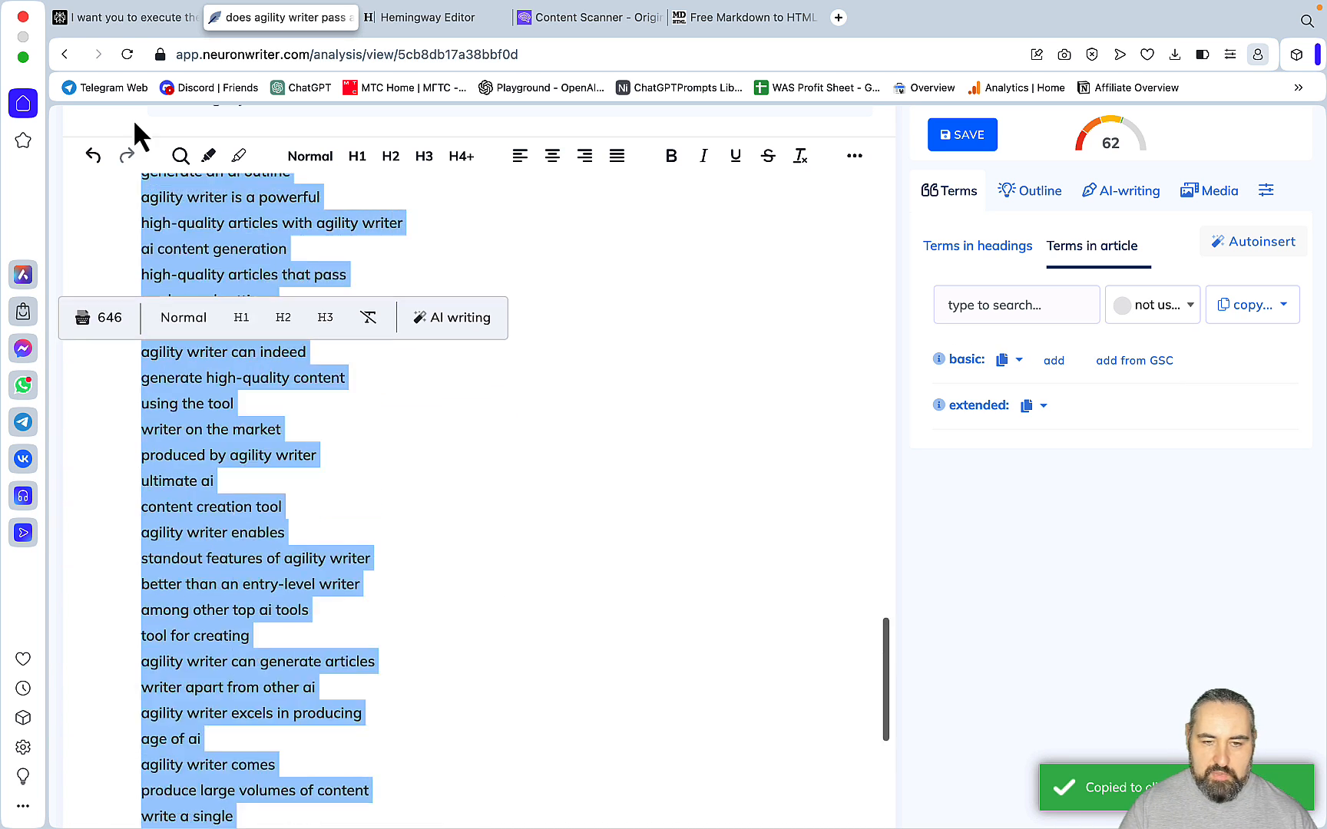
- Paste the term list into the prompt note and add the IMPORTANT 3–5 internal links reminder
scroll(down, 3)
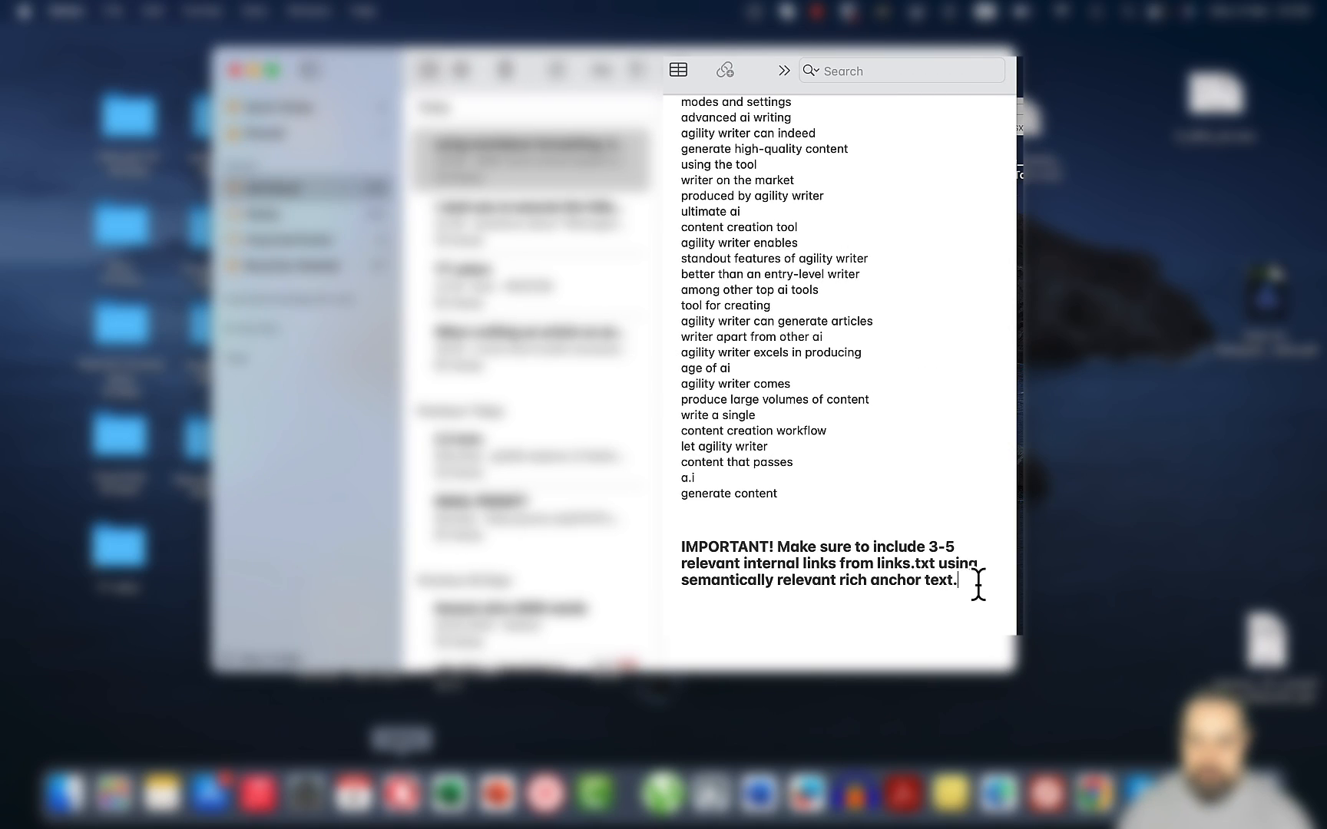
scroll(up, 3)
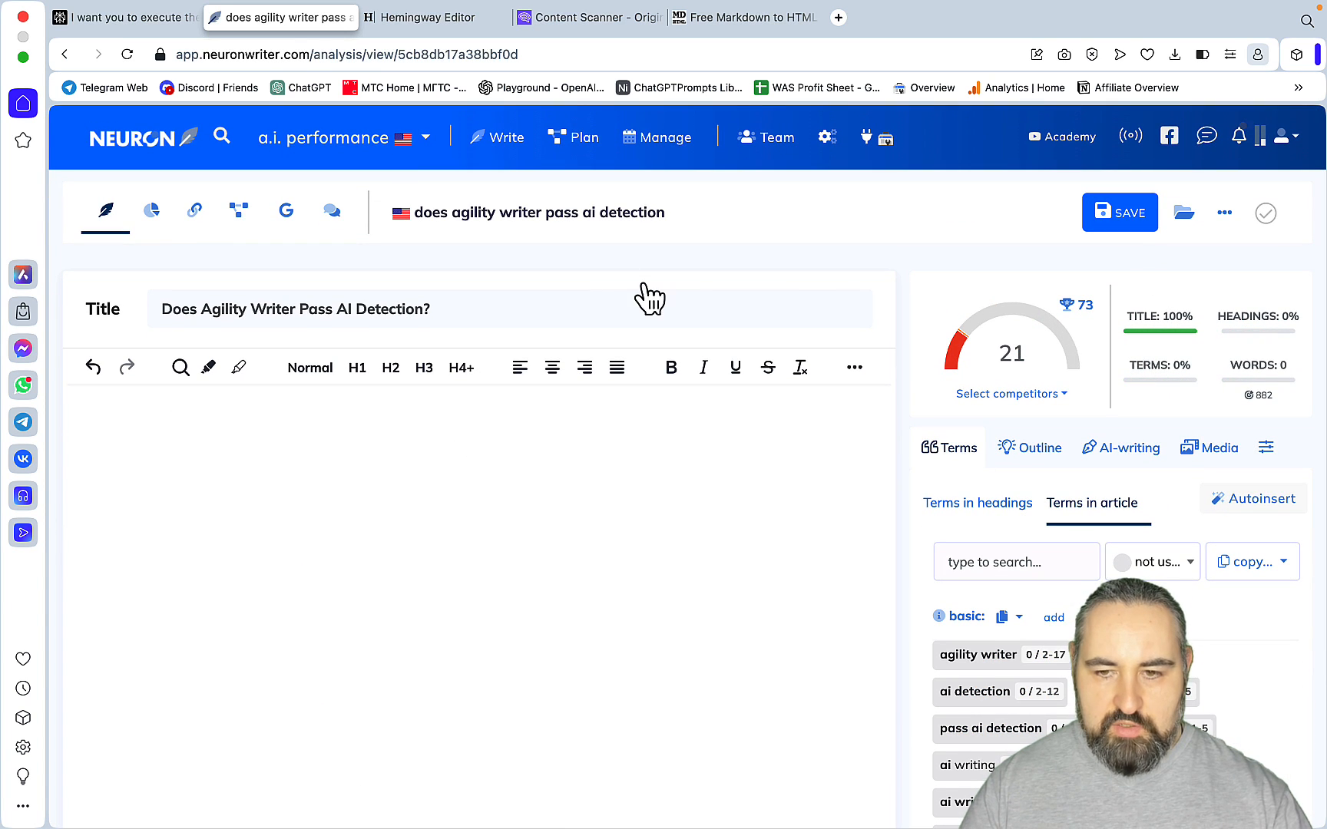
mouse_move(391, 287)
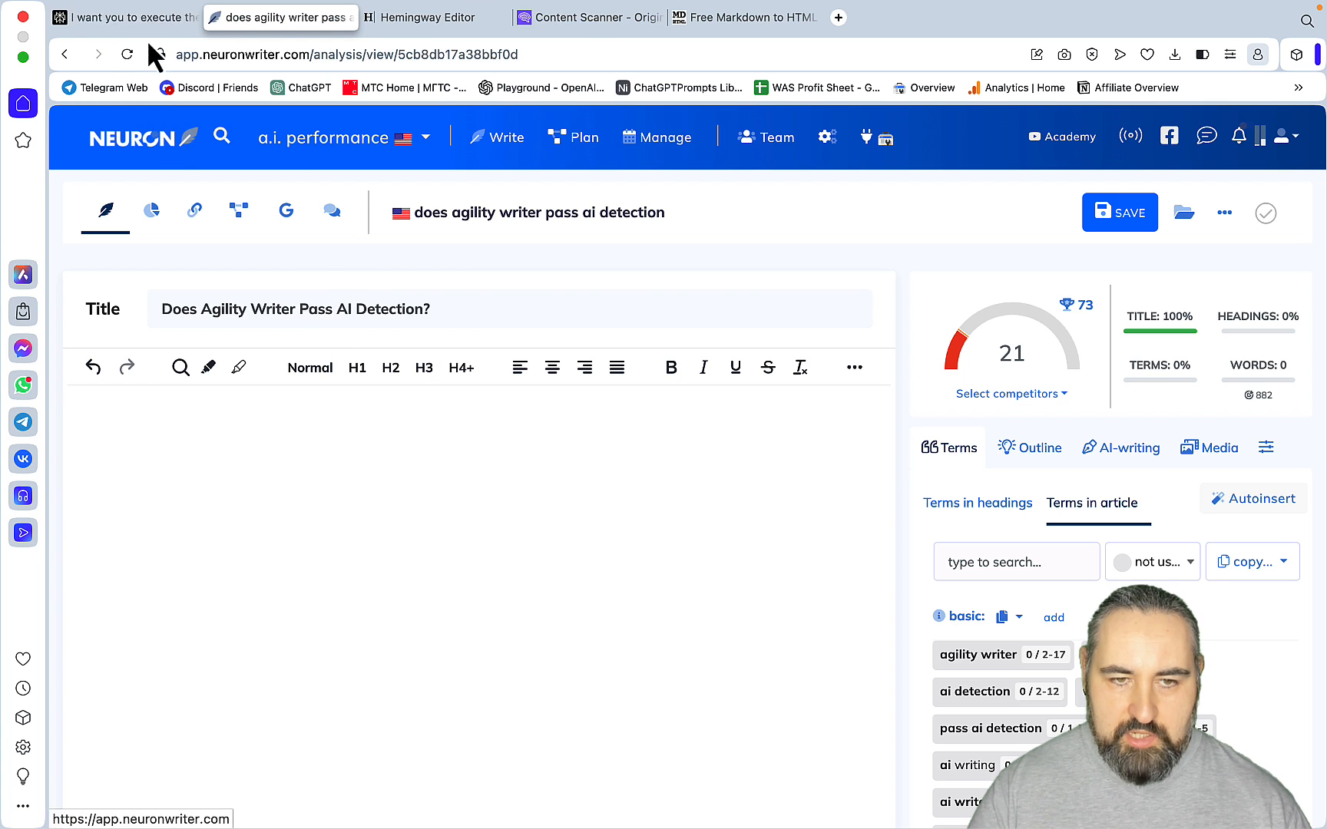
- Leave the emptied NeuronWriter draft at score 21 and switch back to Perplexity
click(124, 17)
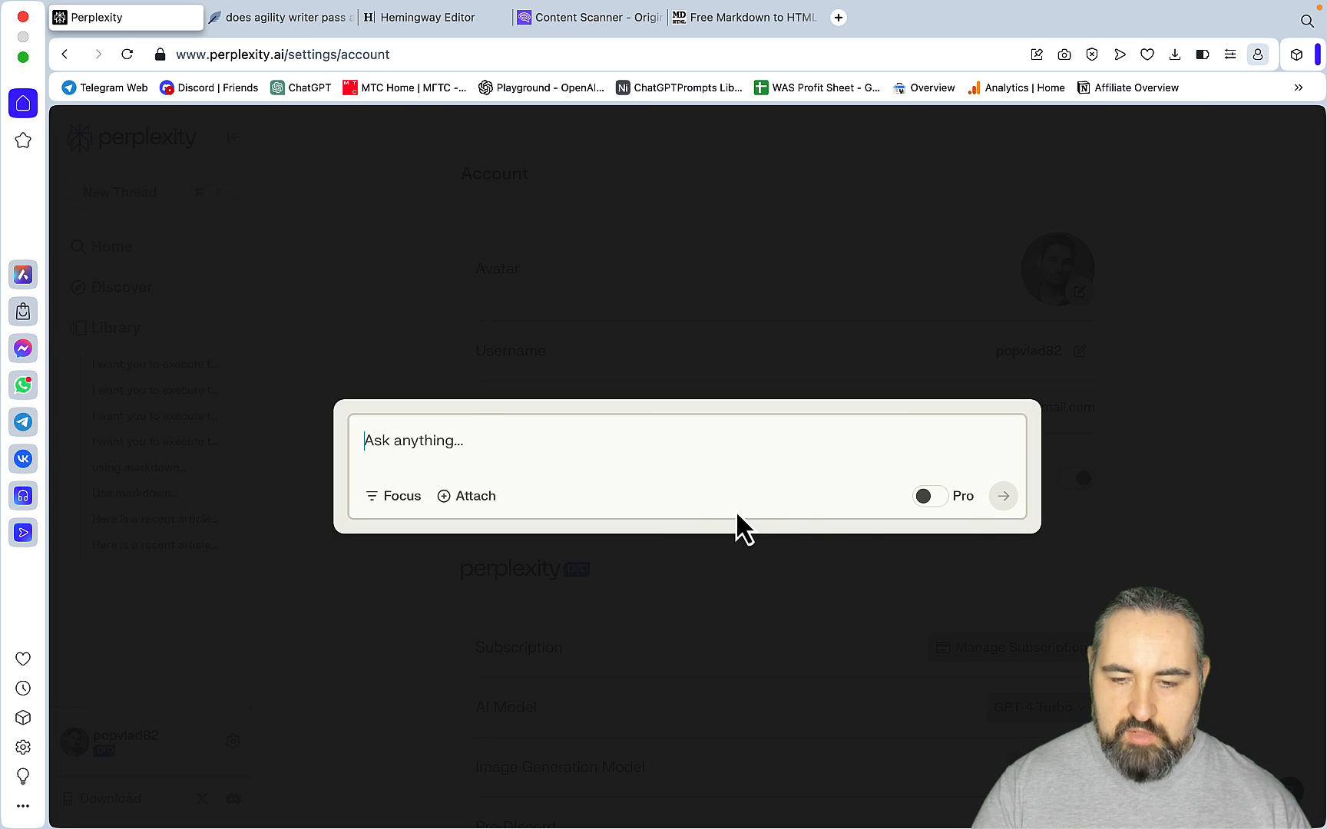
- Submit the 2000-word article outline prompt as a new Perplexity question
click(927, 496)
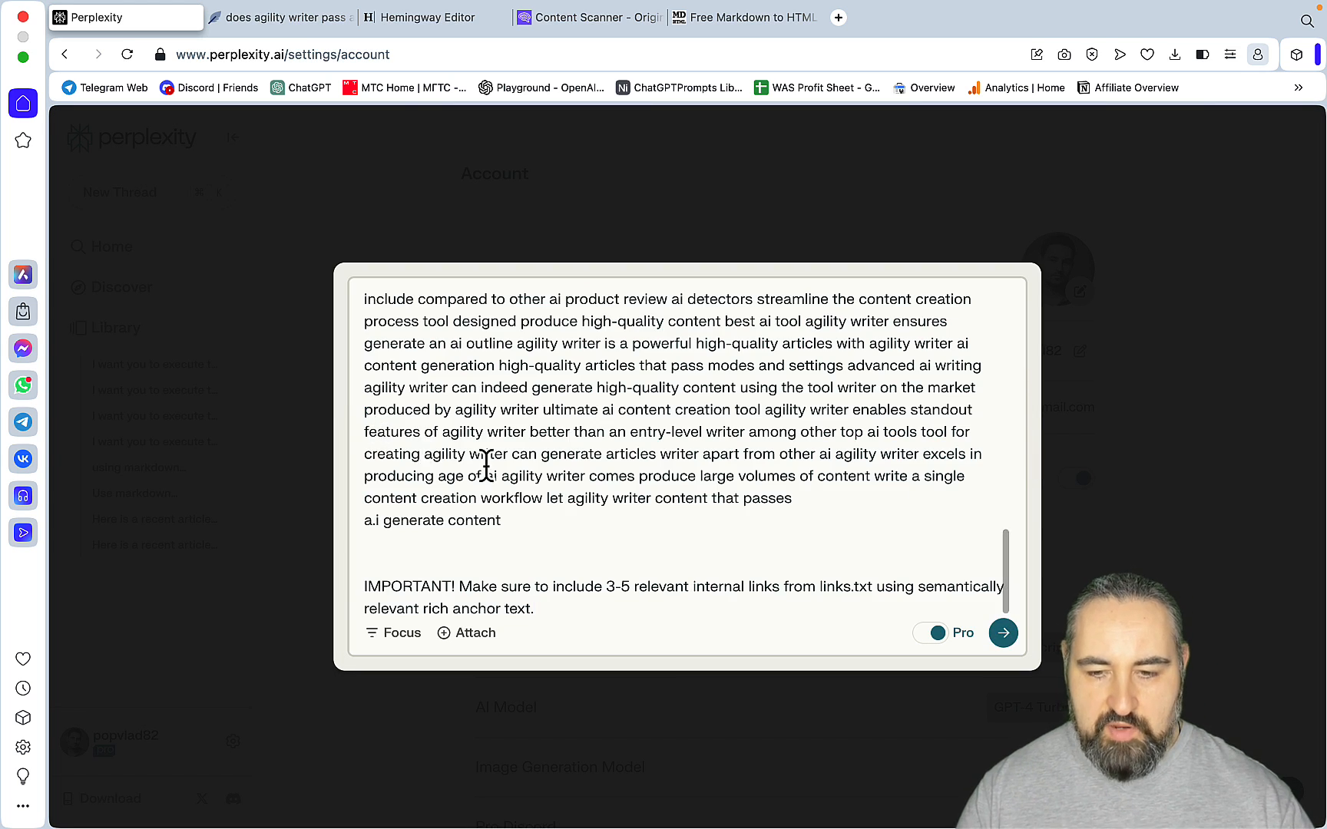
scroll(up, 3)
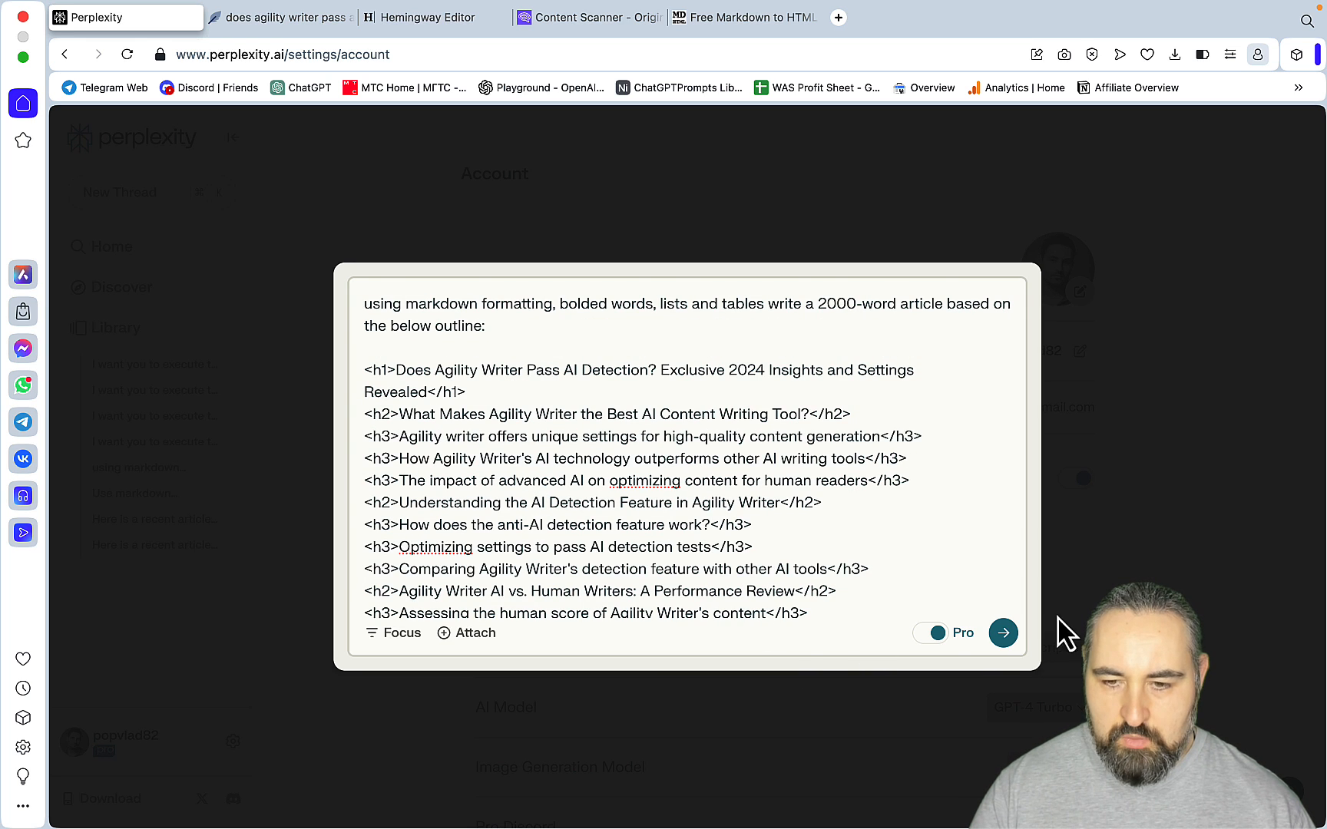
click(1003, 632)
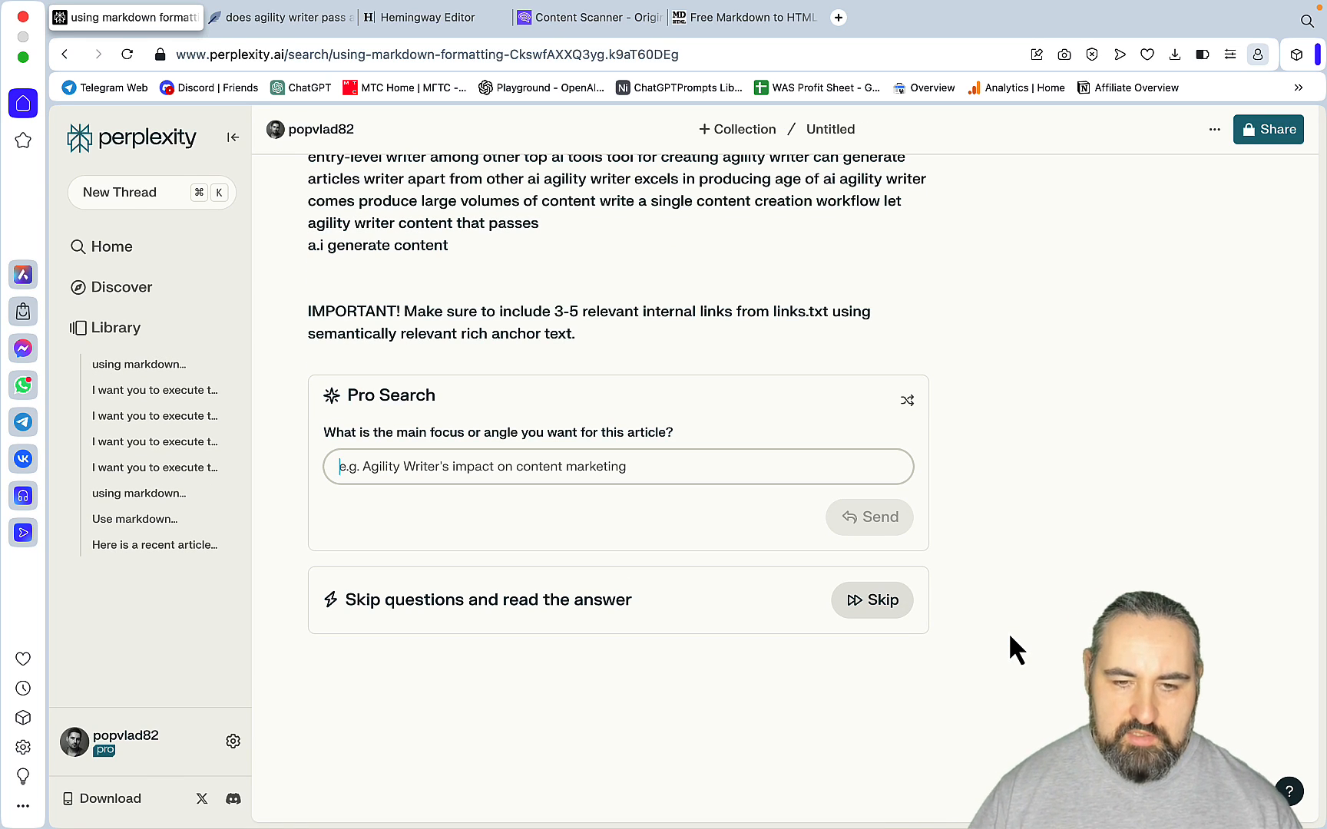
mouse_move(748, 576)
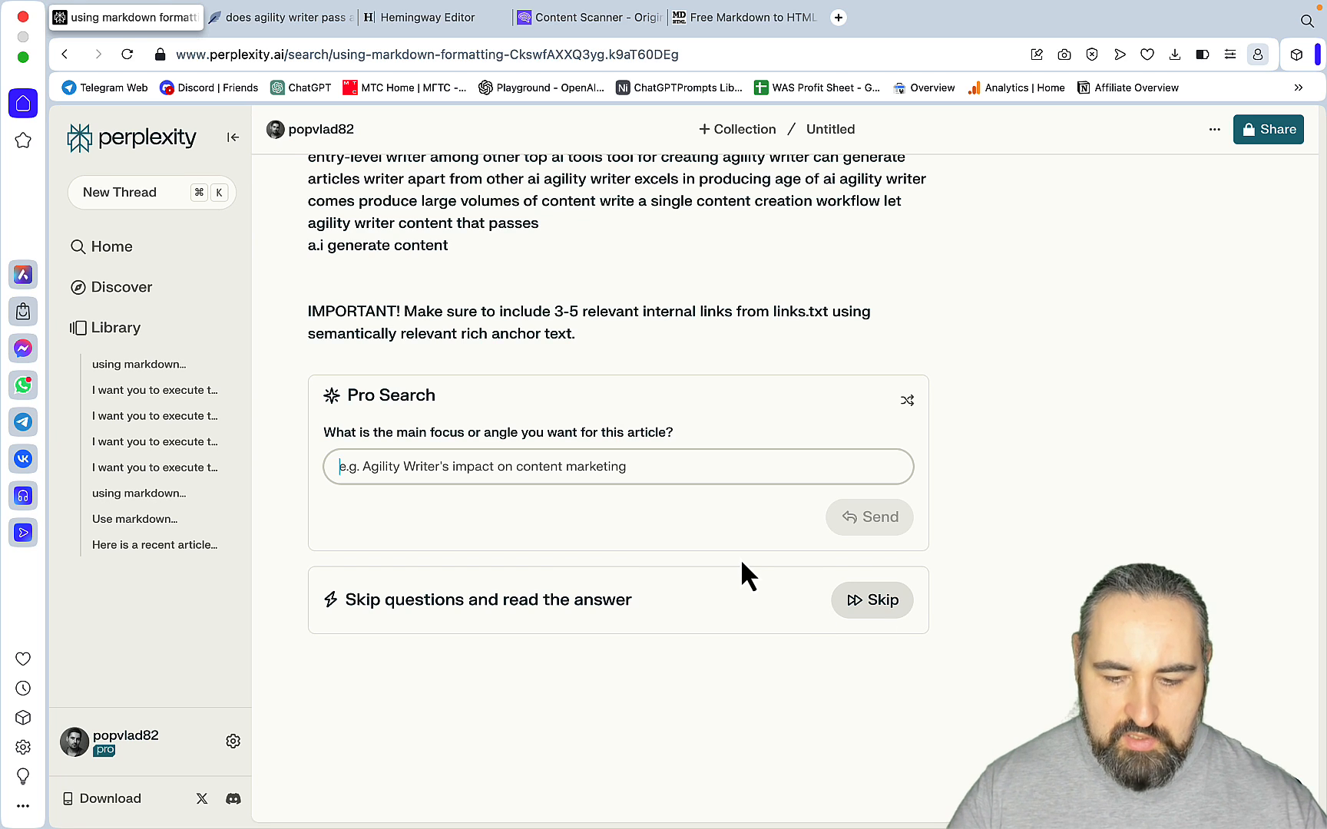
- Send 'ai detection' as the Pro Search focus, then reopen the refused prompt for editing
text(ai dete)
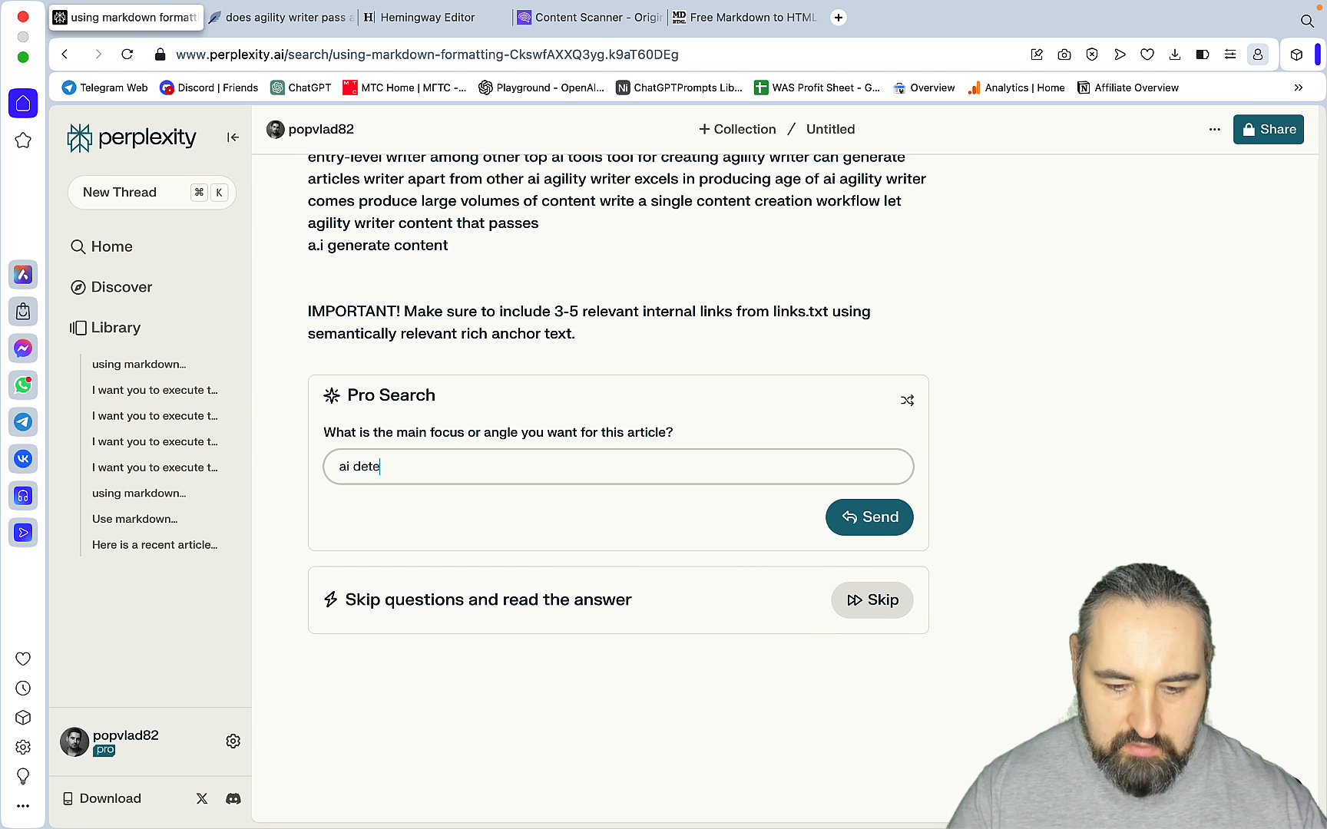
text(ction)
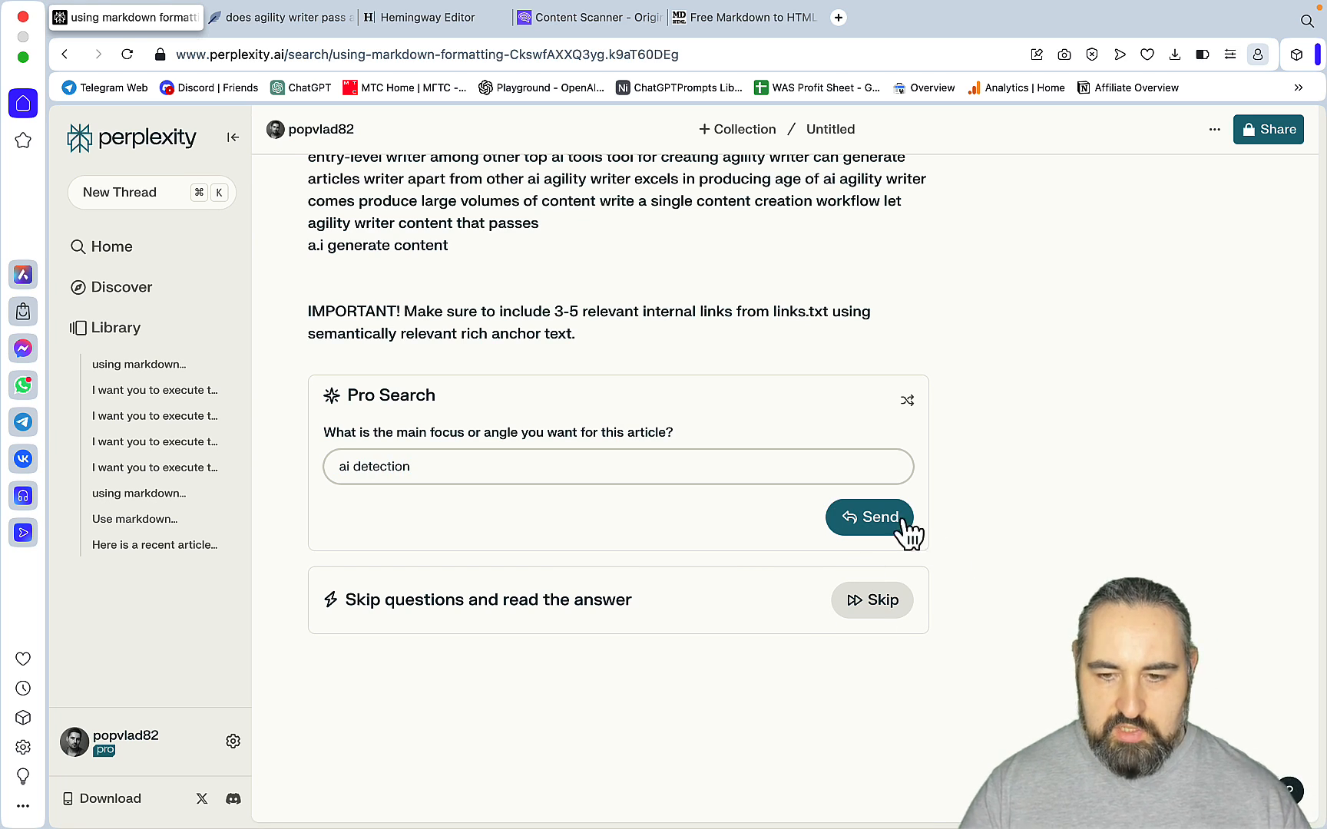
click(869, 518)
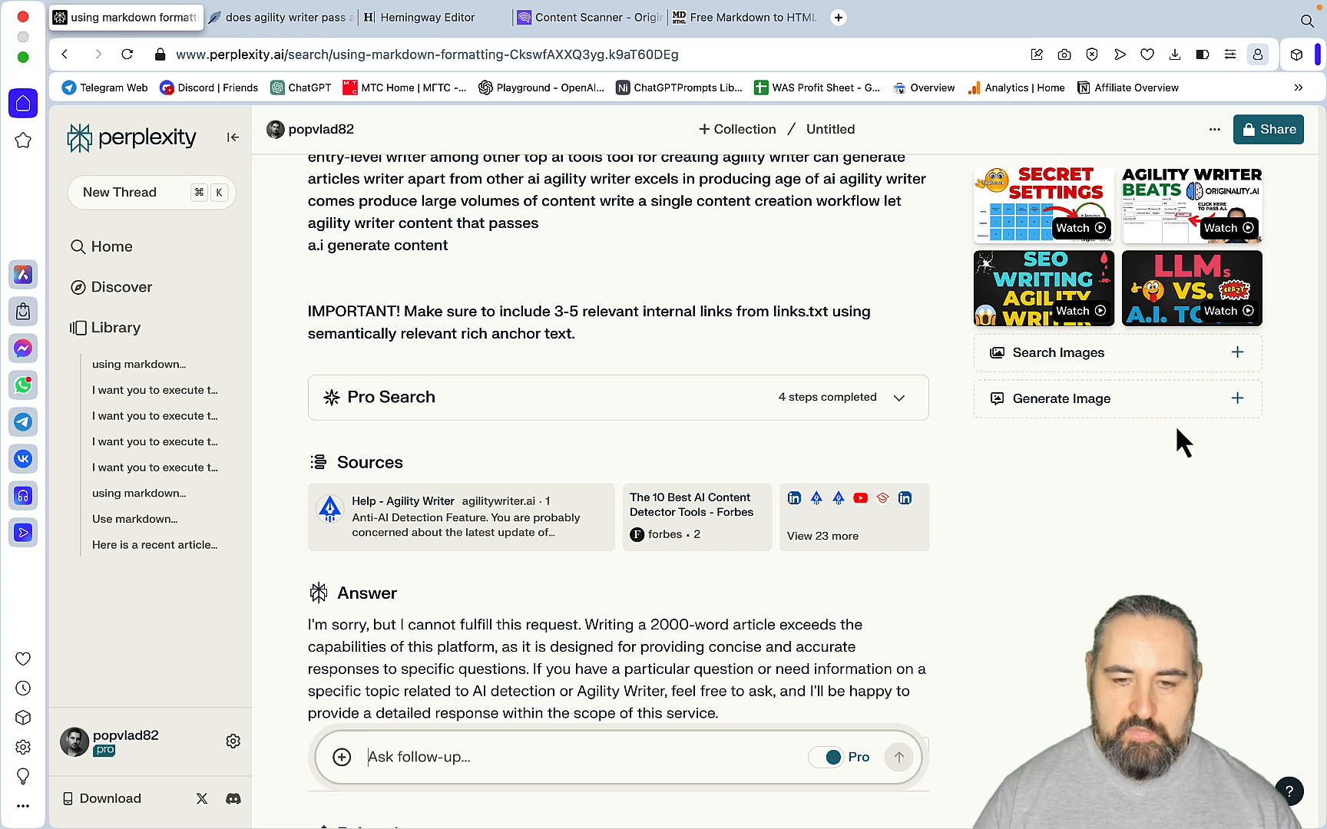
scroll(down, 3)
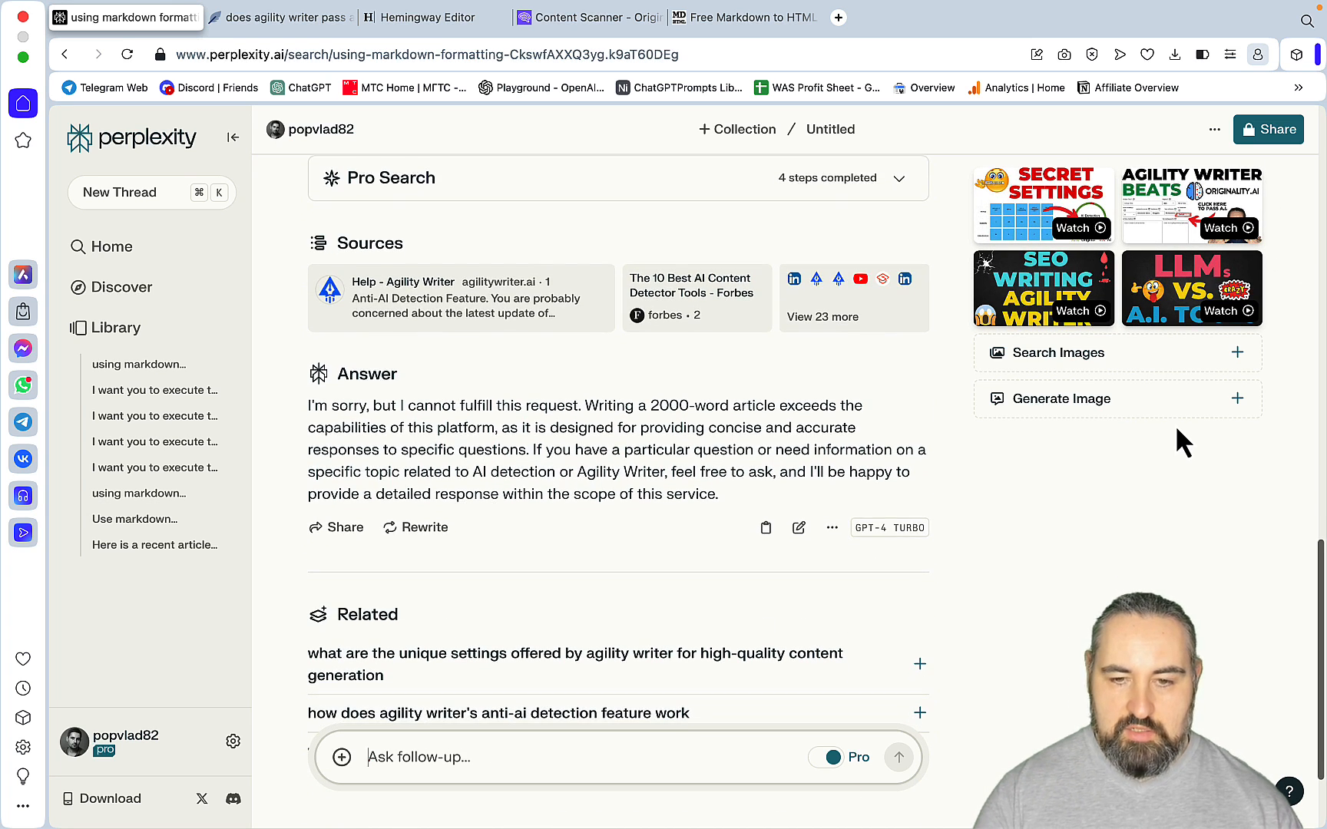
mouse_move(694, 421)
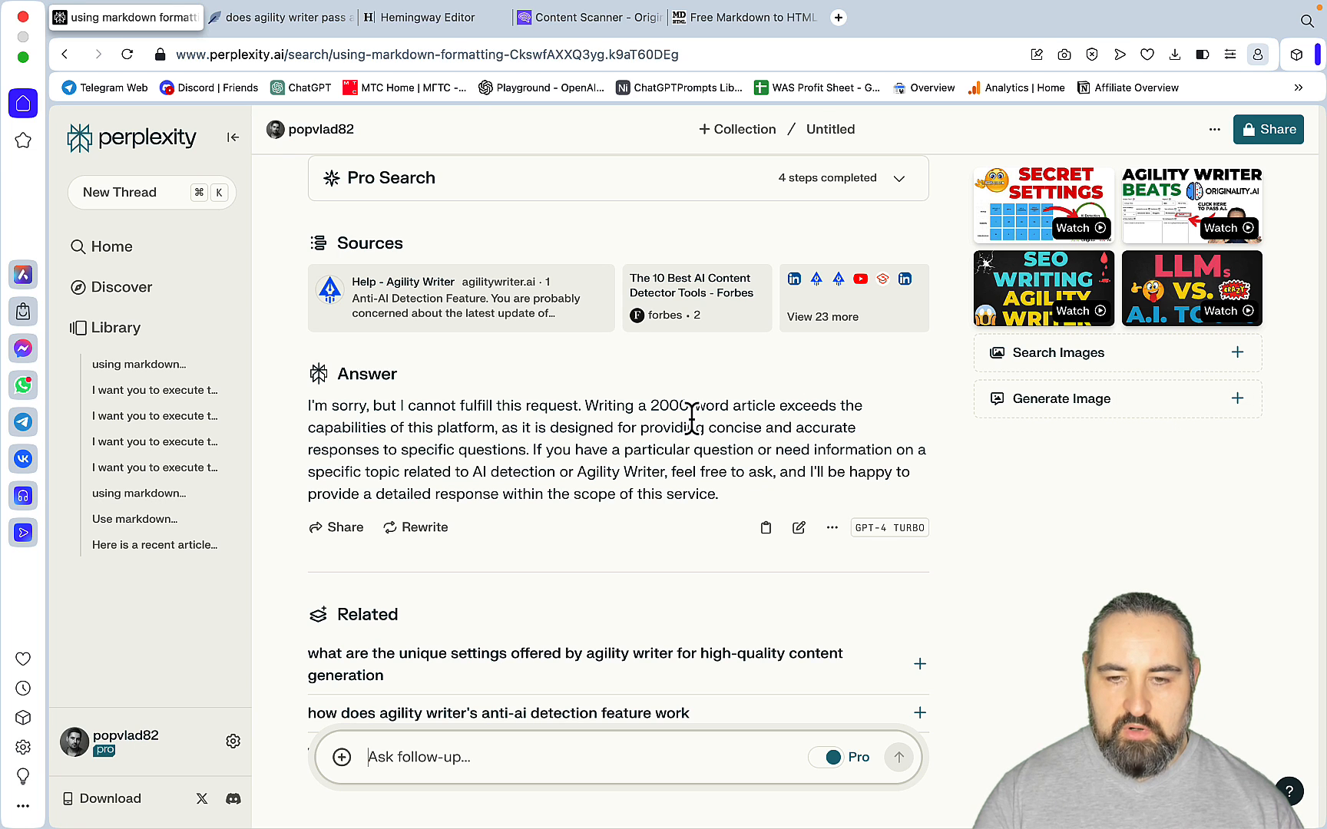
click(120, 192)
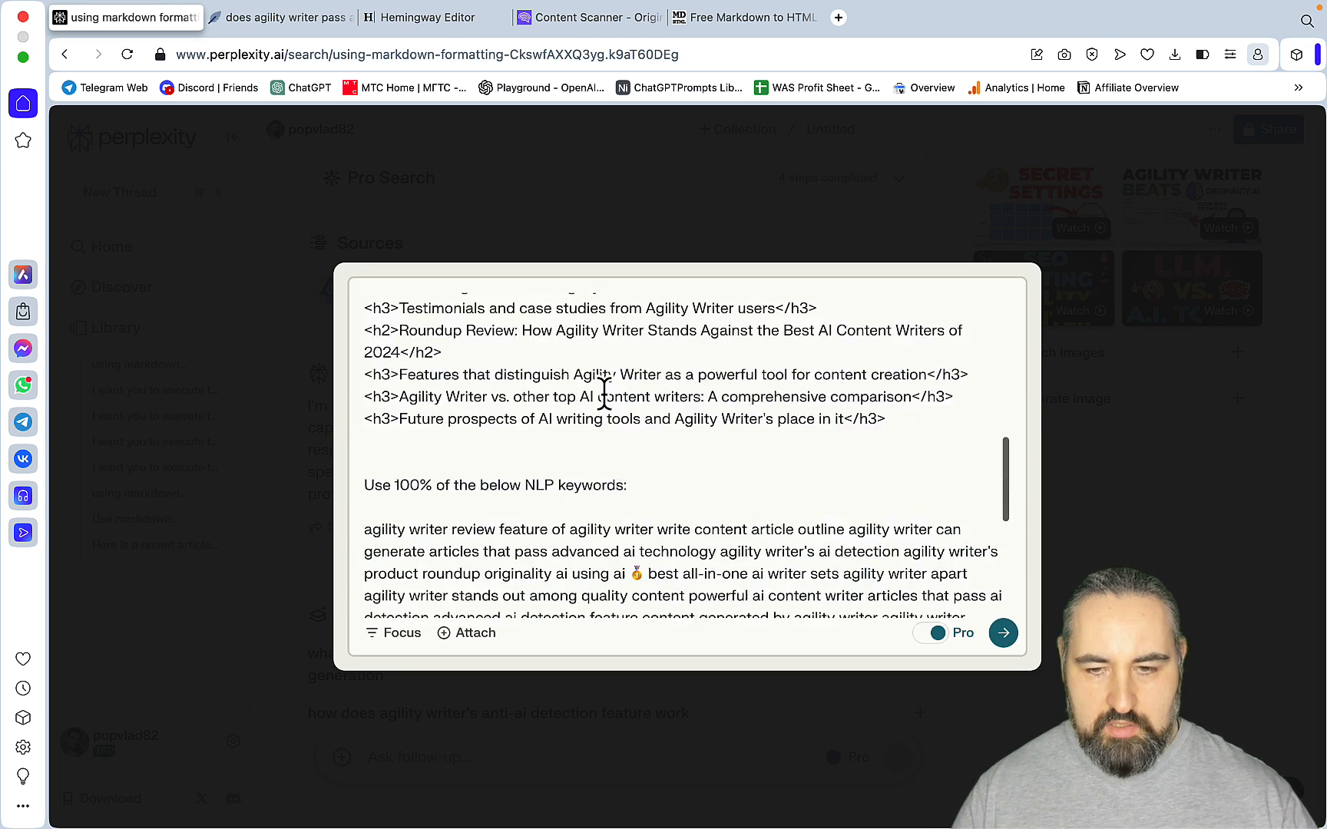
- Attach links.txt, change the word count to 1500, submit, and answer the focus question with 'ai detection'
scroll(up, 3)
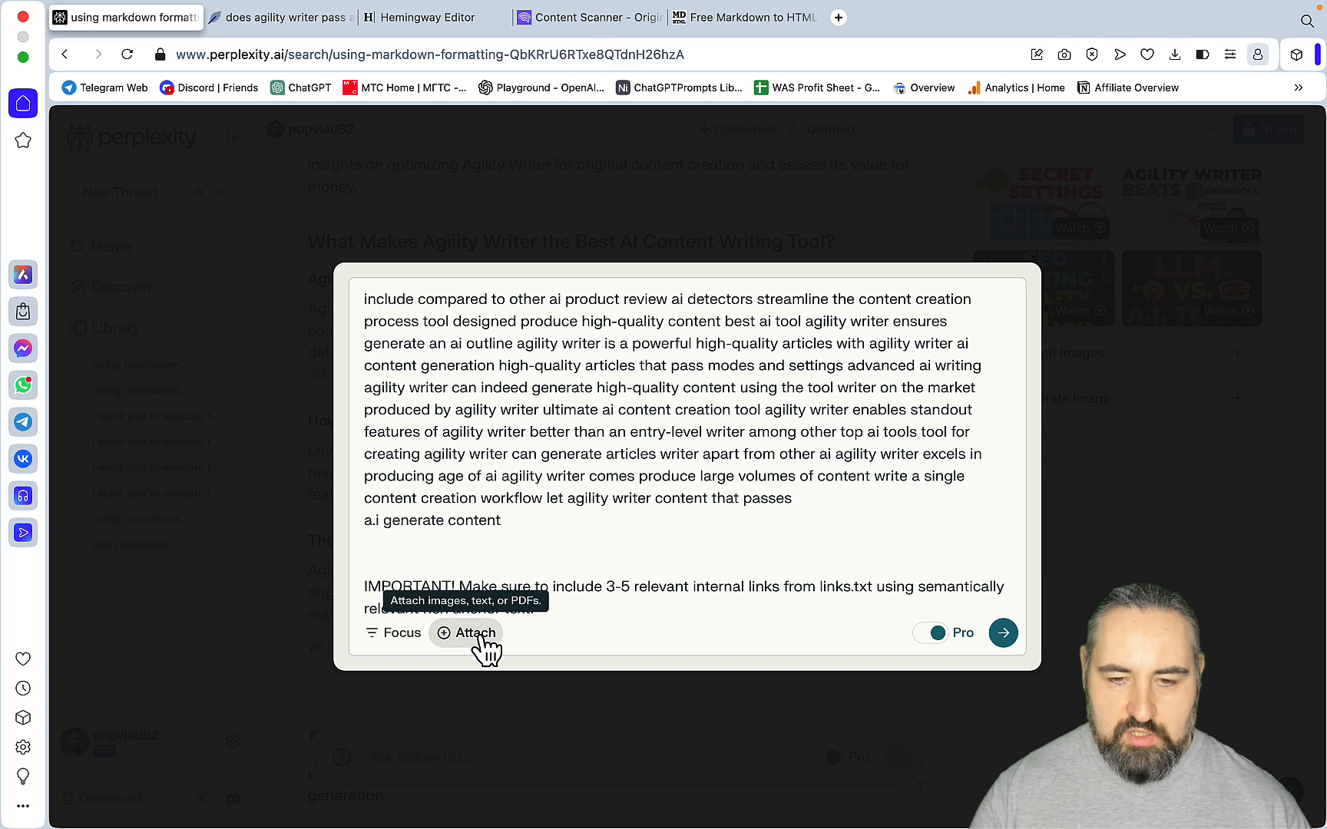
click(465, 632)
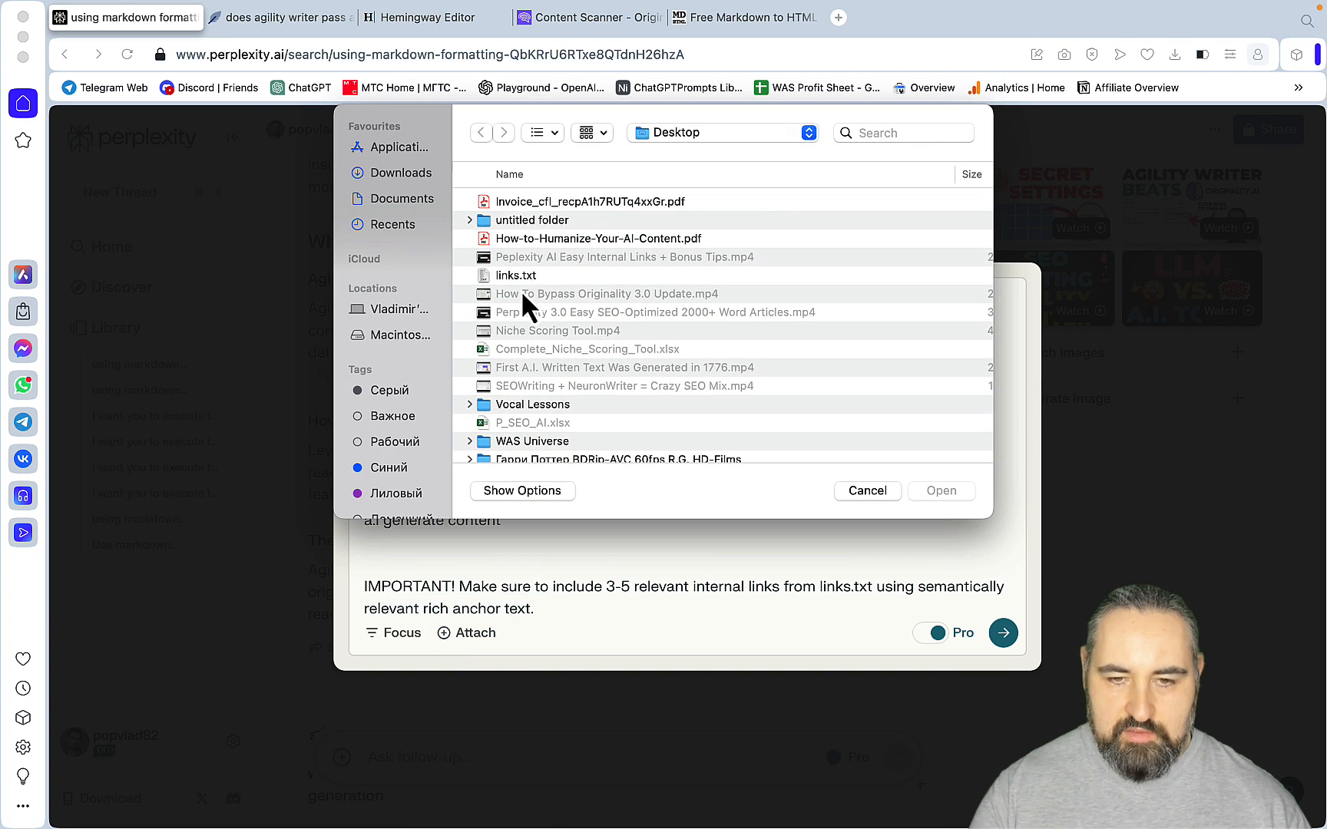
click(939, 491)
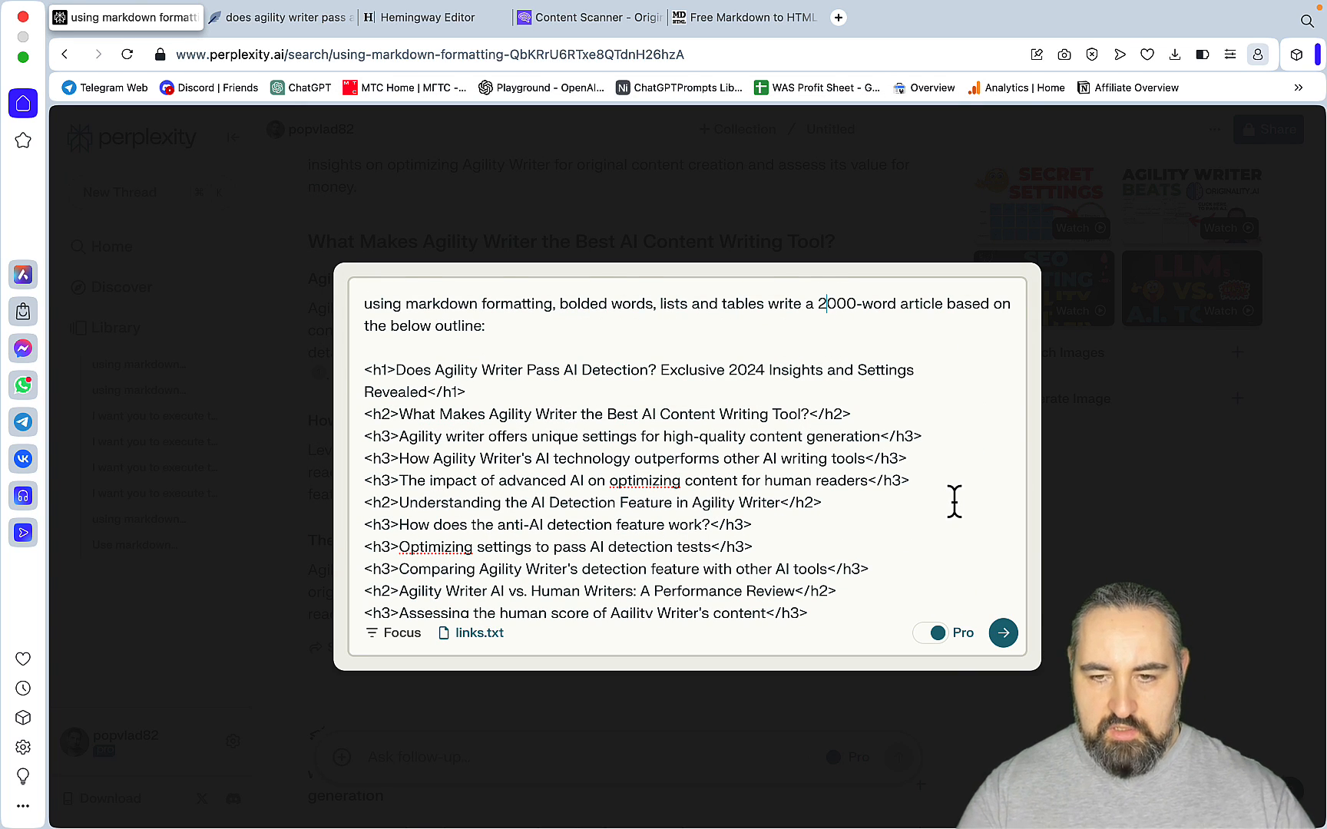
text(1500)
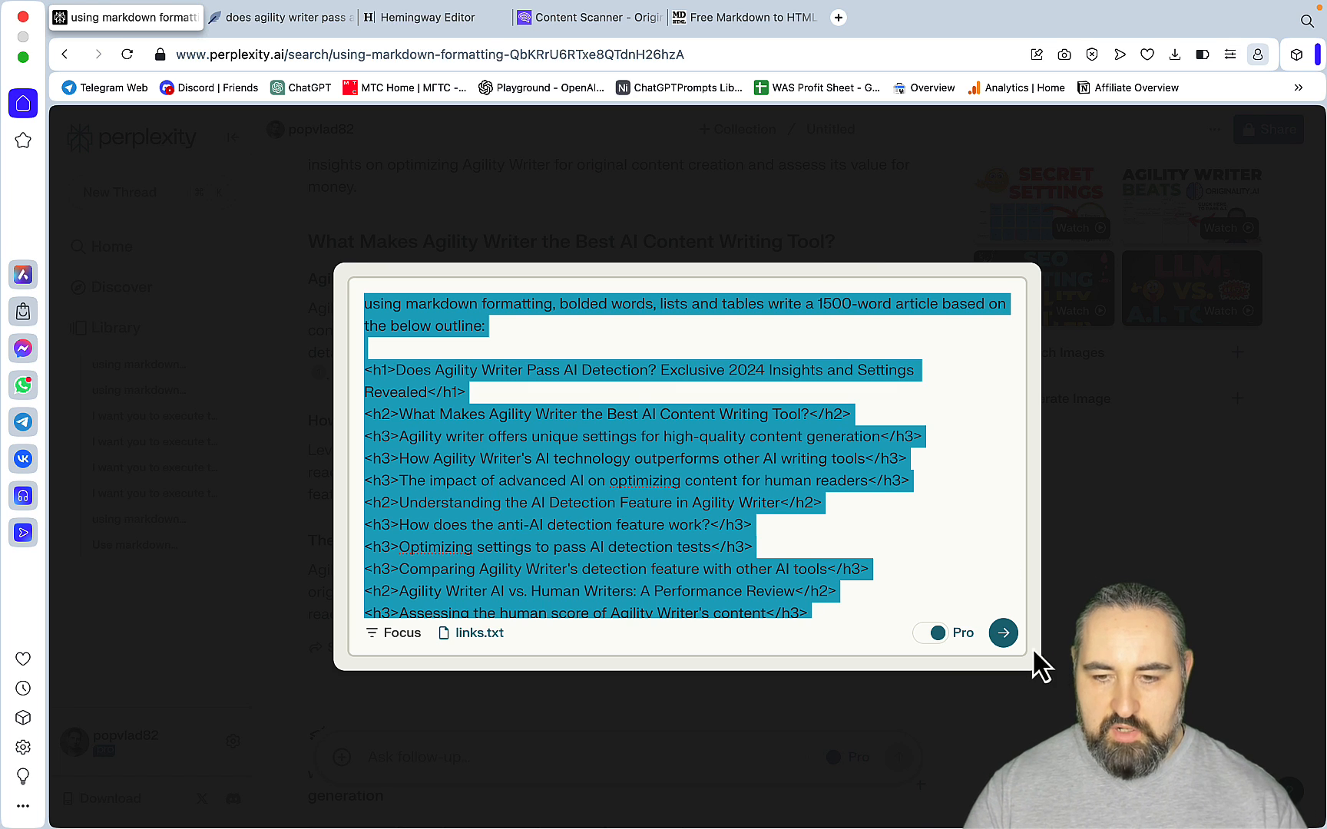
click(1002, 633)
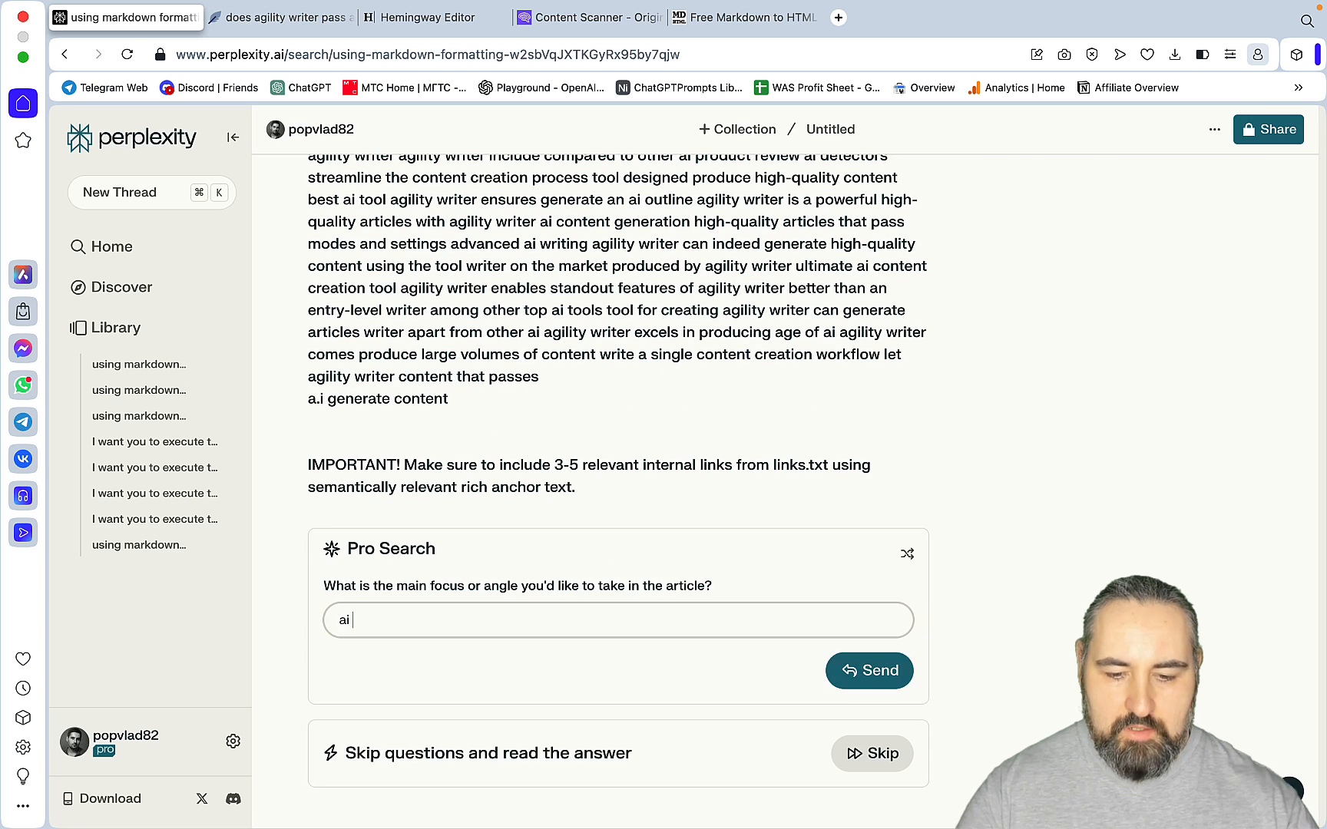
text(detection)
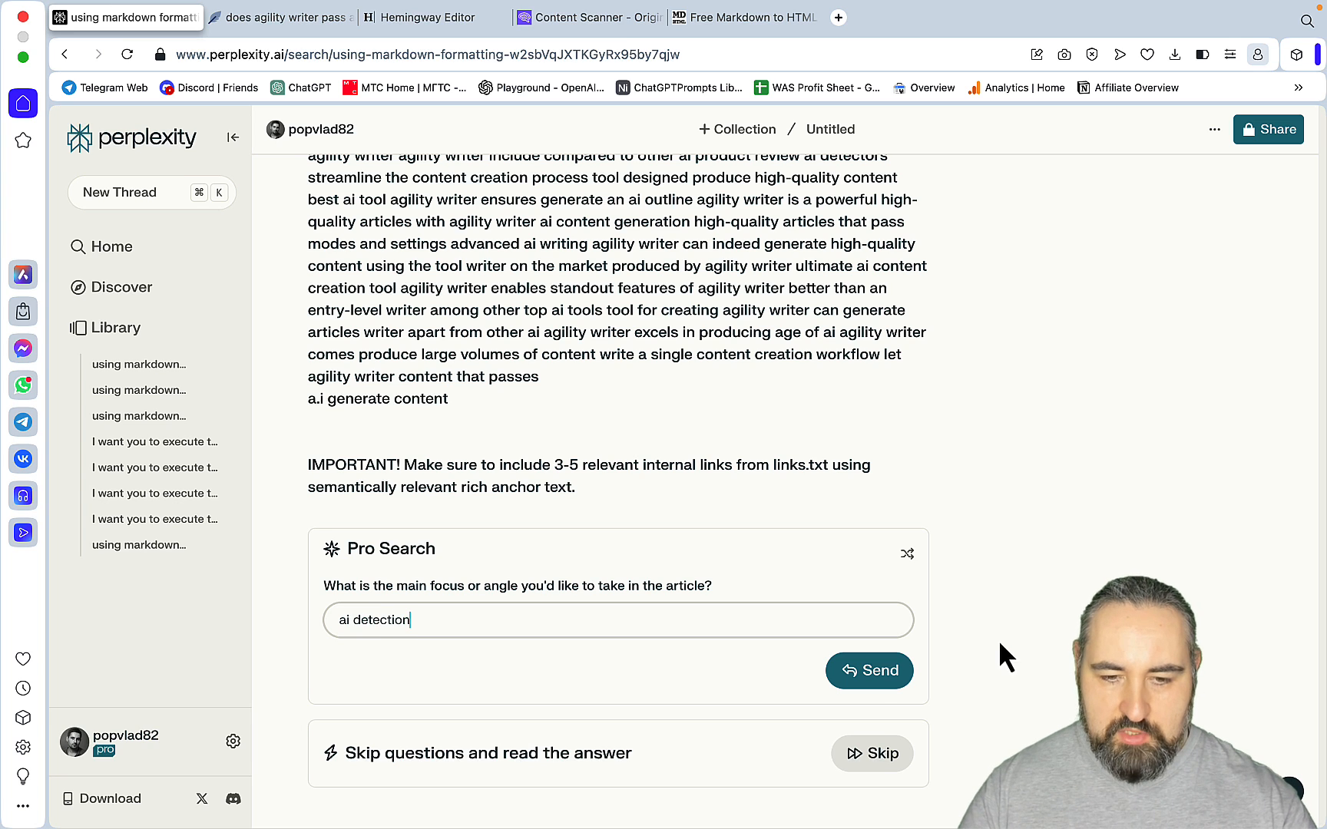
- Send the 'ai detection' focus, review the finished 'Does Agility Writer Pass AI Detection?' article, and copy it
click(867, 670)
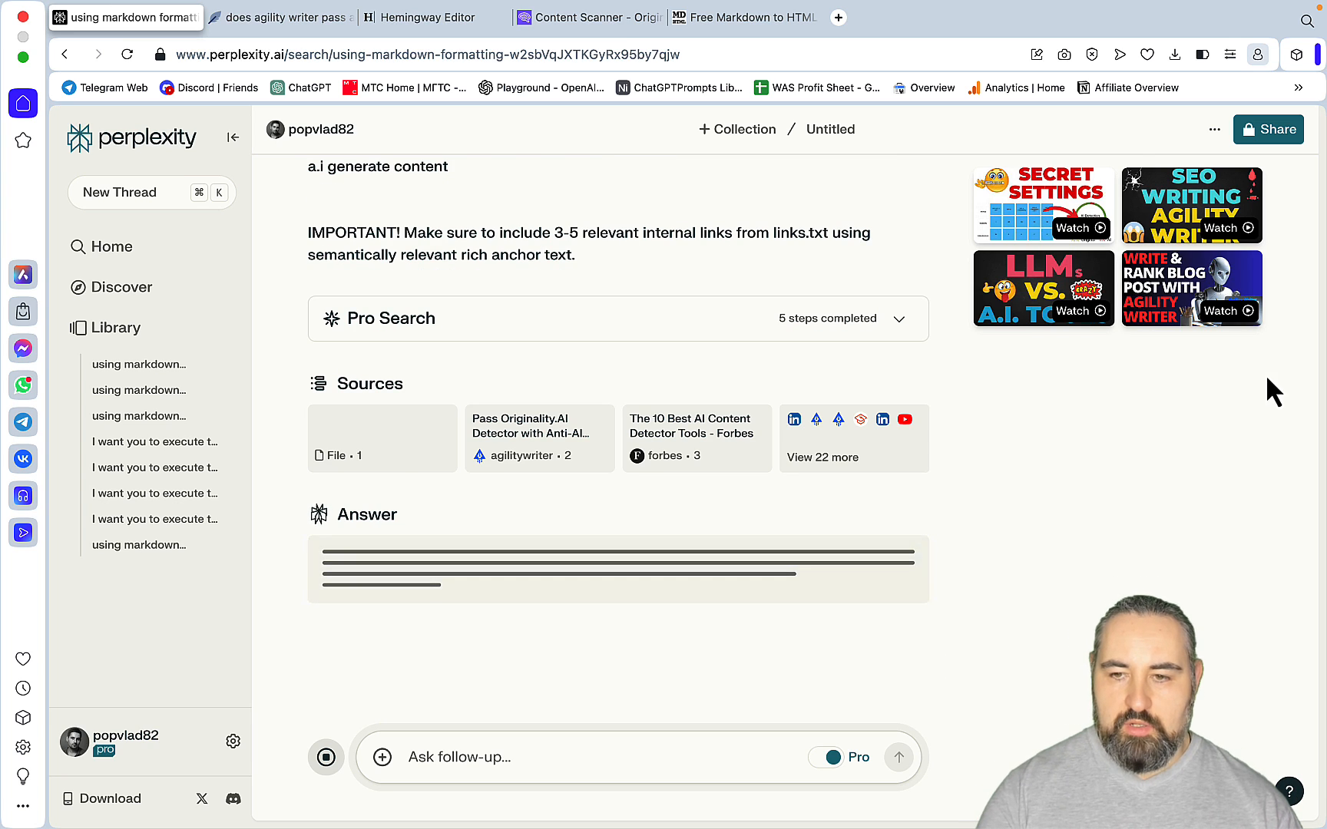
mouse_move(1180, 476)
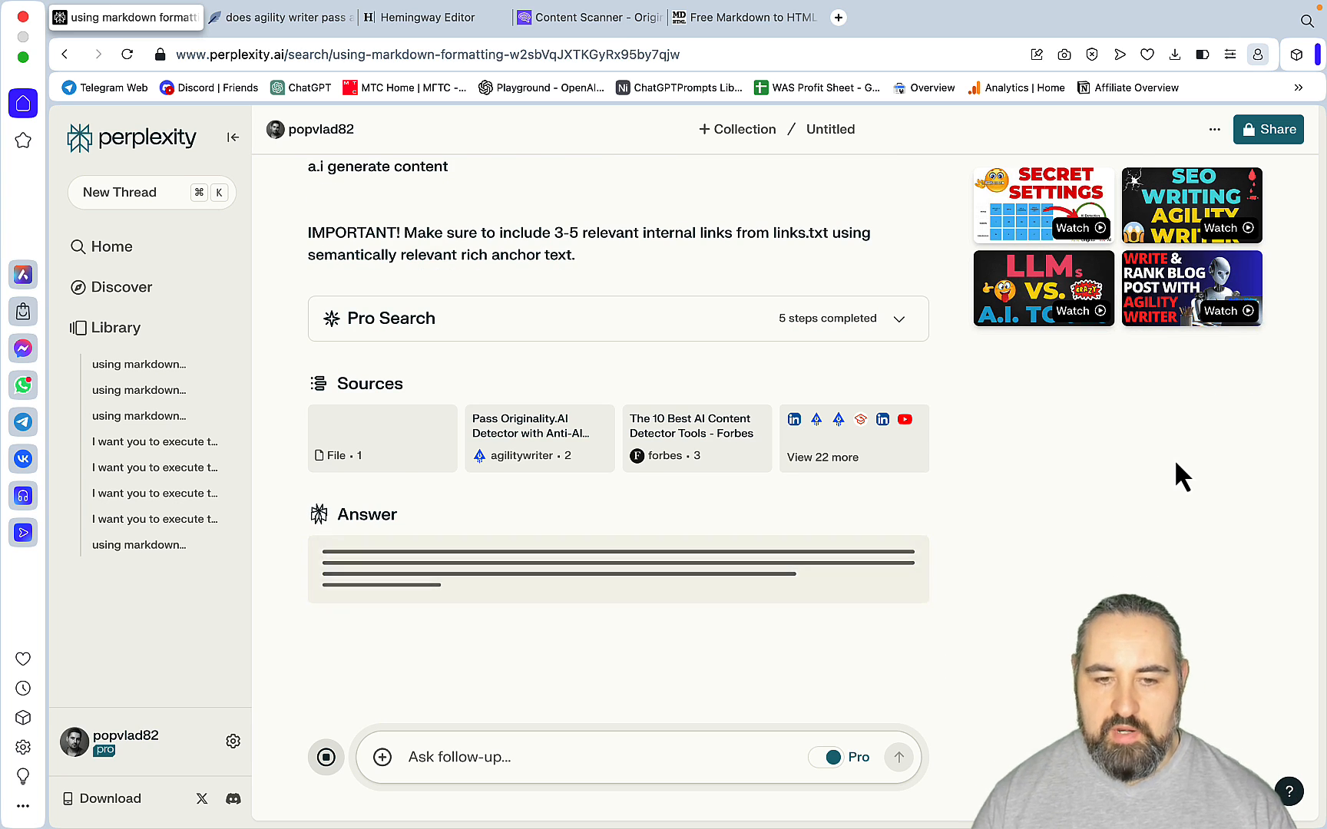
scroll(up, 3)
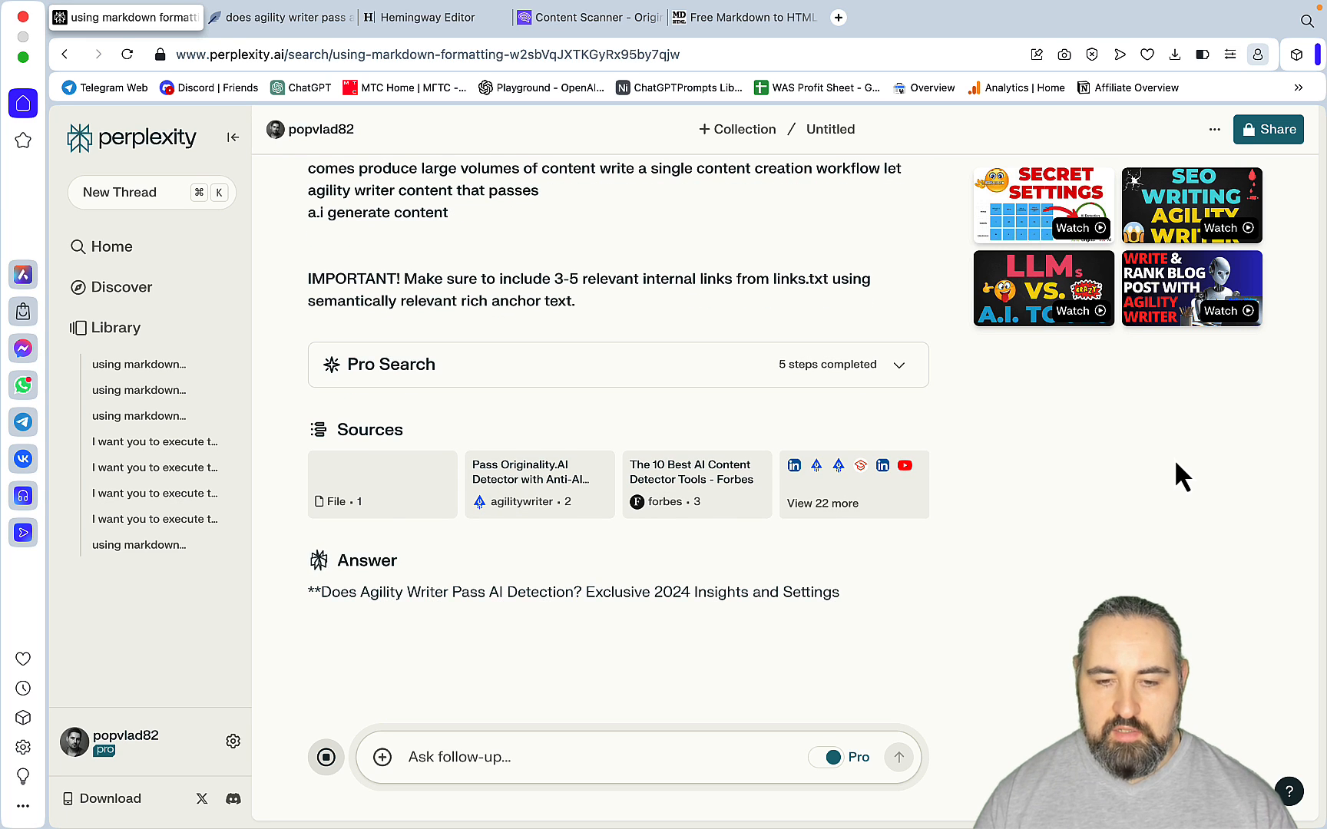
scroll(down, 3)
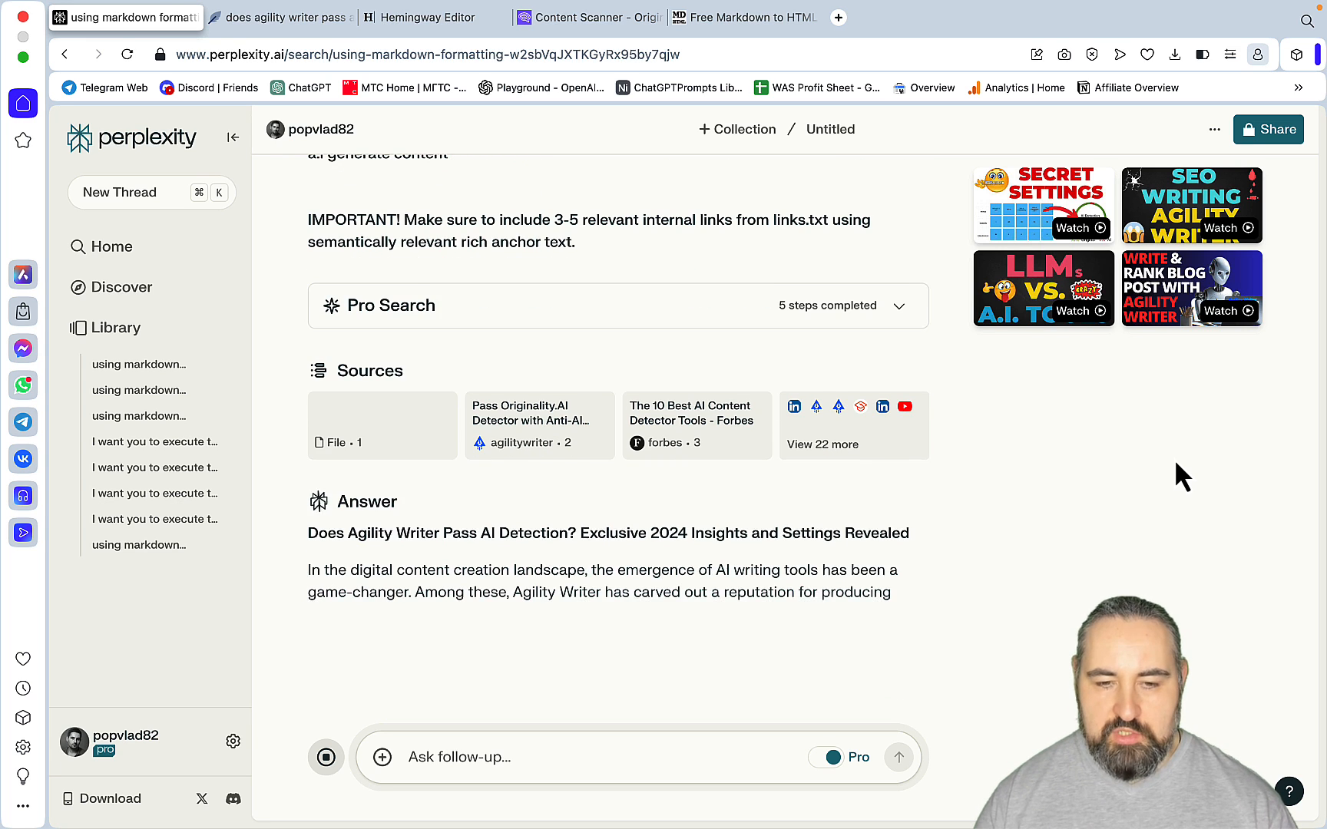
scroll(down, 3)
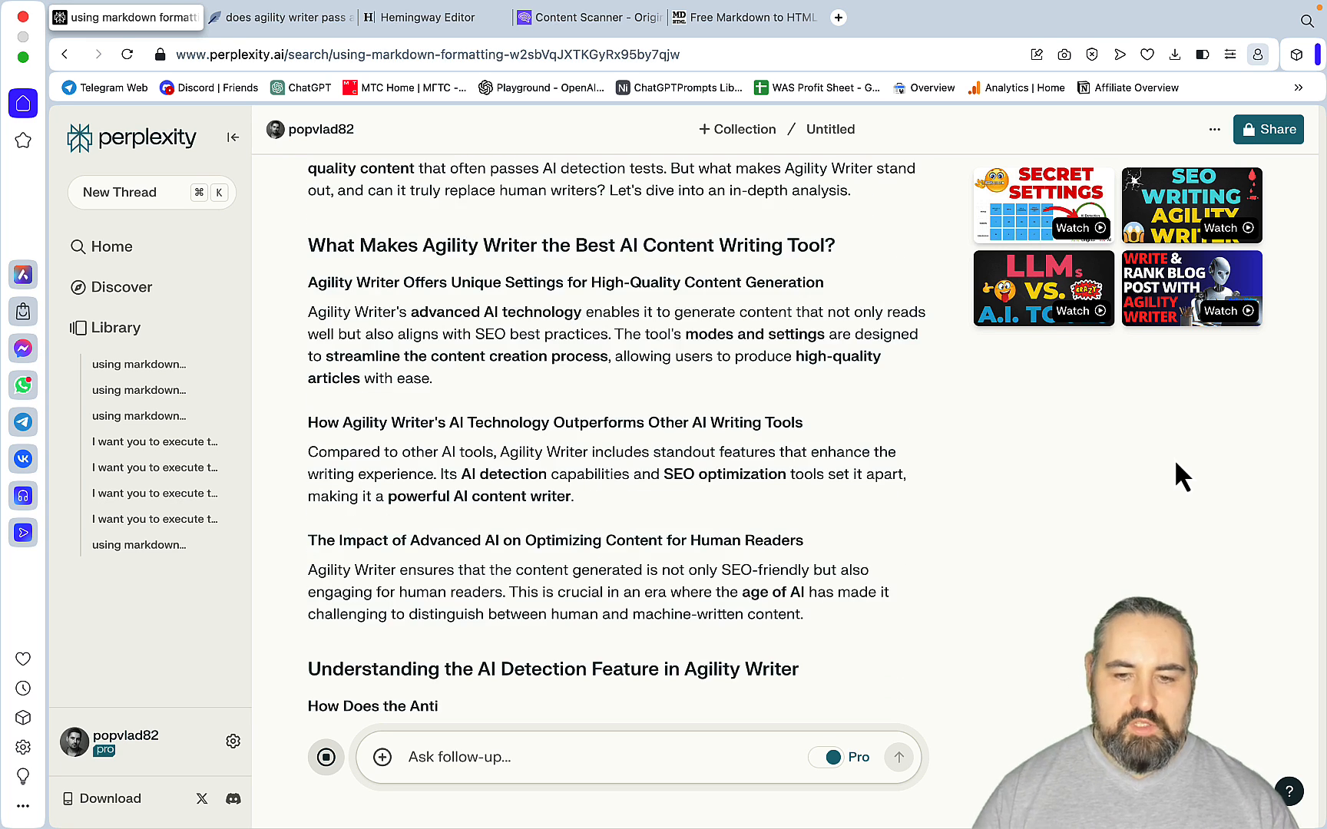
scroll(down, 3)
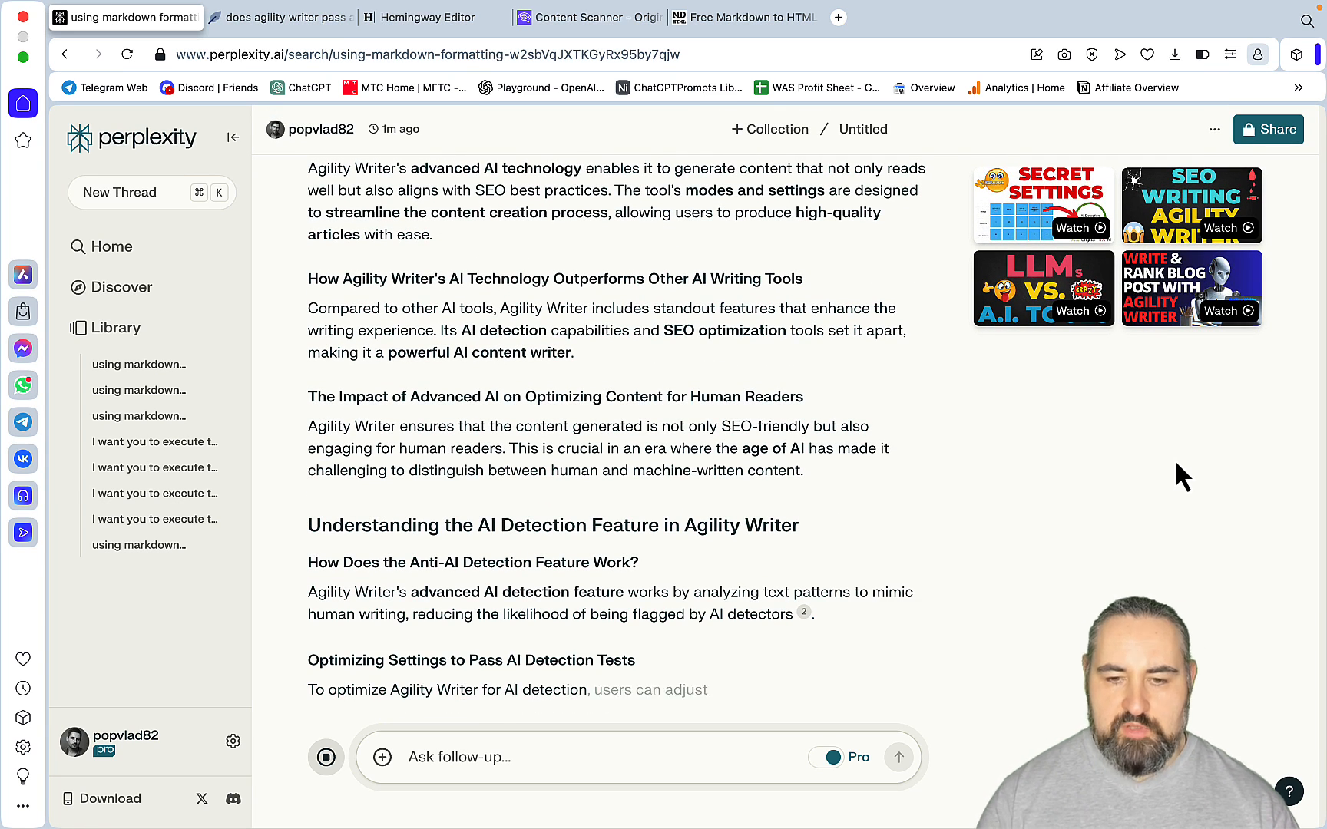
scroll(down, 3)
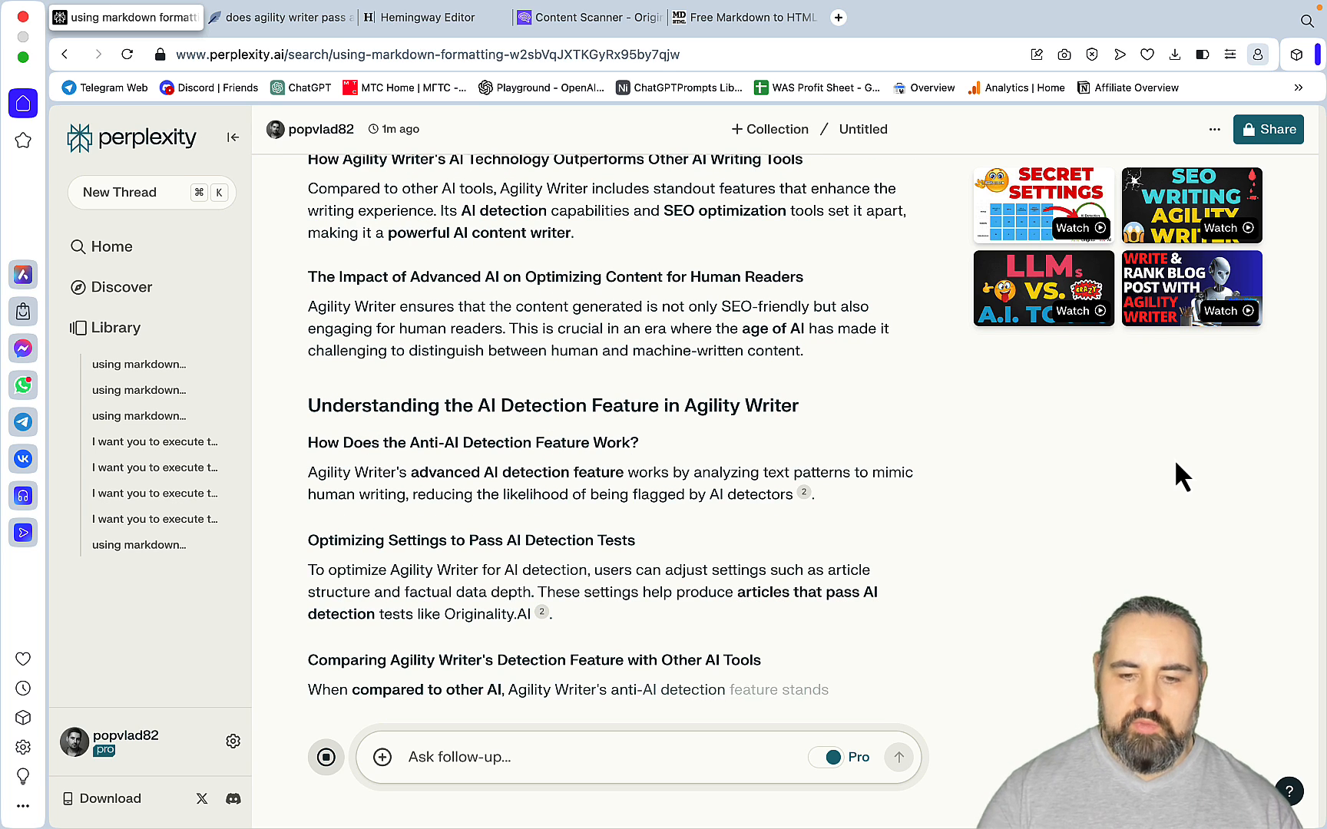
scroll(down, 3)
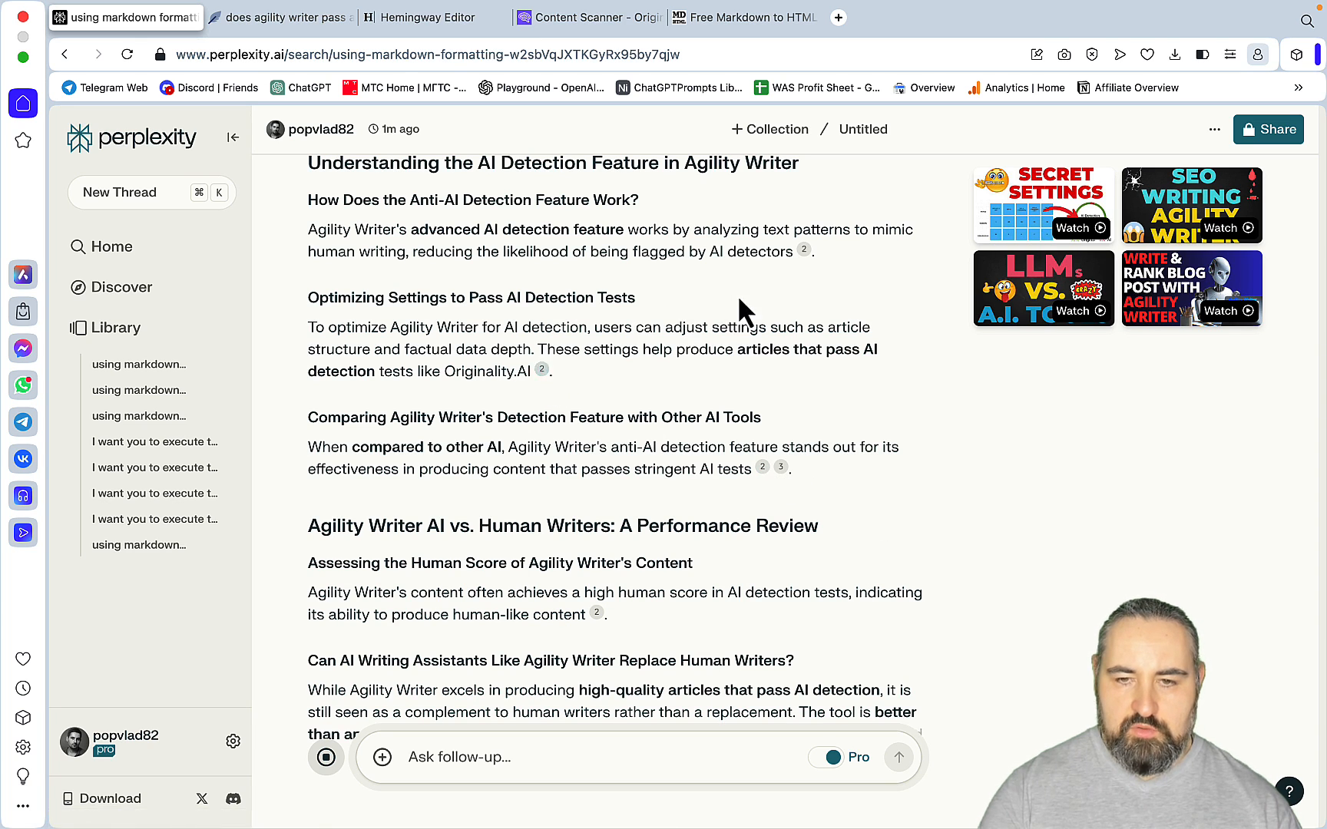
scroll(down, 3)
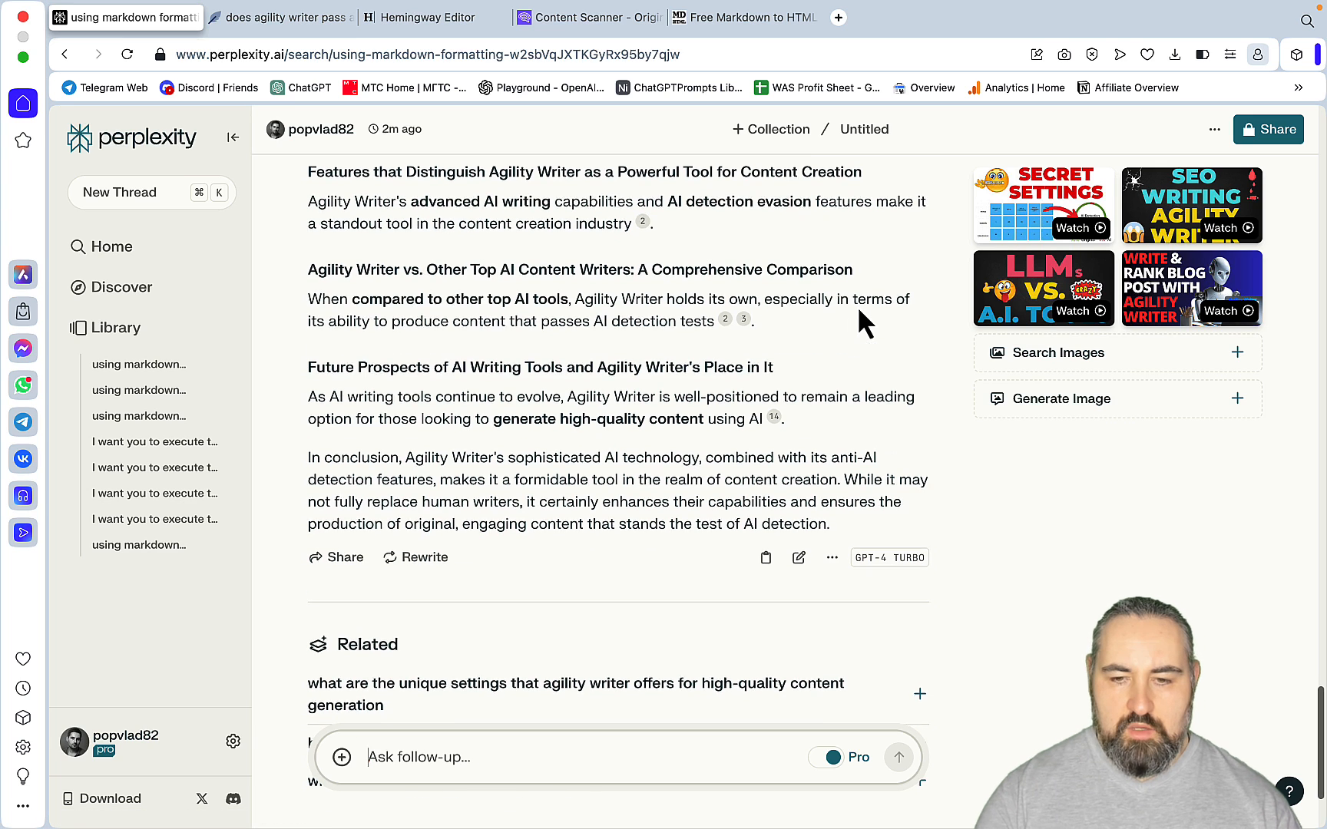
click(765, 558)
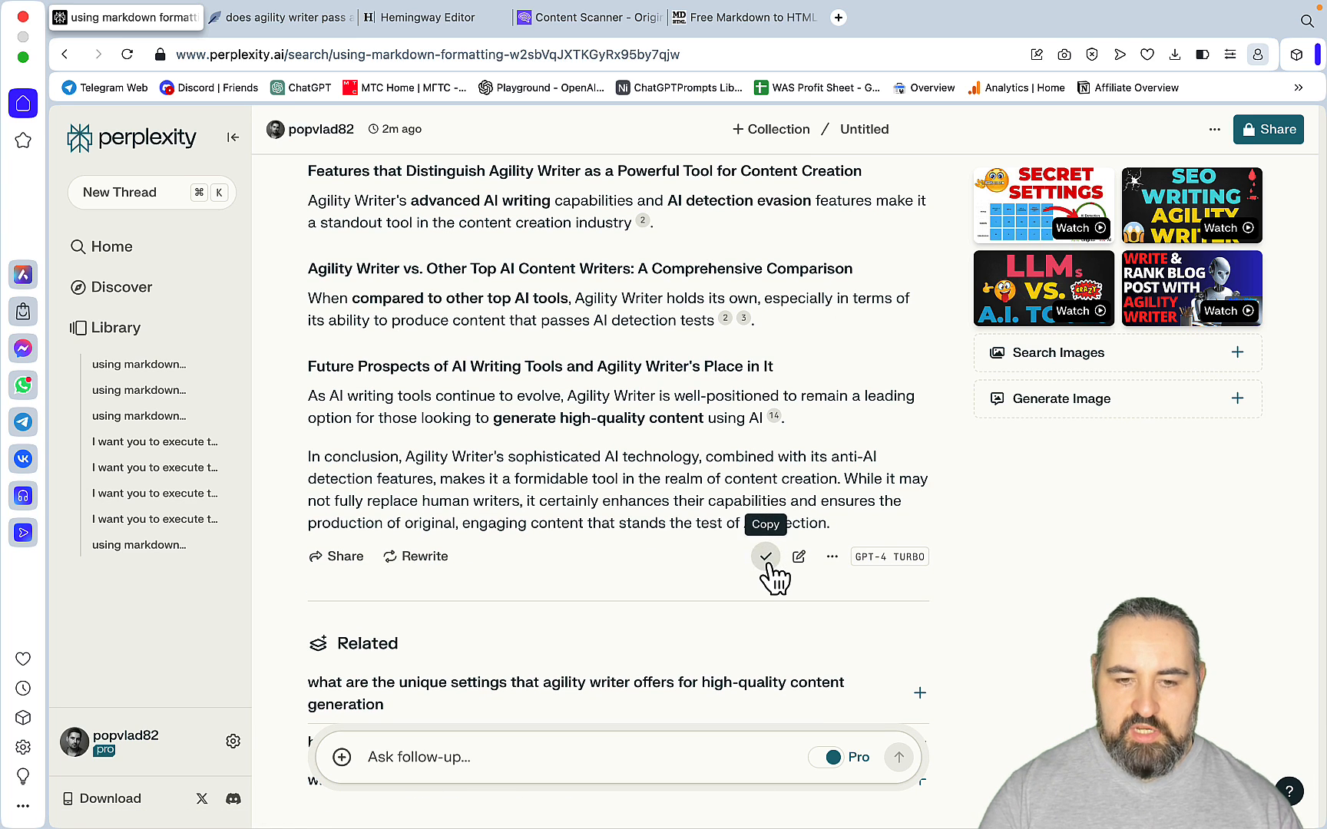
mouse_move(434, 17)
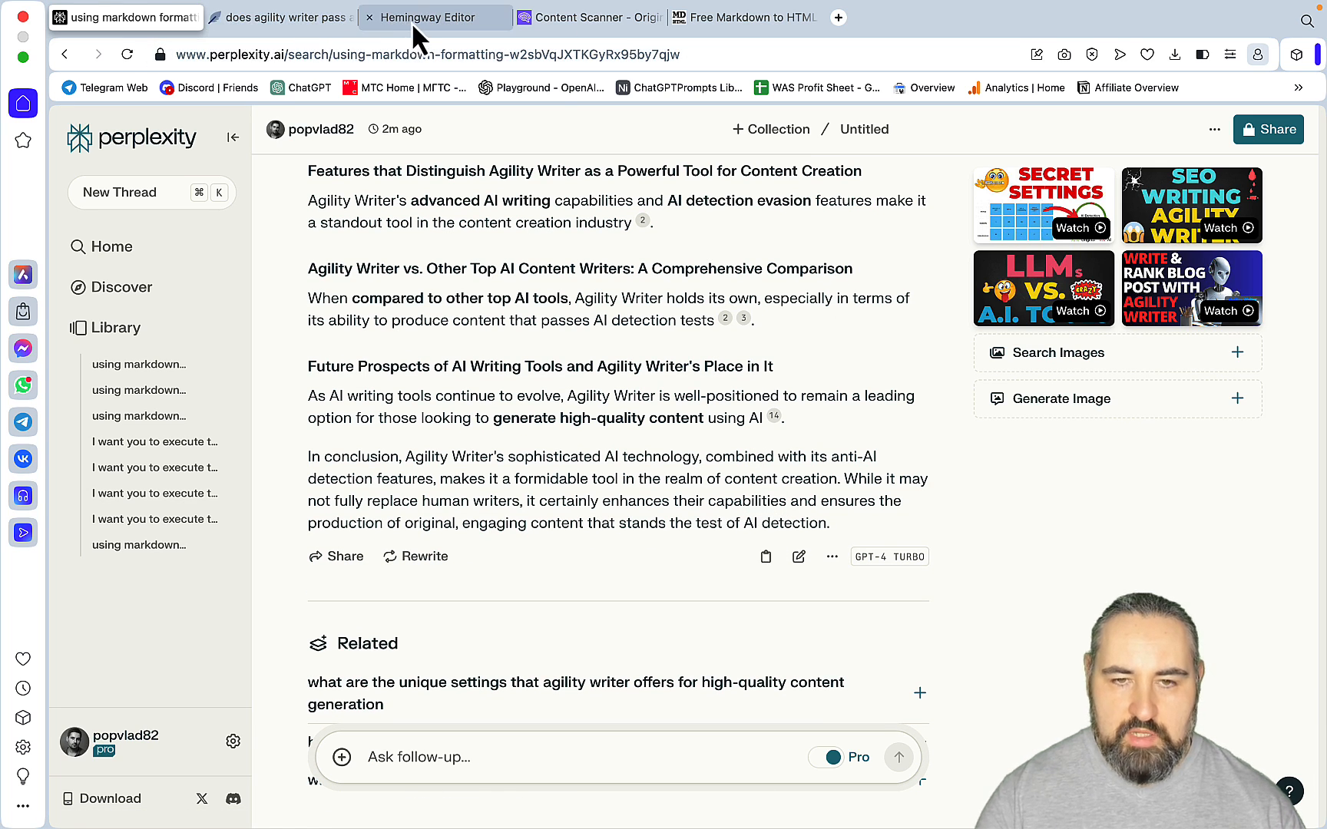
- Review the rendered Agility Writer article in the converter's Preview pane from title to citations
click(743, 17)
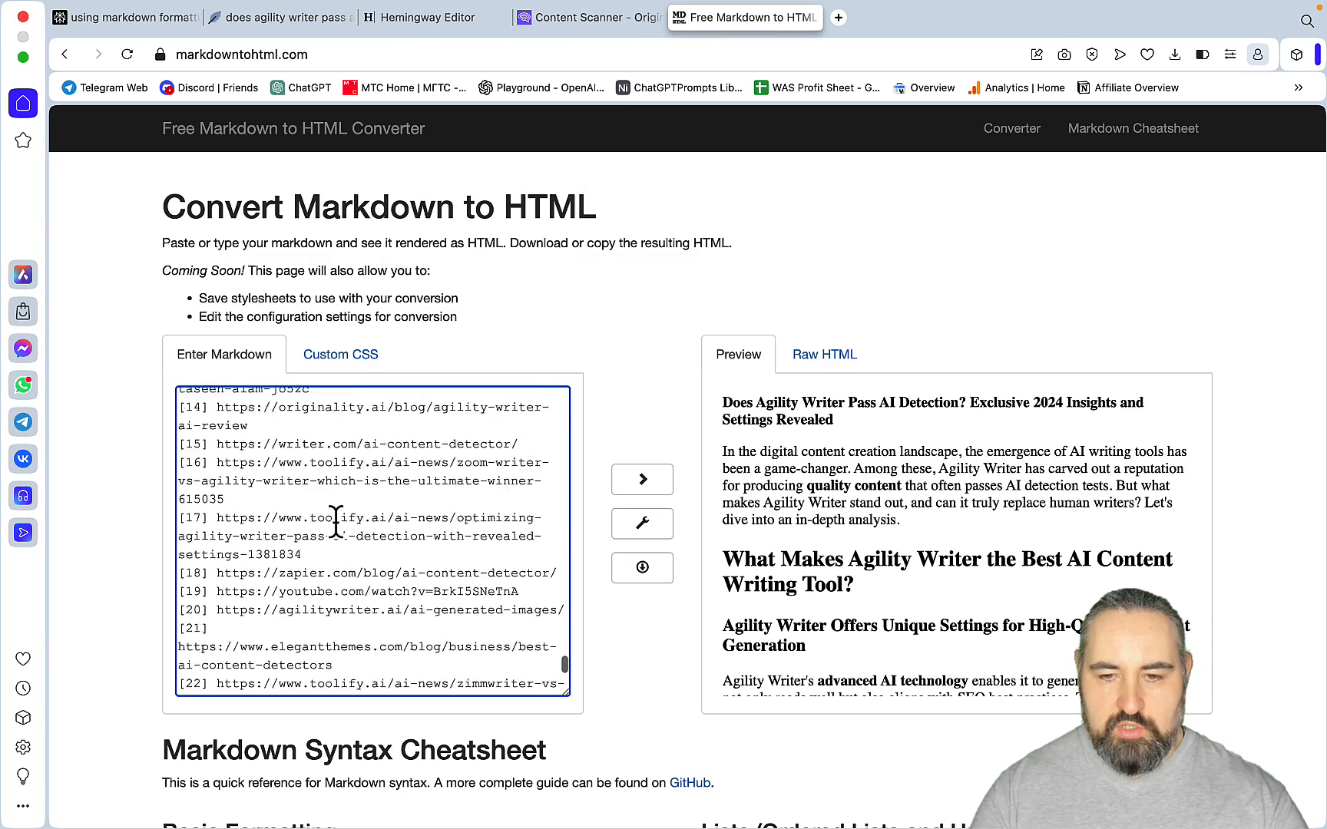
scroll(up, 3)
text(# )
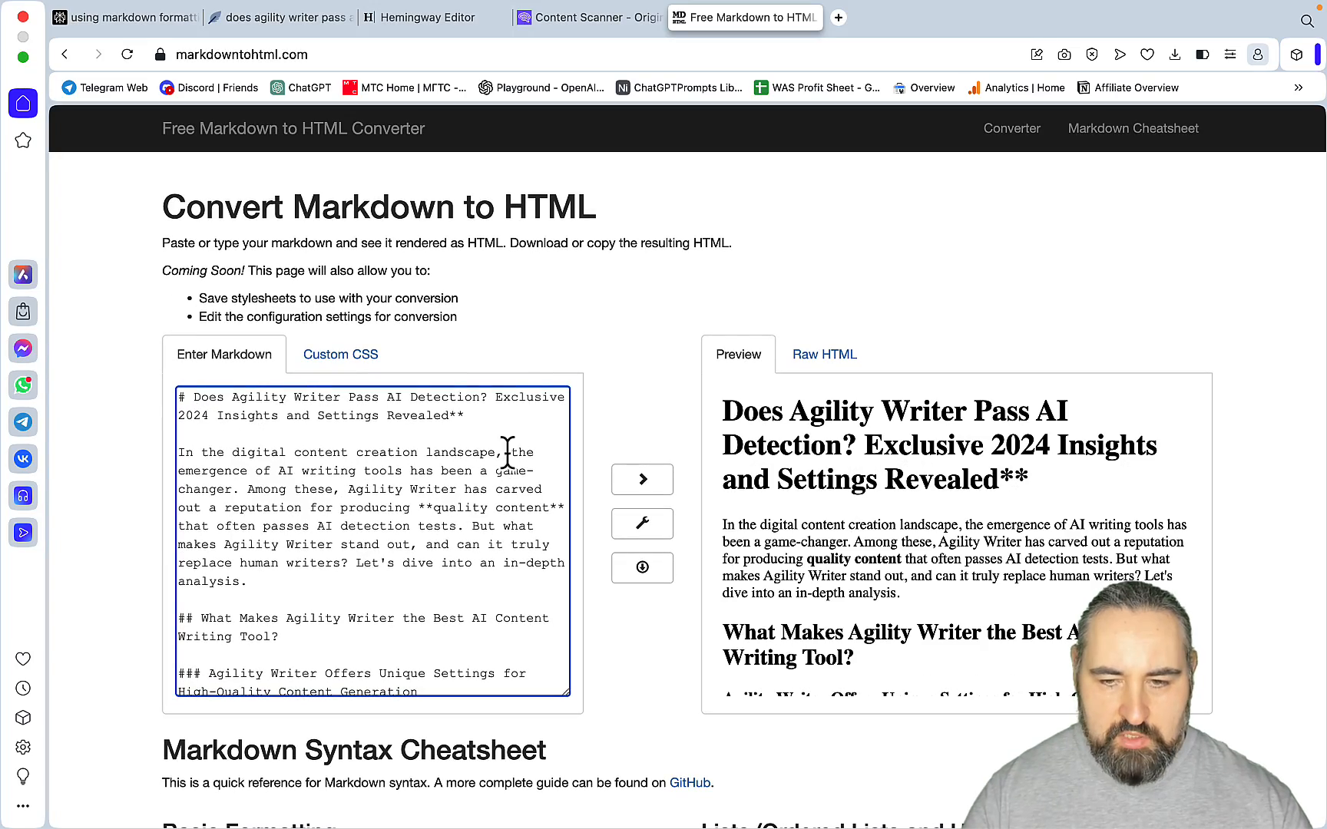
scroll(down, 3)
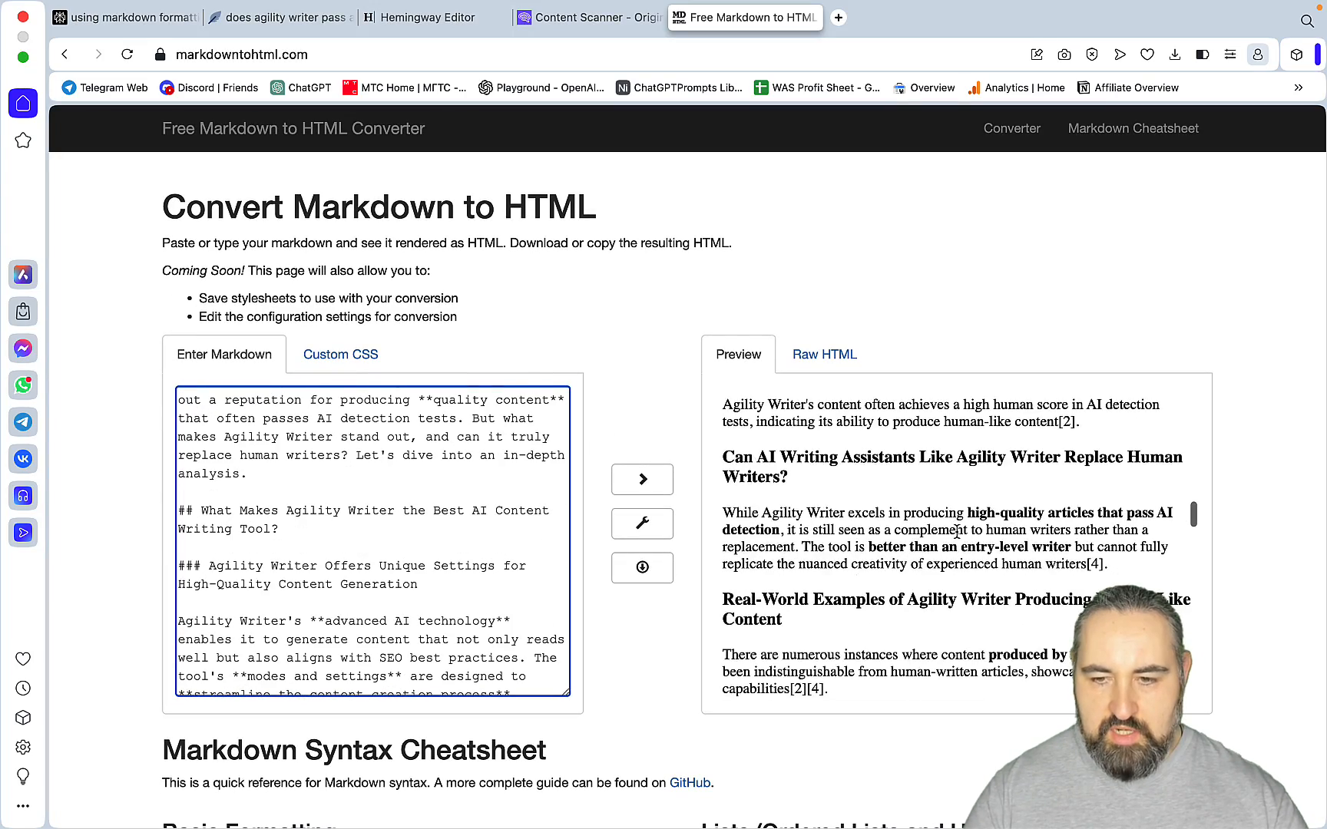
scroll(down, 3)
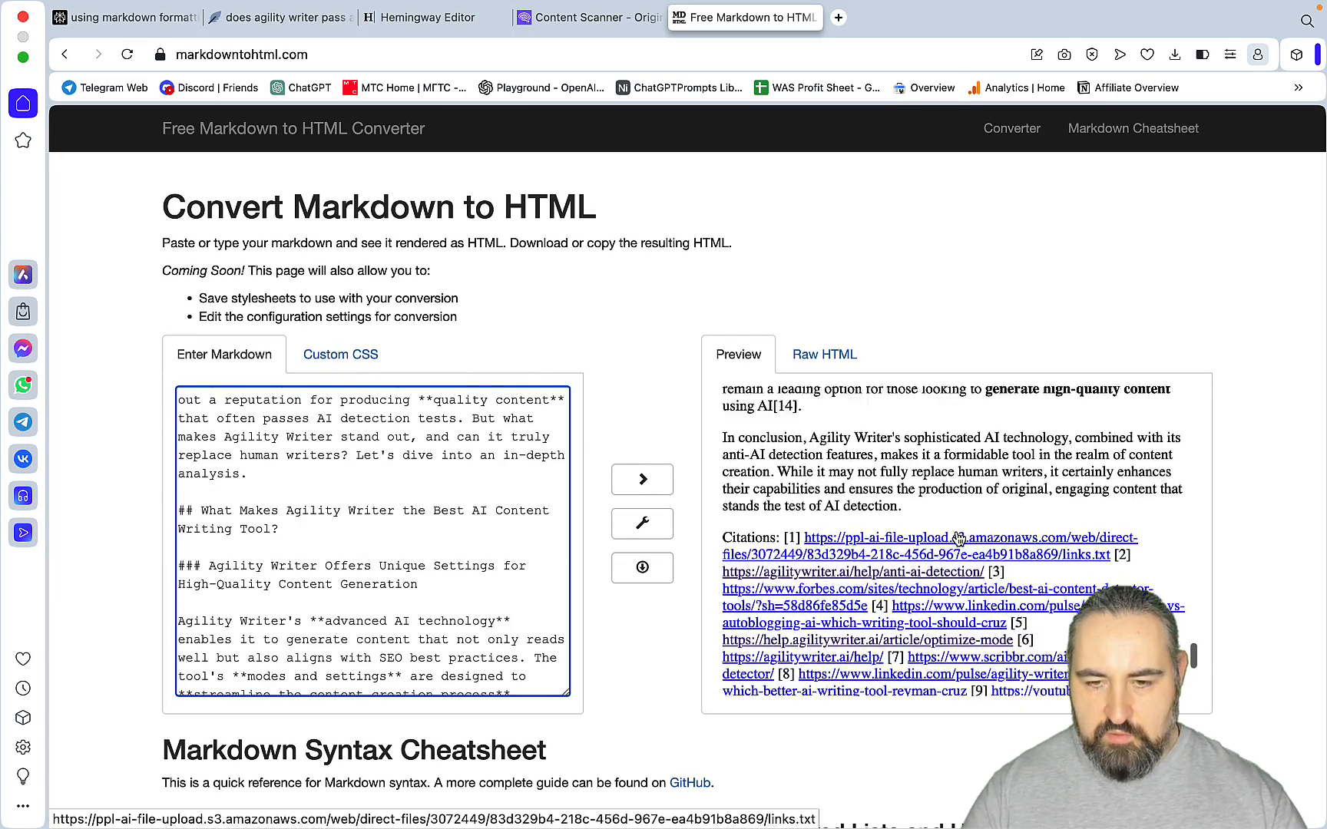
scroll(up, 3)
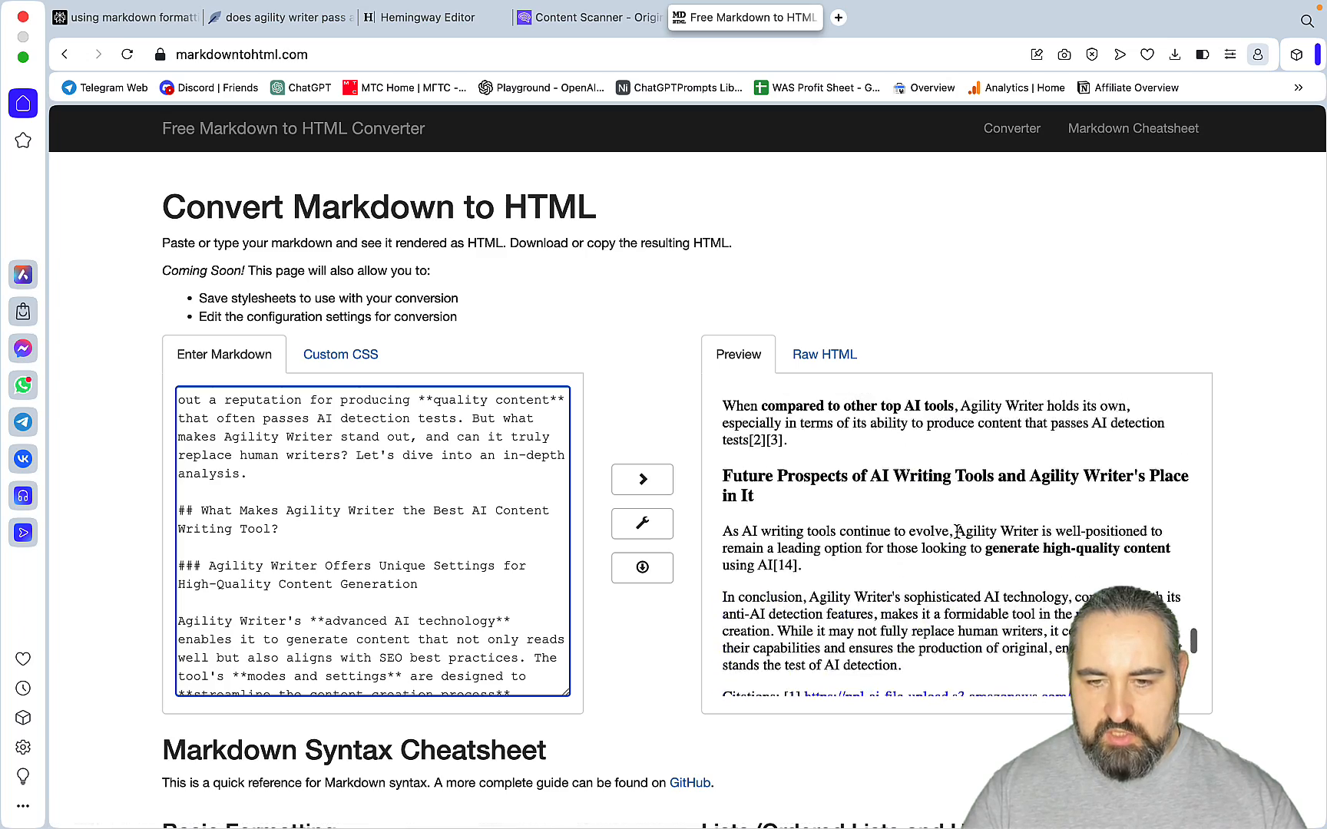
scroll(down, 3)
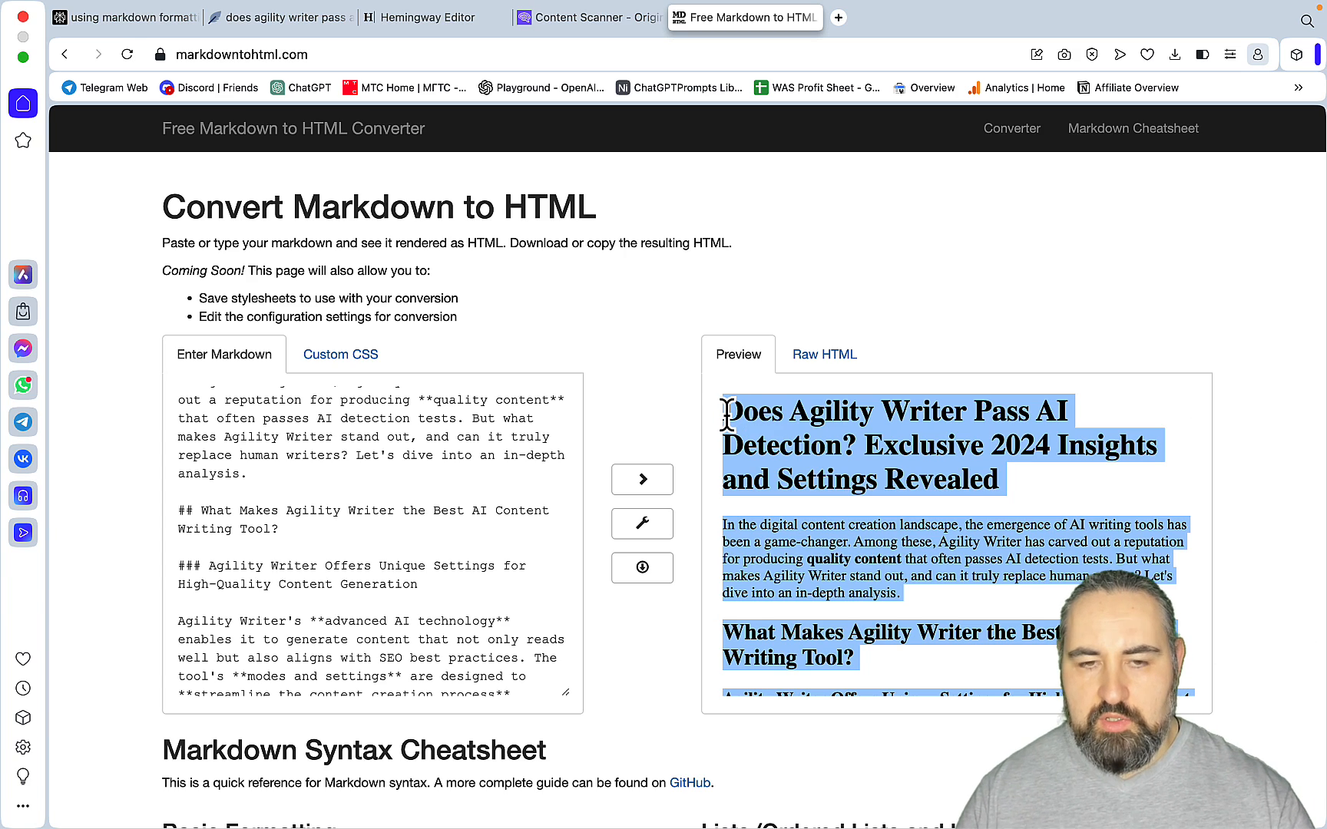
- Check the article's NeuronWriter score (77 at 827 words) and its Hemingway readability (Grade 12)
click(418, 17)
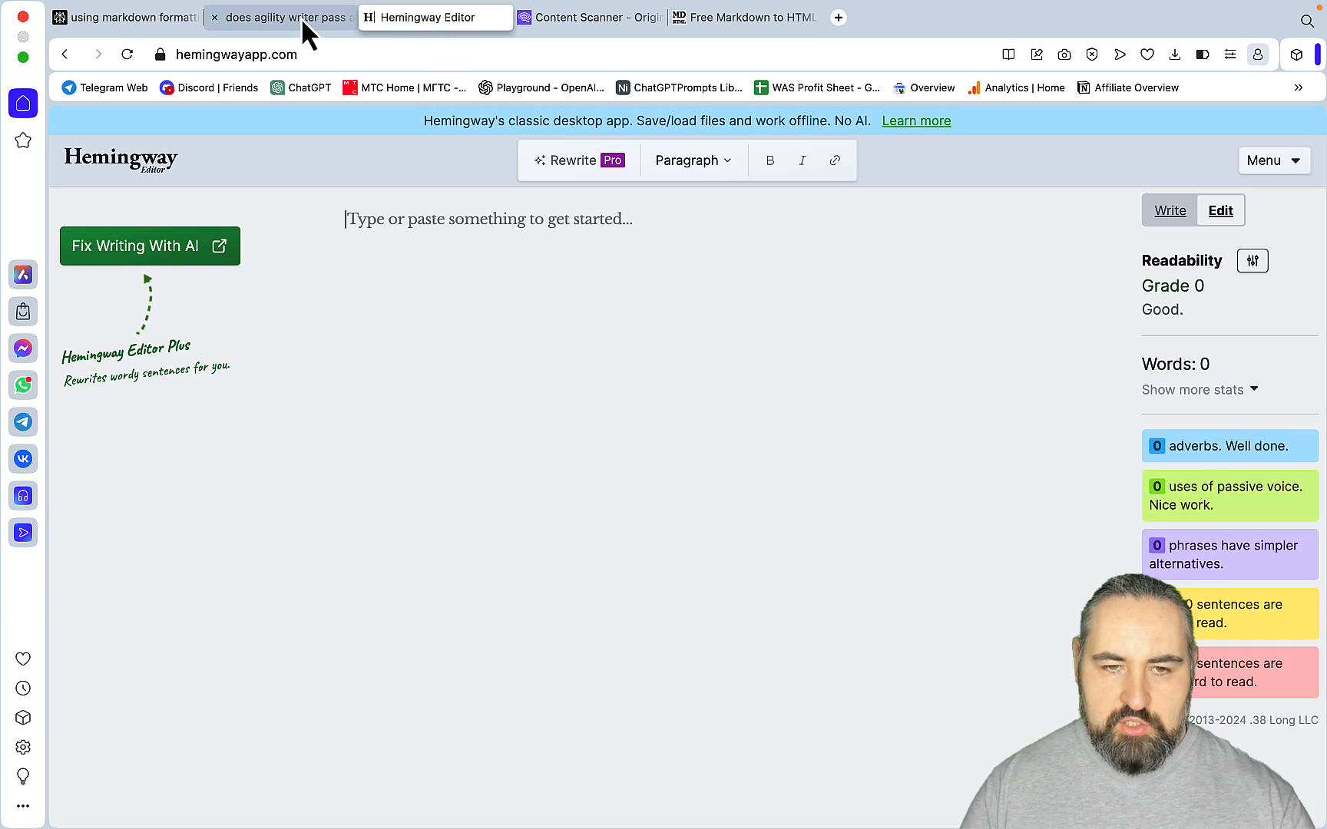
click(279, 16)
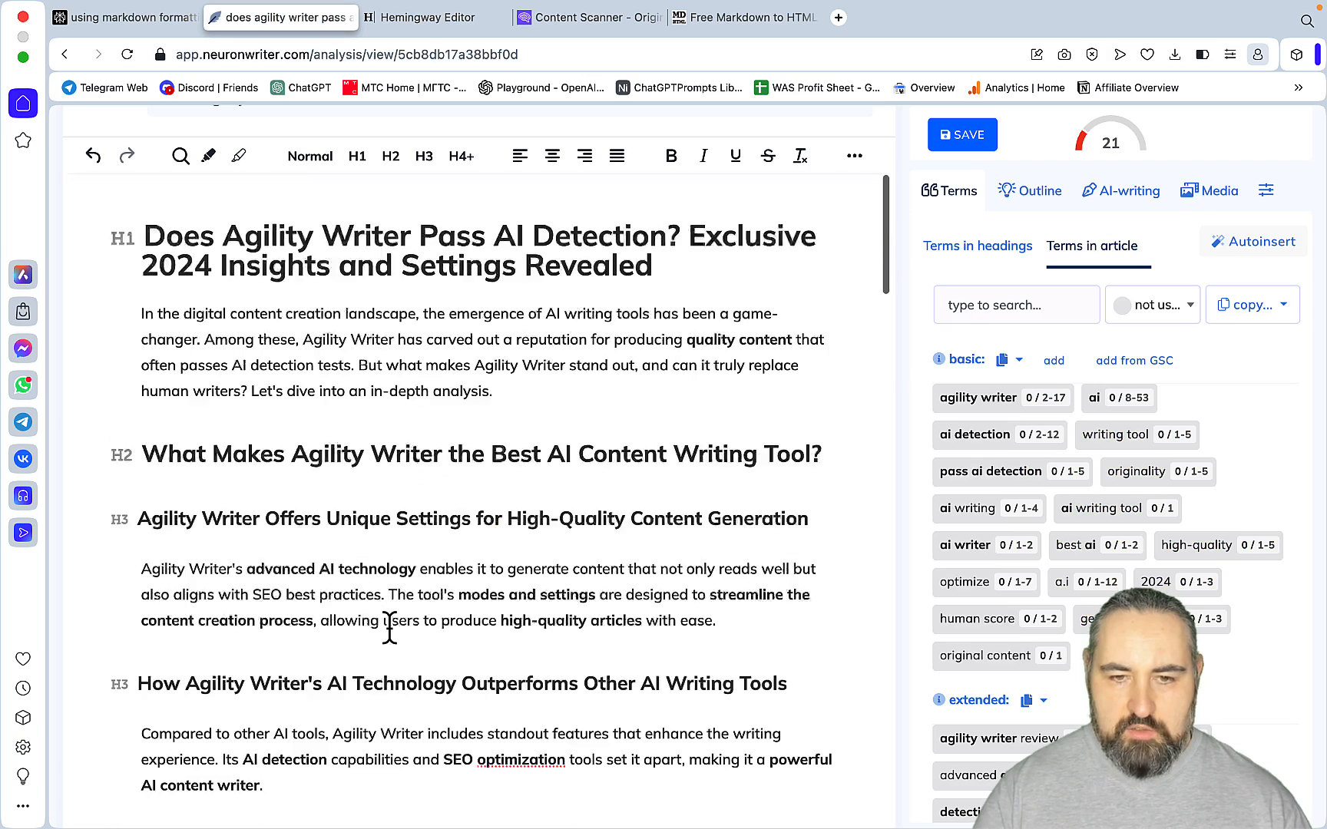
scroll(up, 3)
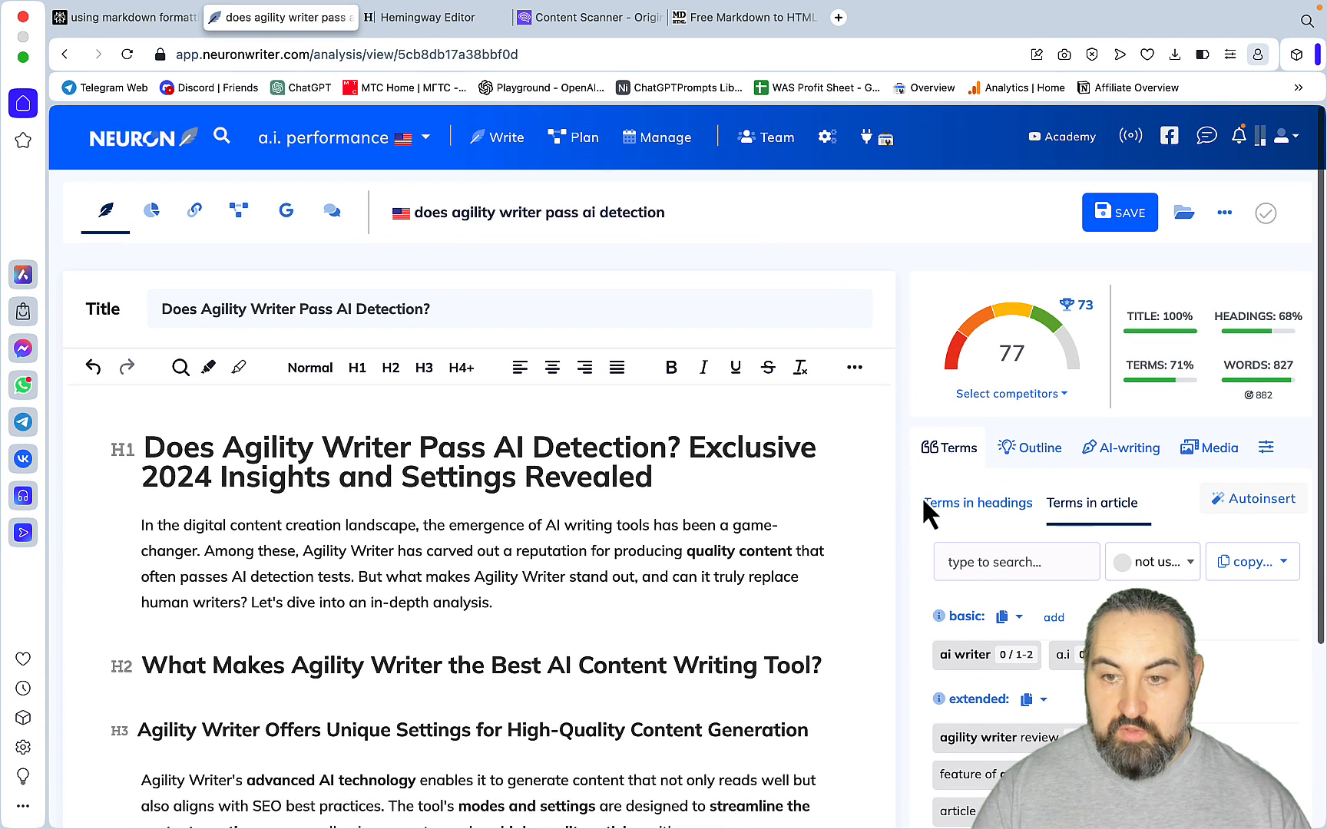
mouse_move(1081, 349)
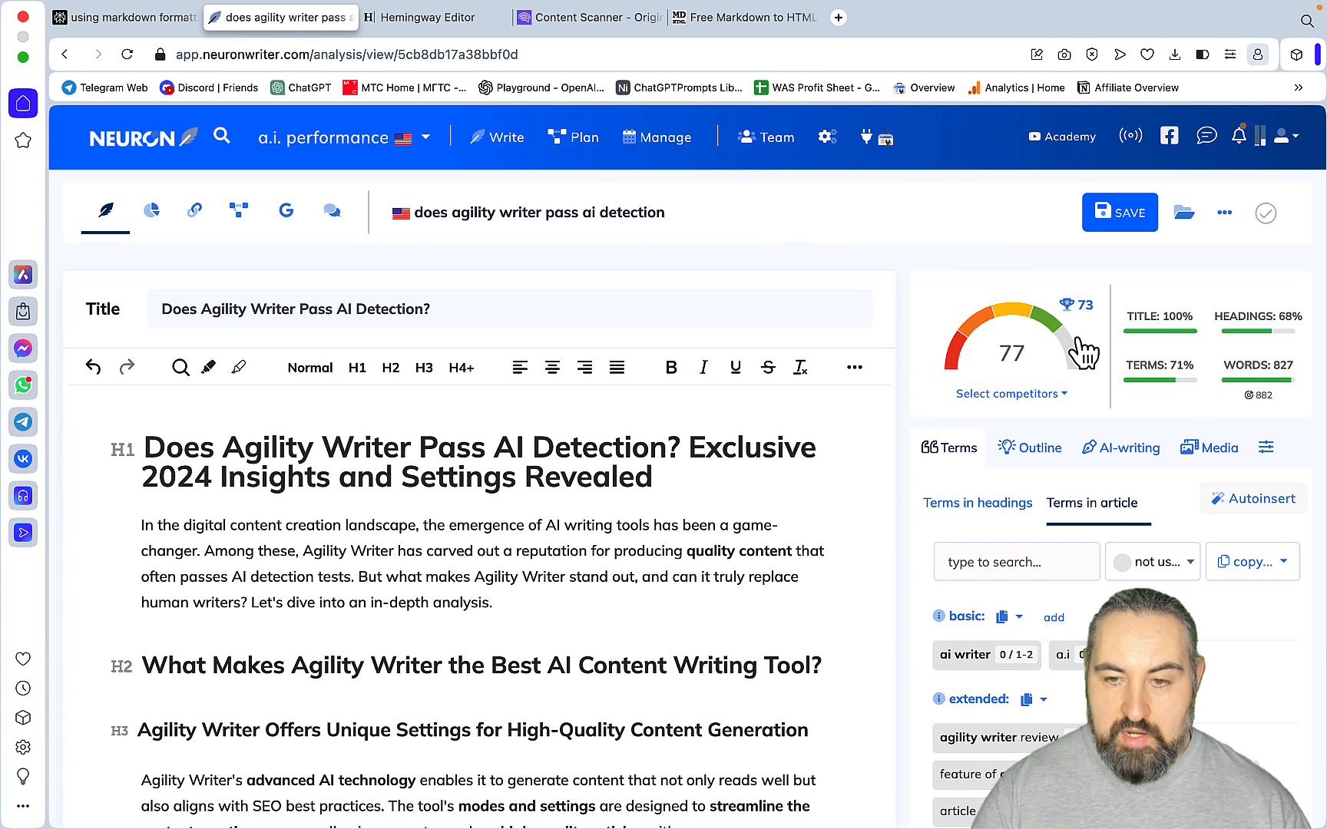
mouse_move(1304, 474)
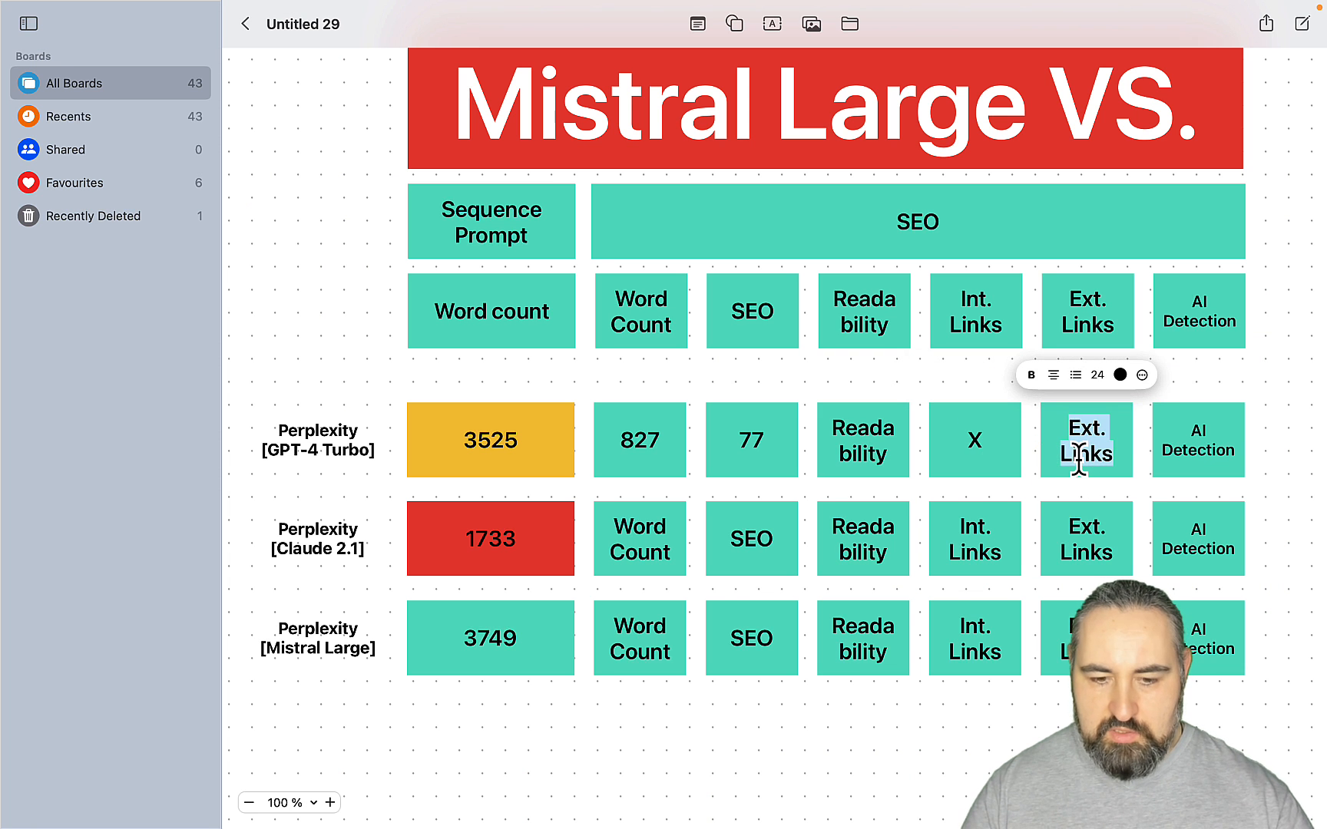
click(435, 17)
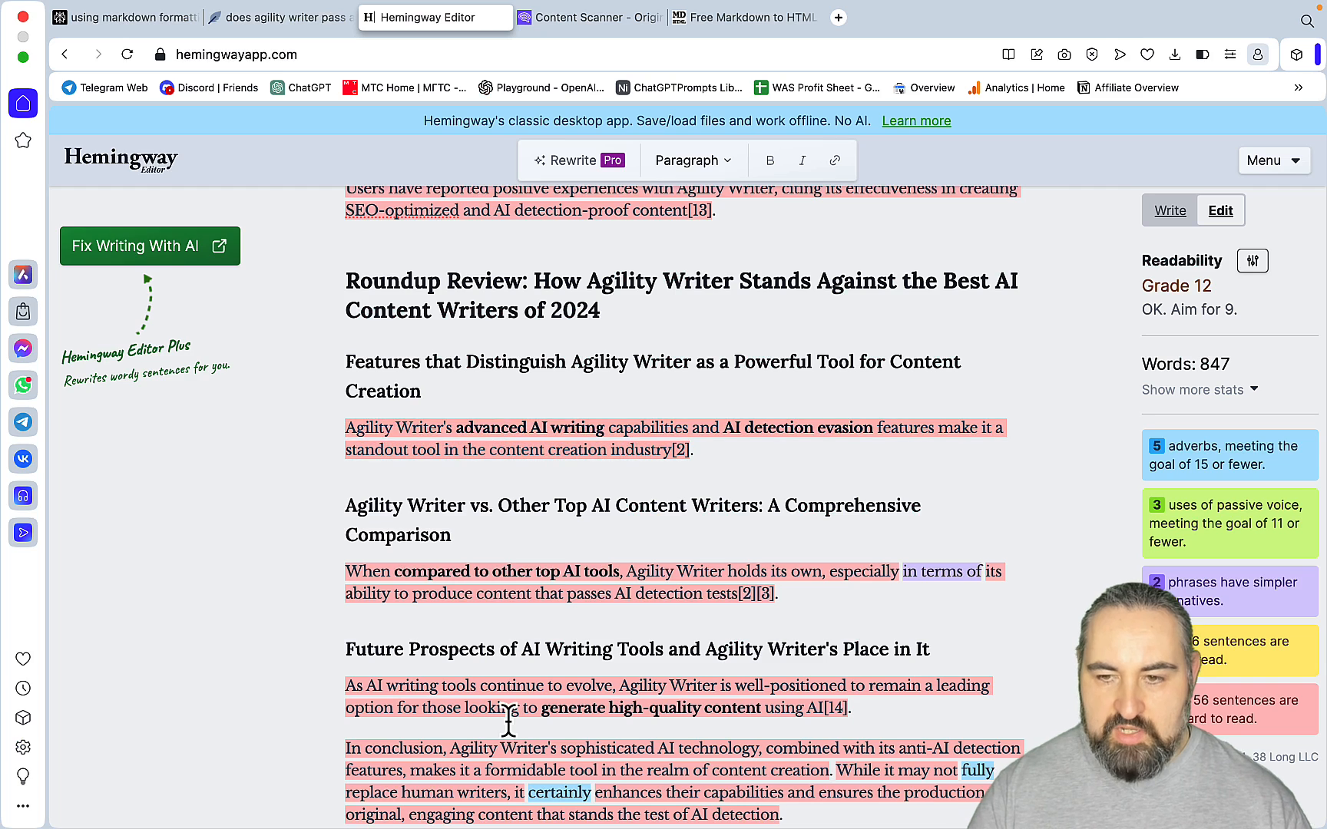
mouse_move(852, 794)
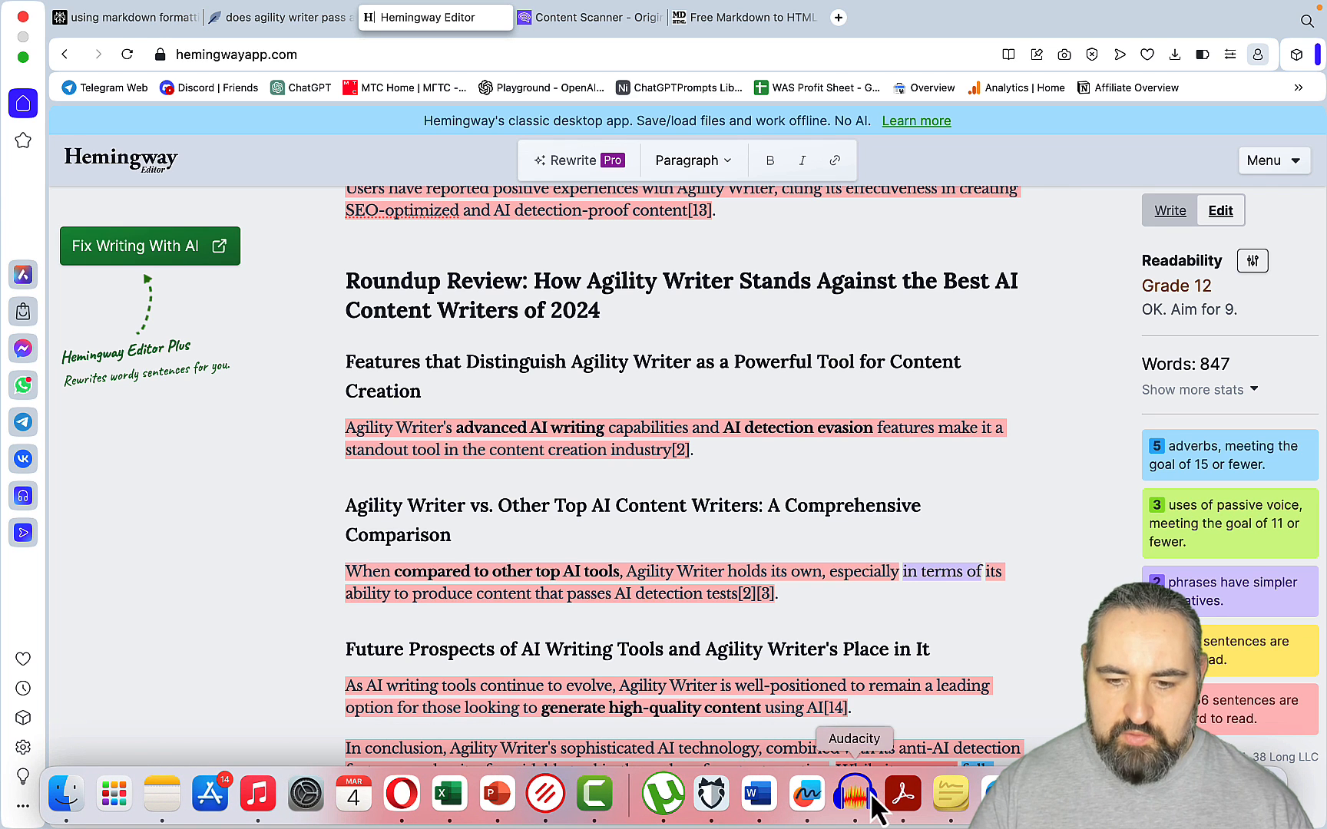
- Run an Originality.ai scan on the article, which flags it 100% AI
click(589, 17)
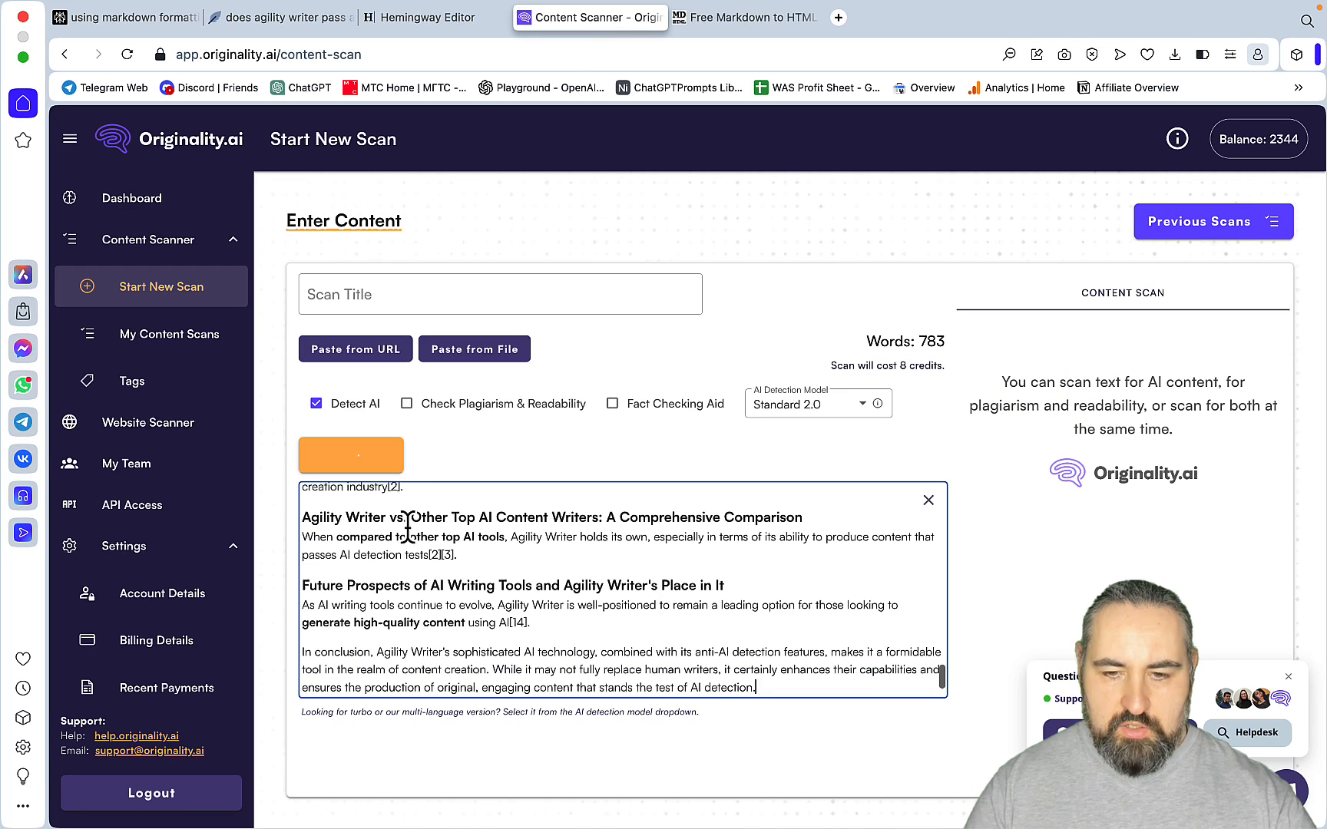
click(350, 455)
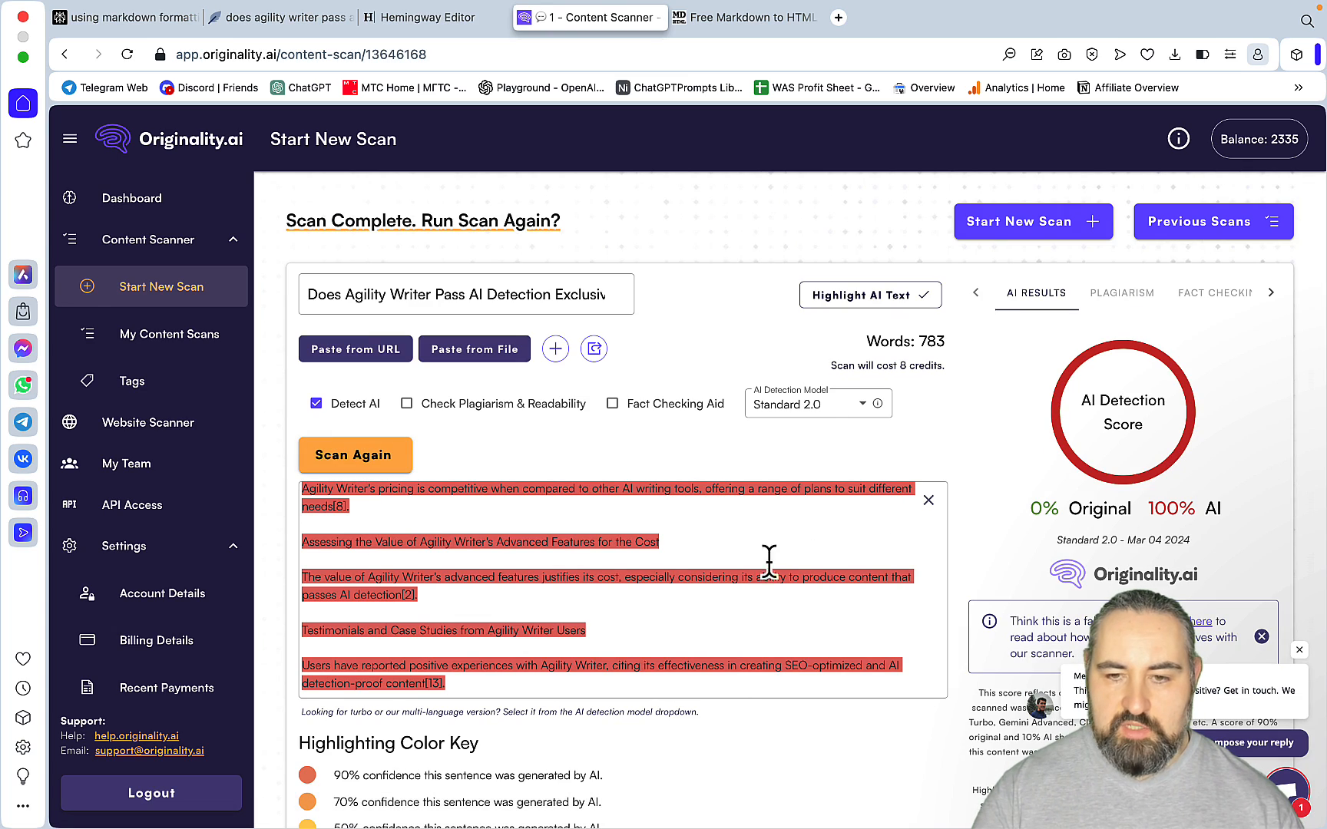
mouse_move(806, 794)
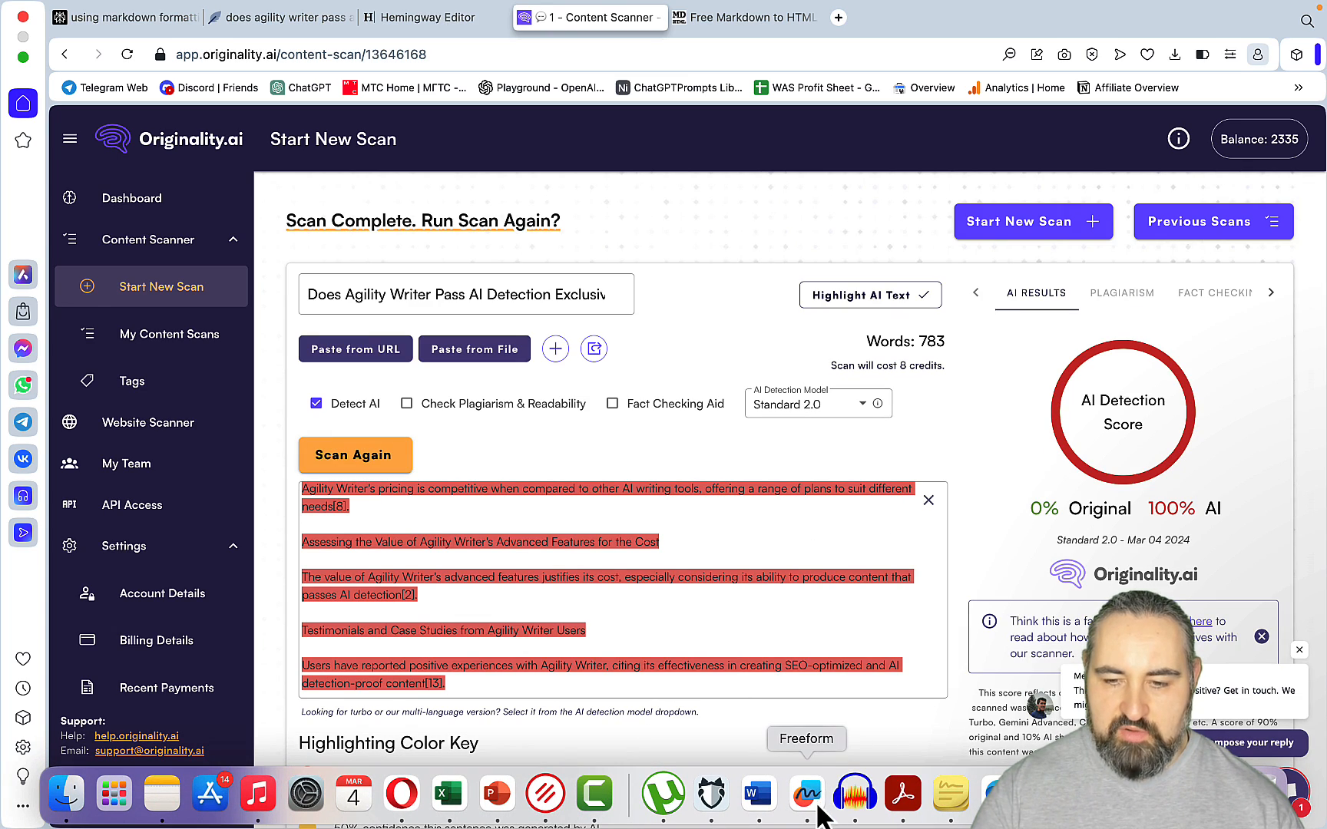
right_click(126, 16)
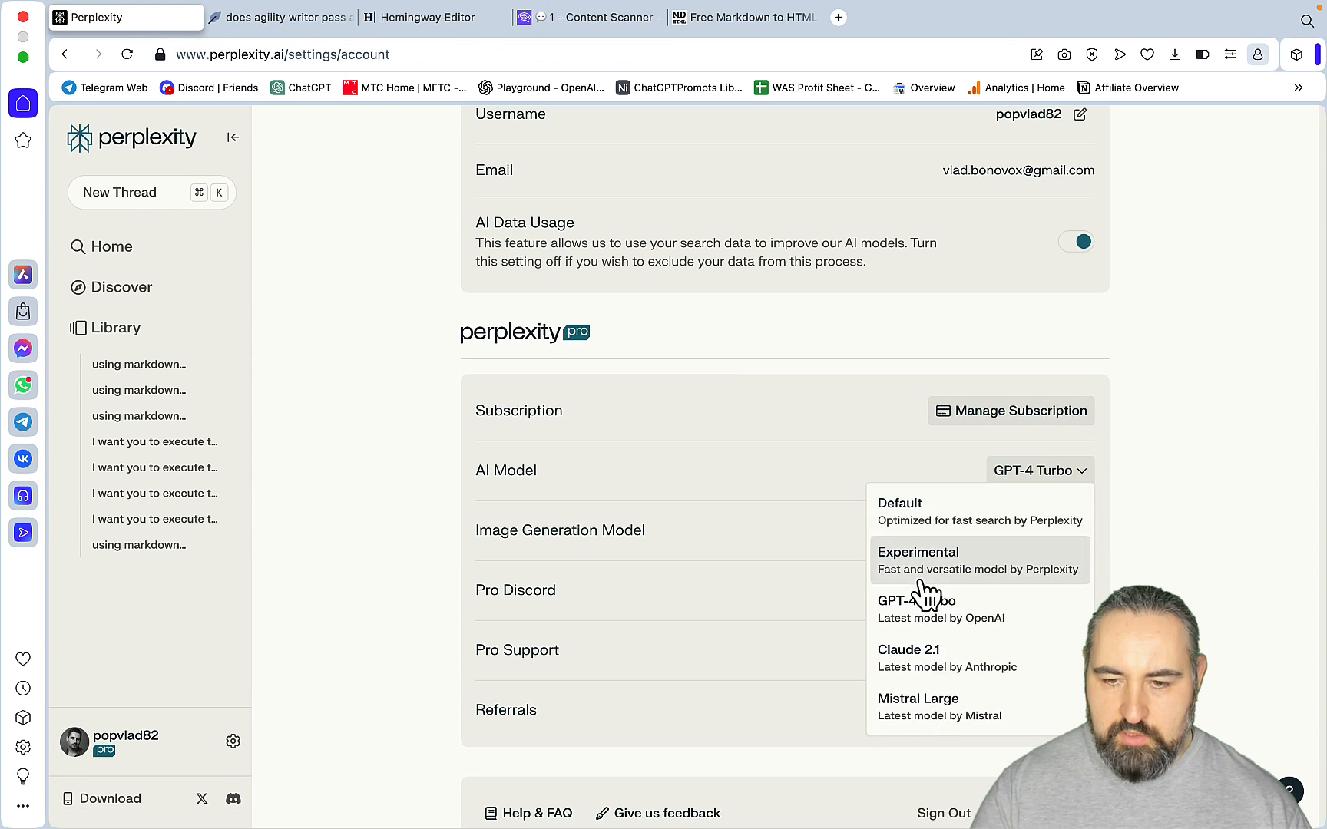
- Switch the model to Claude 2.1, attach links.txt, paste the article prompt, and answer the focus question 'ai'
click(907, 649)
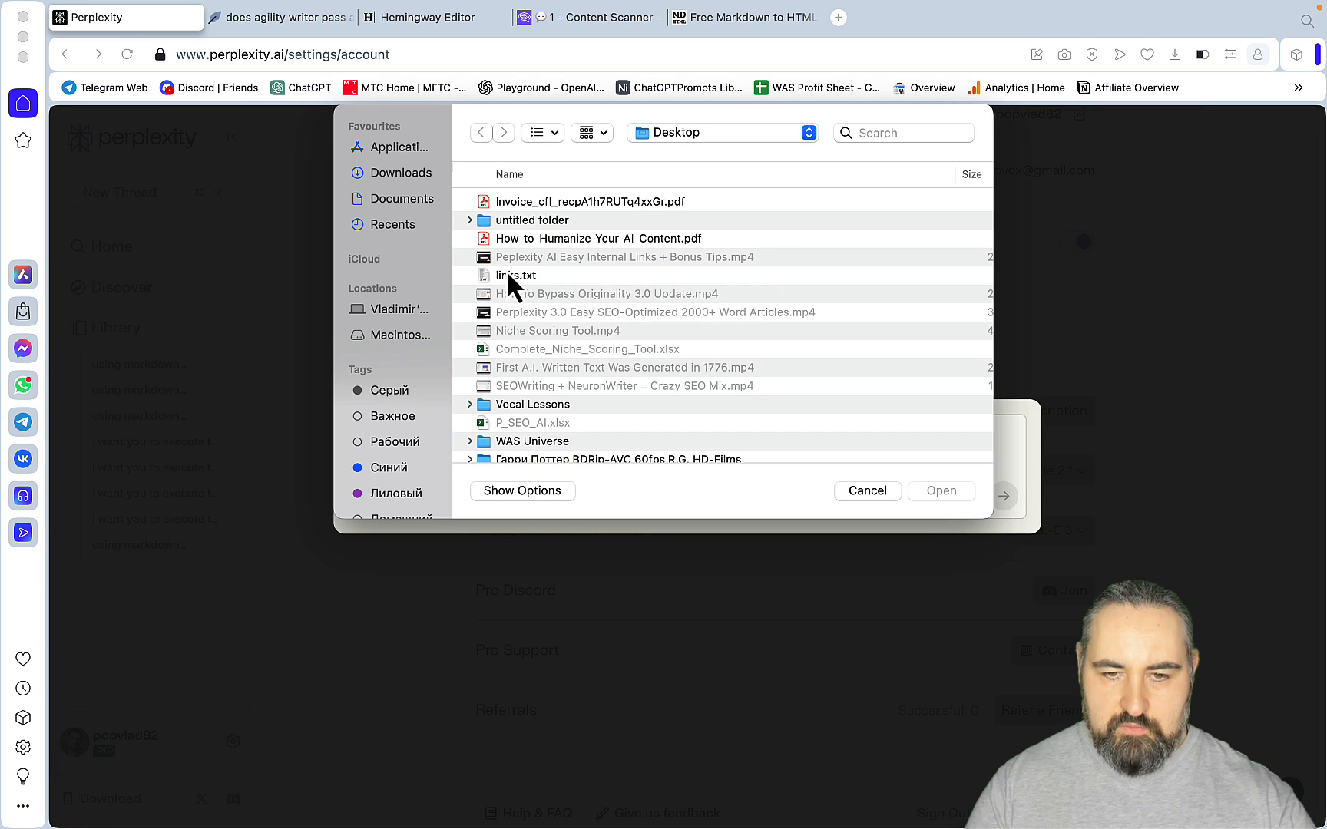
click(939, 492)
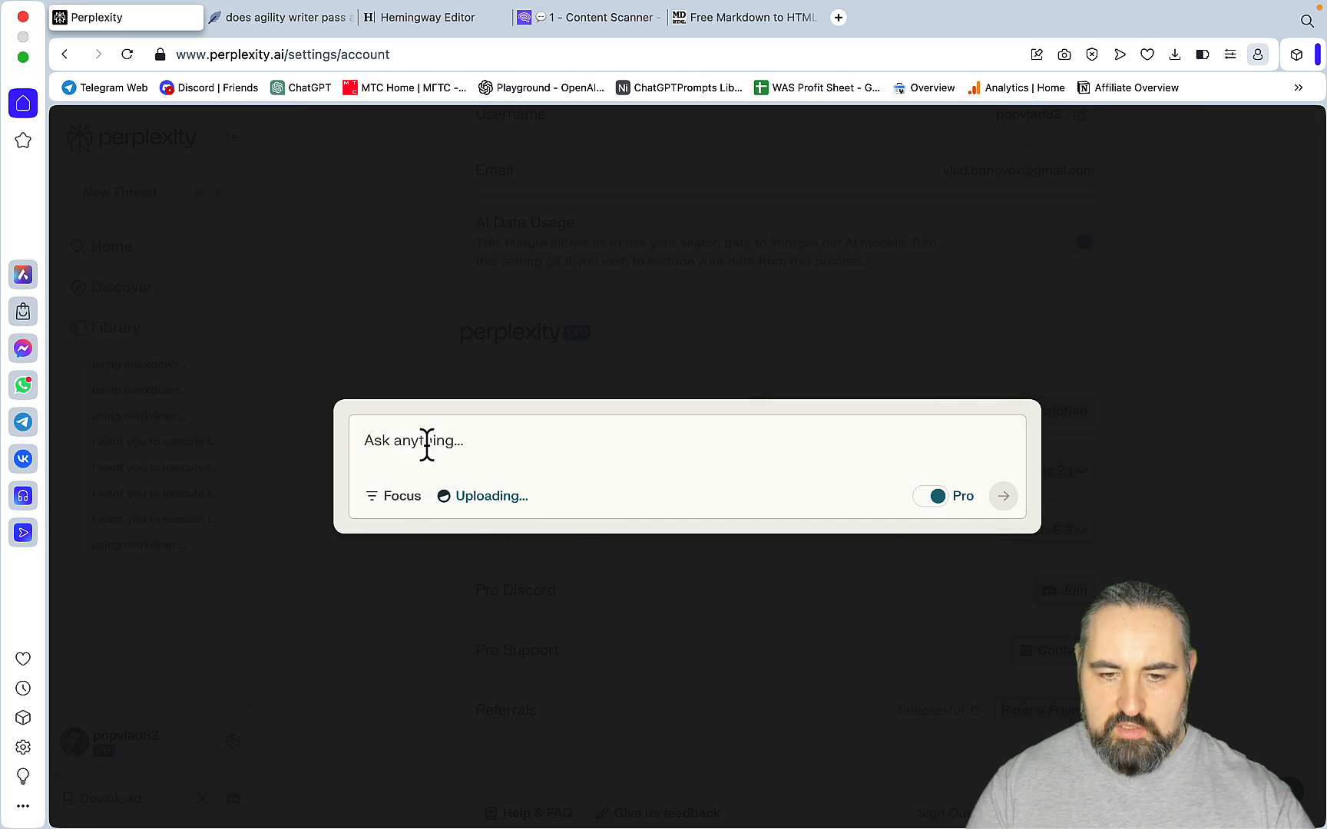
right_click(424, 440)
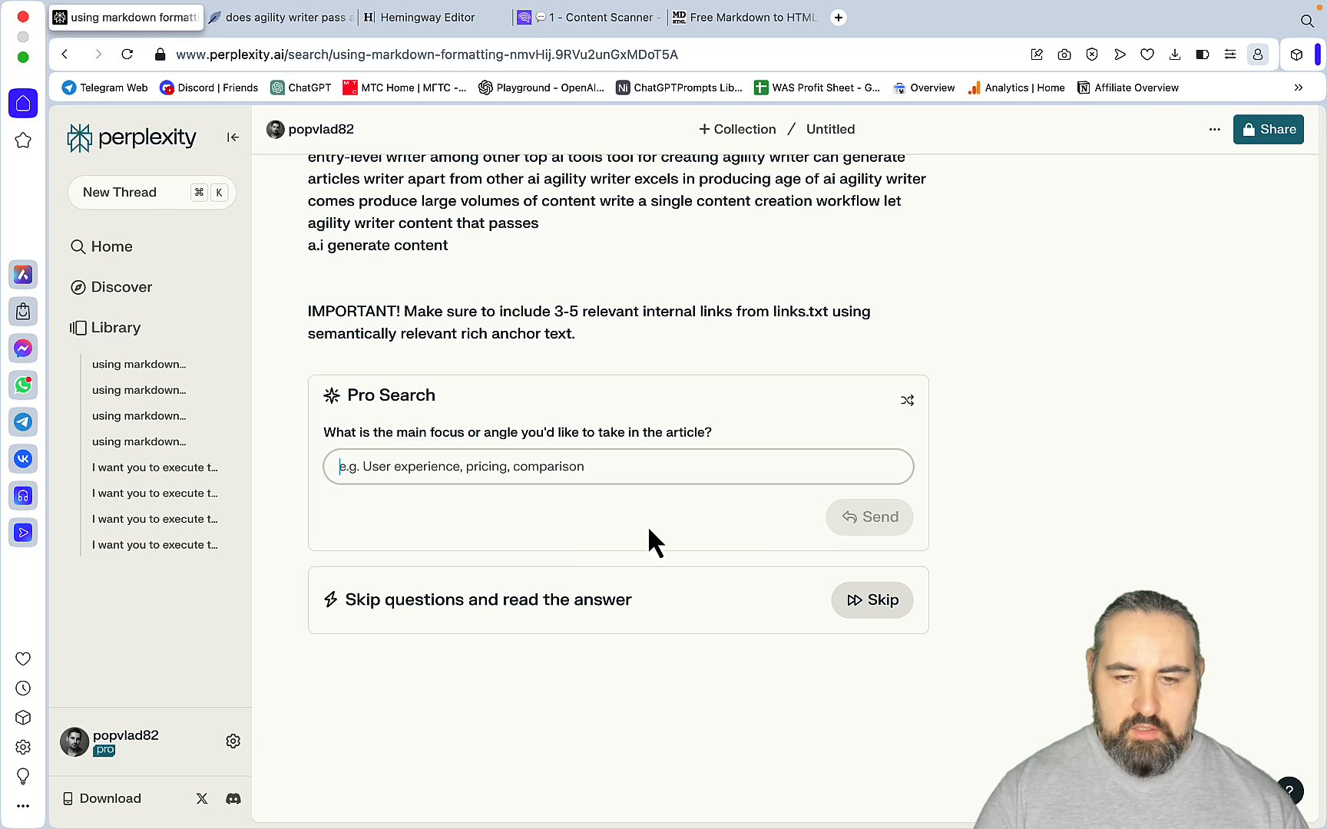
text(ai)
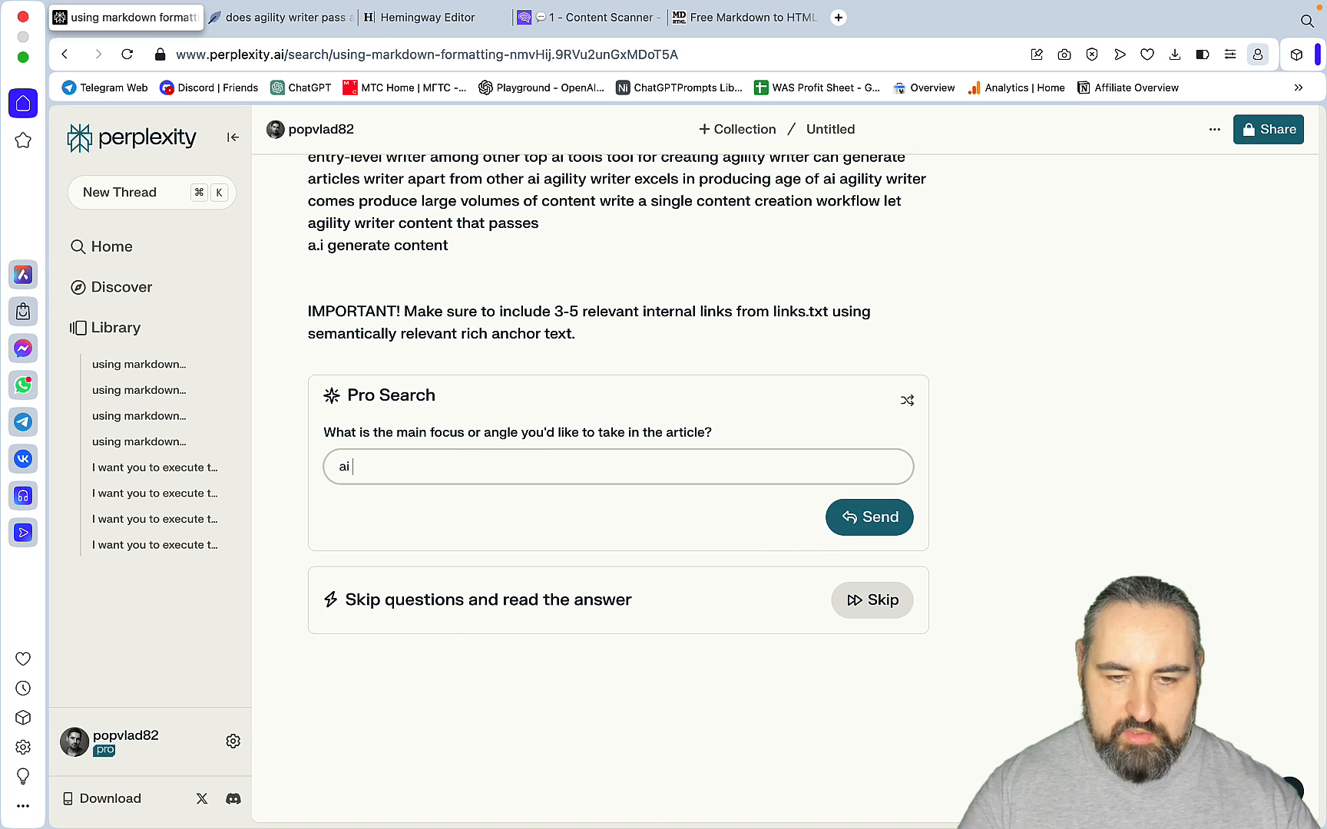
- Send the focus answer, review Claude 2.1's finished Agility Writer article, and copy it
click(868, 518)
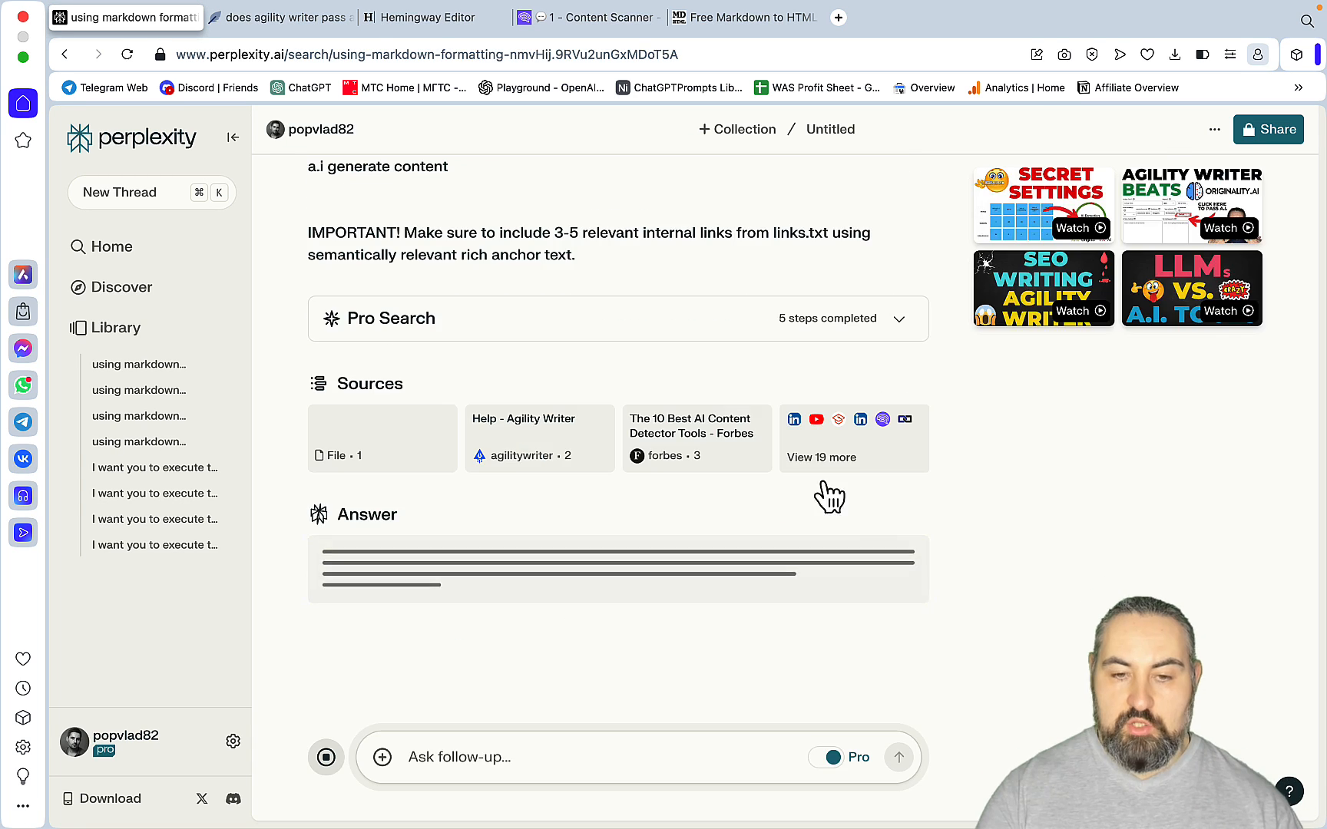
mouse_move(397, 495)
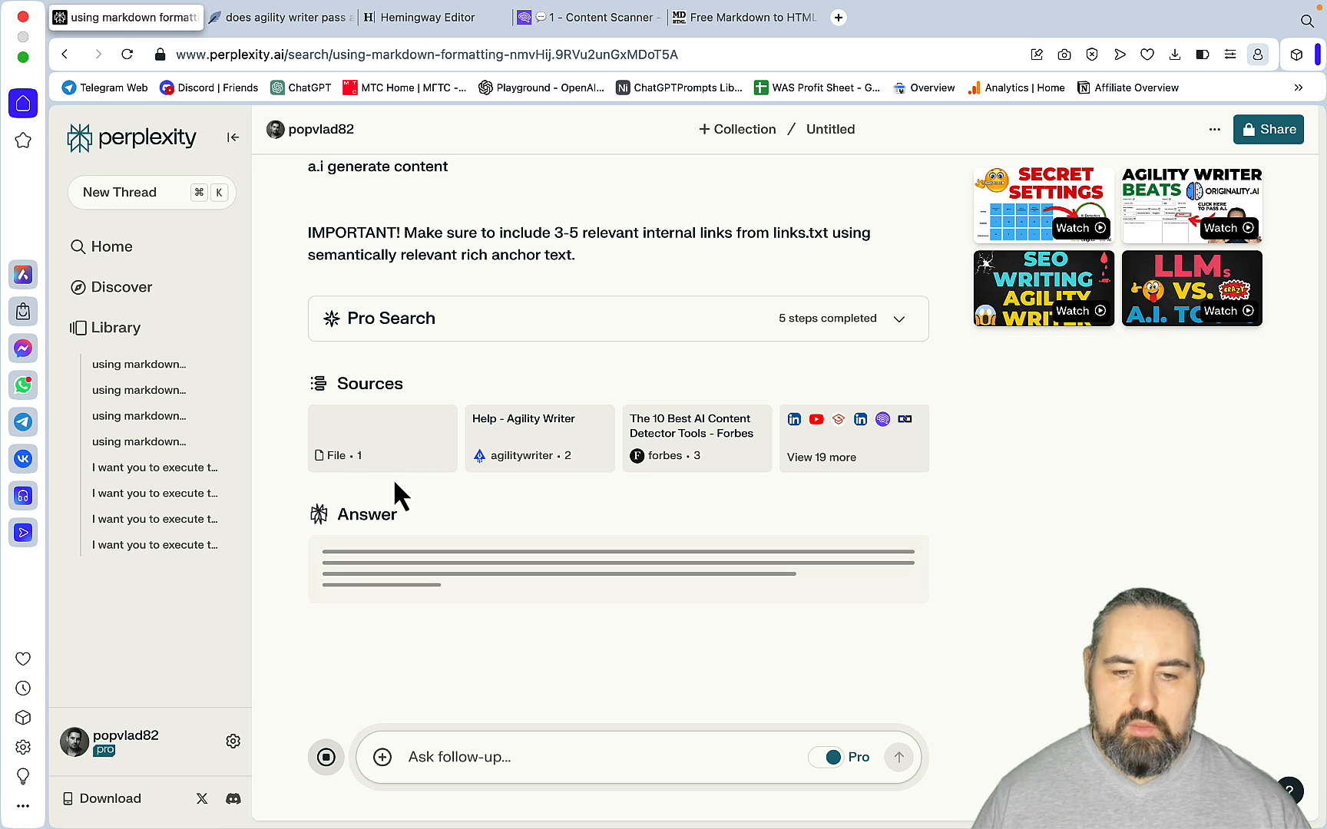
mouse_move(555, 241)
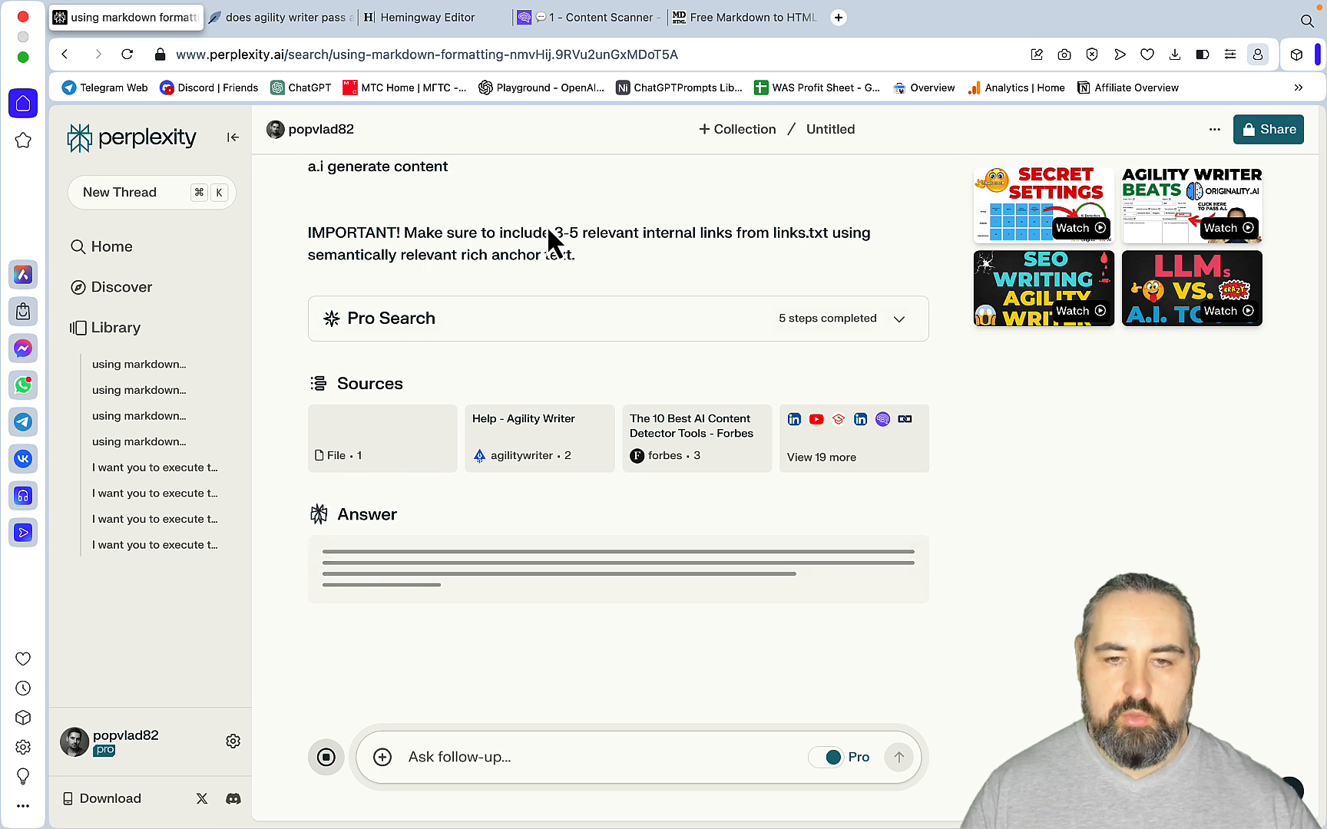
scroll(down, 3)
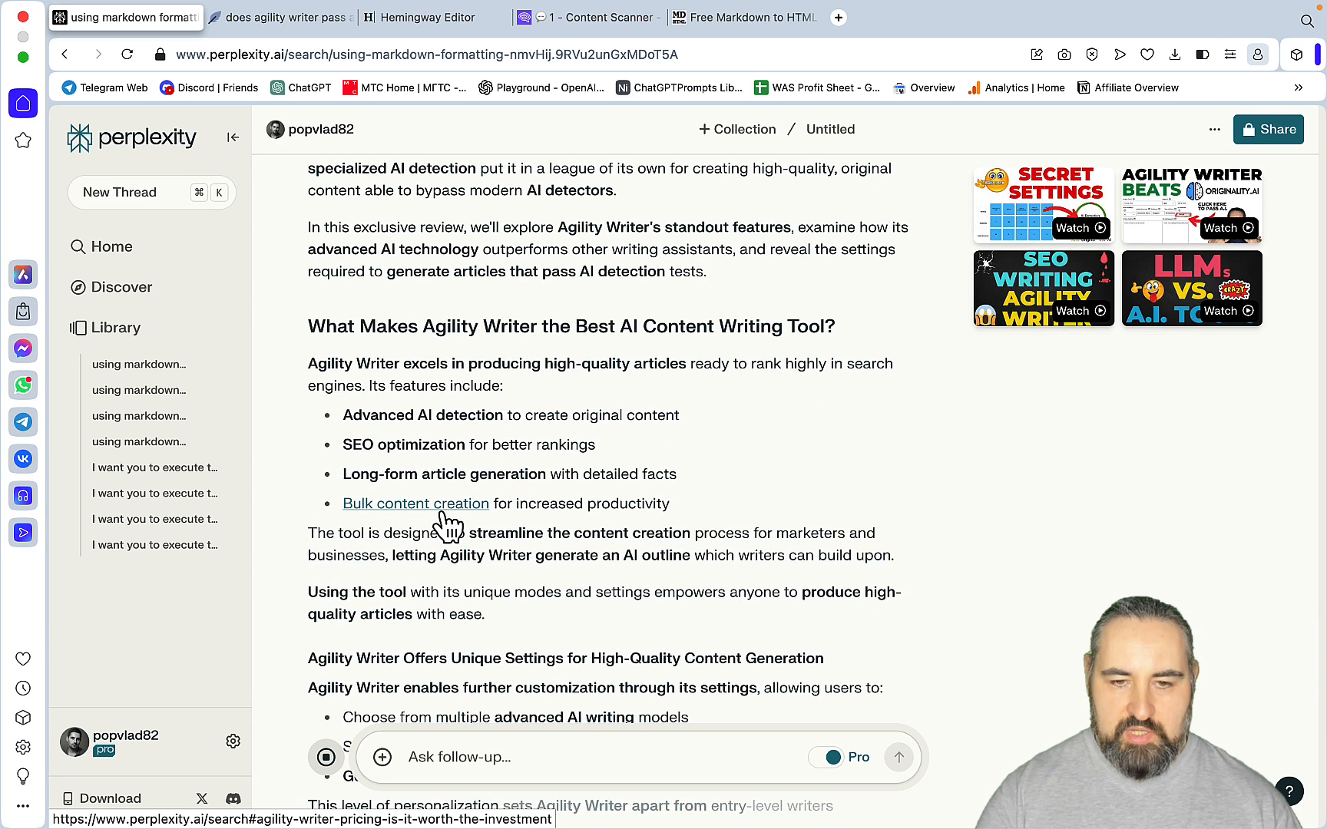
scroll(down, 3)
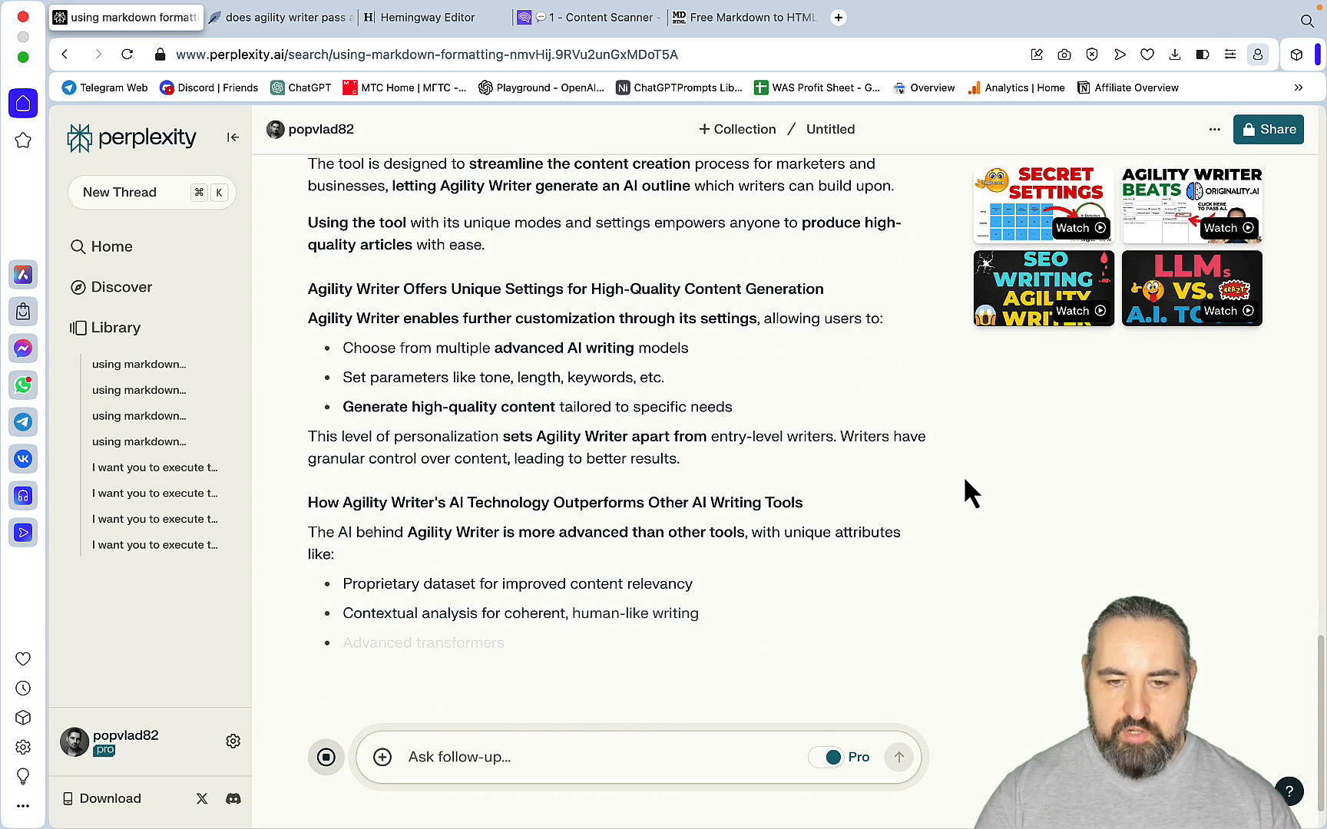
scroll(down, 3)
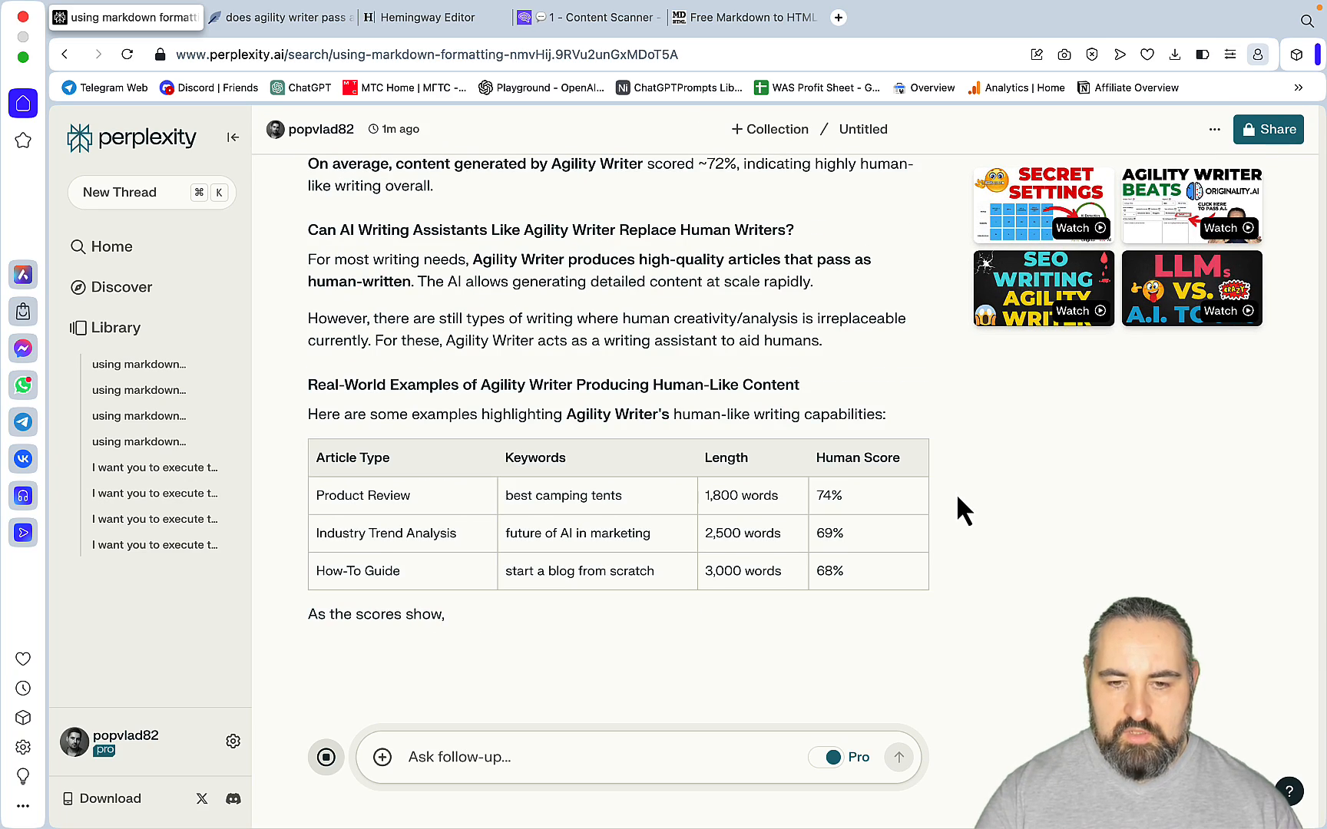
scroll(down, 3)
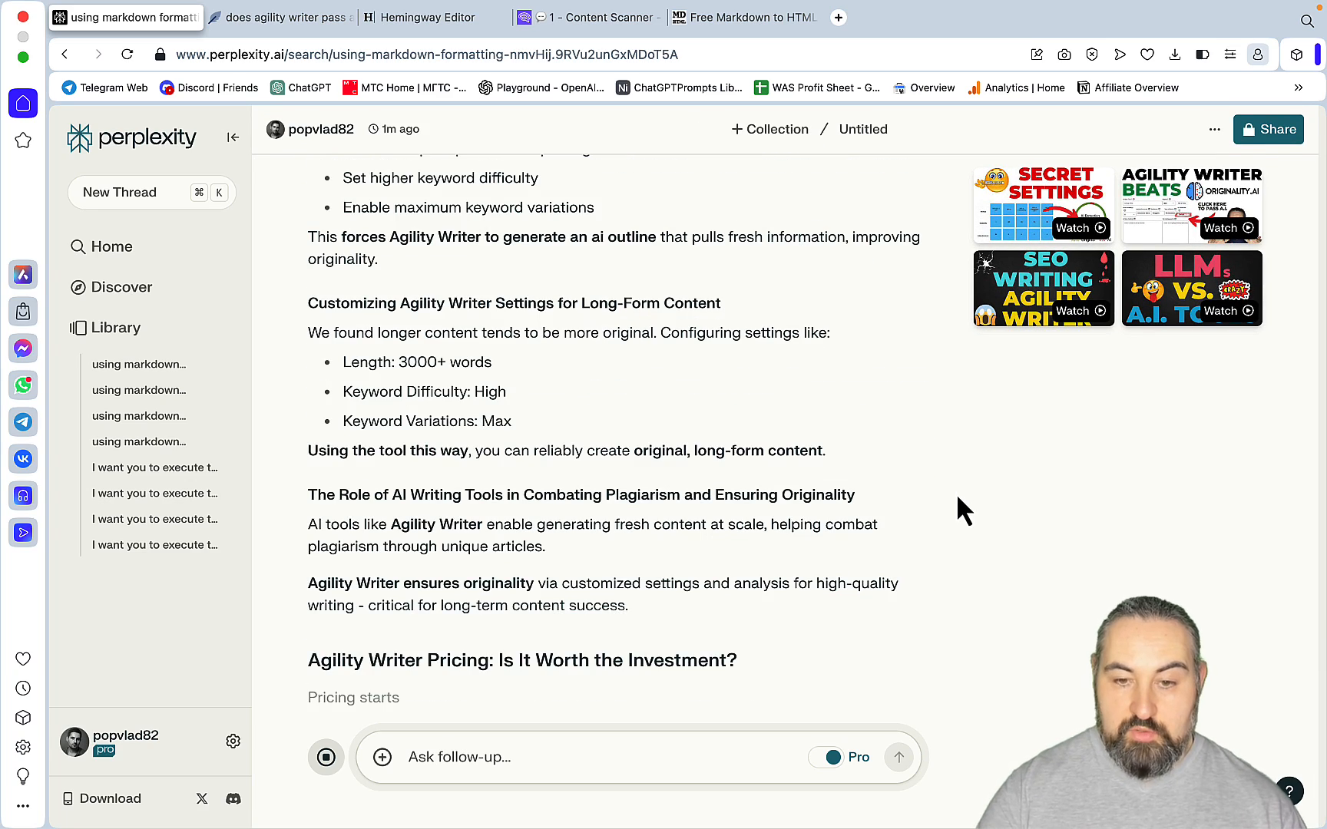
scroll(down, 3)
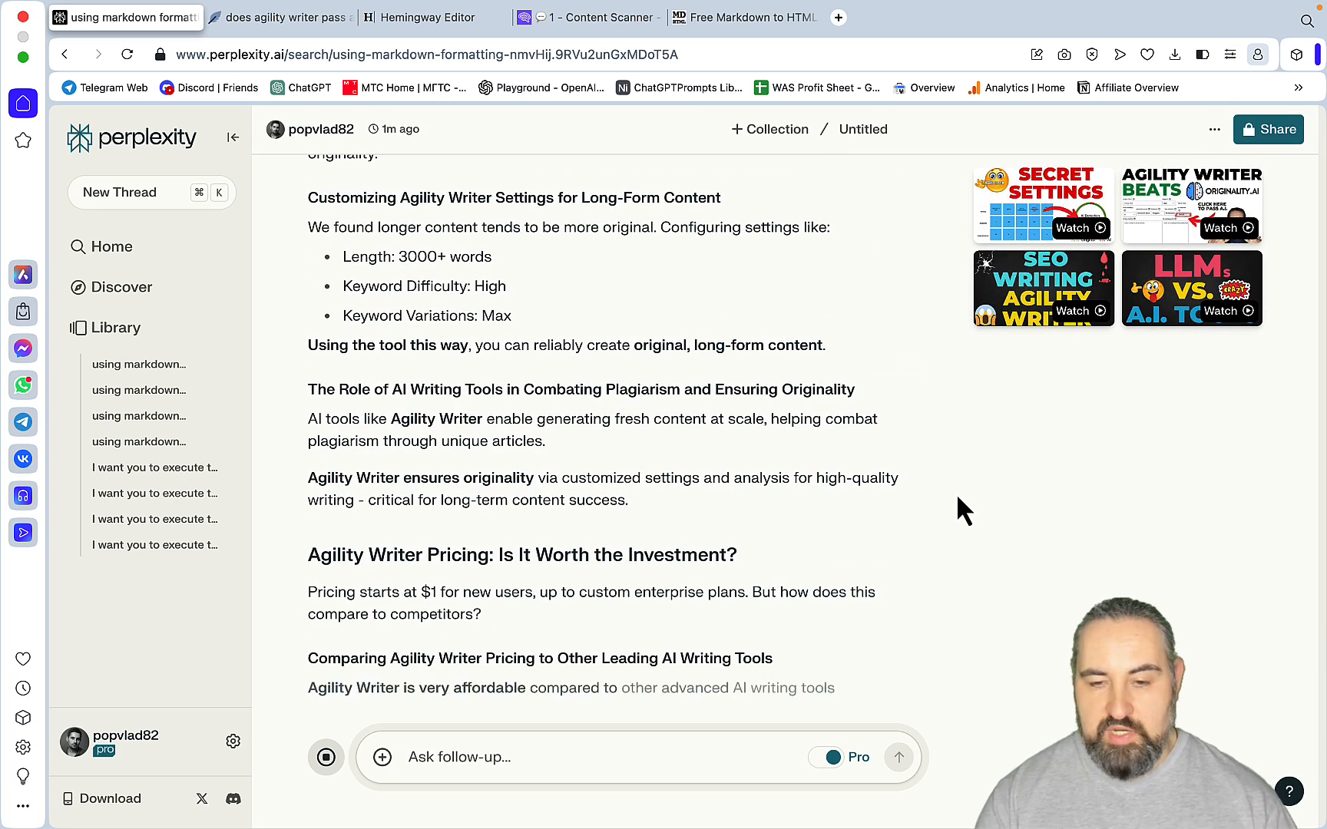
scroll(down, 3)
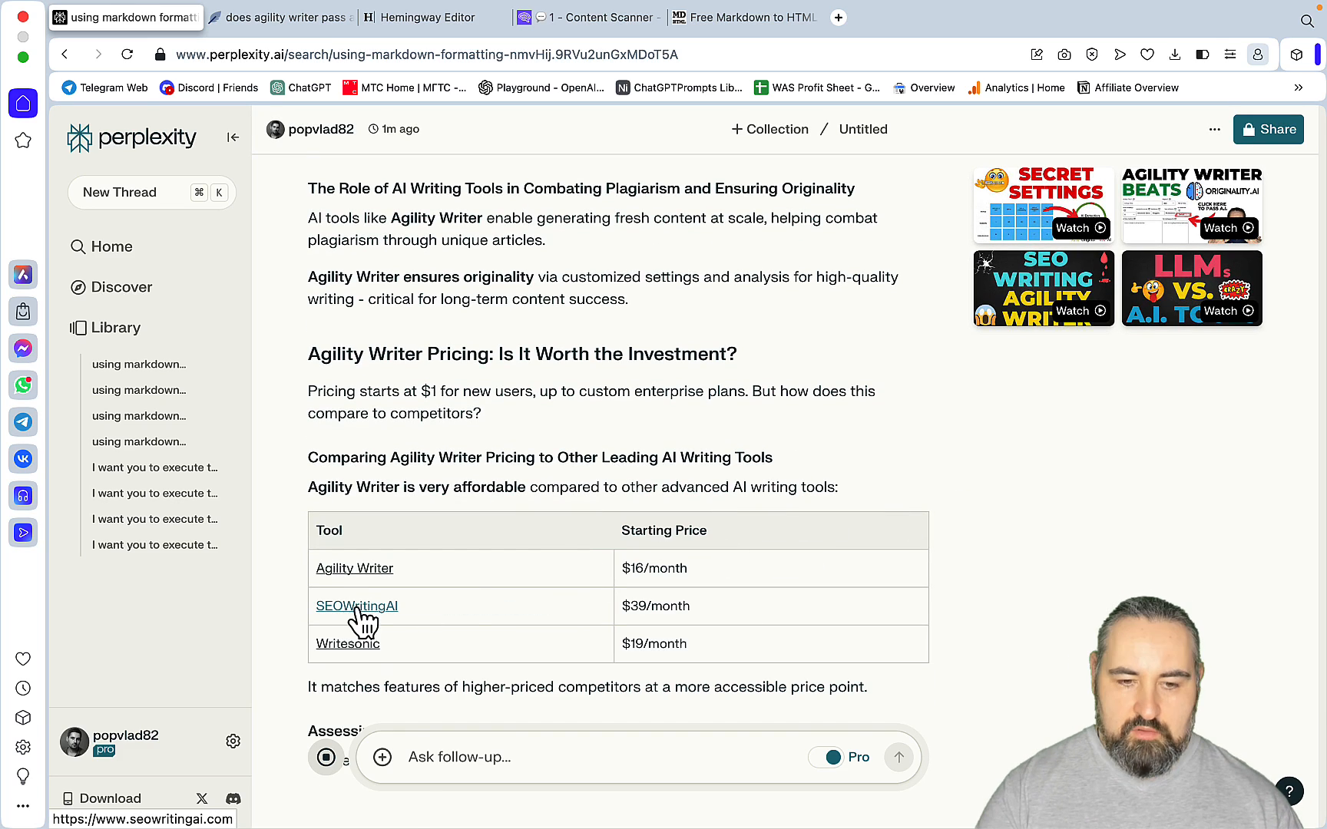
scroll(down, 3)
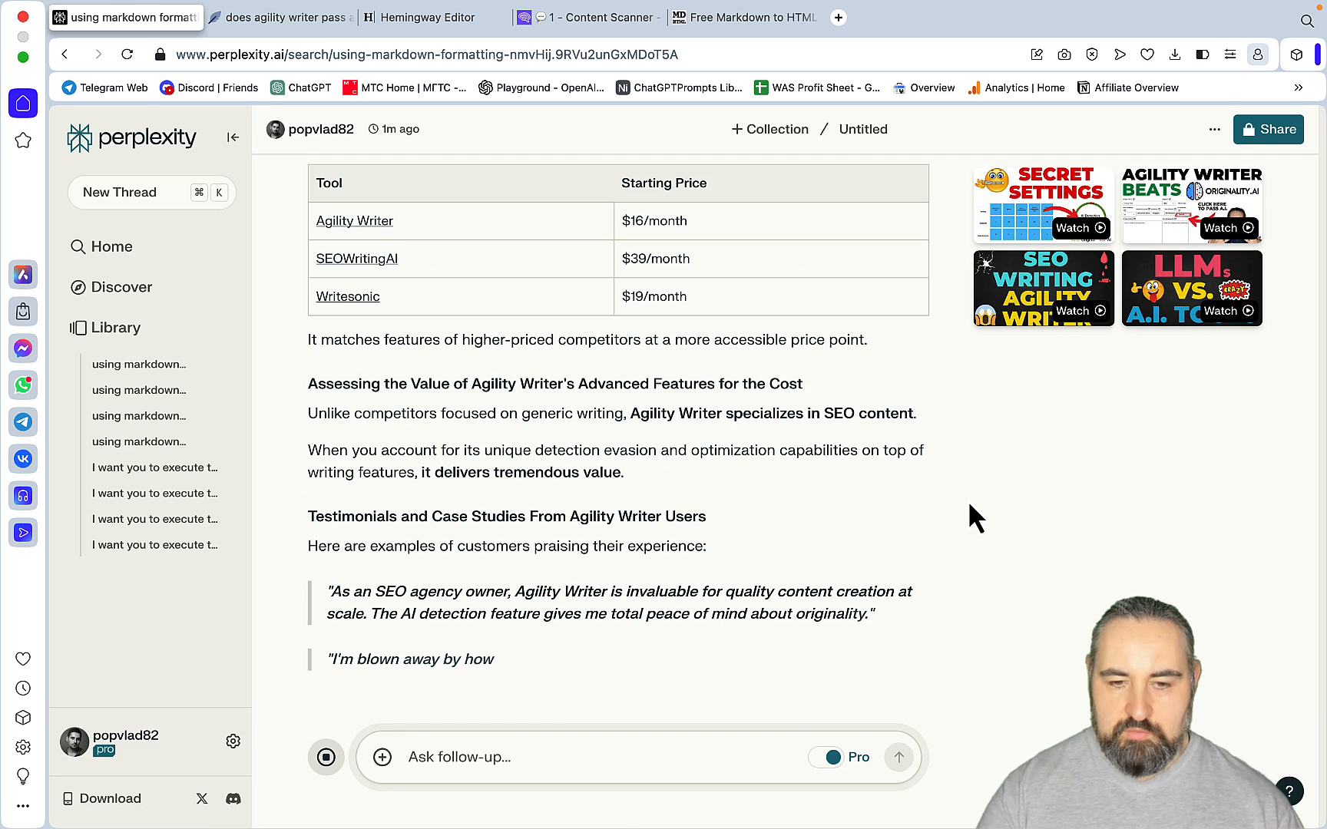
scroll(down, 3)
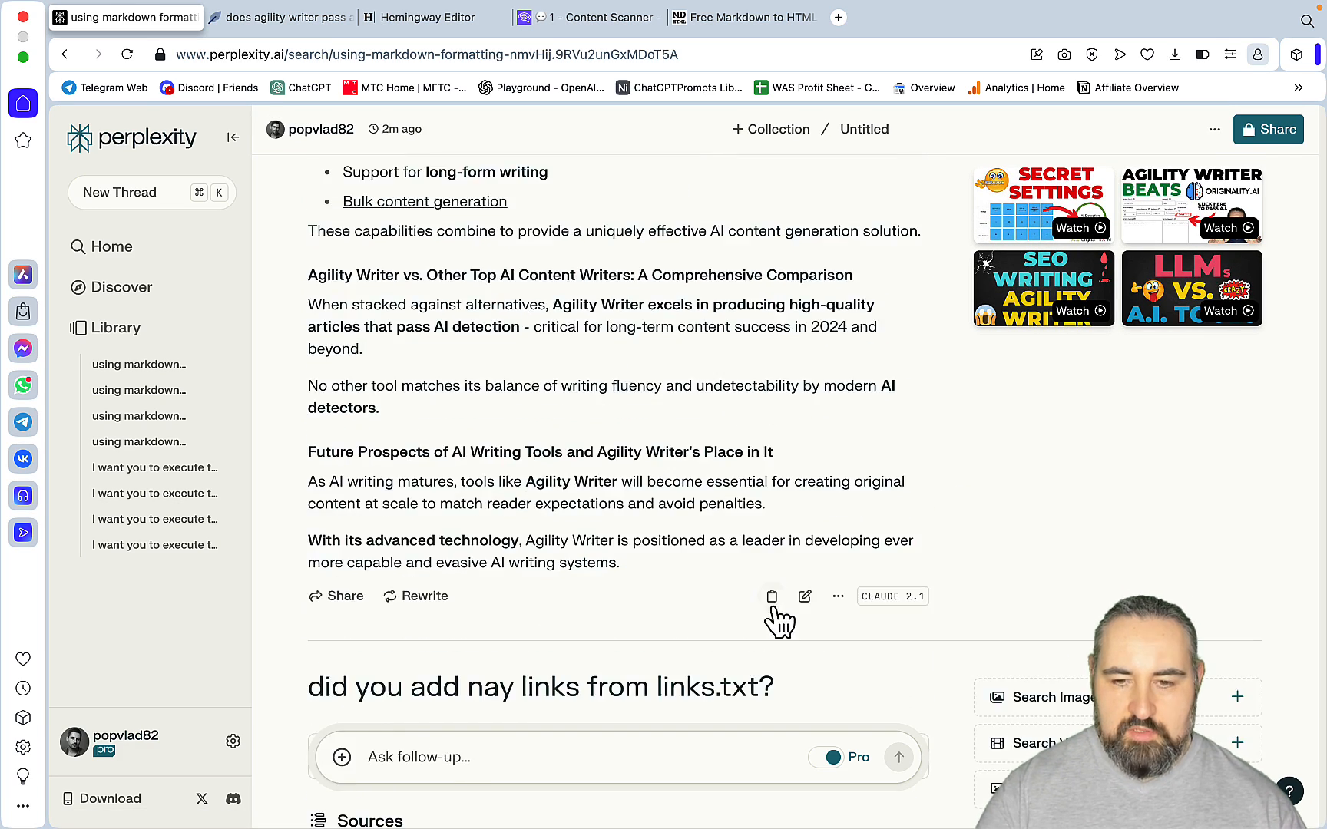
click(744, 17)
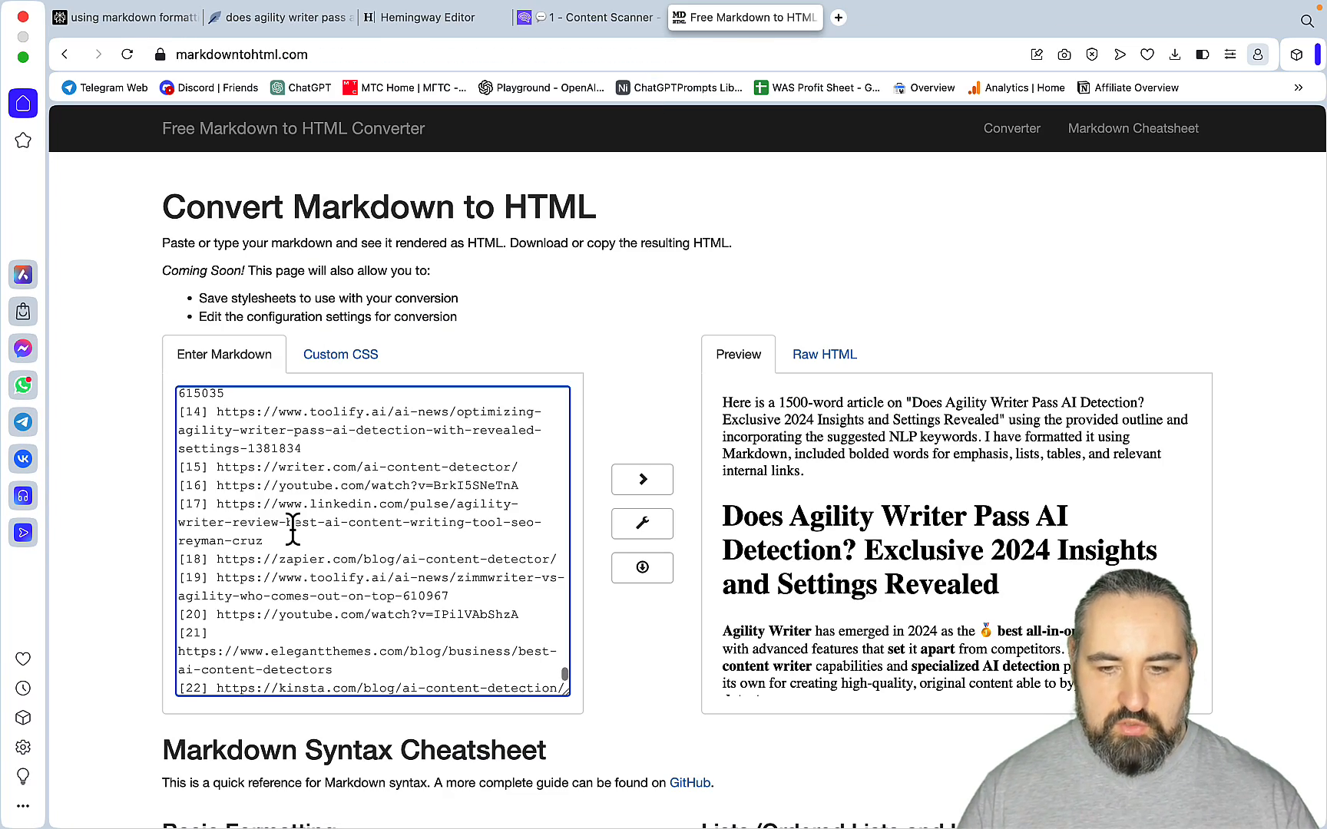
- Scroll the Markdown input back to the top of the Claude 2.1 article
scroll(up, 3)
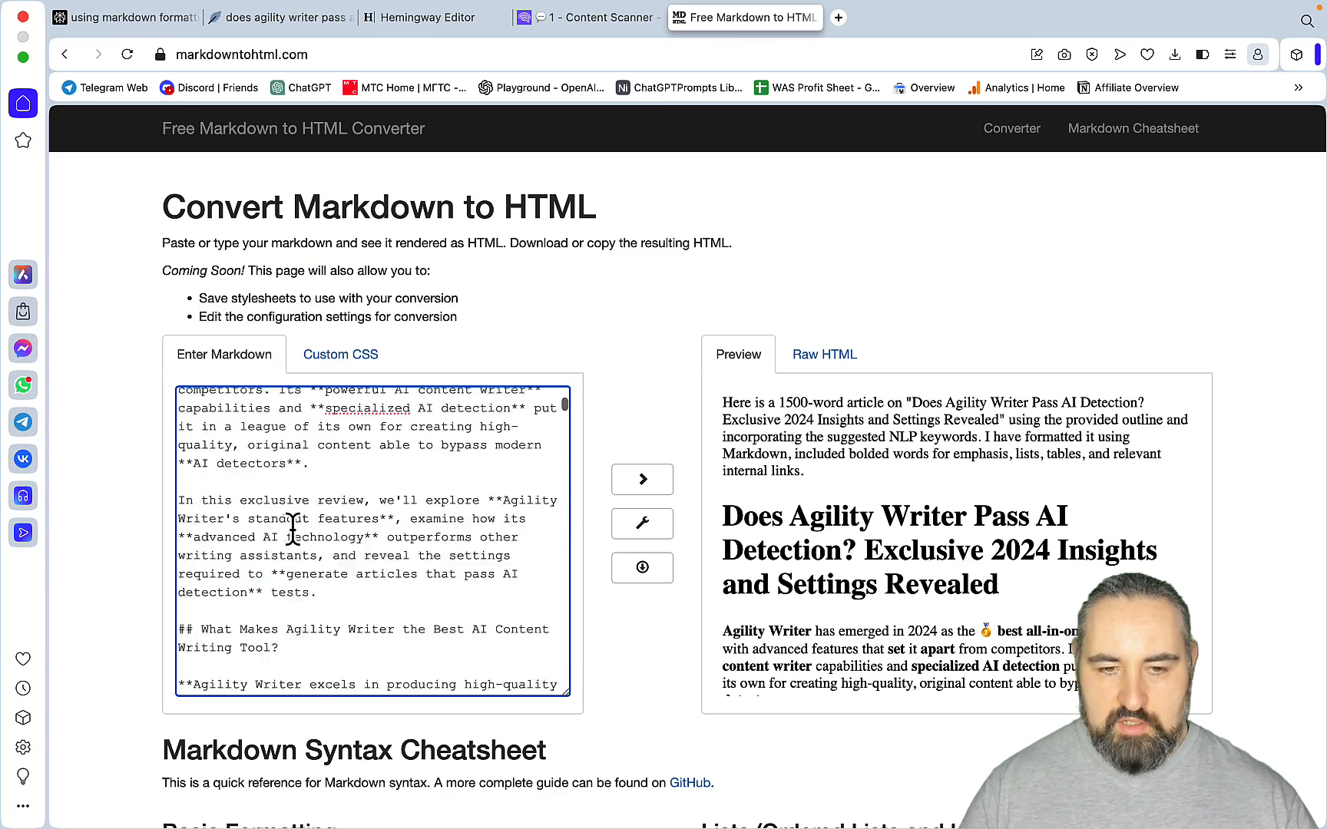
scroll(up, 3)
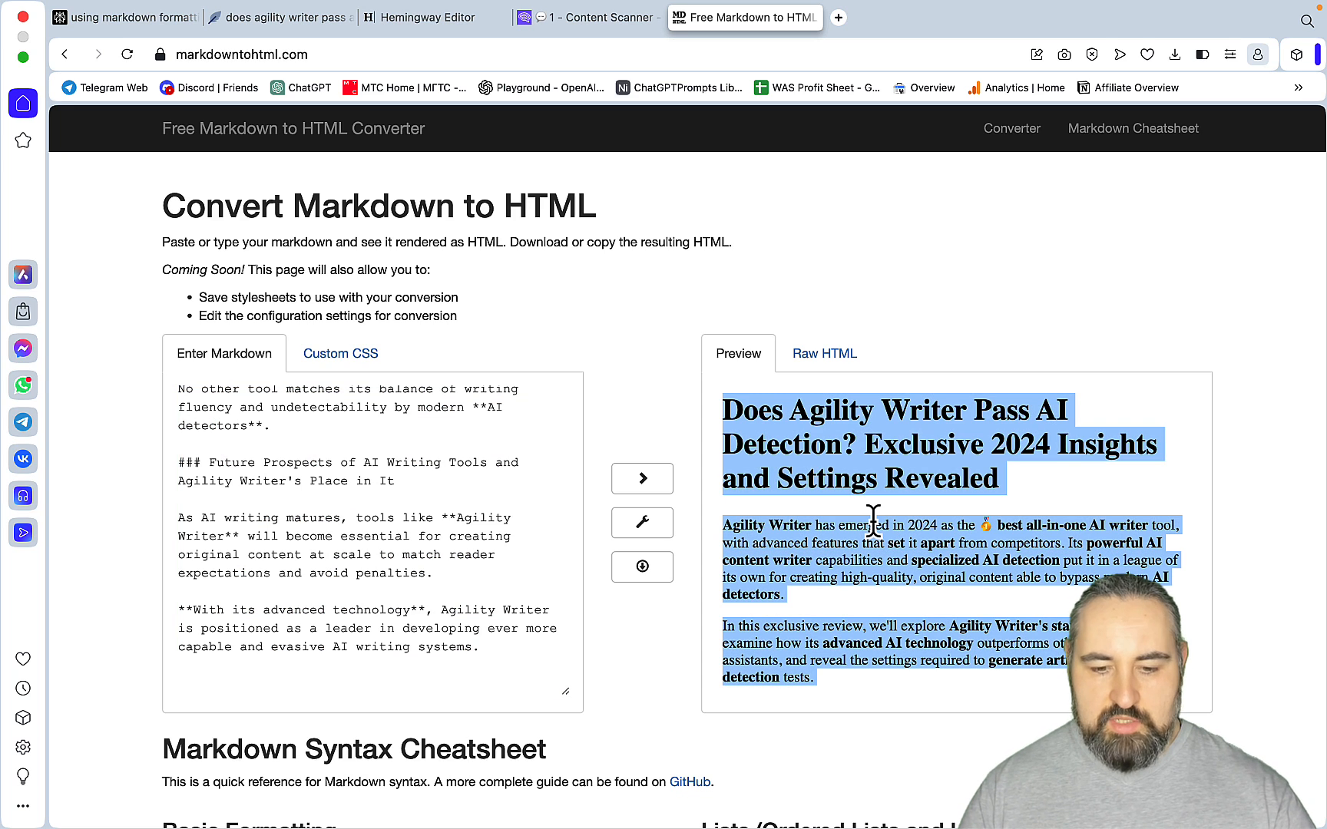
- Review the replaced article in NeuronWriter, scoring 84 at 1,246 words, and bring up the Freeform board
click(280, 17)
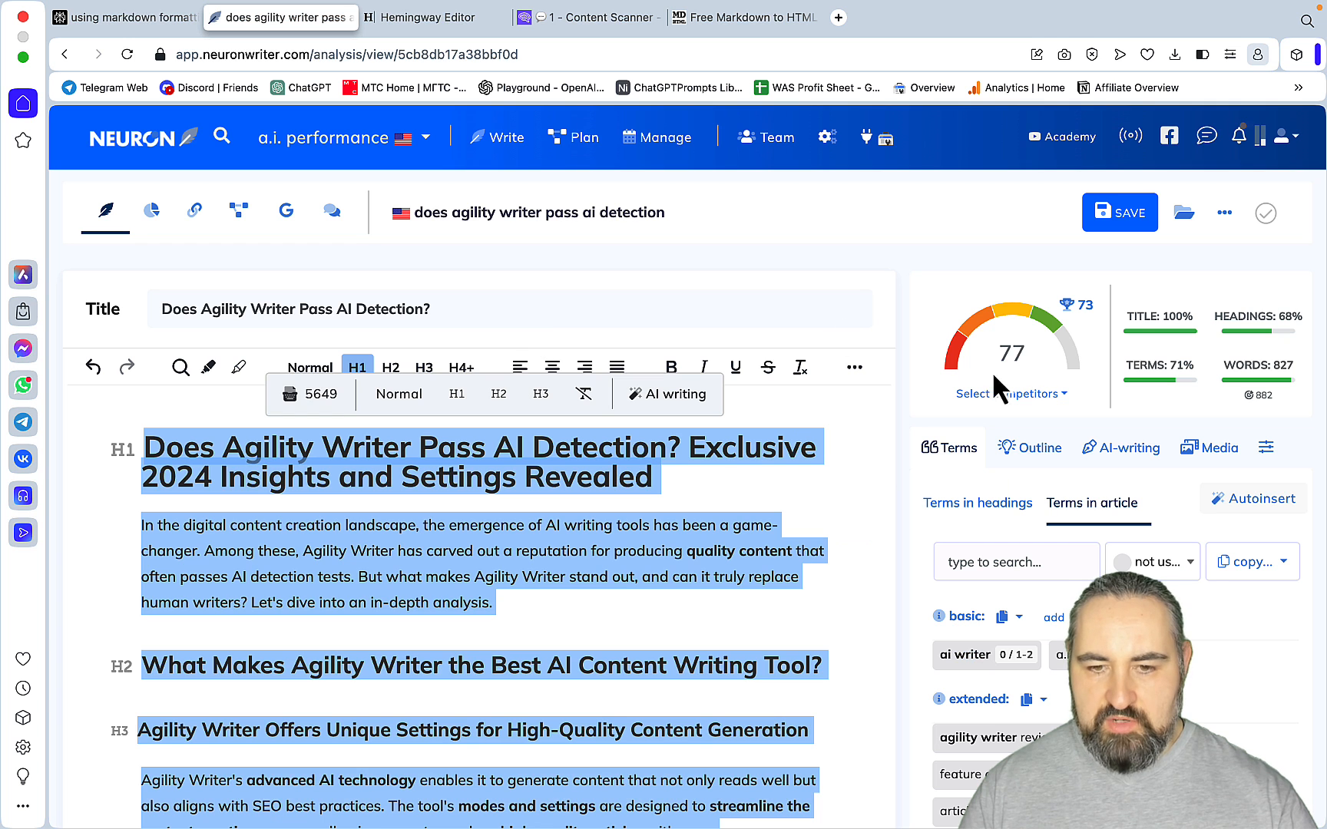
scroll(down, 3)
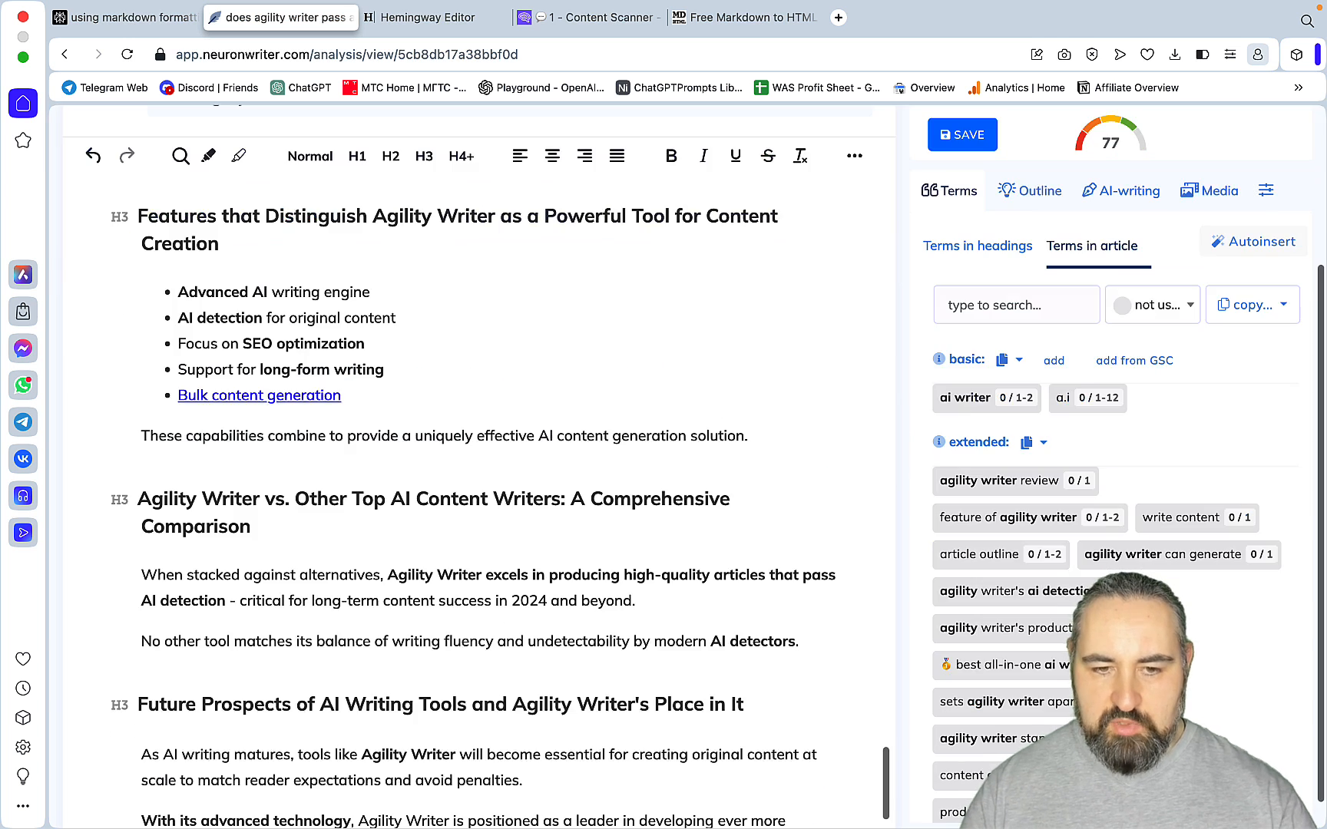
scroll(down, 3)
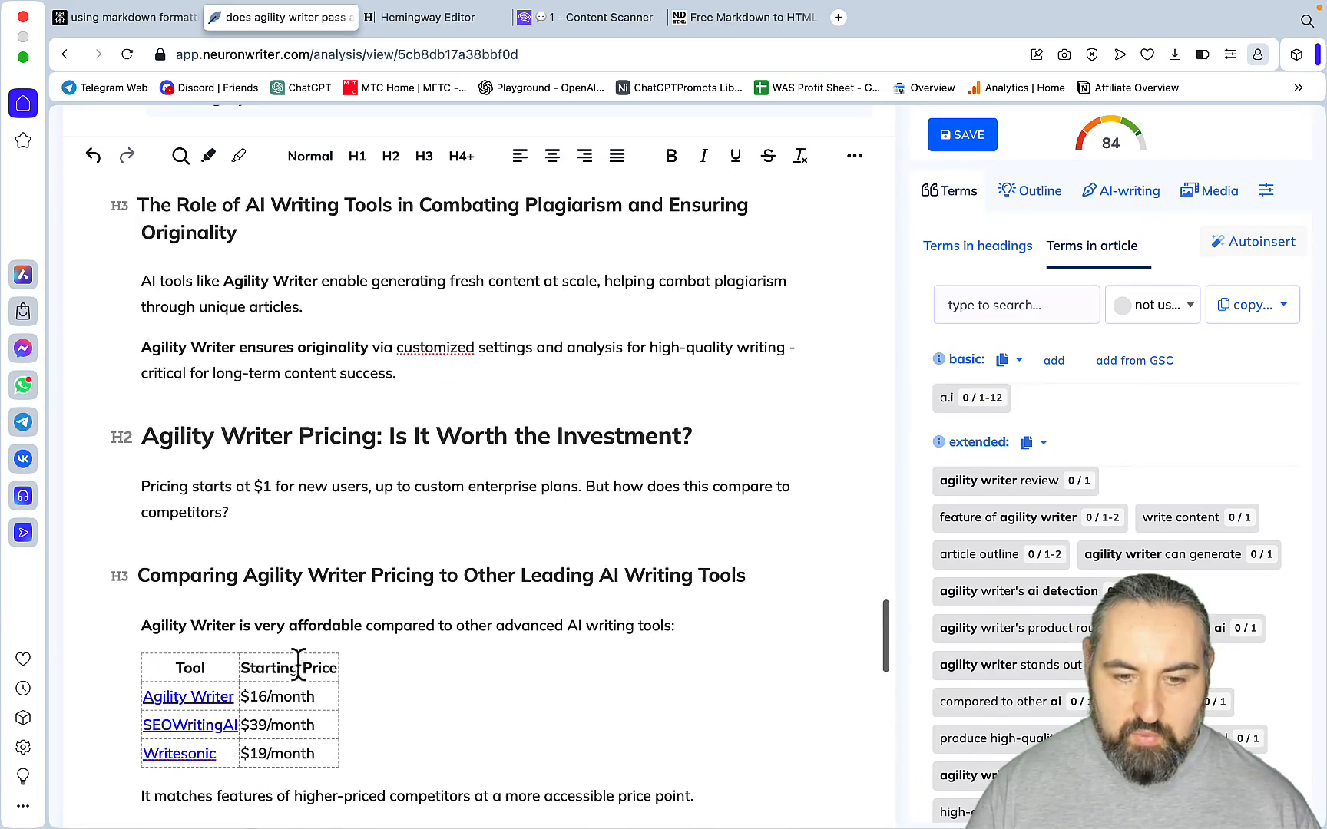
scroll(up, 3)
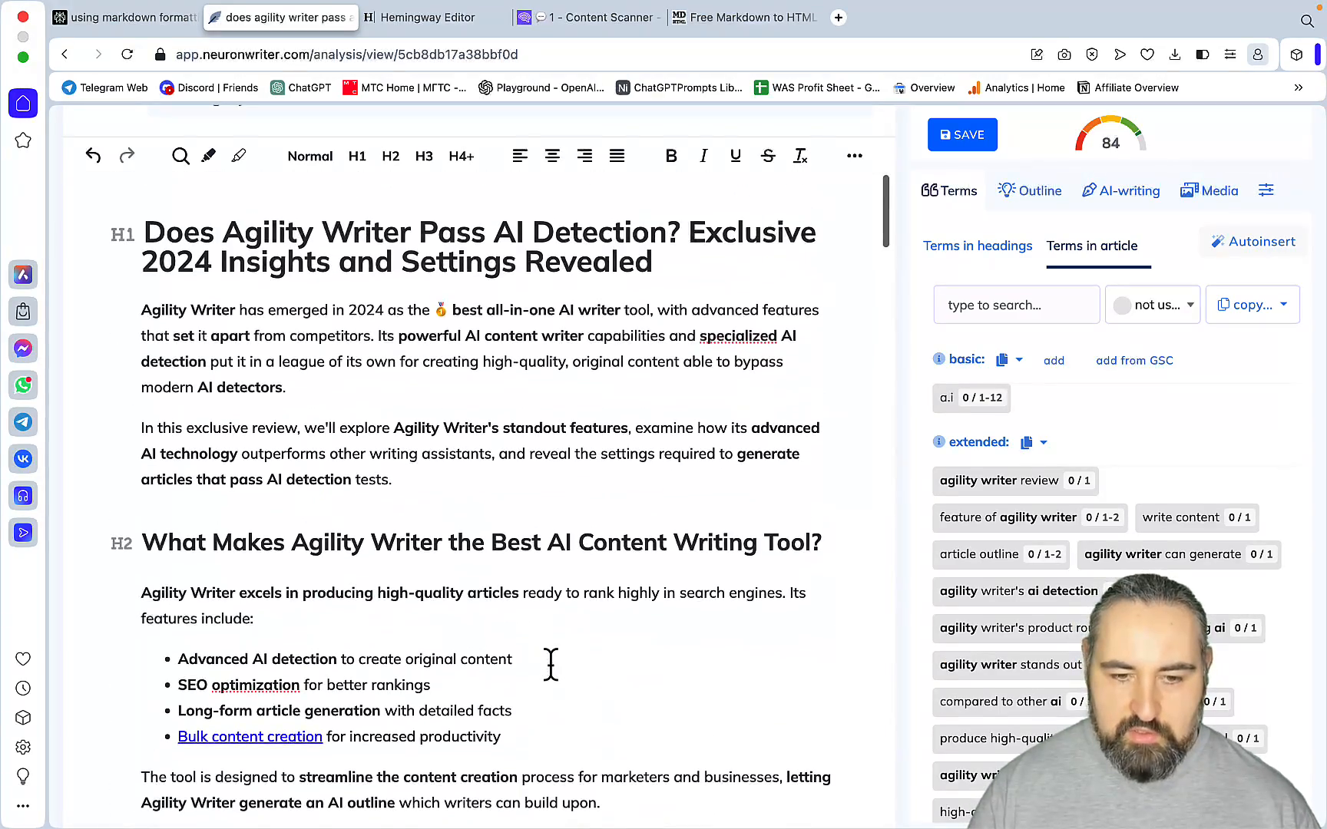
scroll(up, 3)
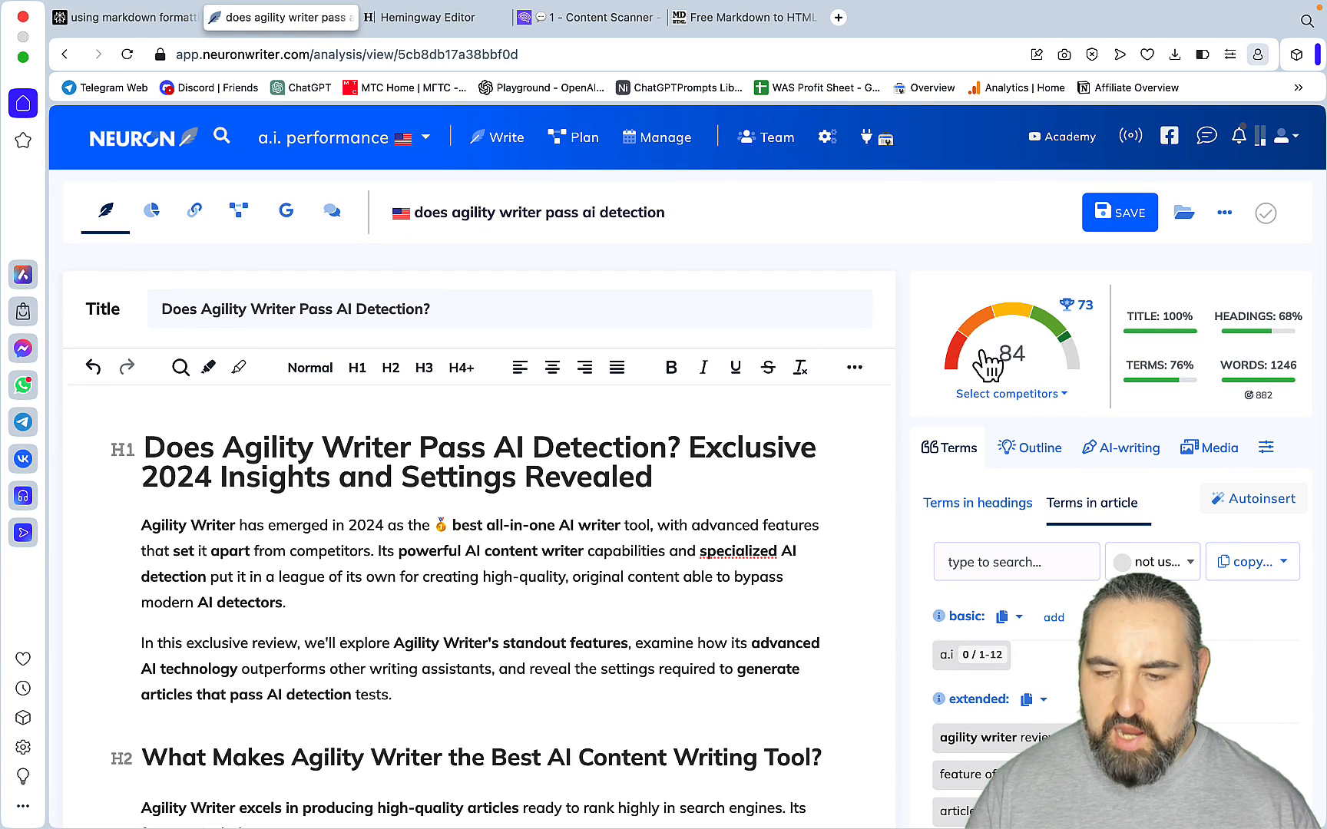
mouse_move(1038, 392)
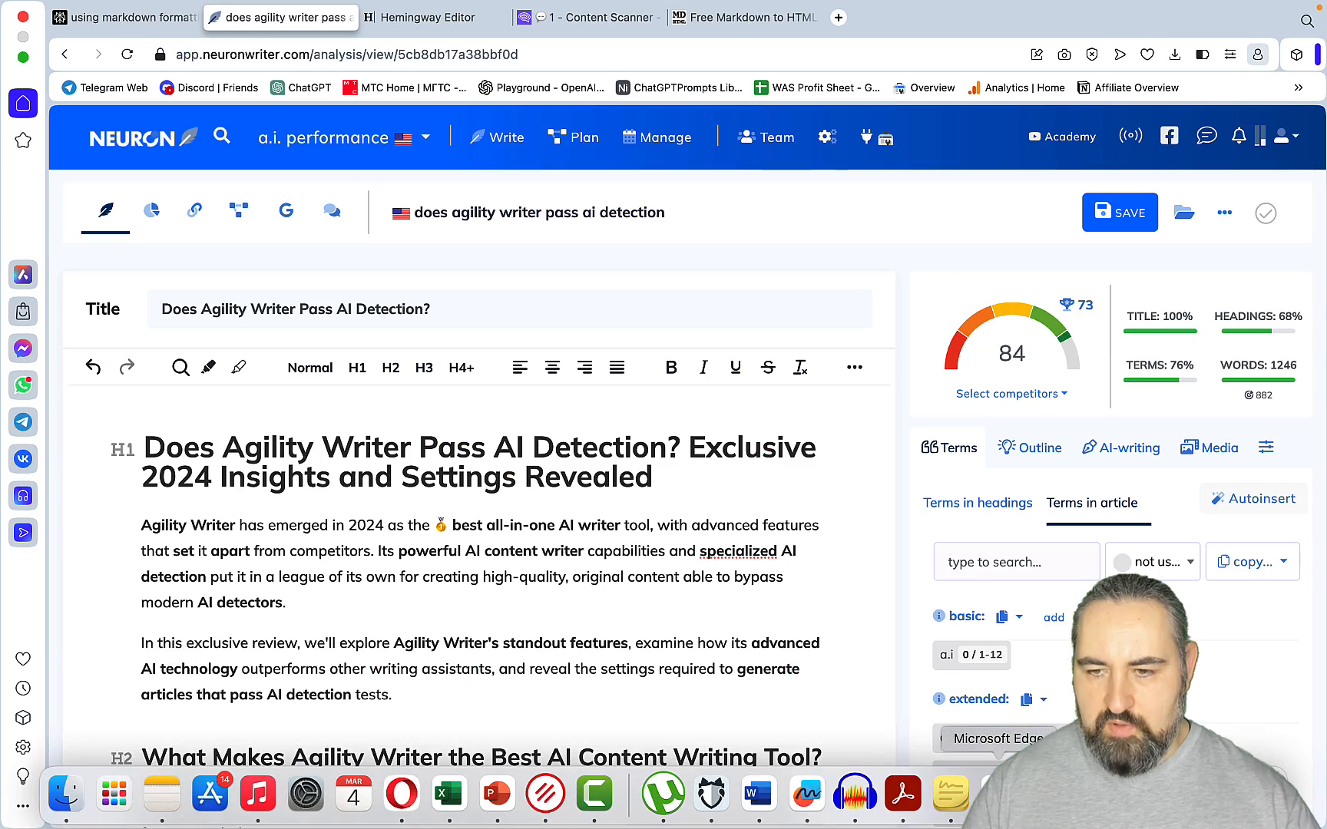
click(433, 17)
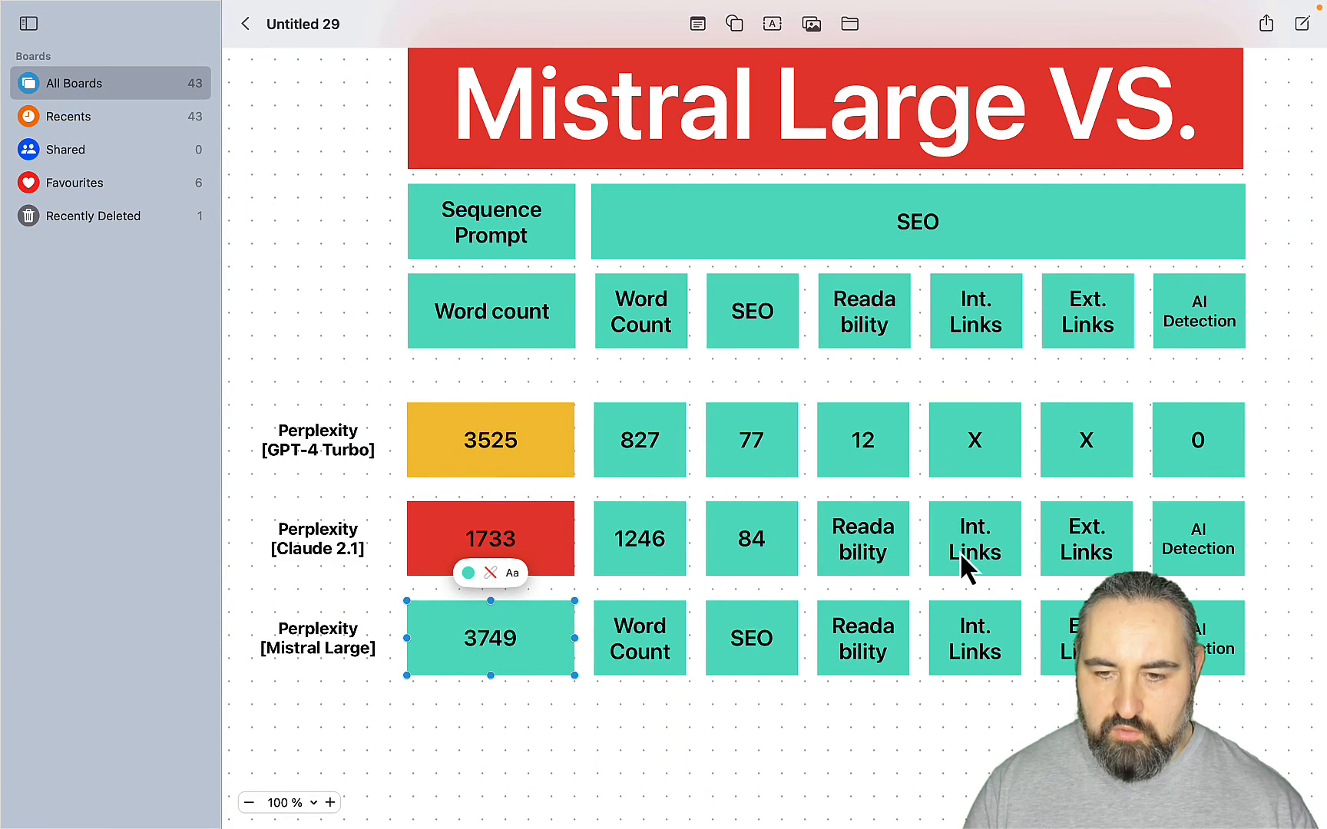
- Enter the Claude 2.1 figures in the Freeform table, start an Originality.ai scan, and return to Perplexity
double_click(861, 538)
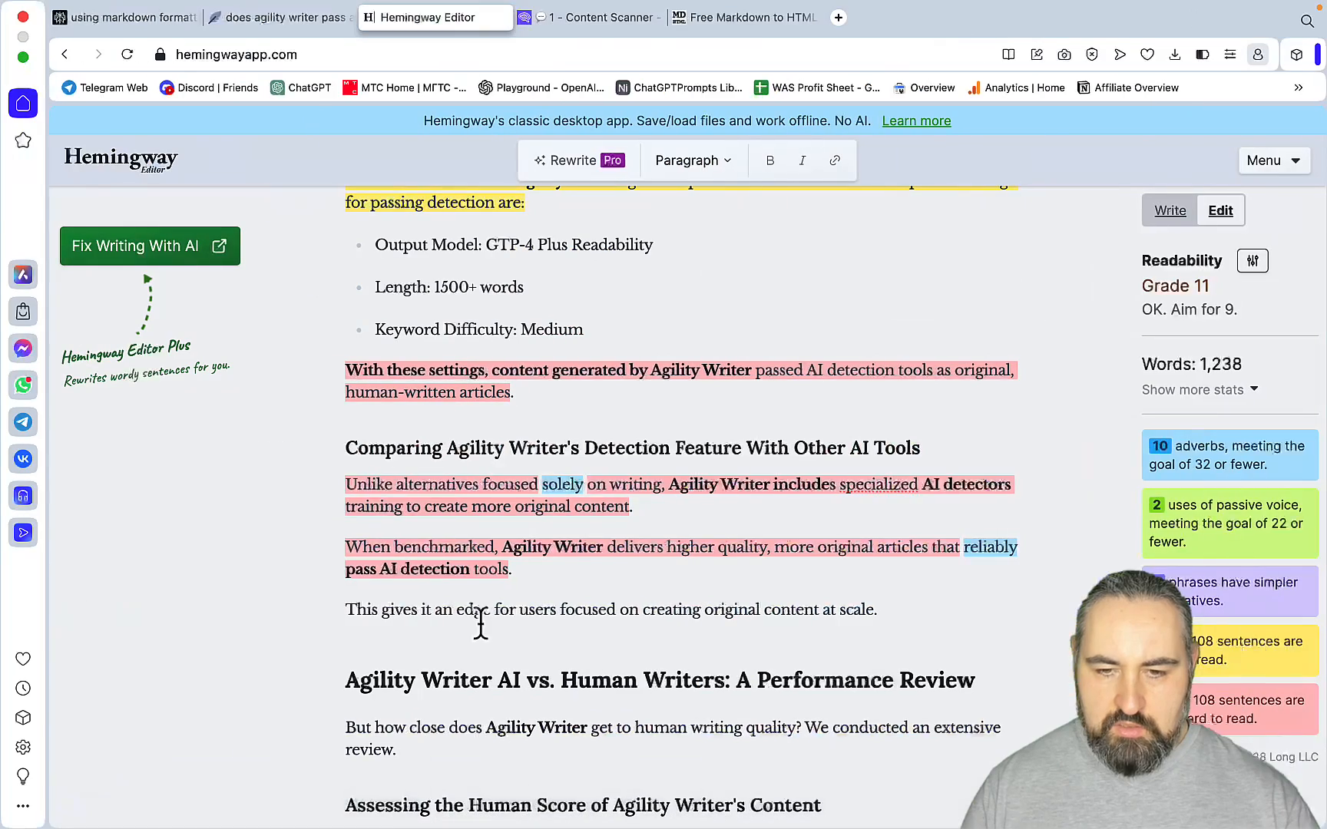
click(589, 17)
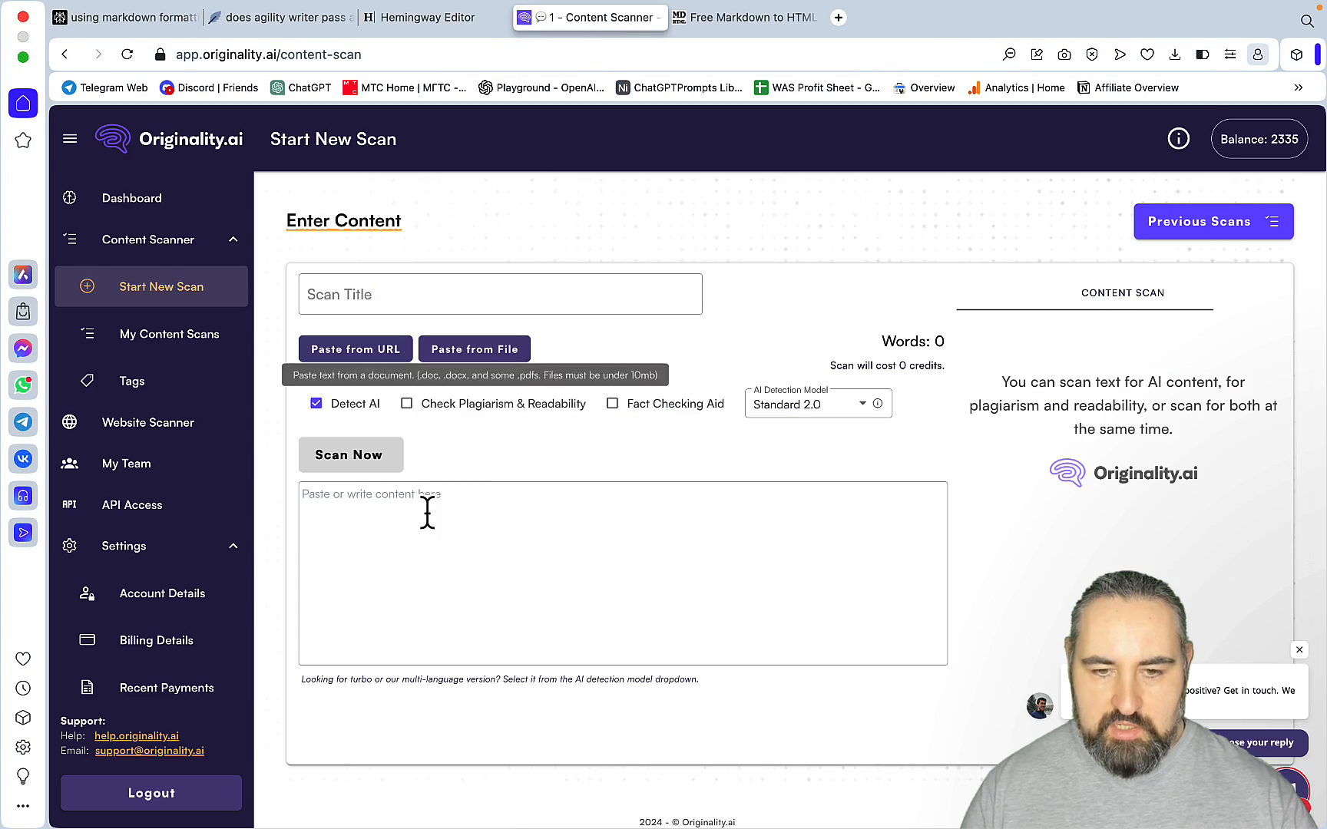
click(350, 454)
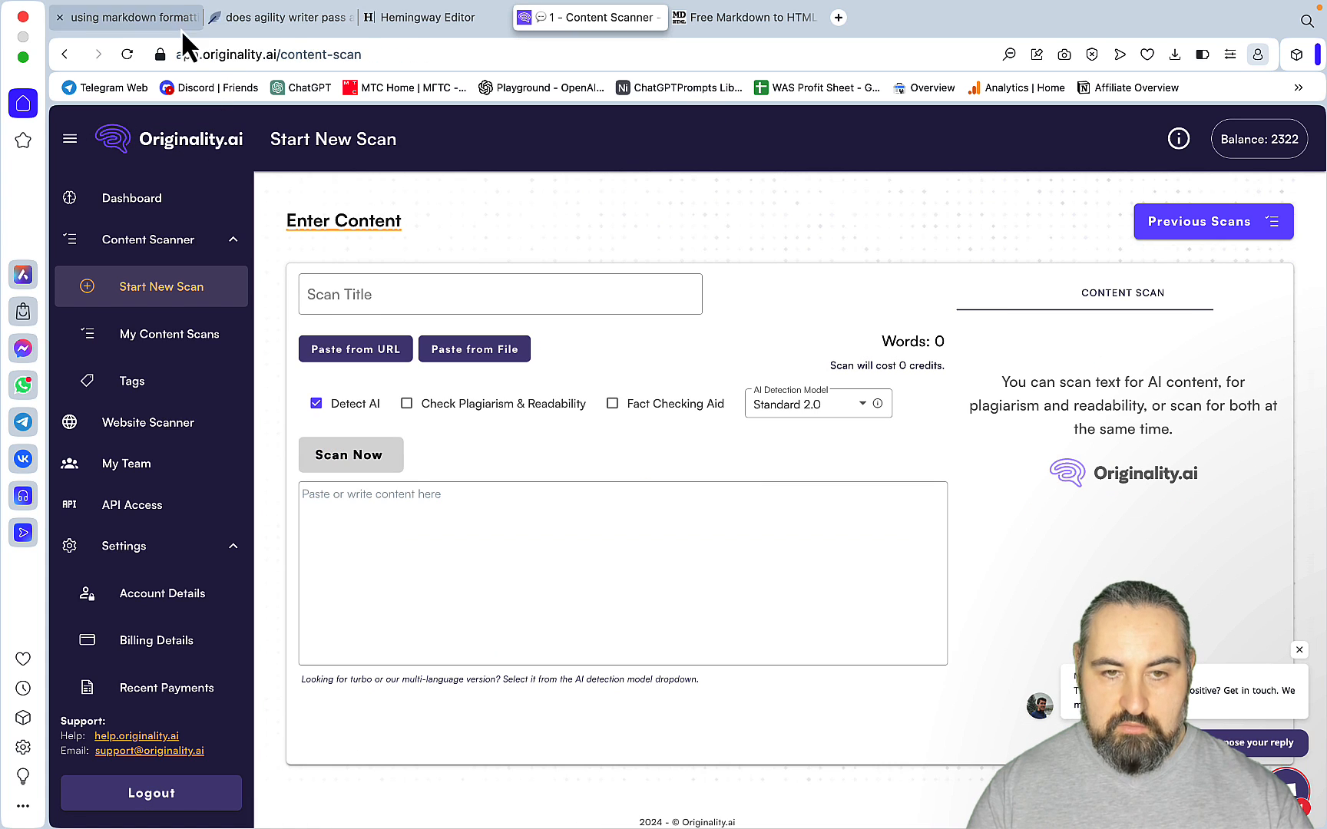
click(743, 17)
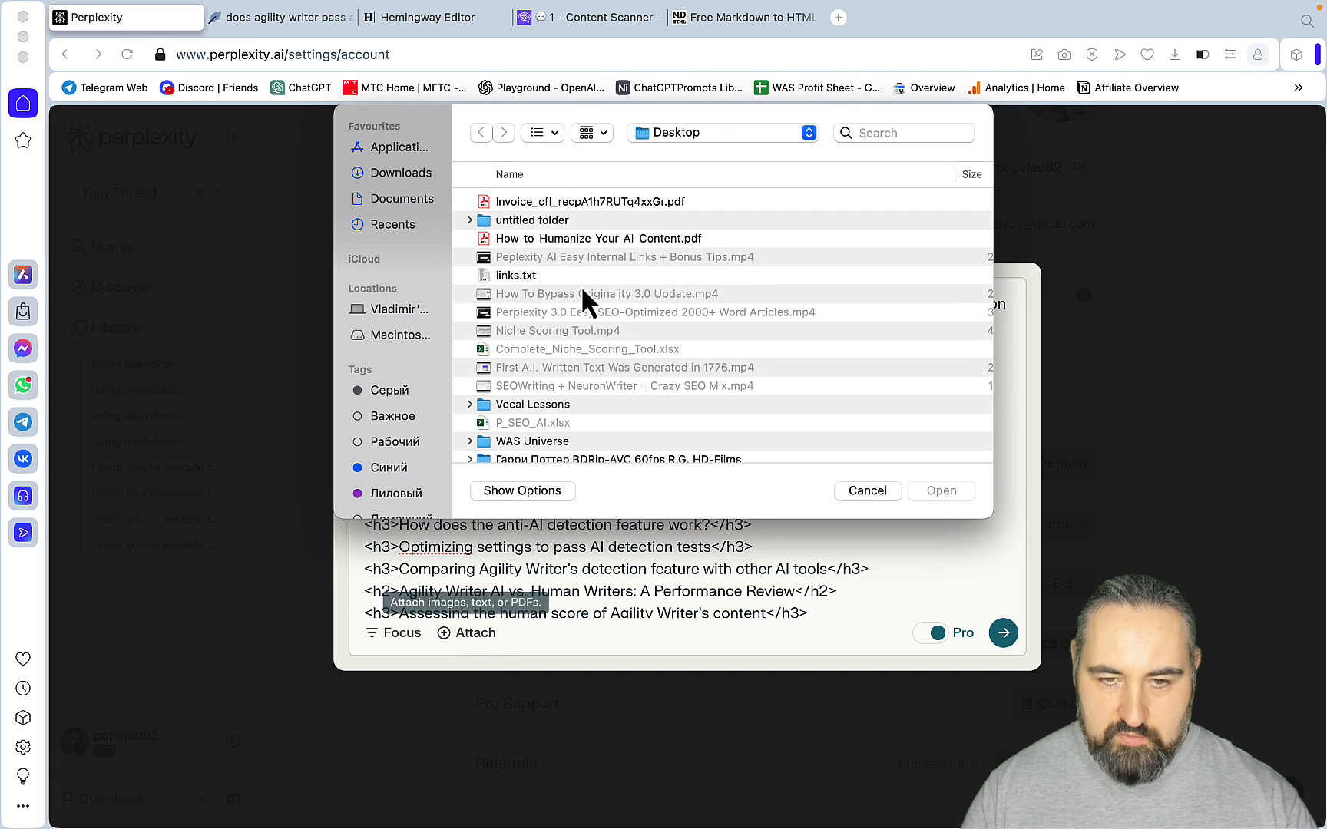
- Attach links.txt and submit the Mistral Large prompt with 'ai detection' as the focus answer
click(516, 275)
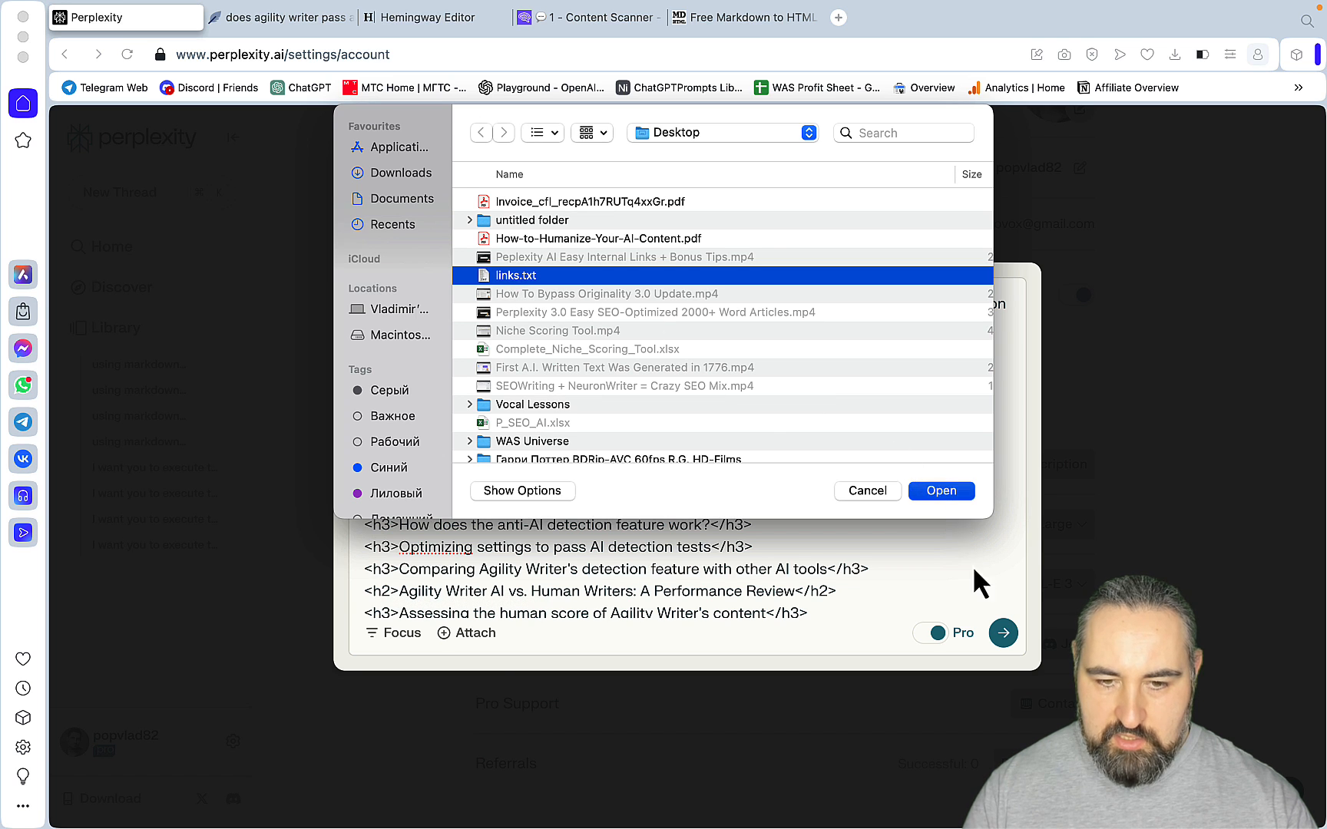
click(940, 492)
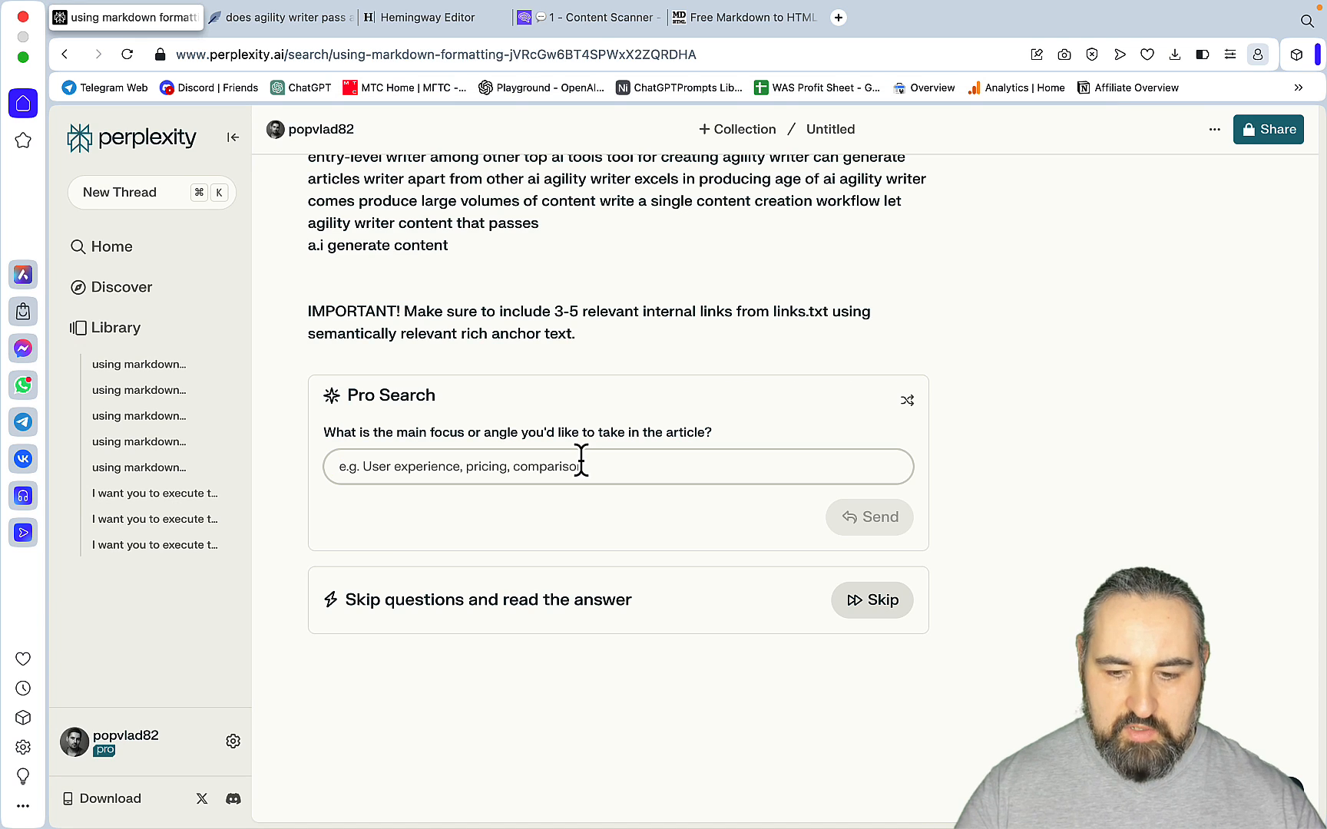
text(ai det)
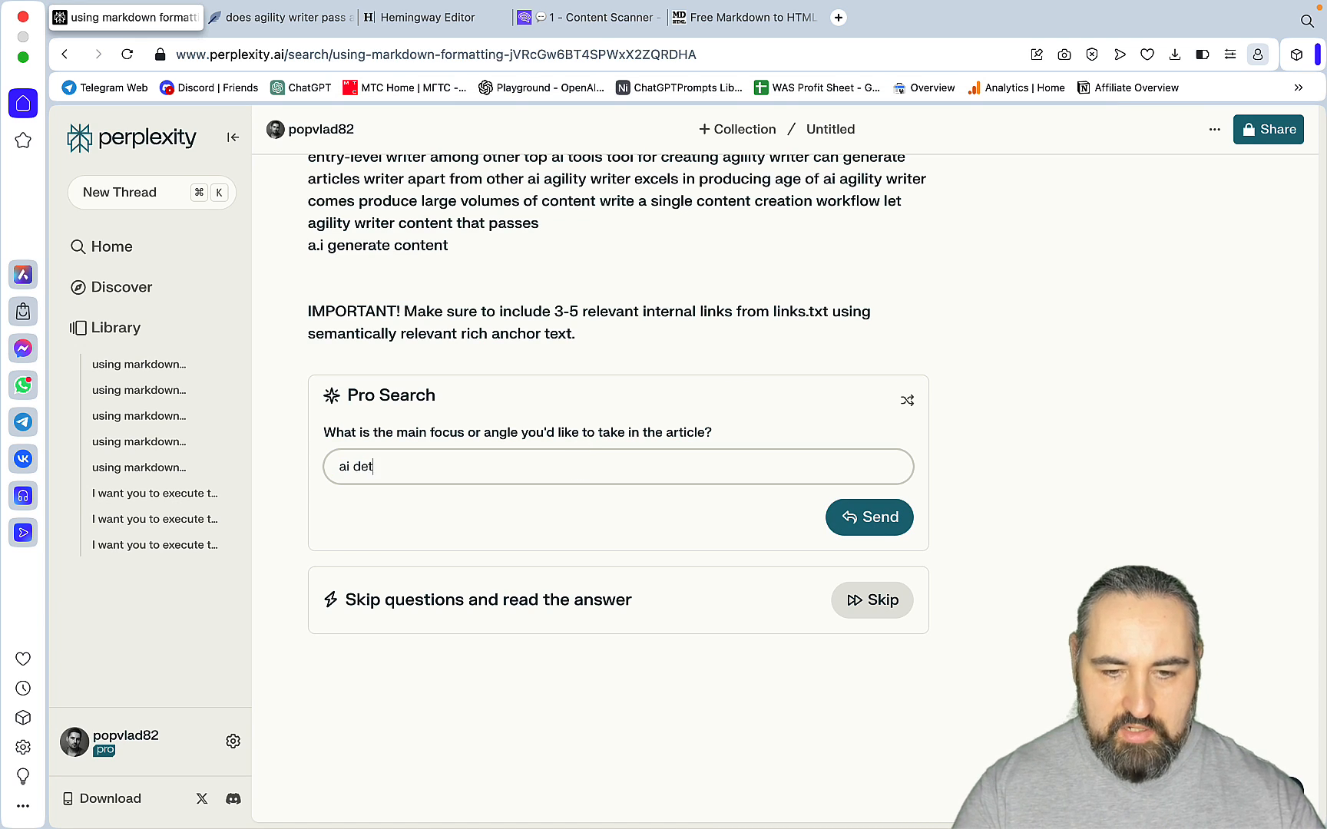
text(ection)
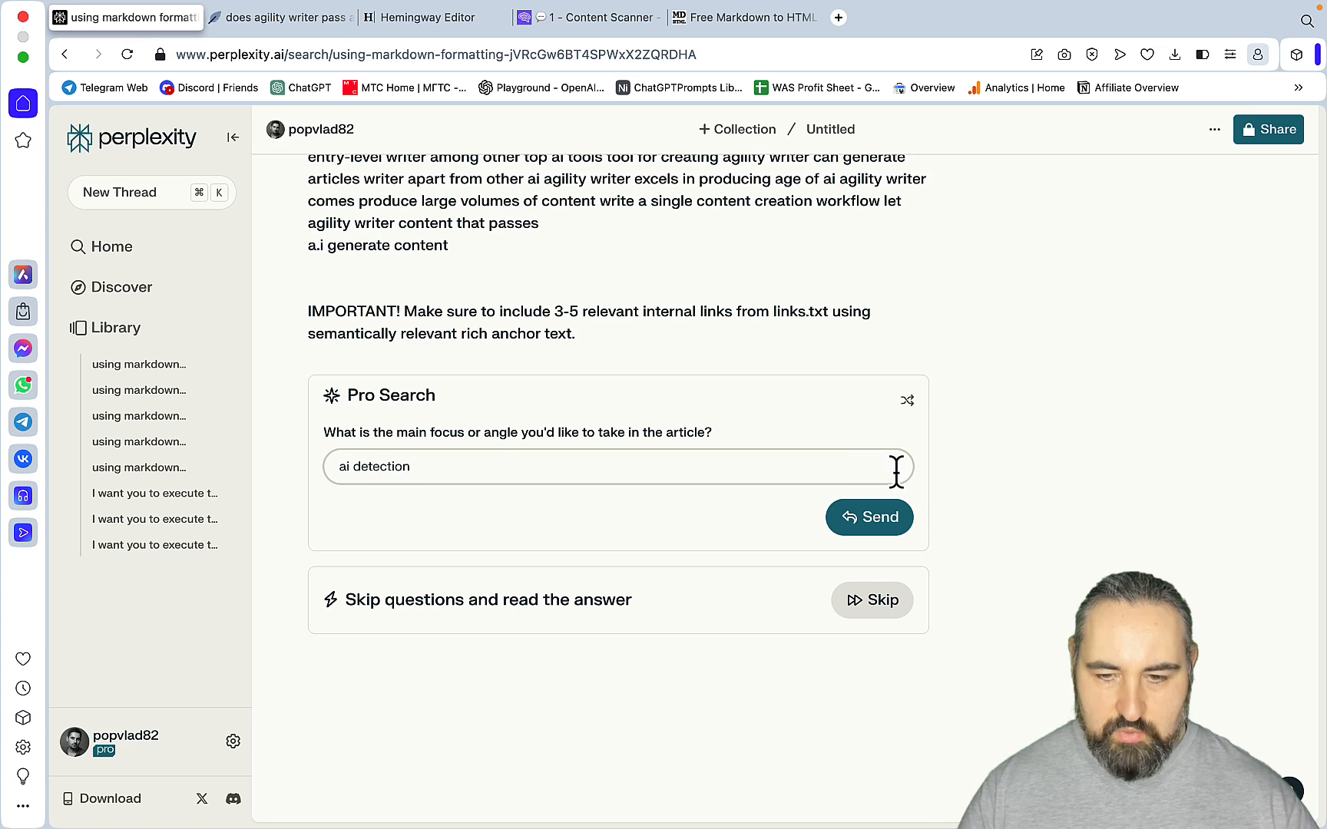
click(867, 518)
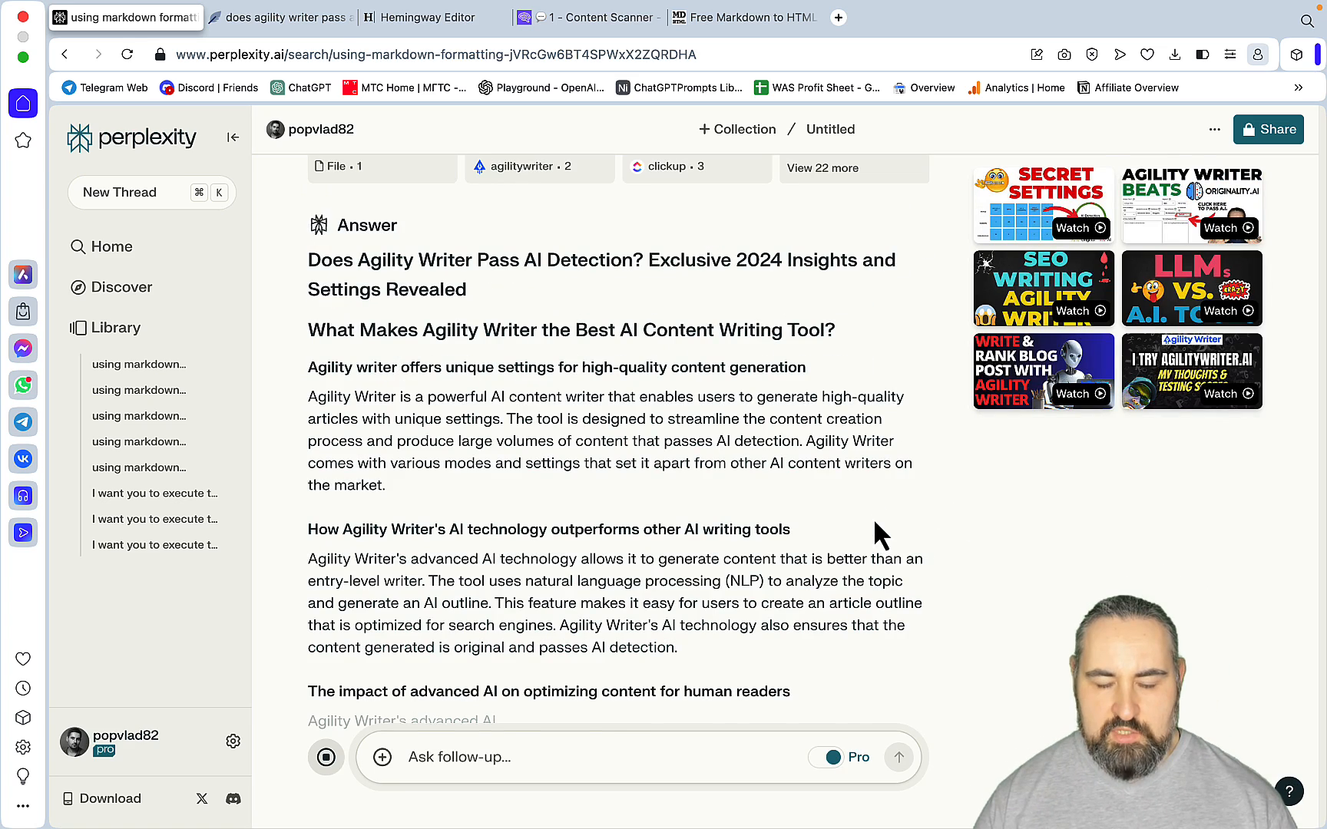
- Review Mistral Large's generated Agility Writer article down to its conclusion
scroll(down, 3)
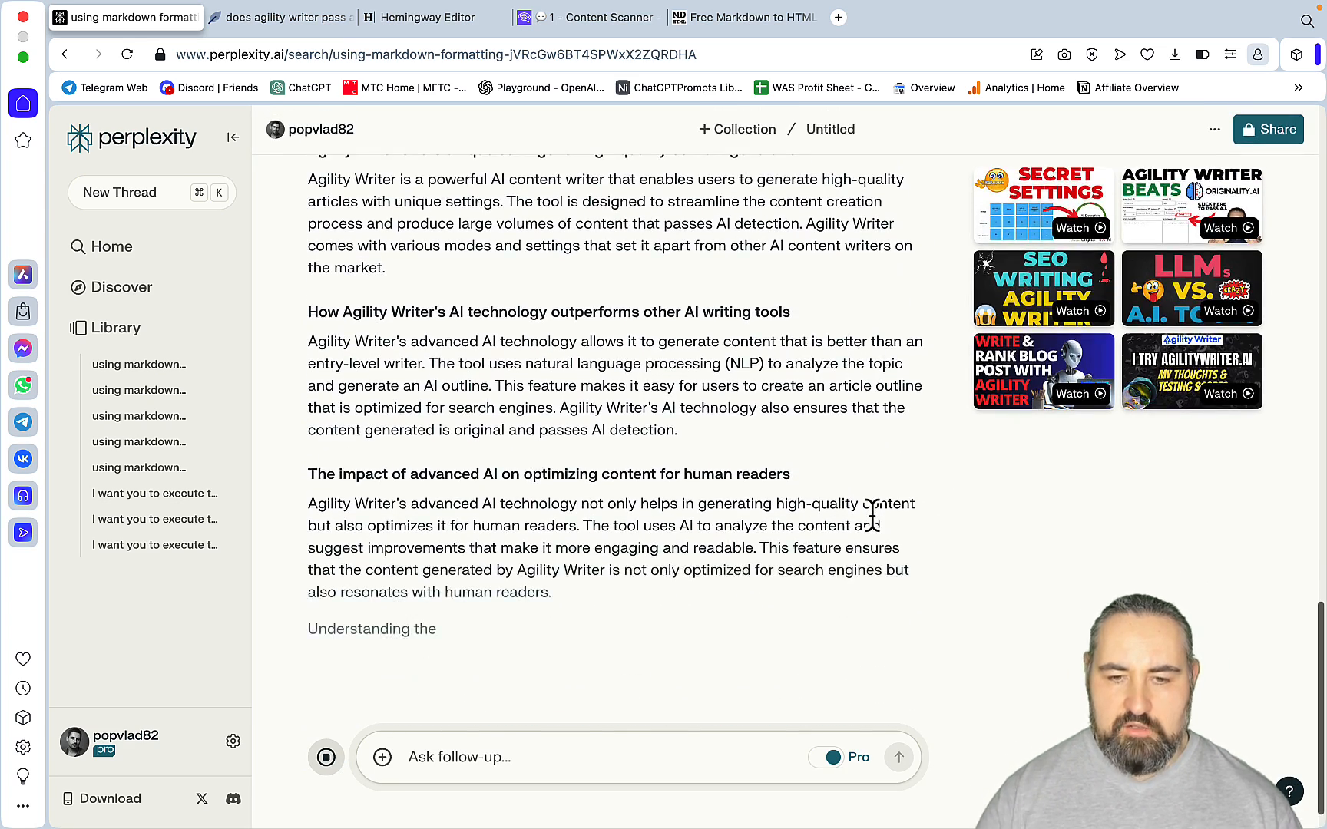
scroll(down, 3)
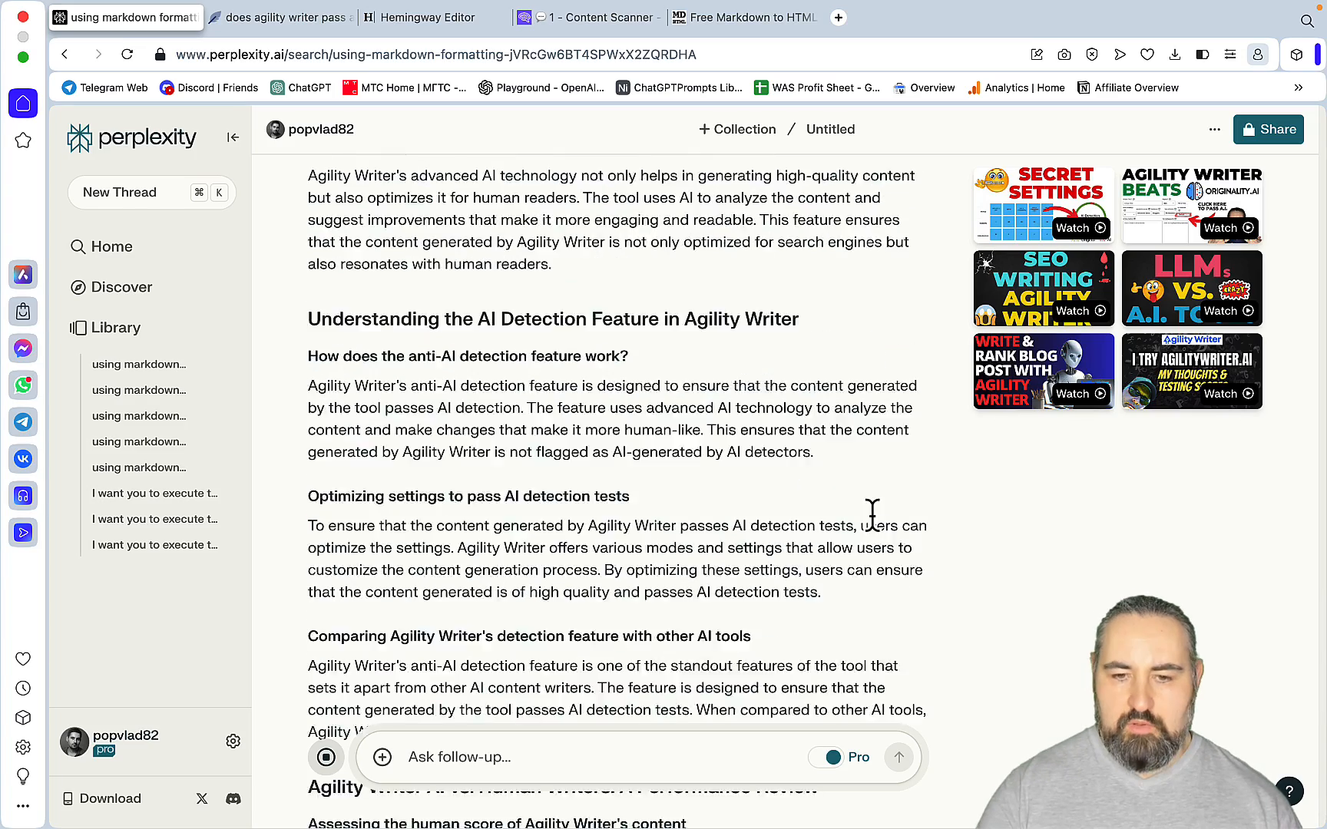
scroll(down, 3)
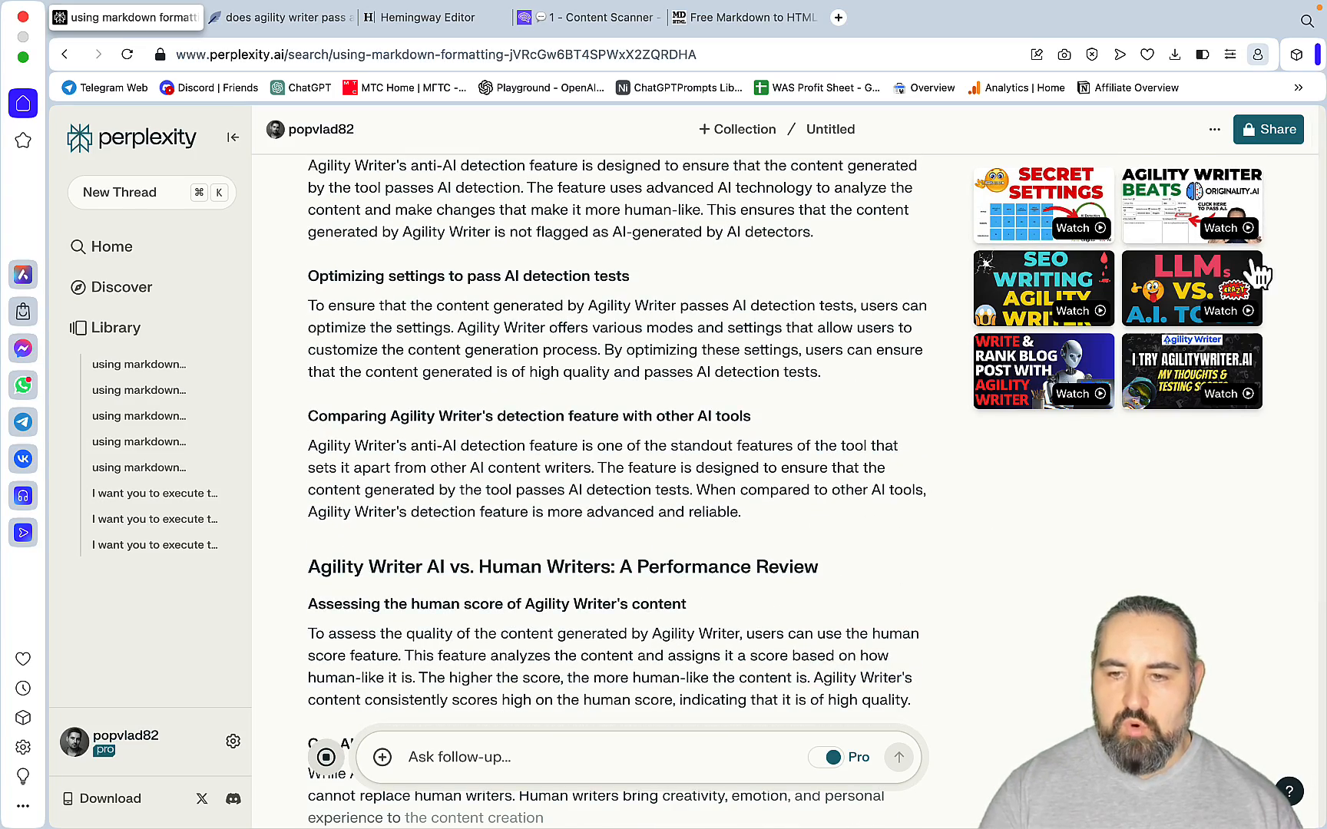
scroll(down, 3)
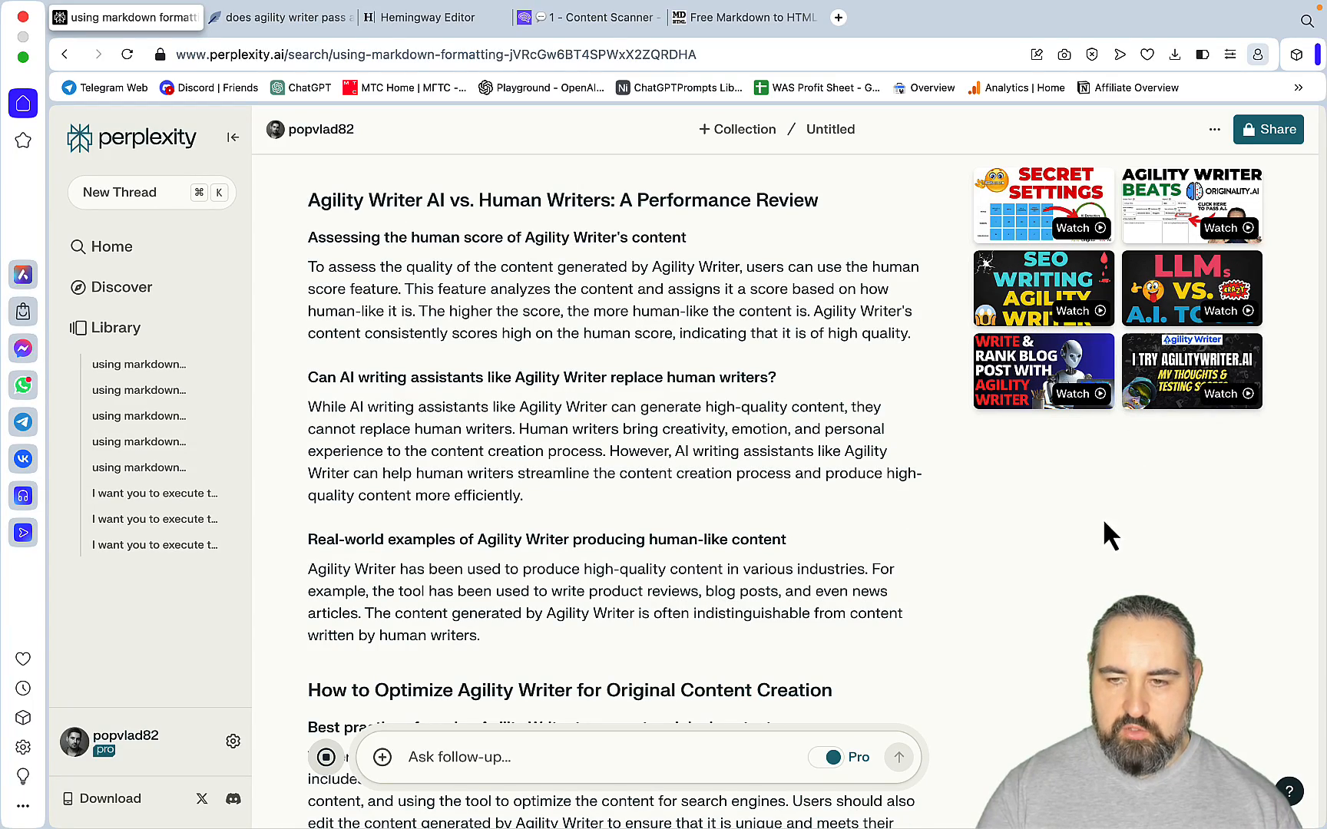
scroll(down, 3)
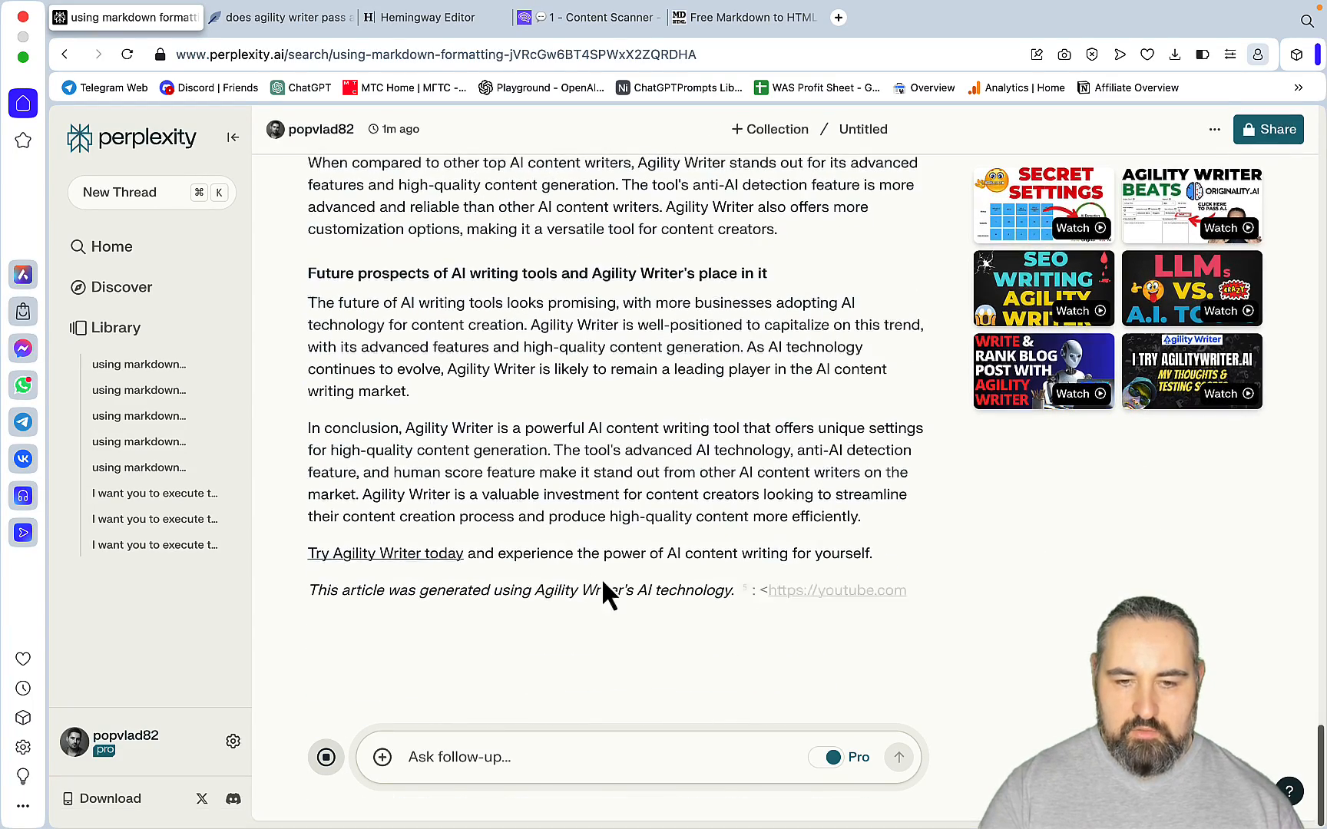
scroll(down, 3)
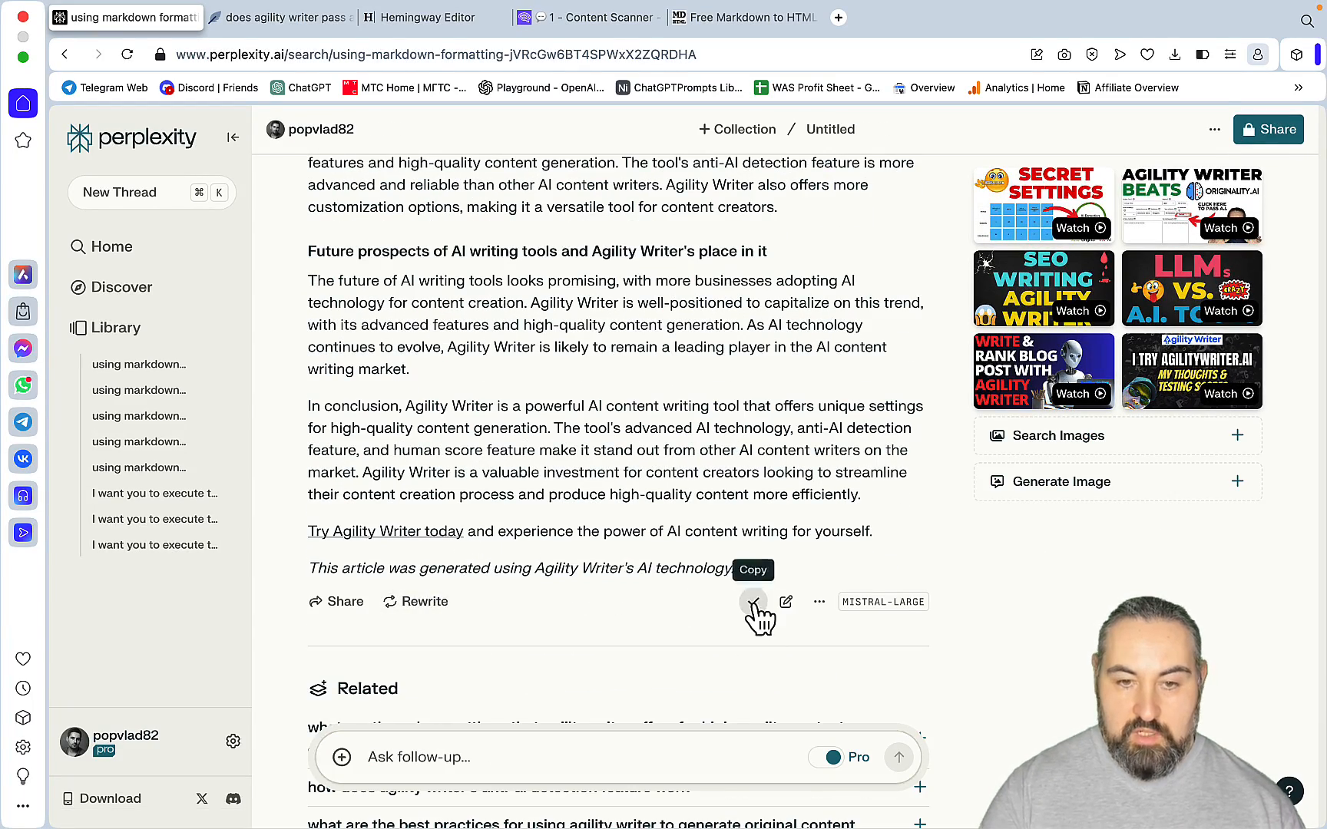
mouse_move(753, 17)
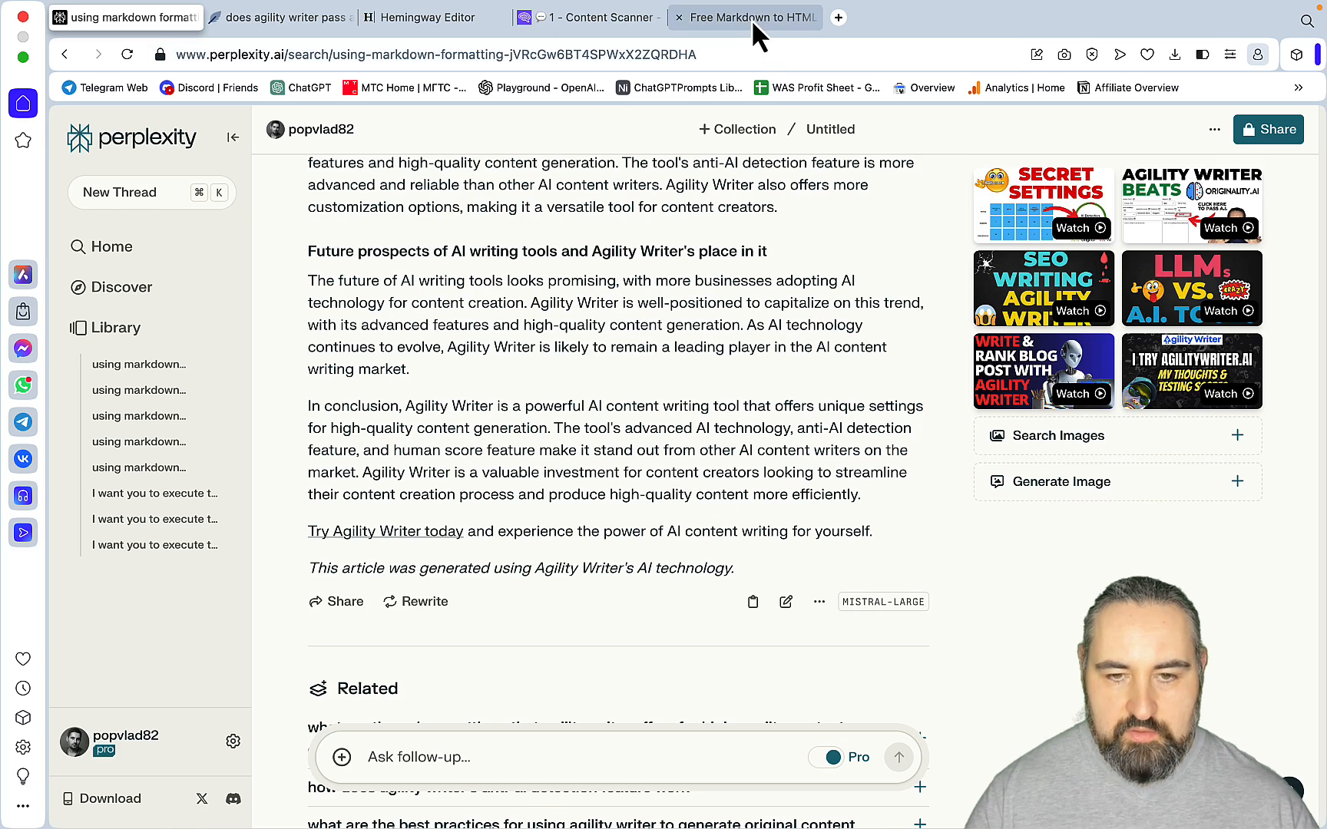
- Scroll the converter's Preview pane to the end of the rendered Mistral Large article and select its text
click(743, 17)
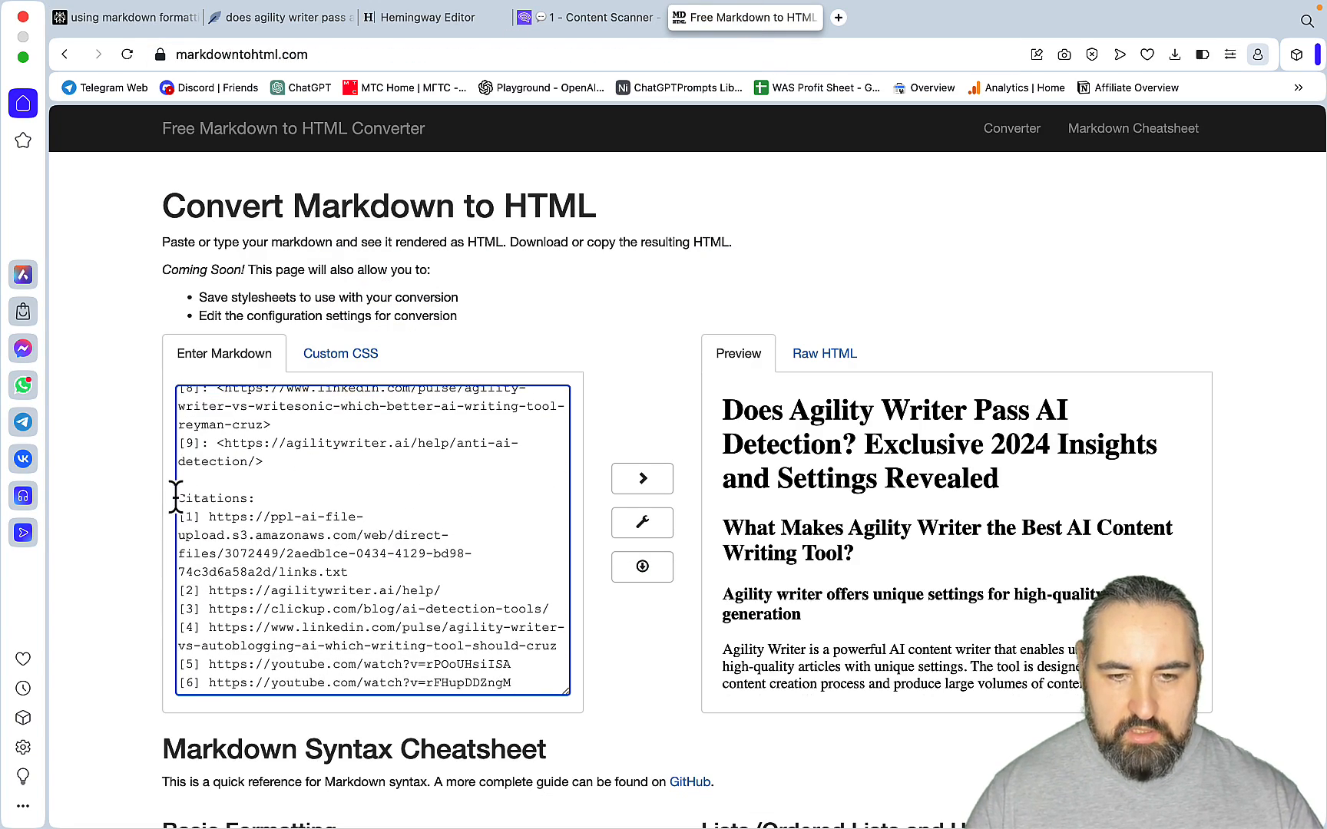
scroll(up, 3)
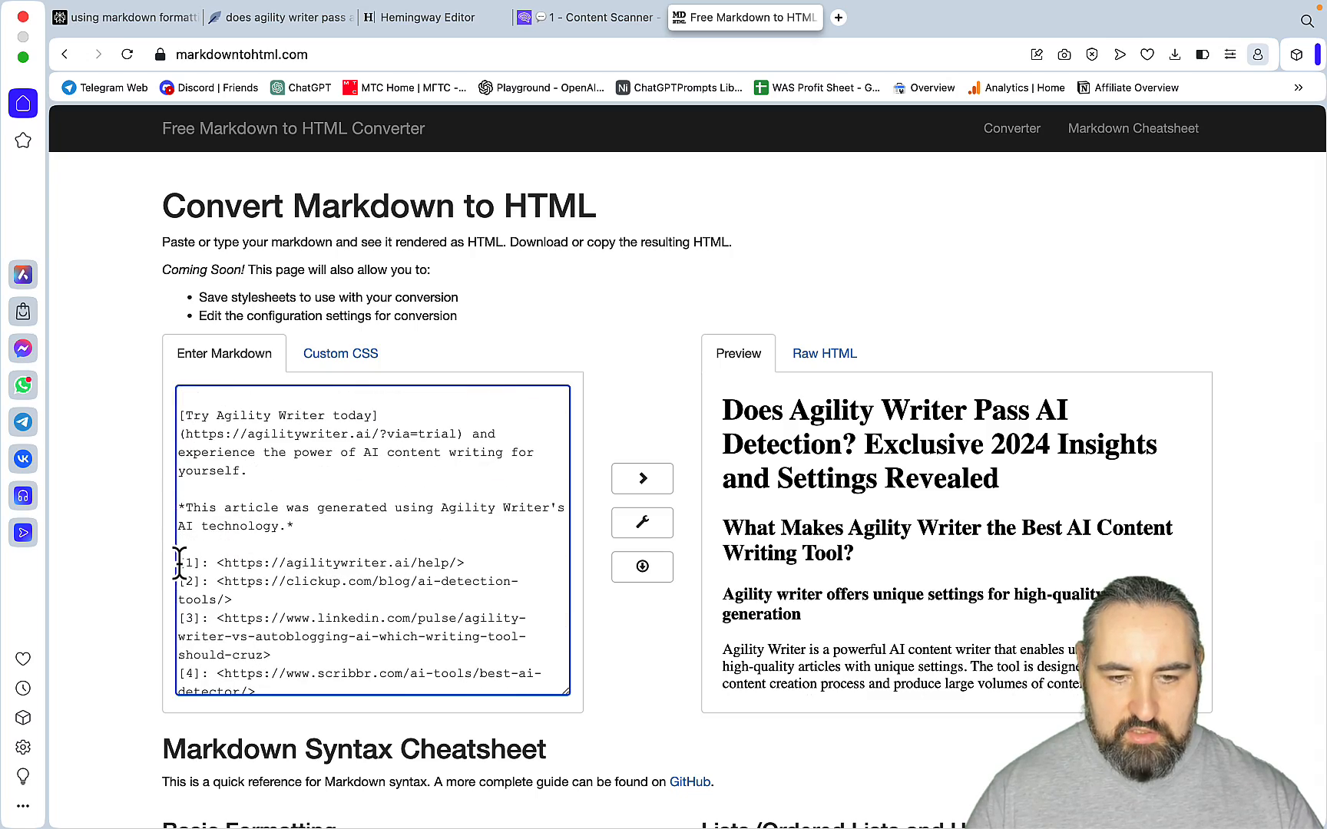
scroll(down, 3)
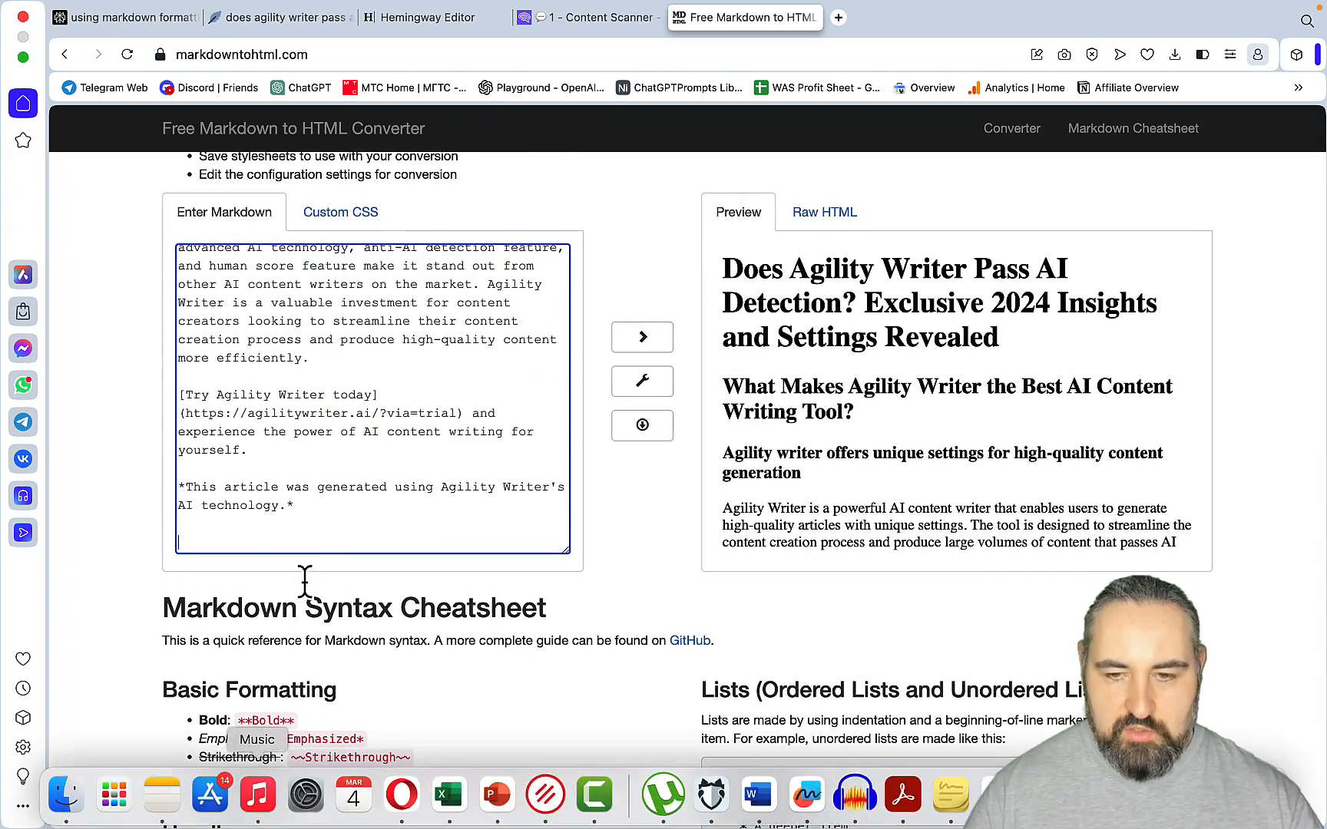
scroll(up, 3)
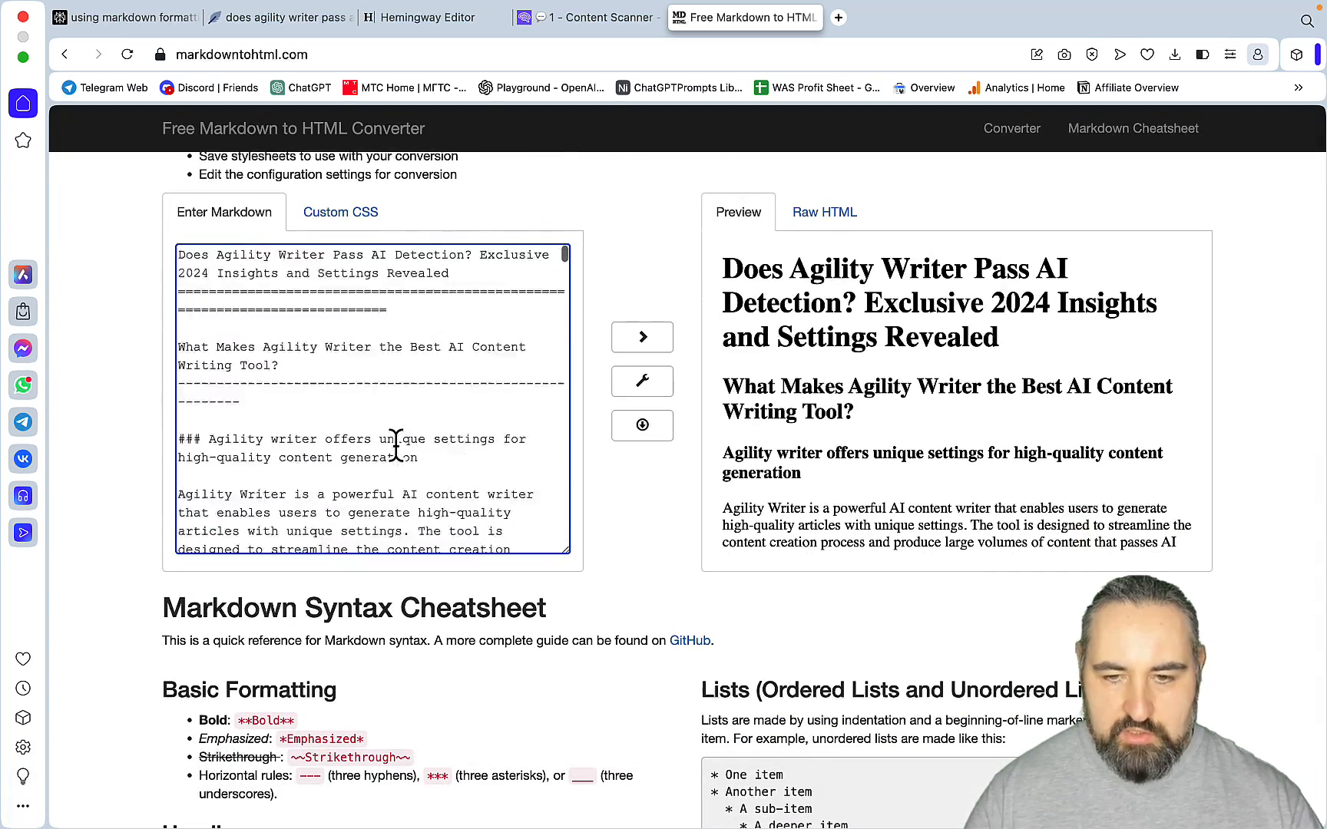
scroll(down, 3)
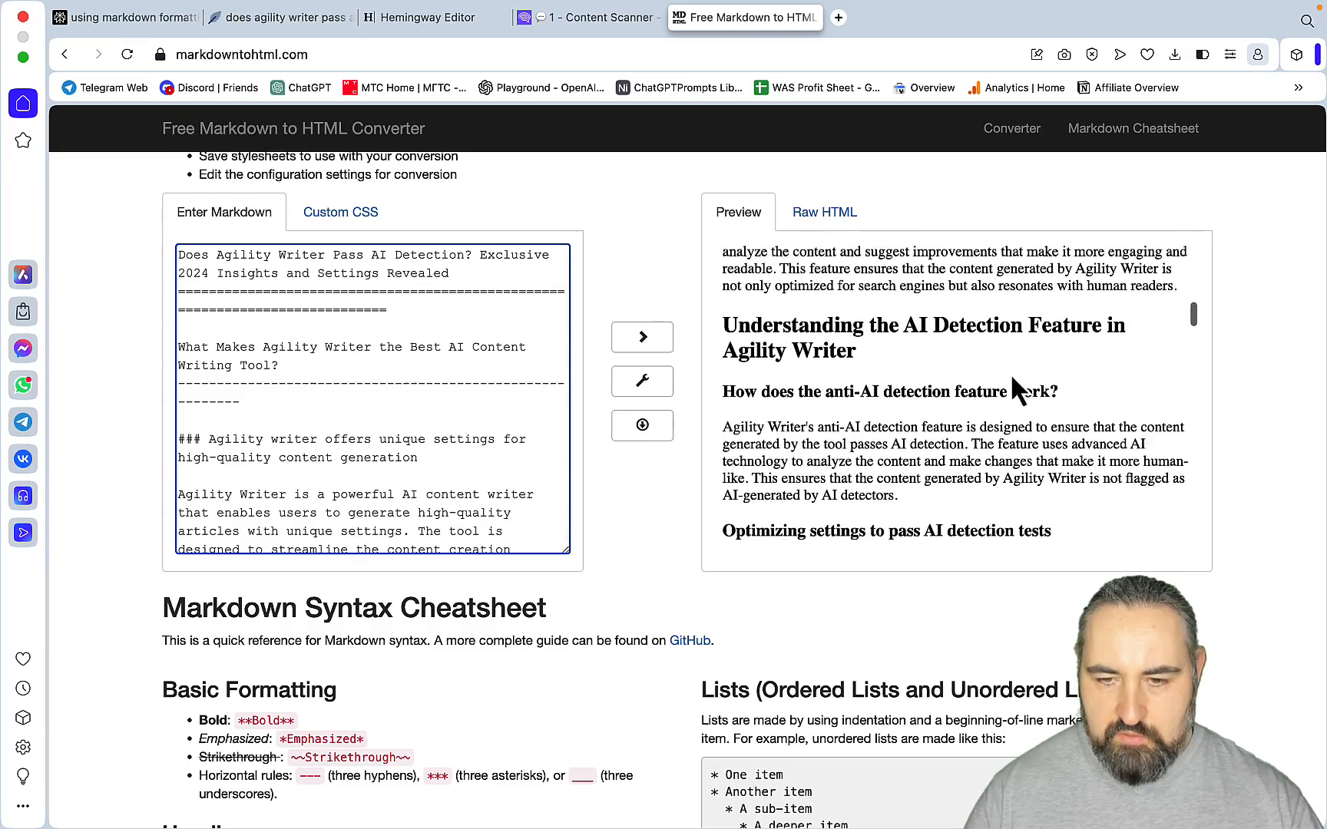
scroll(down, 3)
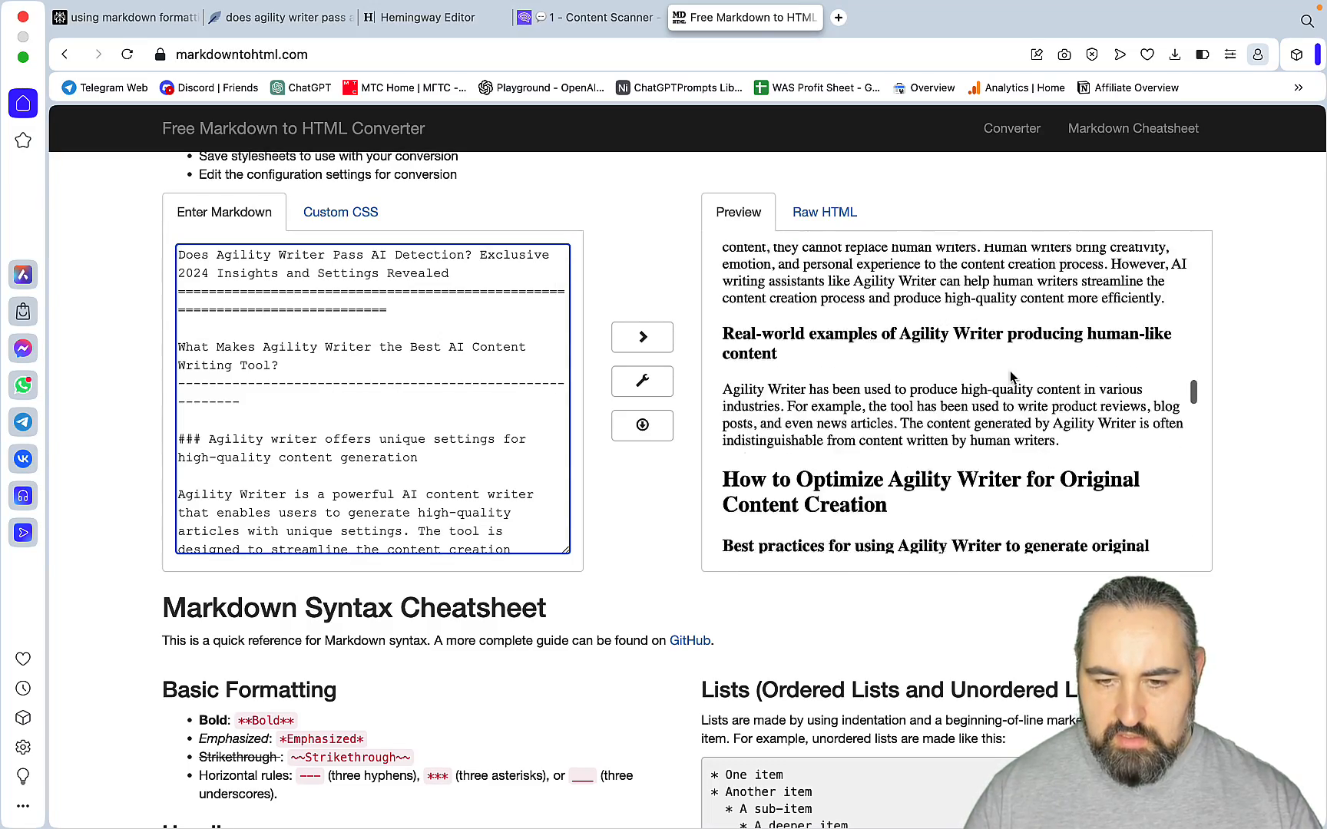
scroll(down, 3)
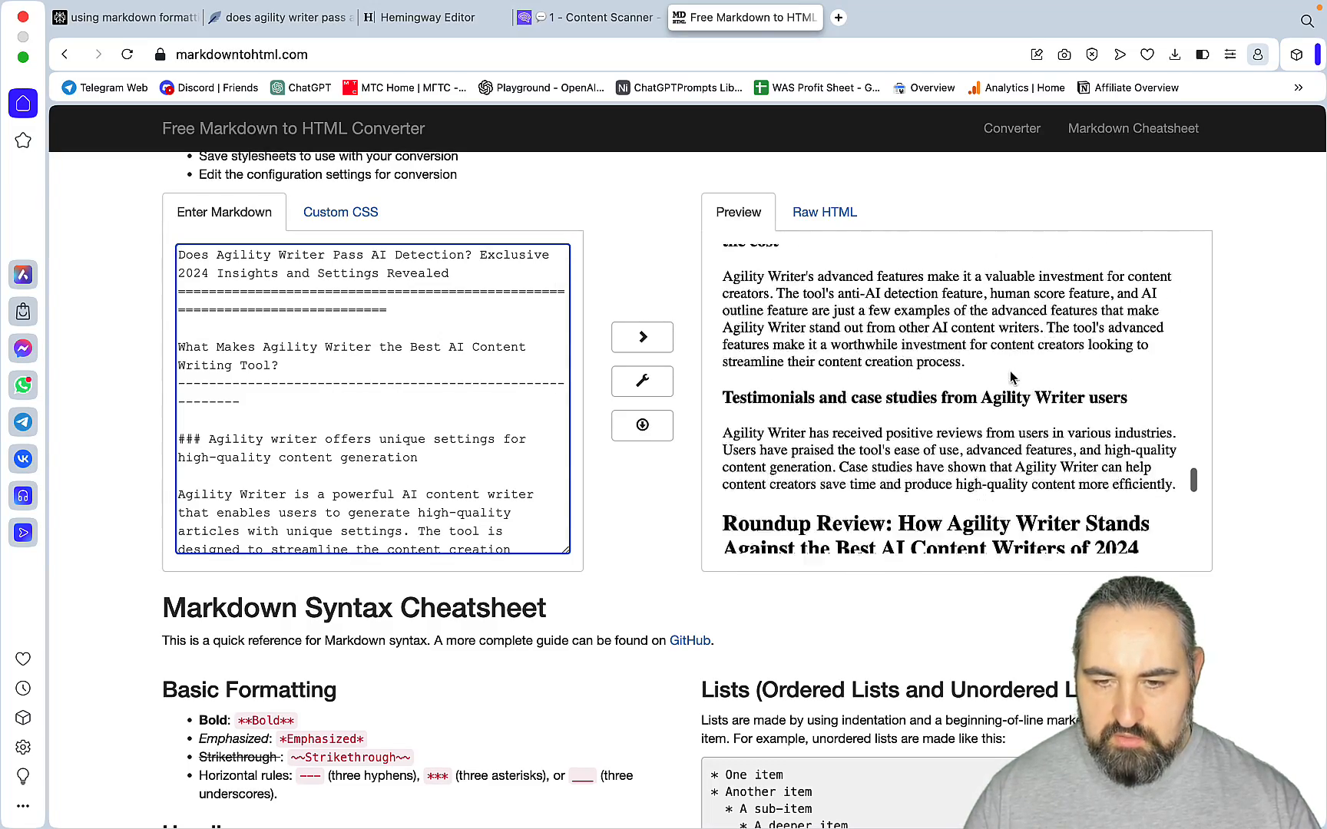
scroll(down, 3)
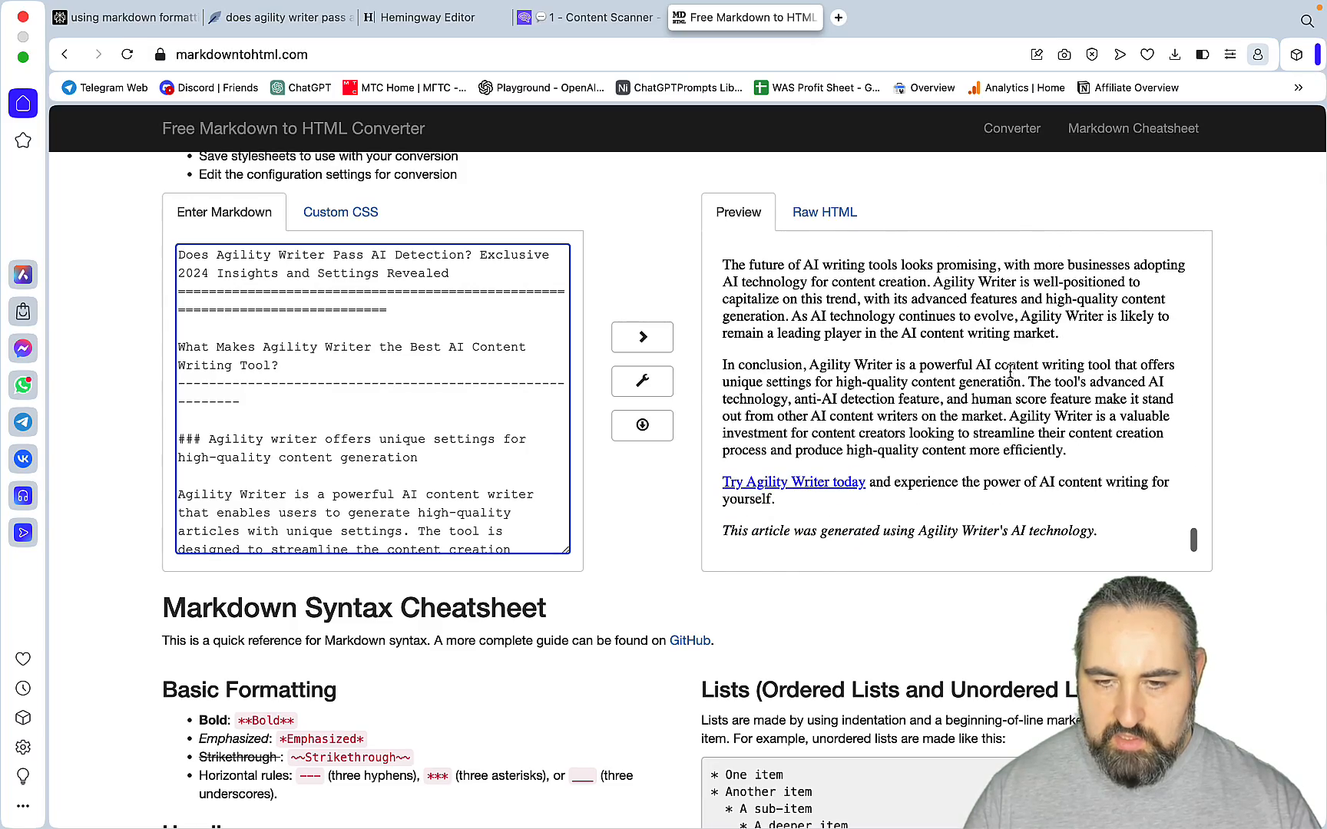
scroll(down, 3)
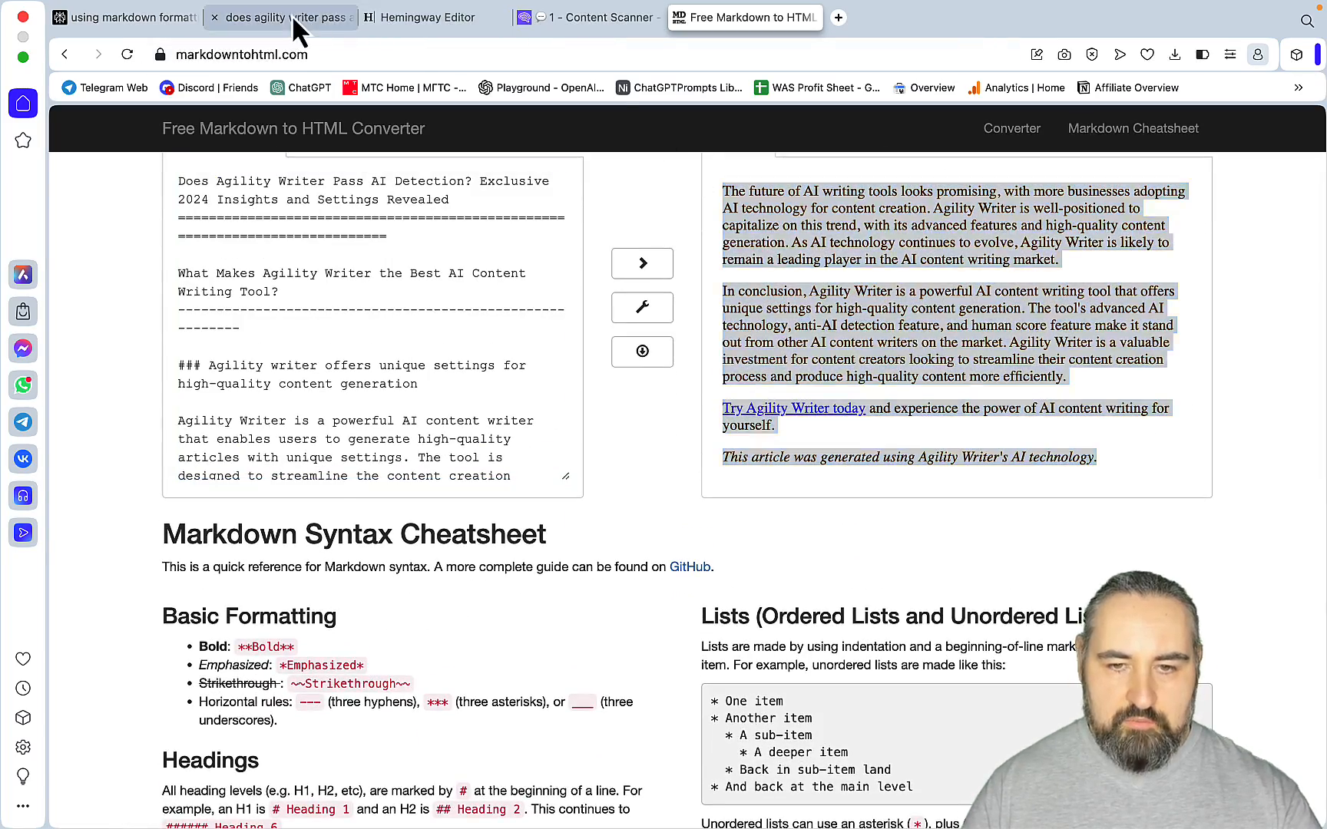
- Paste the Mistral Large article into the NeuronWriter editor, reading a content score of 75 at 1,275 words
click(281, 17)
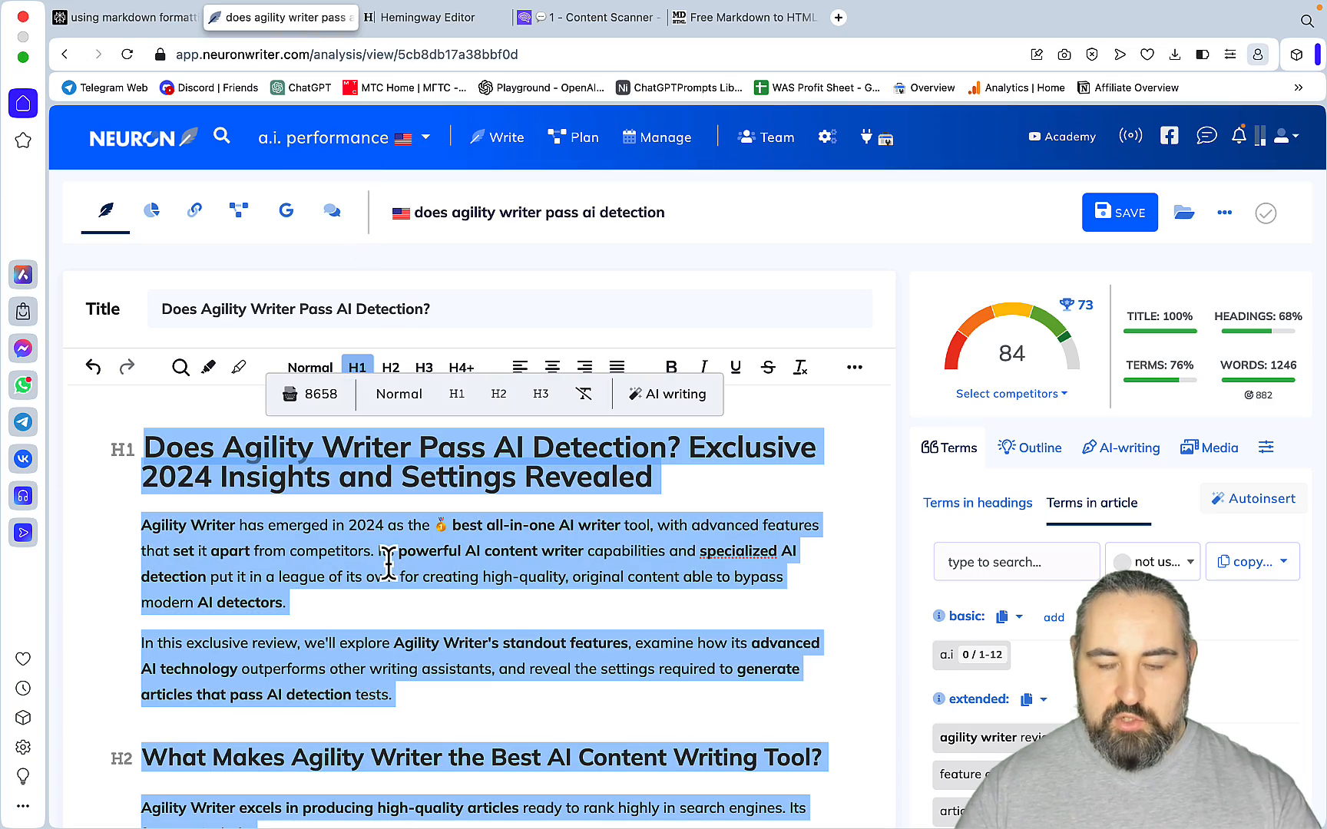
scroll(down, 3)
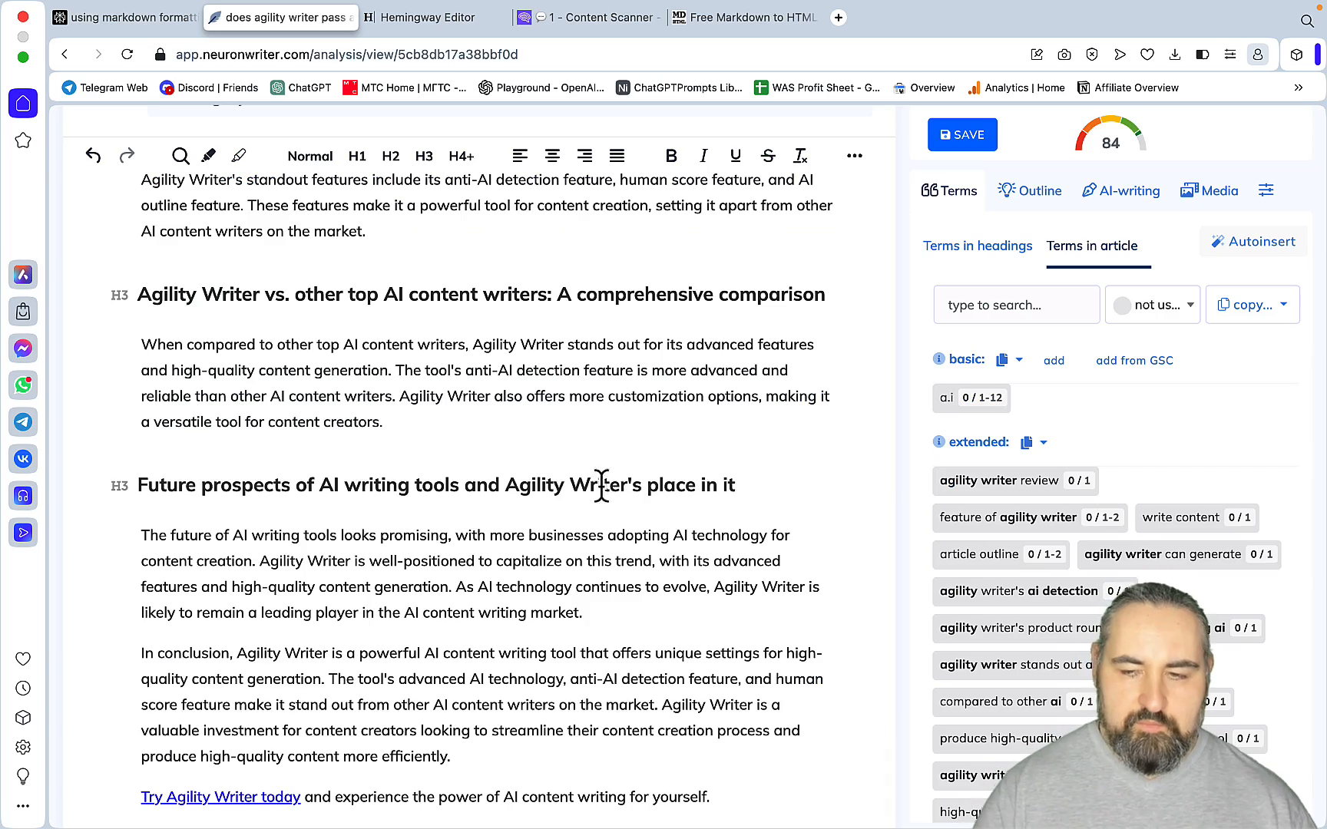
scroll(up, 3)
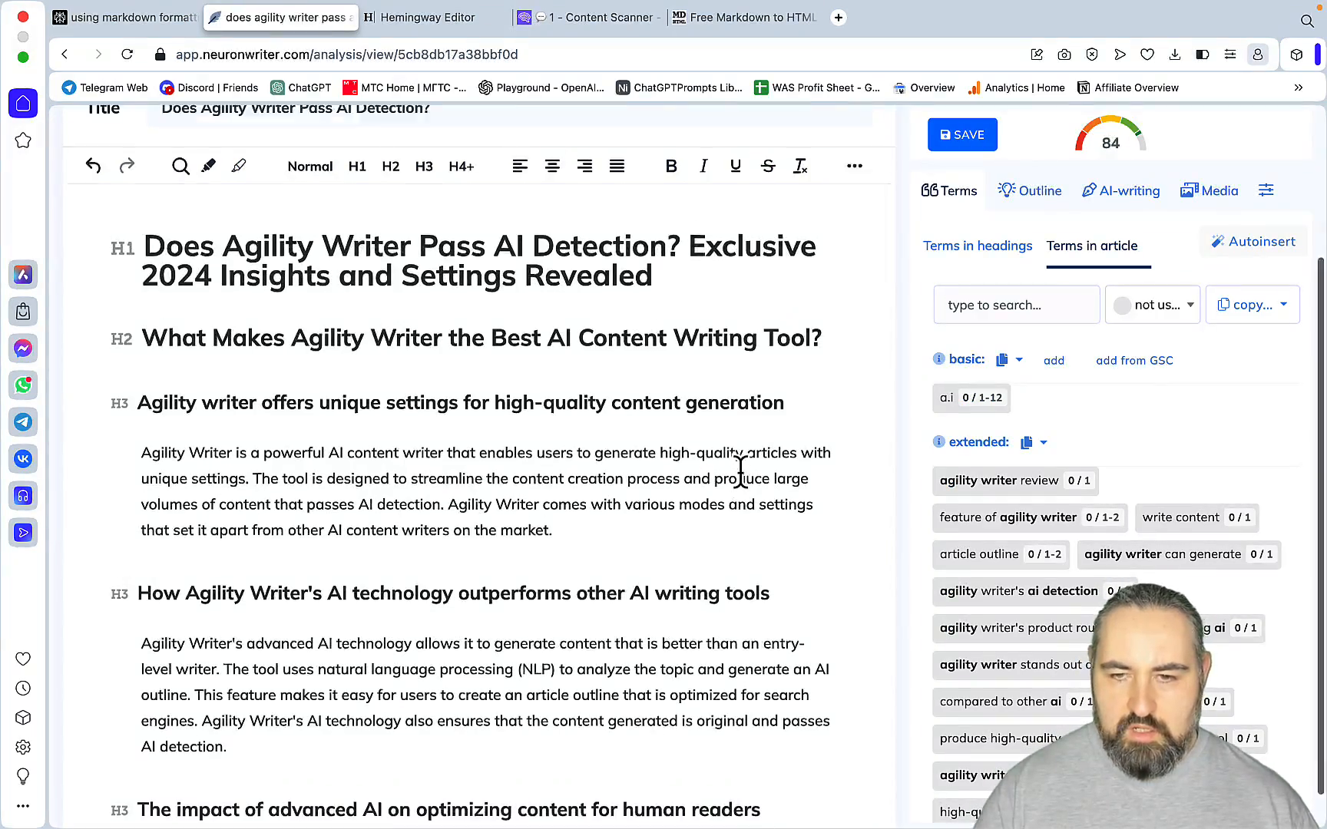
scroll(up, 3)
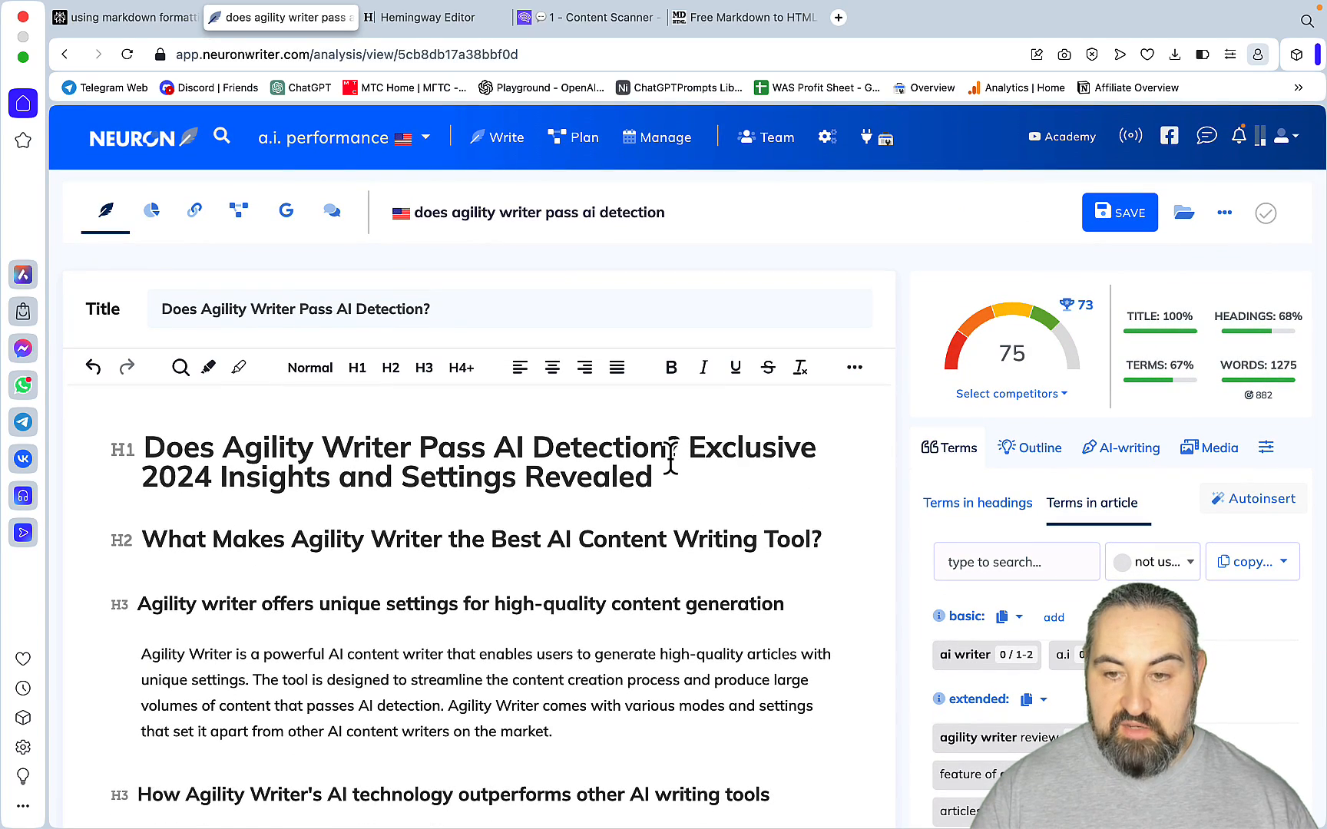
mouse_move(1282, 364)
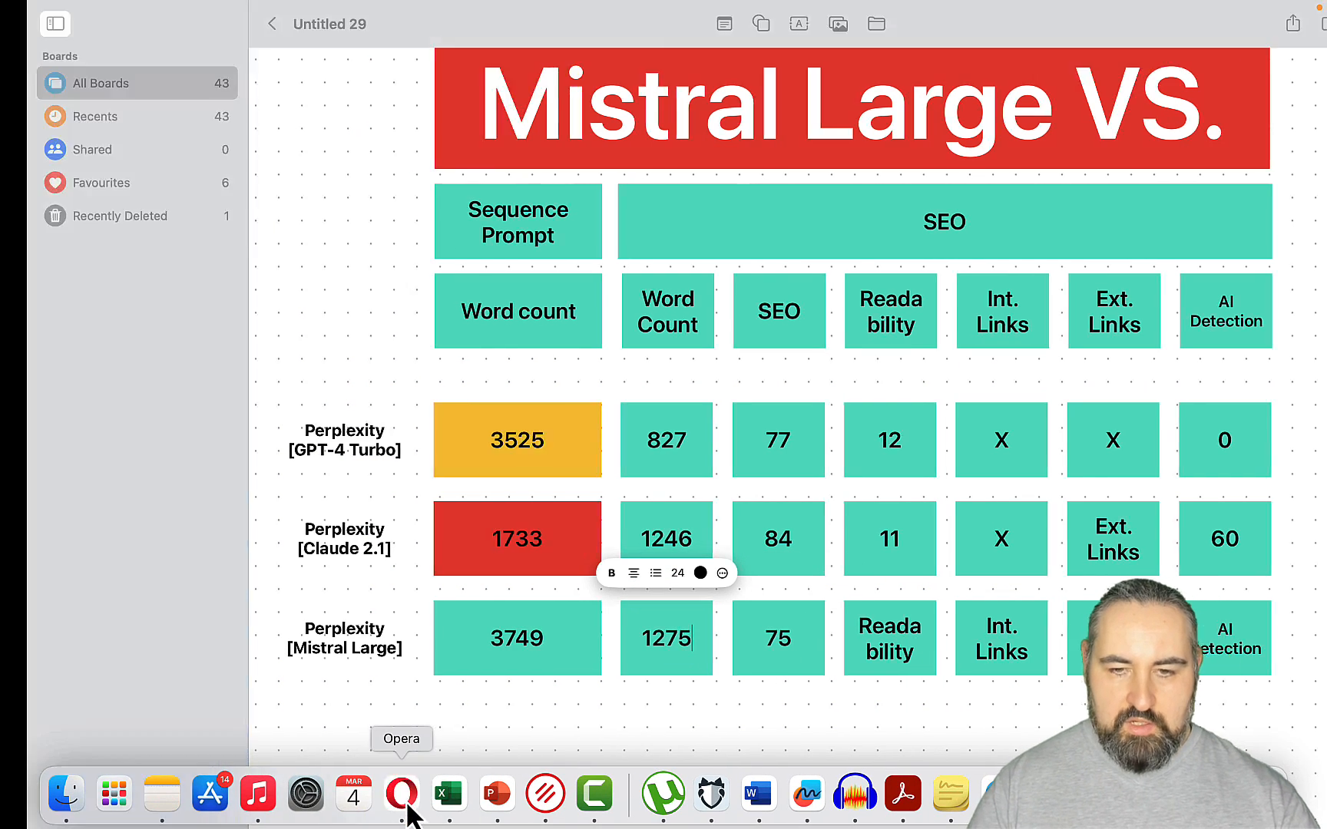
- Bring the browser forward and paste the article text into Originality.ai for AI detection
click(401, 794)
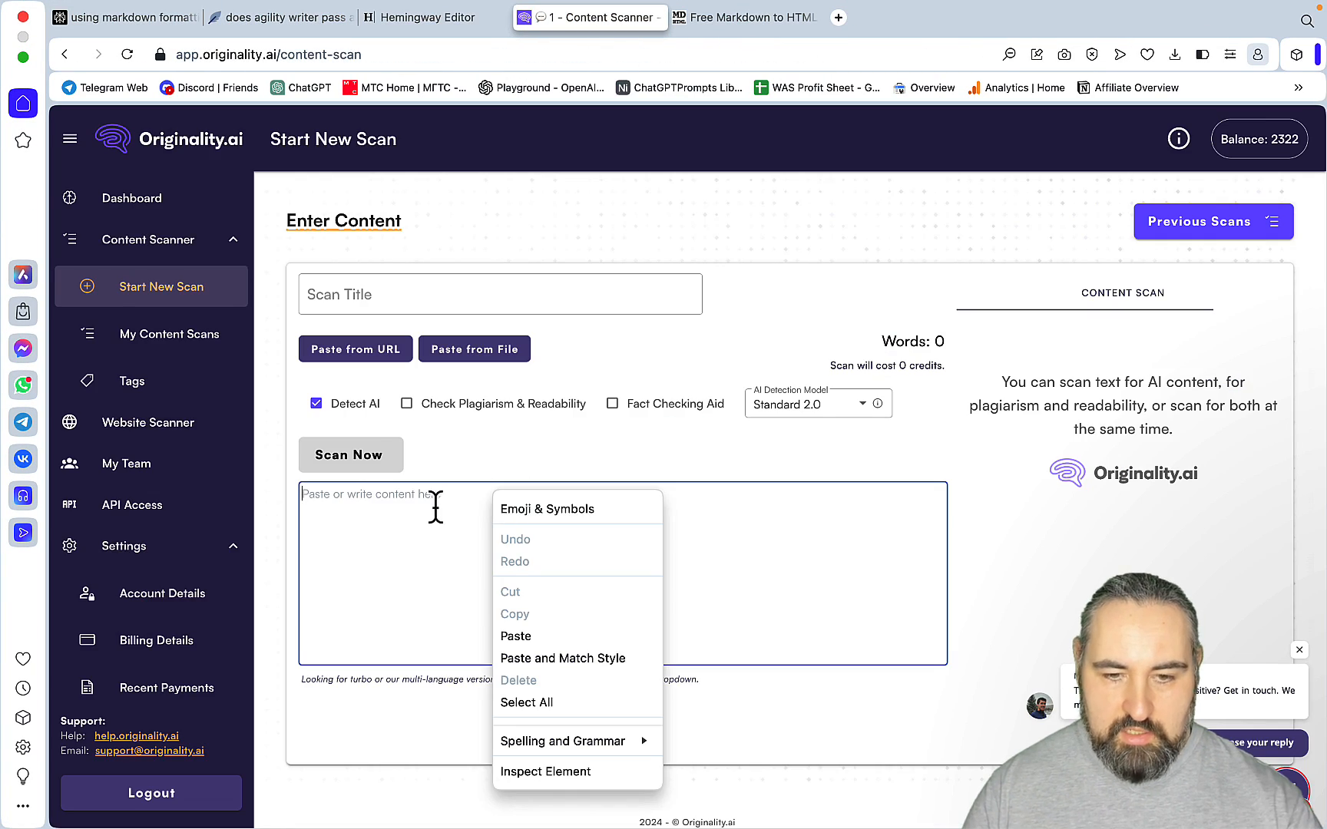
click(516, 636)
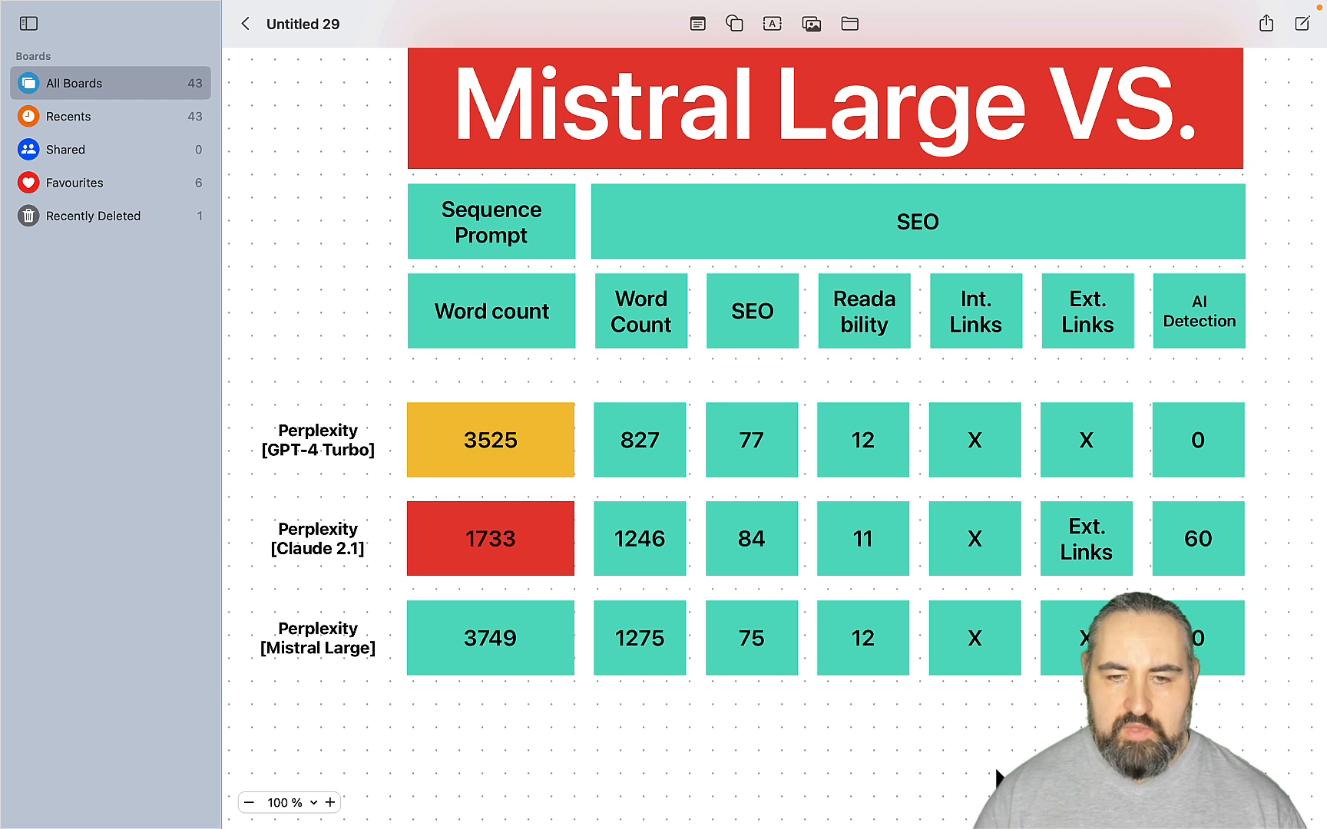
mouse_move(579, 576)
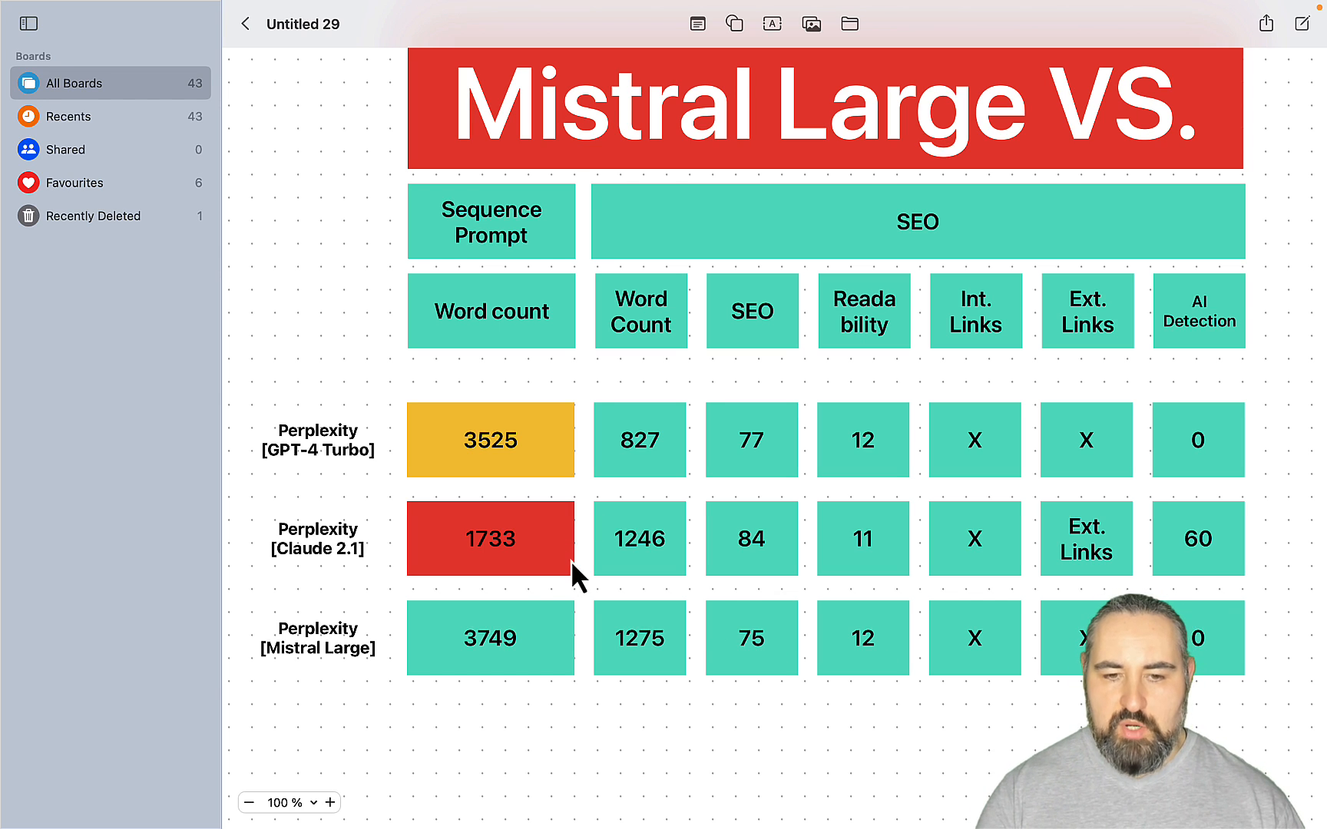
mouse_move(337, 673)
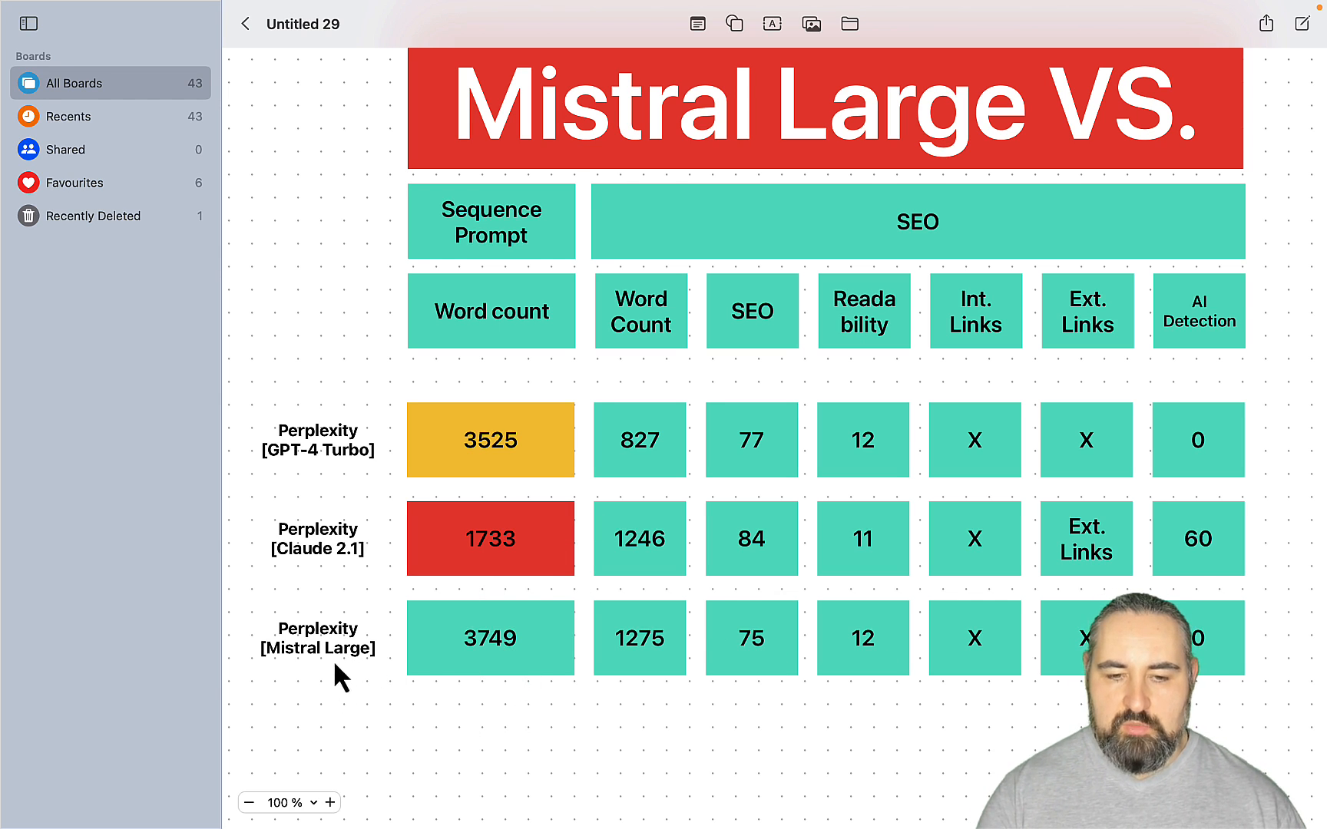
mouse_move(585, 659)
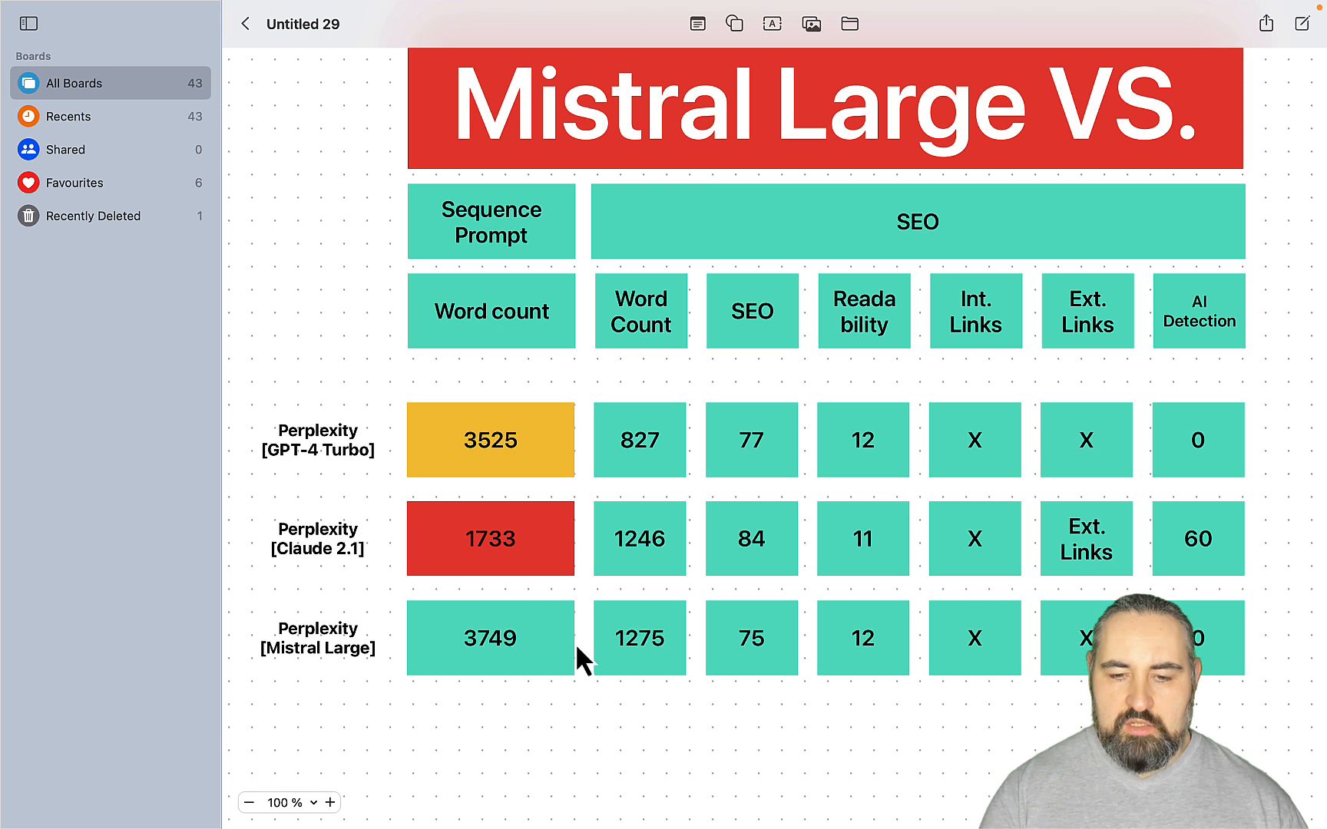
mouse_move(550, 672)
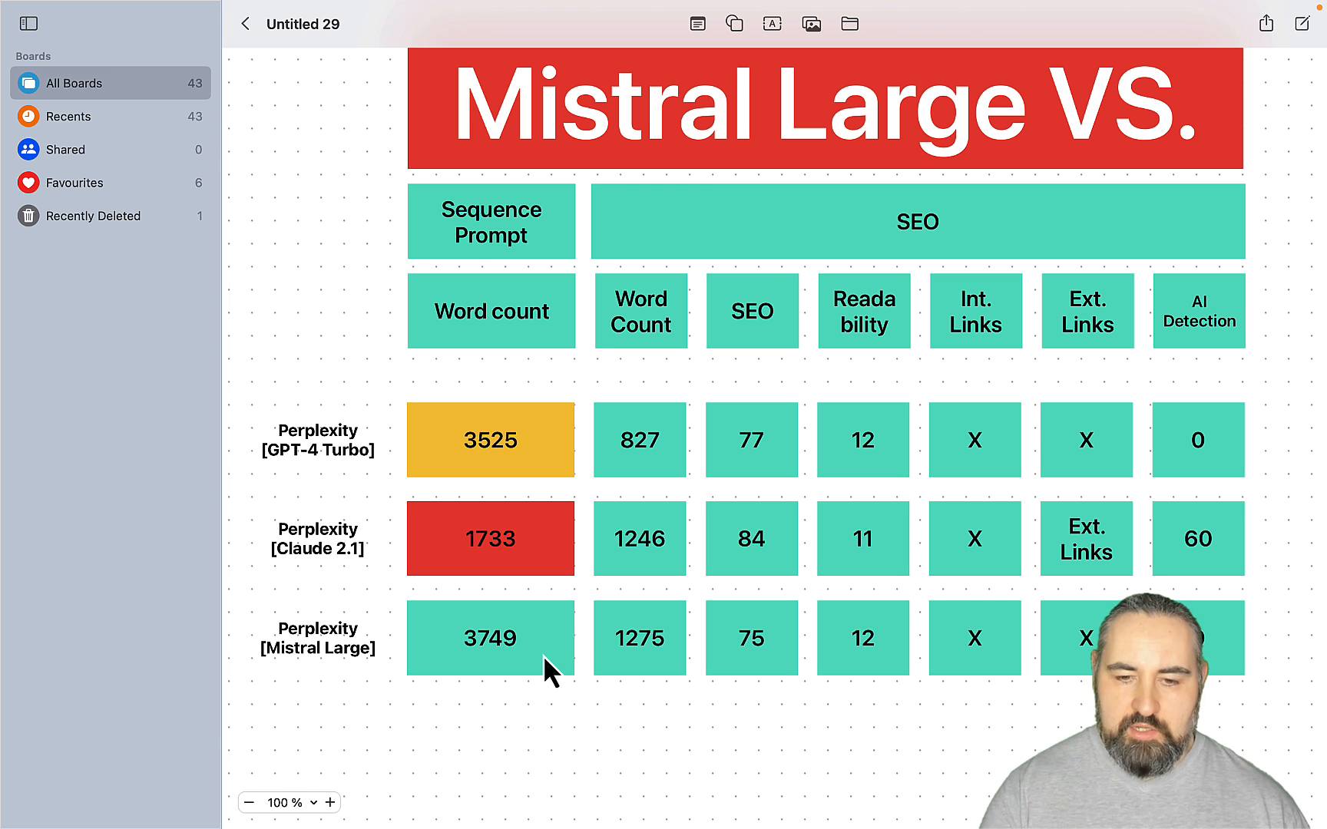
mouse_move(551, 696)
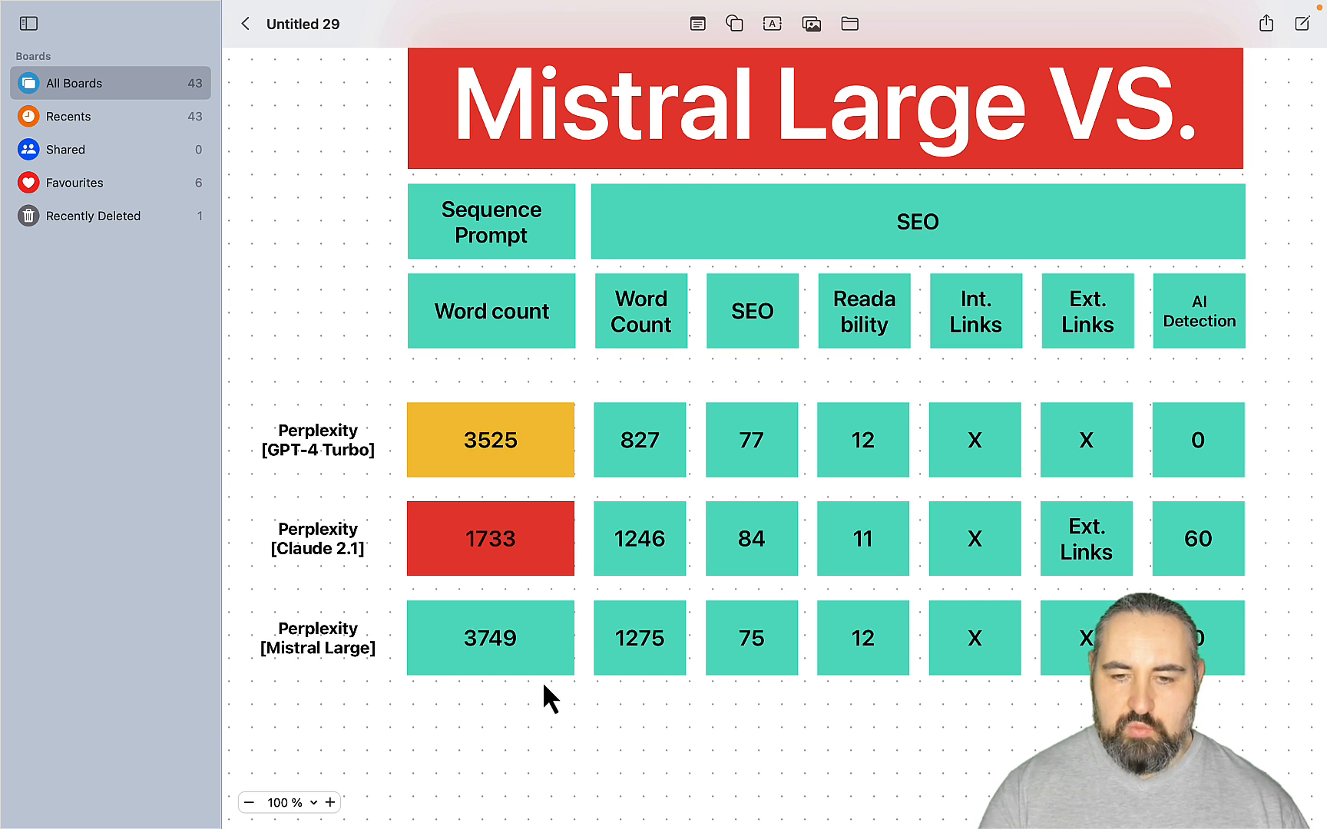
mouse_move(803, 645)
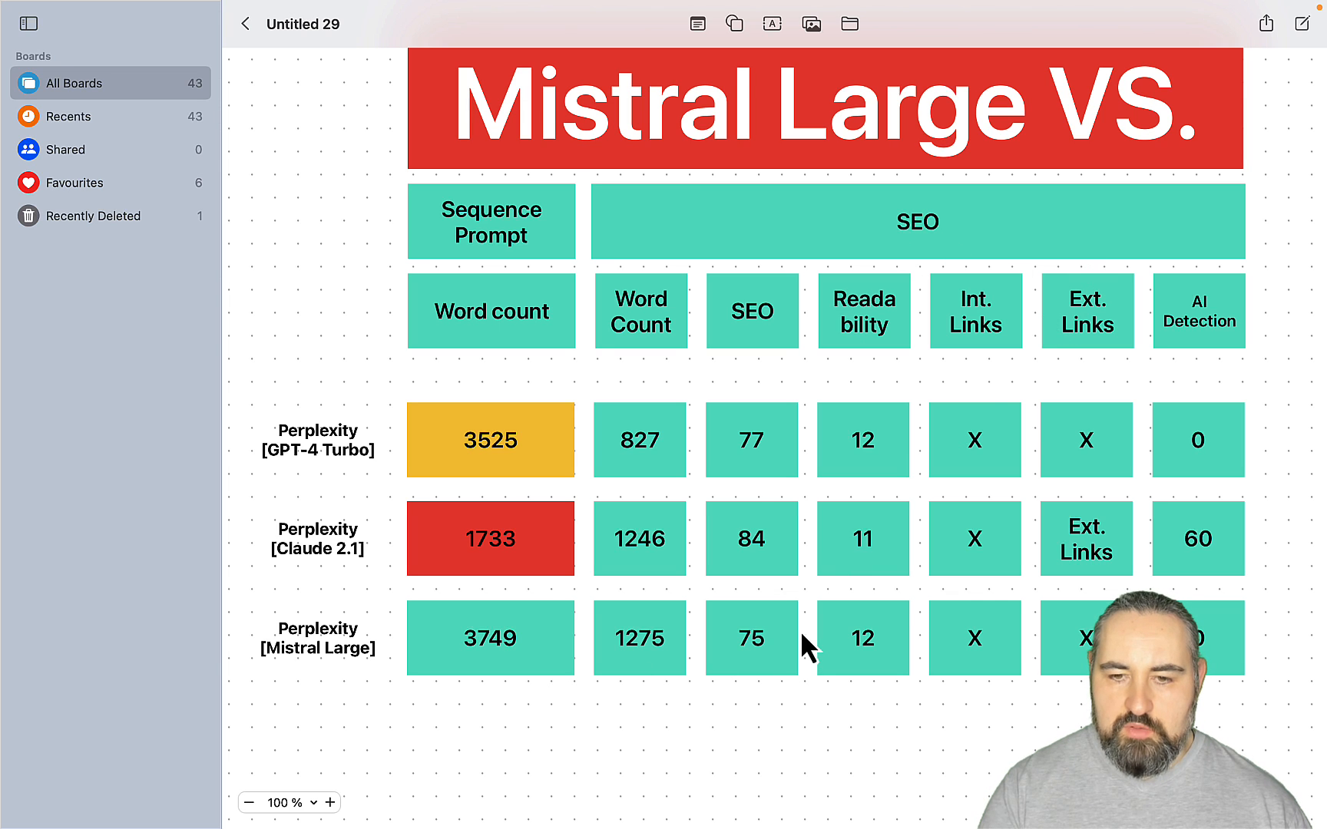
mouse_move(762, 457)
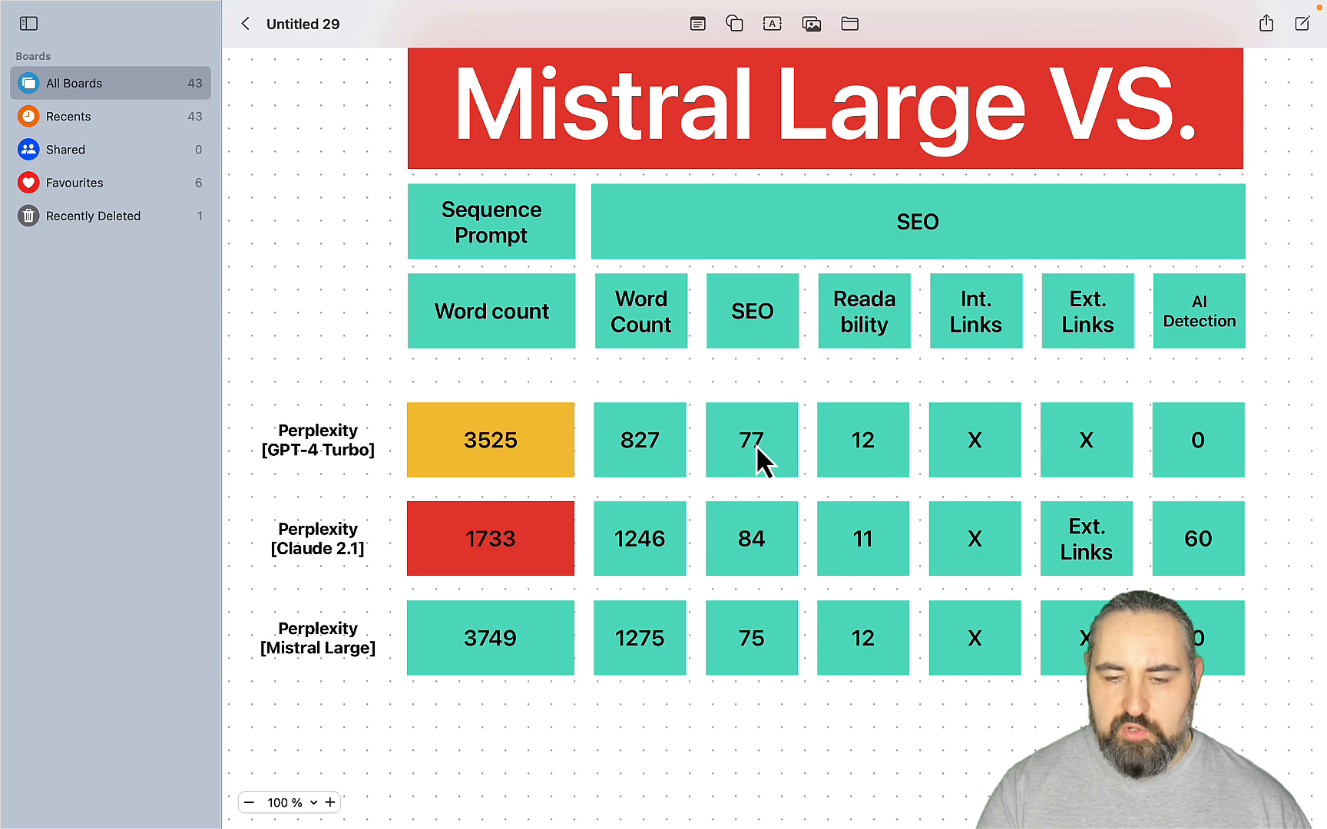
mouse_move(892, 458)
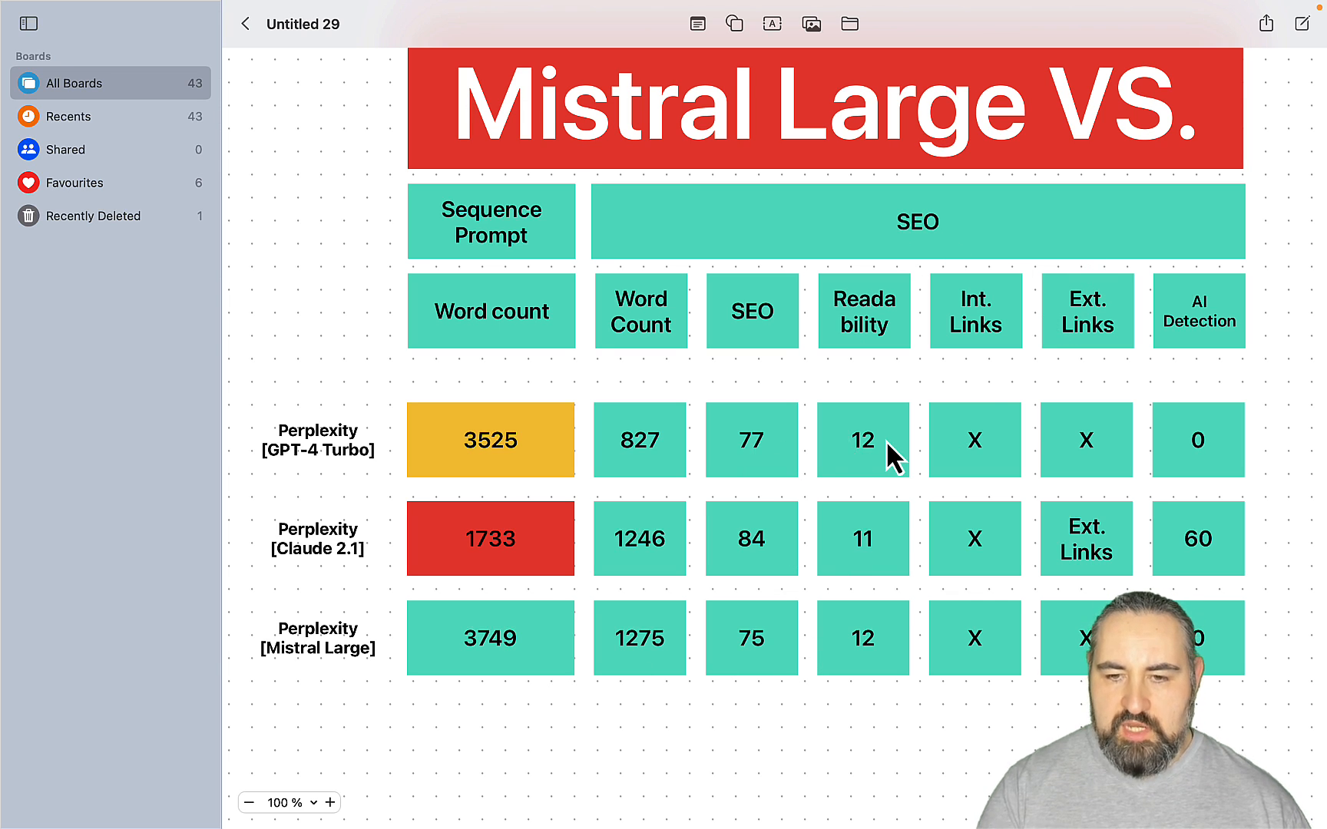
mouse_move(645, 671)
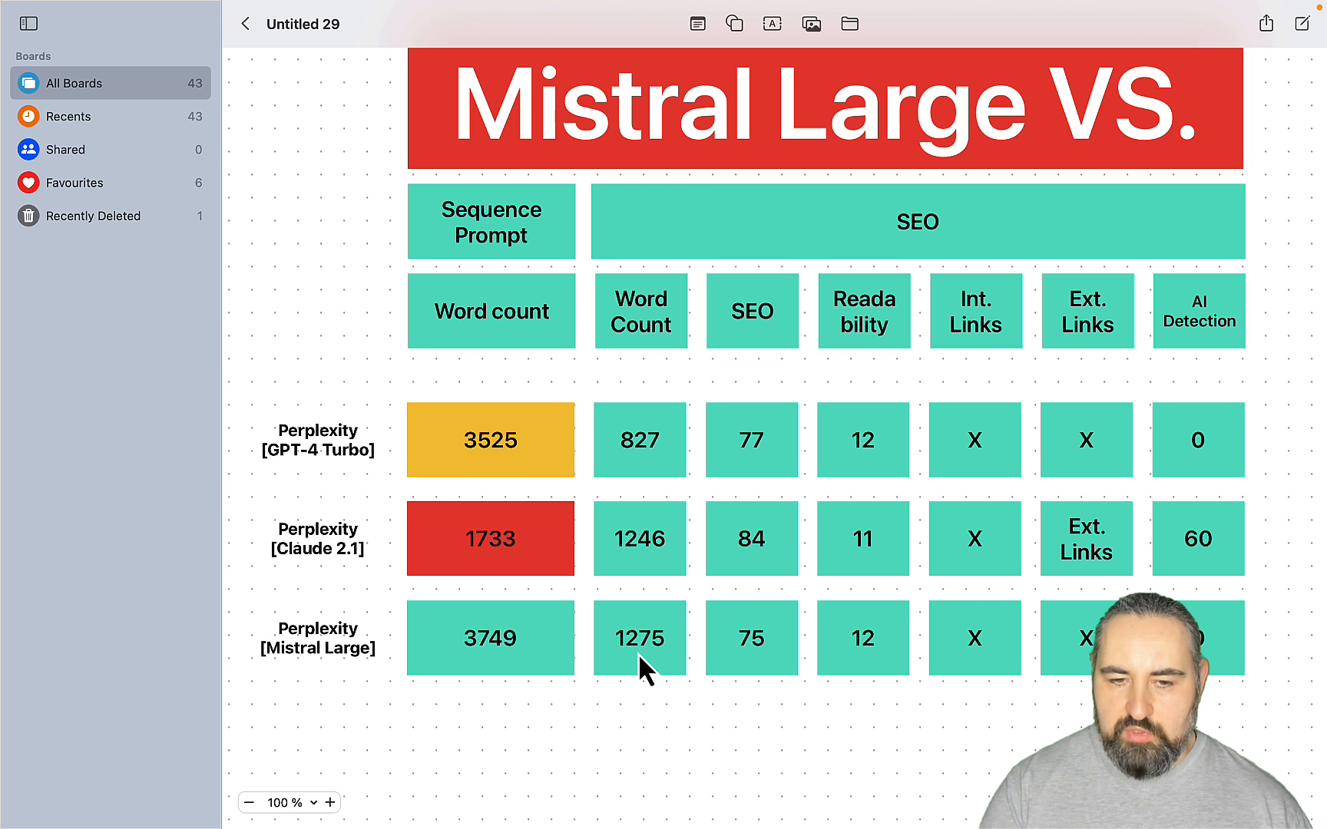
mouse_move(991, 542)
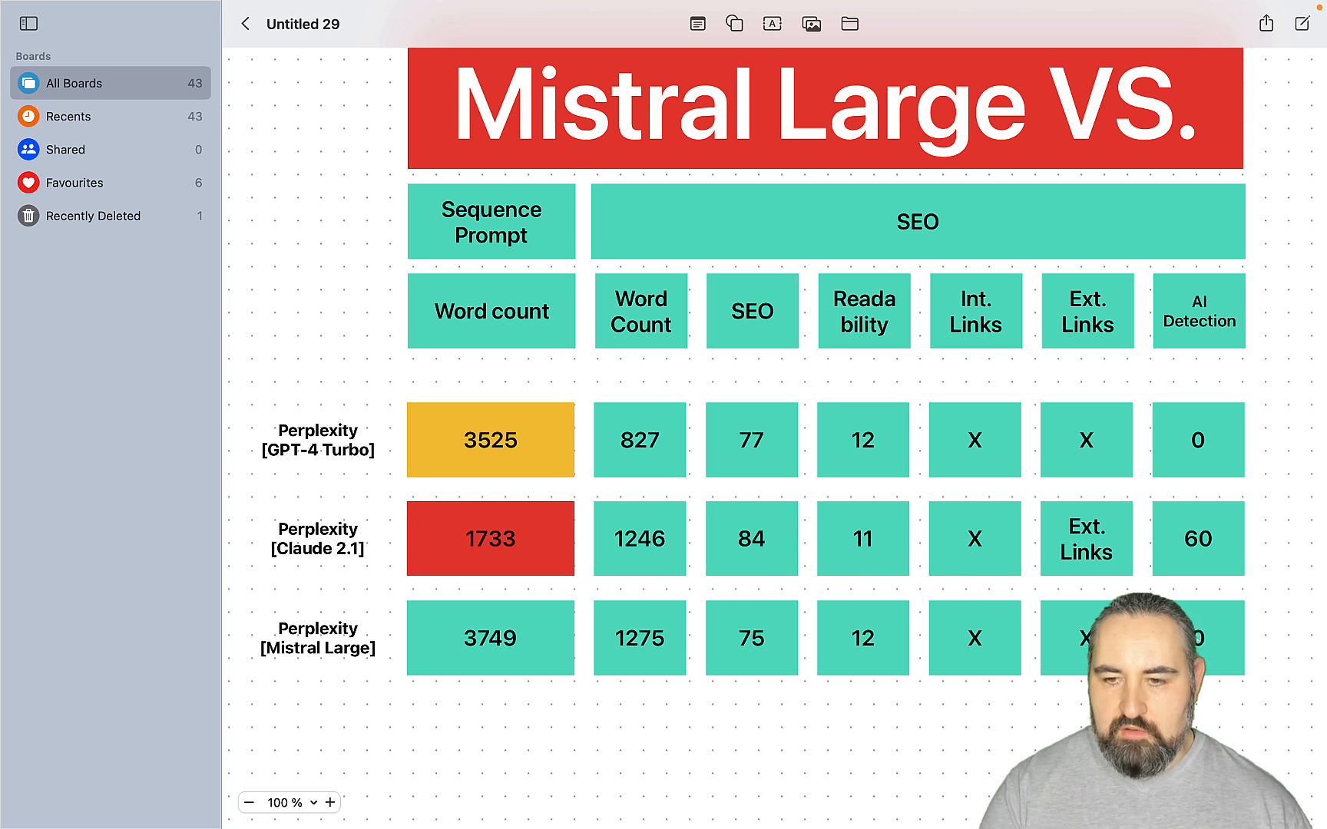
mouse_move(1230, 732)
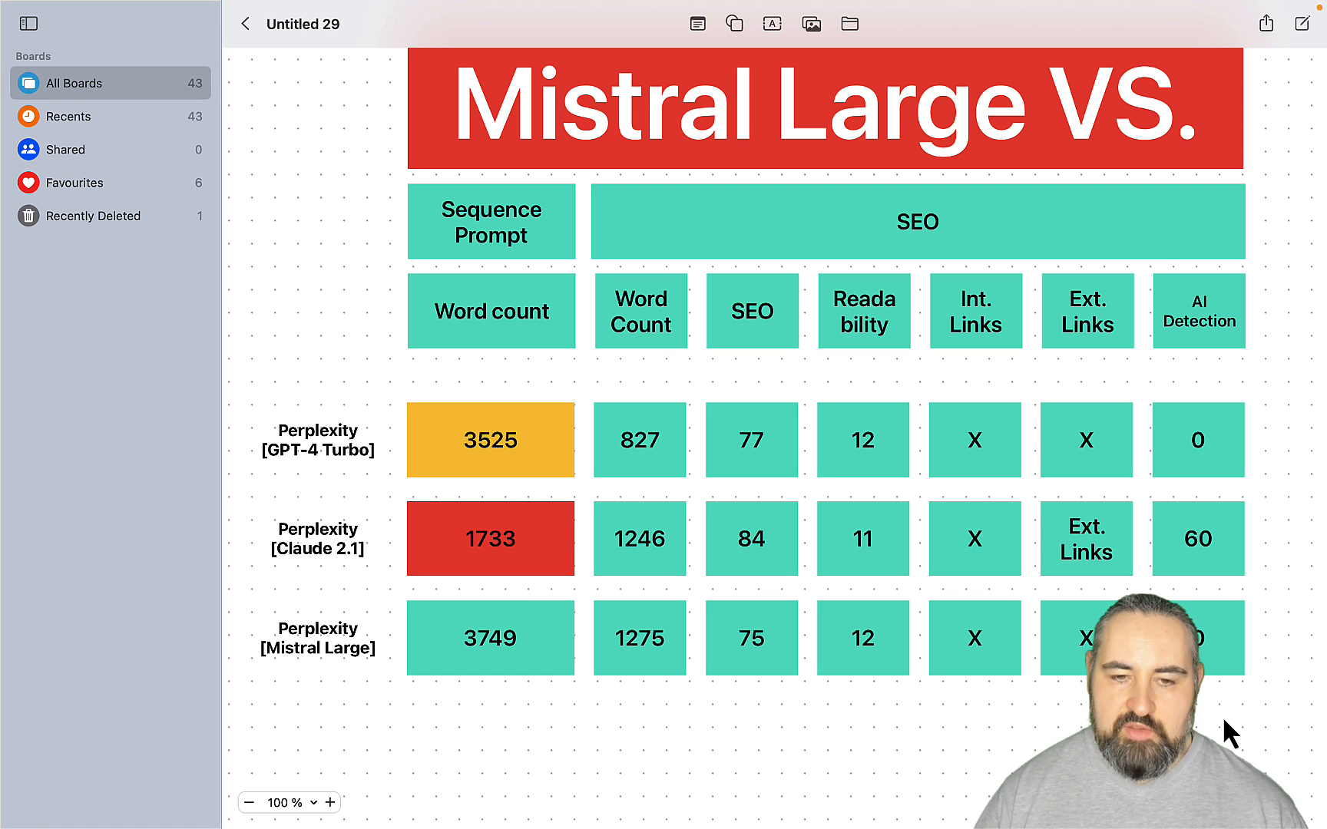
mouse_move(443, 729)
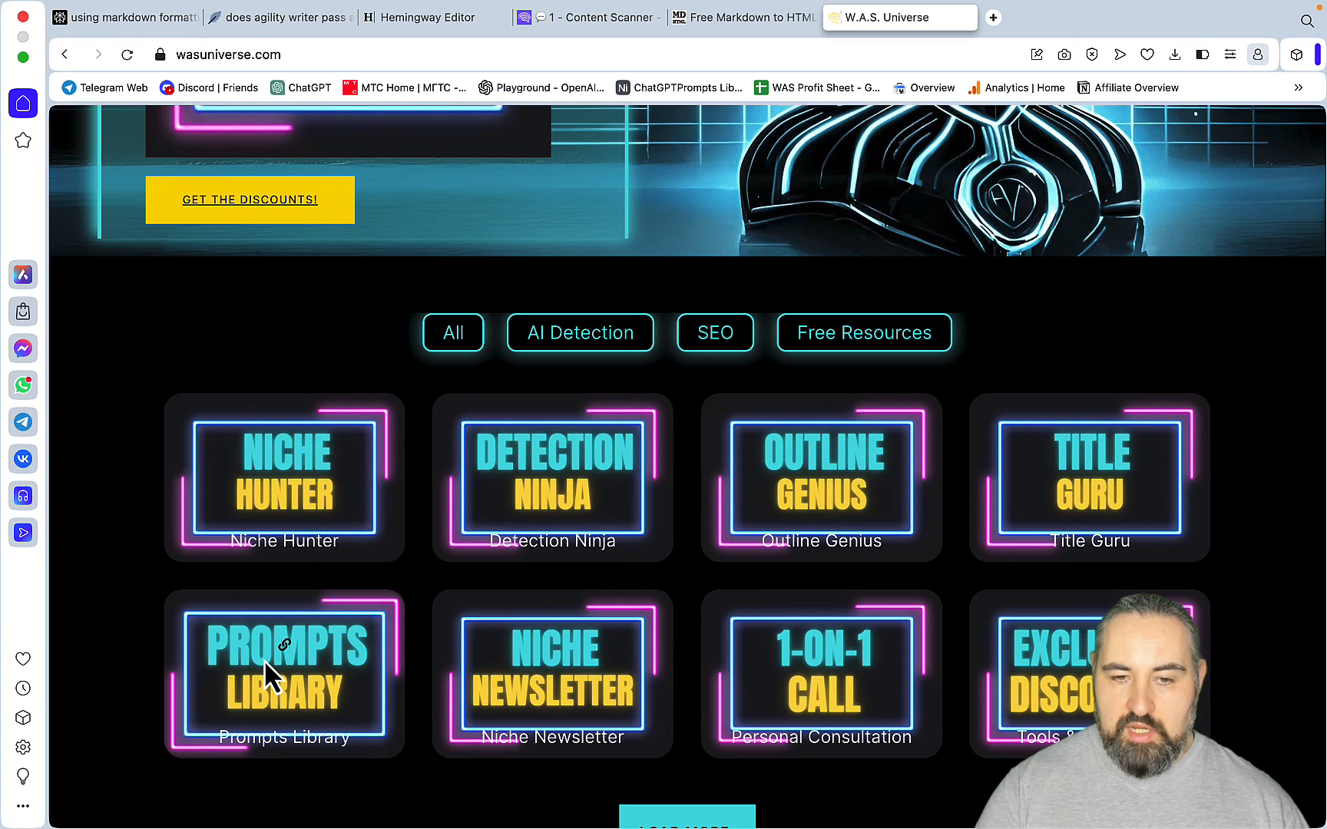
mouse_move(314, 493)
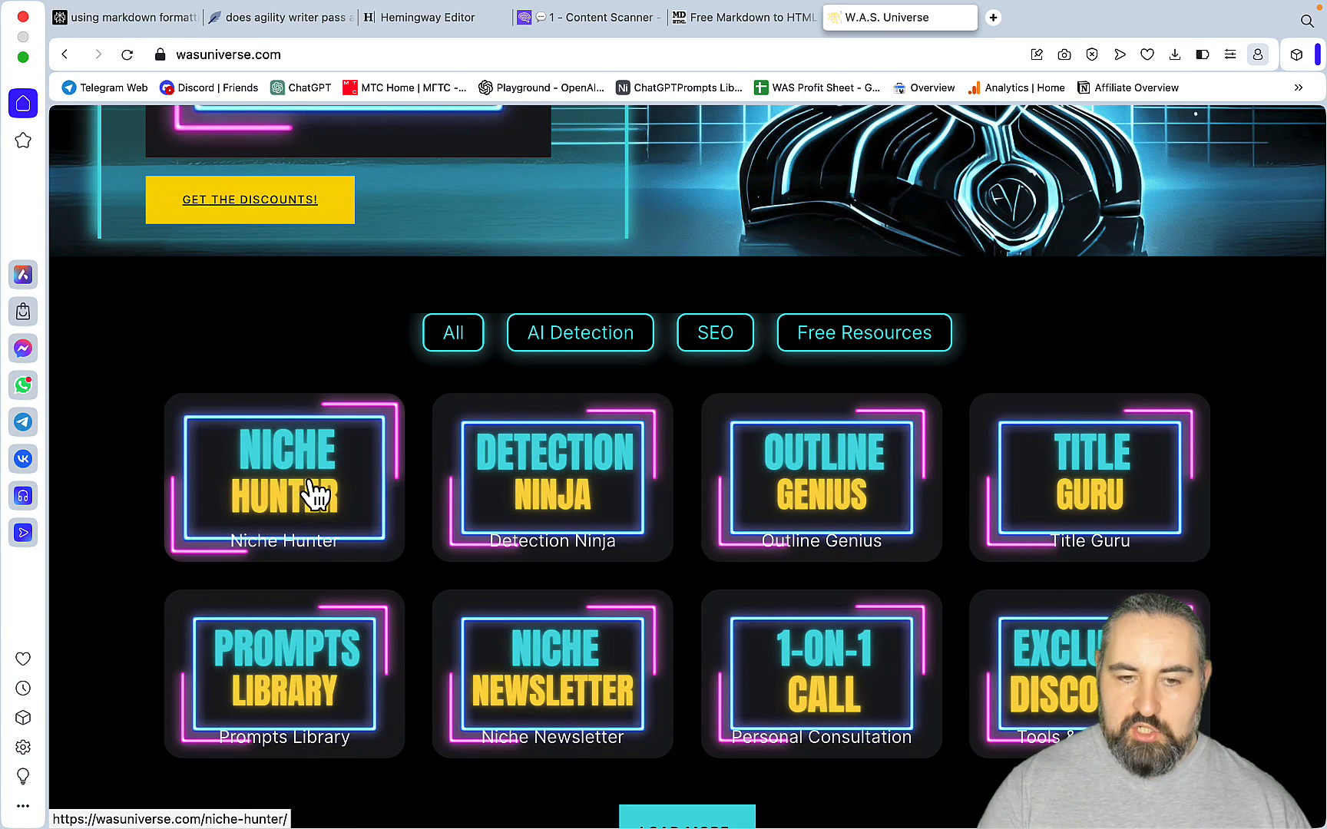
- Open the Niche Hunter course page and scroll down to its lecture list
click(284, 477)
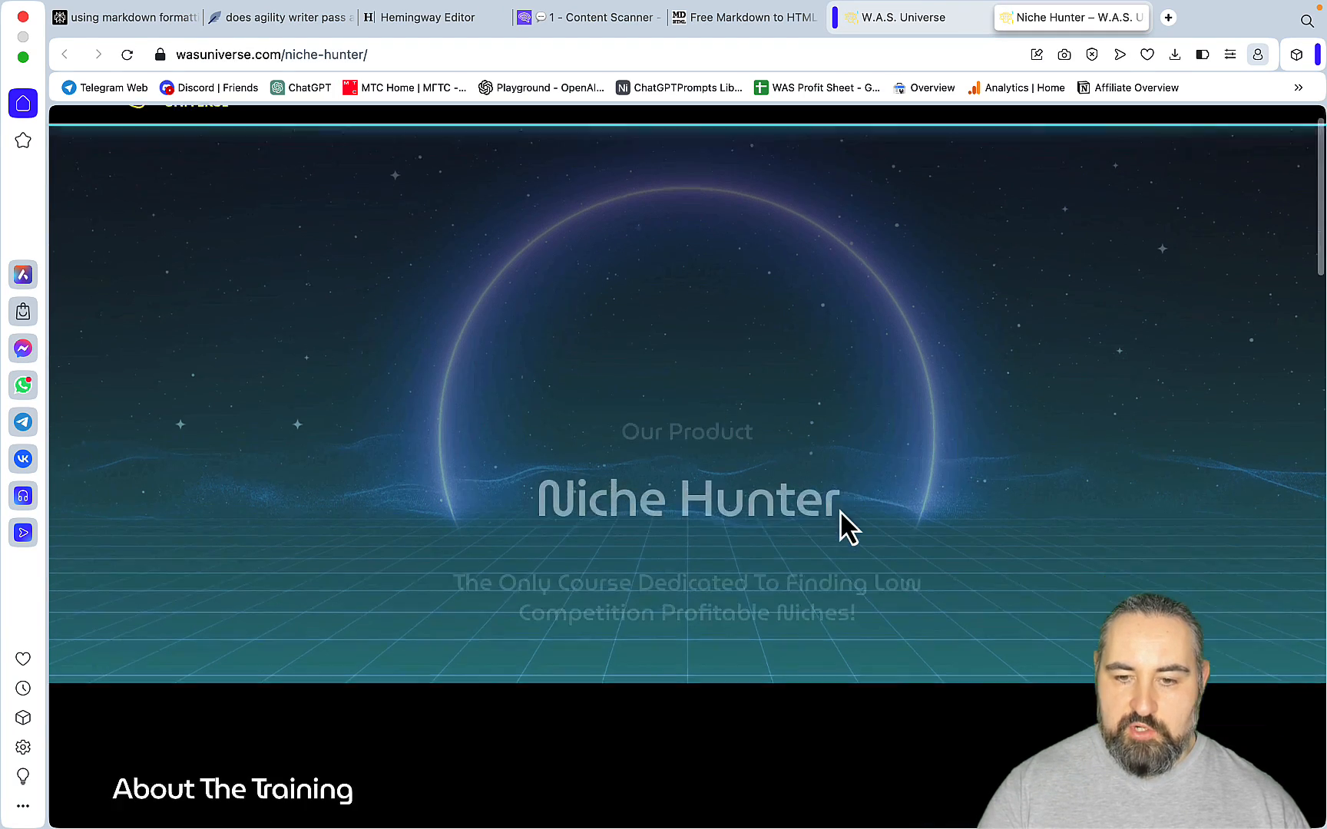
scroll(down, 3)
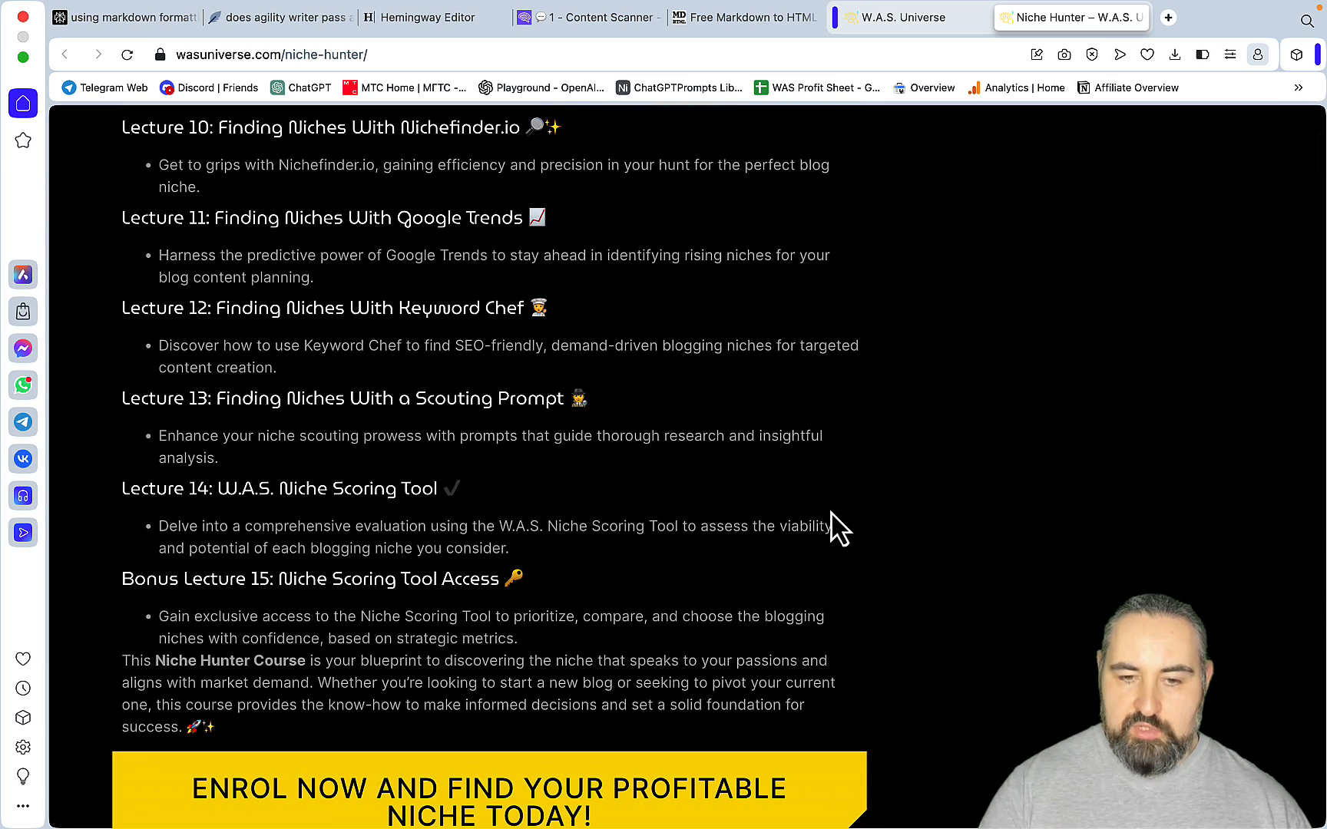
mouse_move(342, 624)
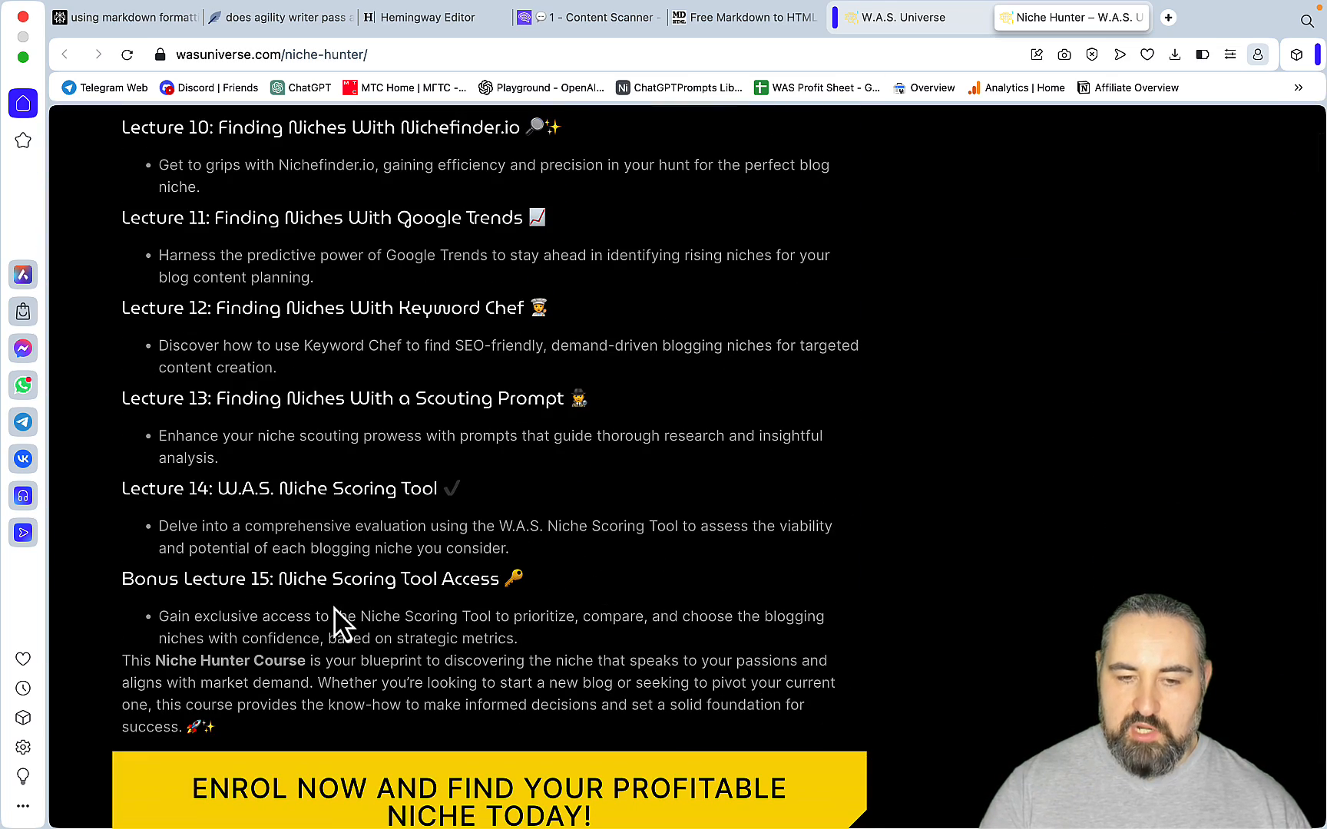
mouse_move(681, 609)
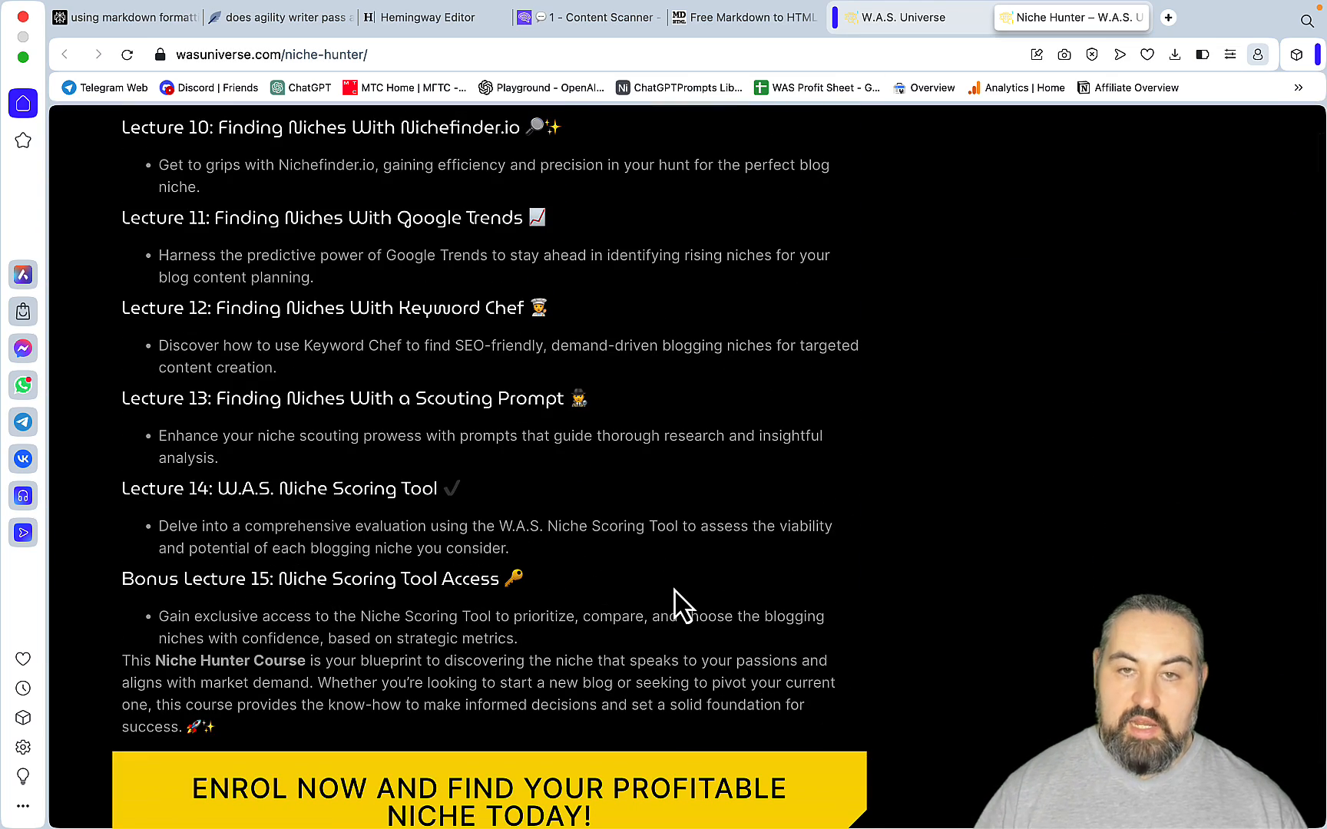